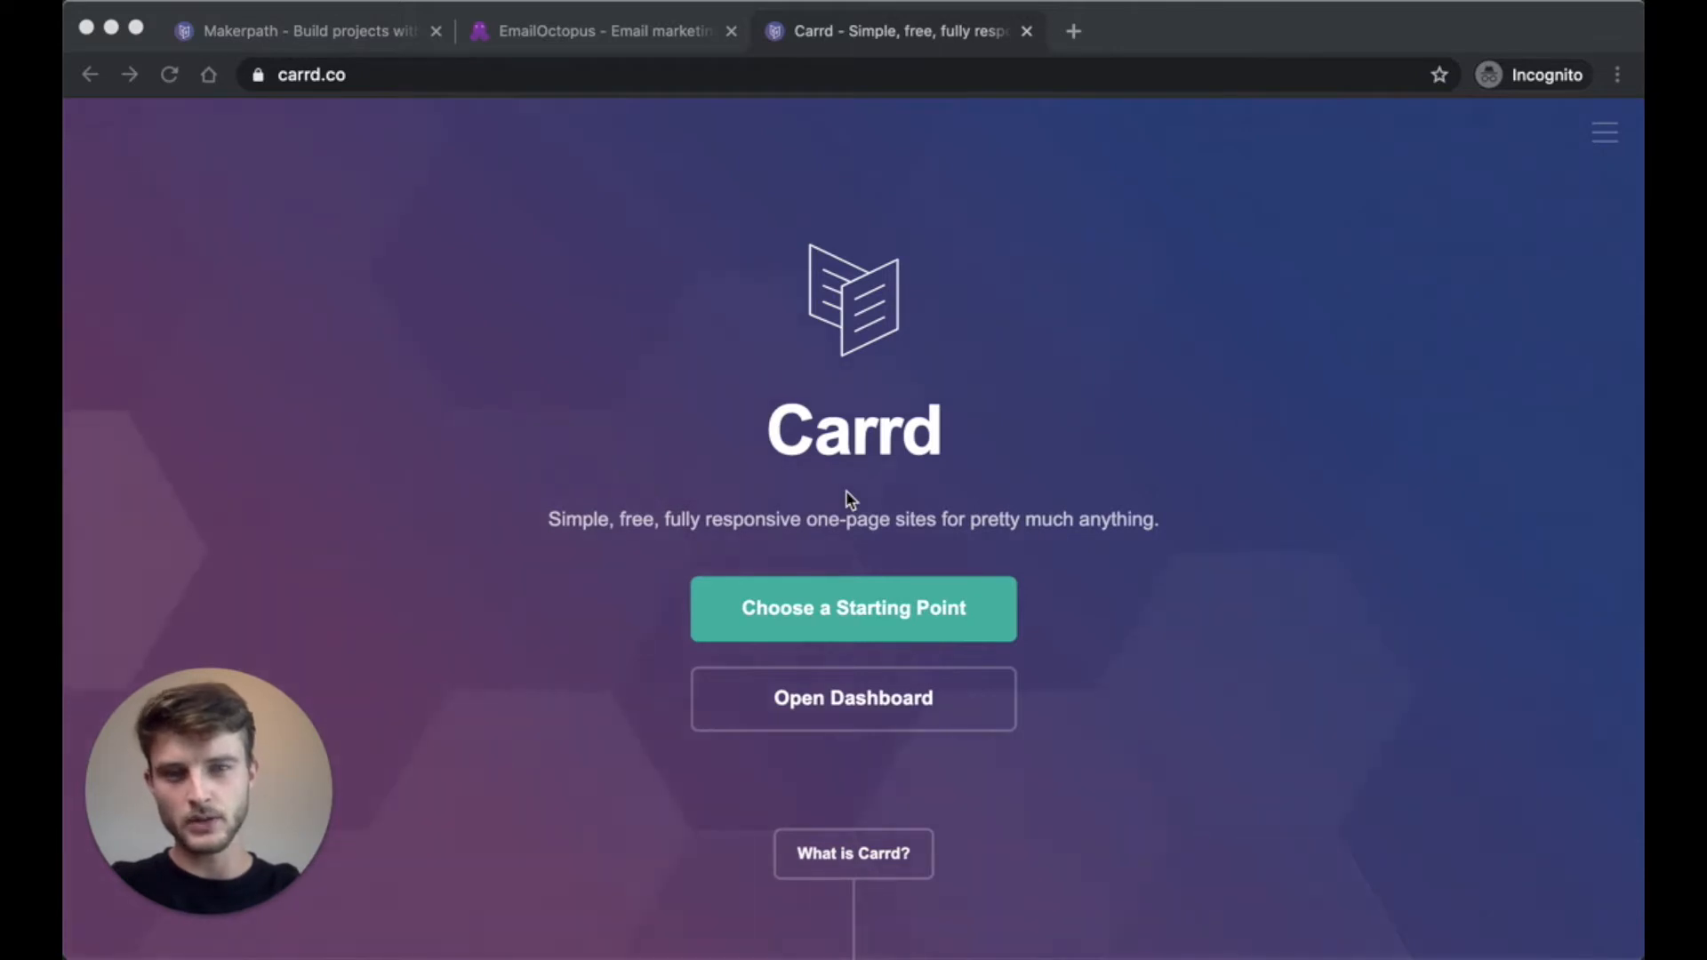
mouse_move(603, 482)
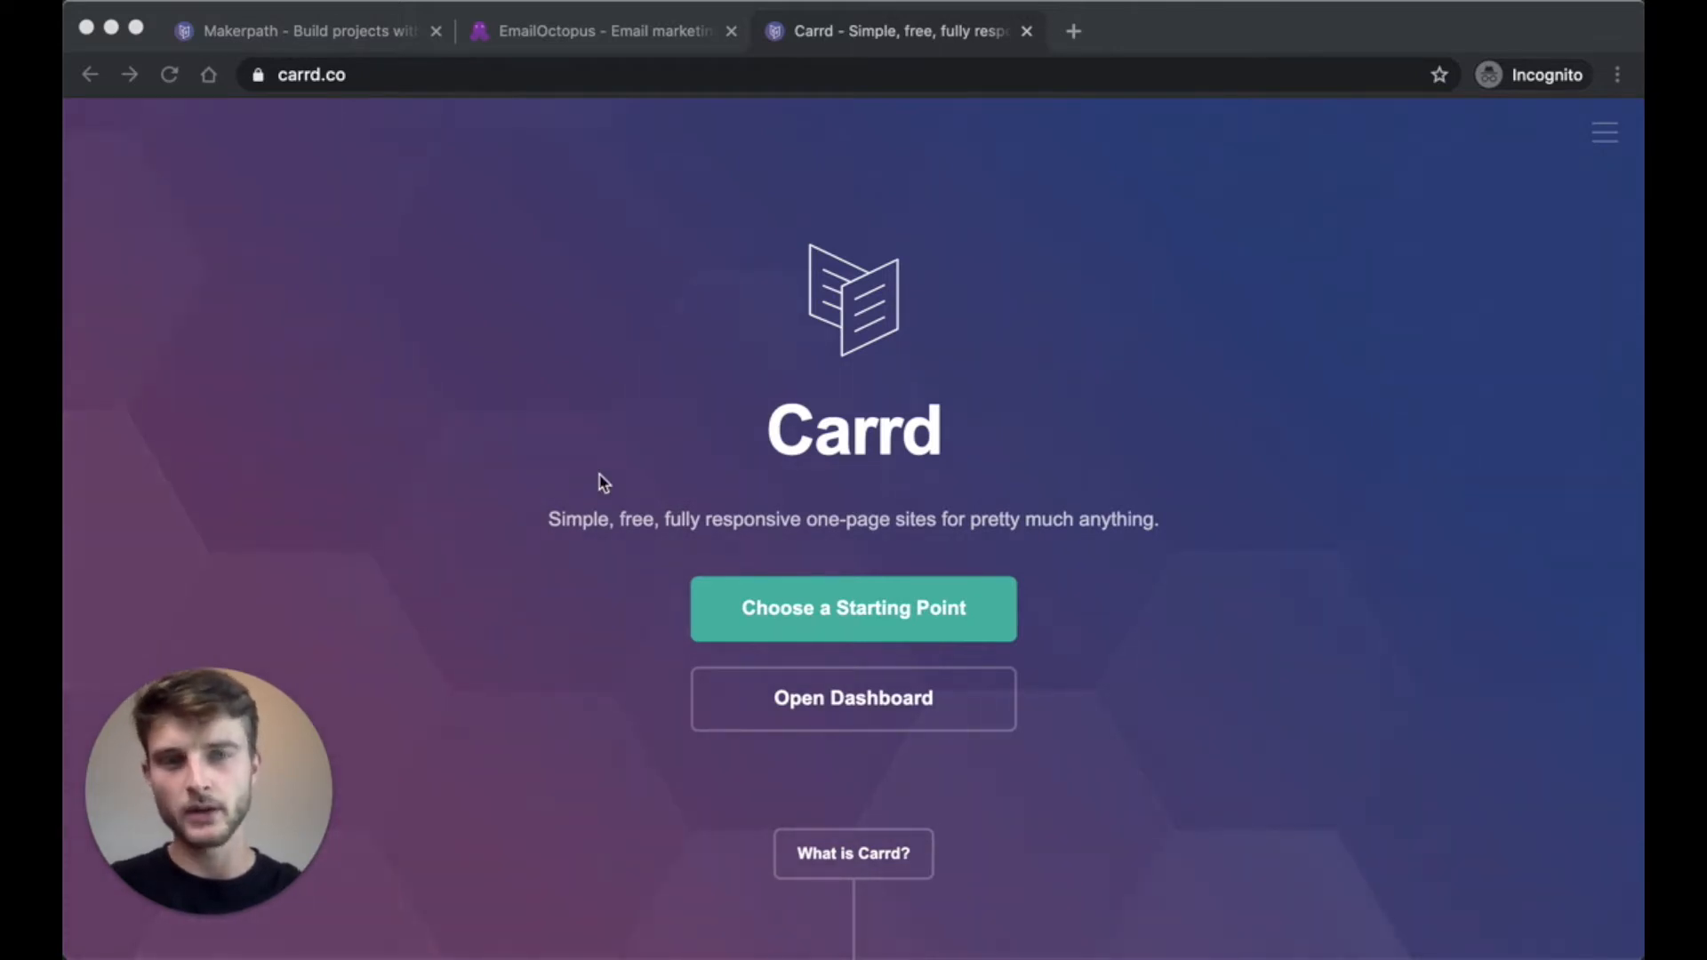
mouse_move(381, 258)
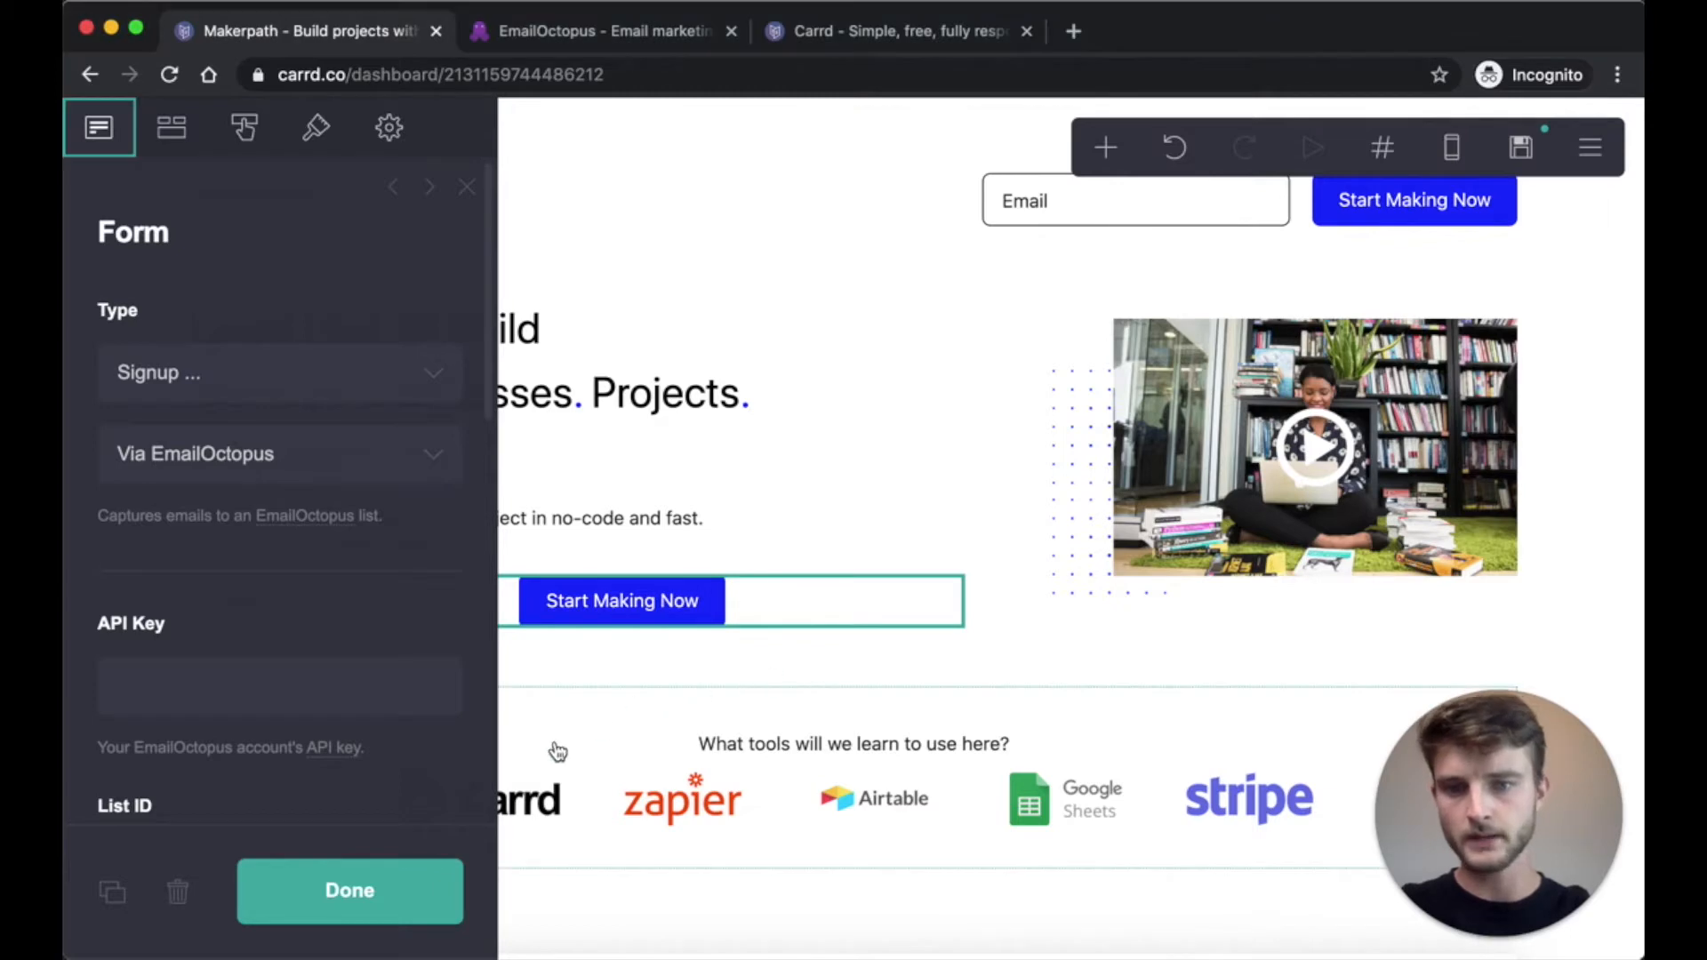
left_click(1102, 148)
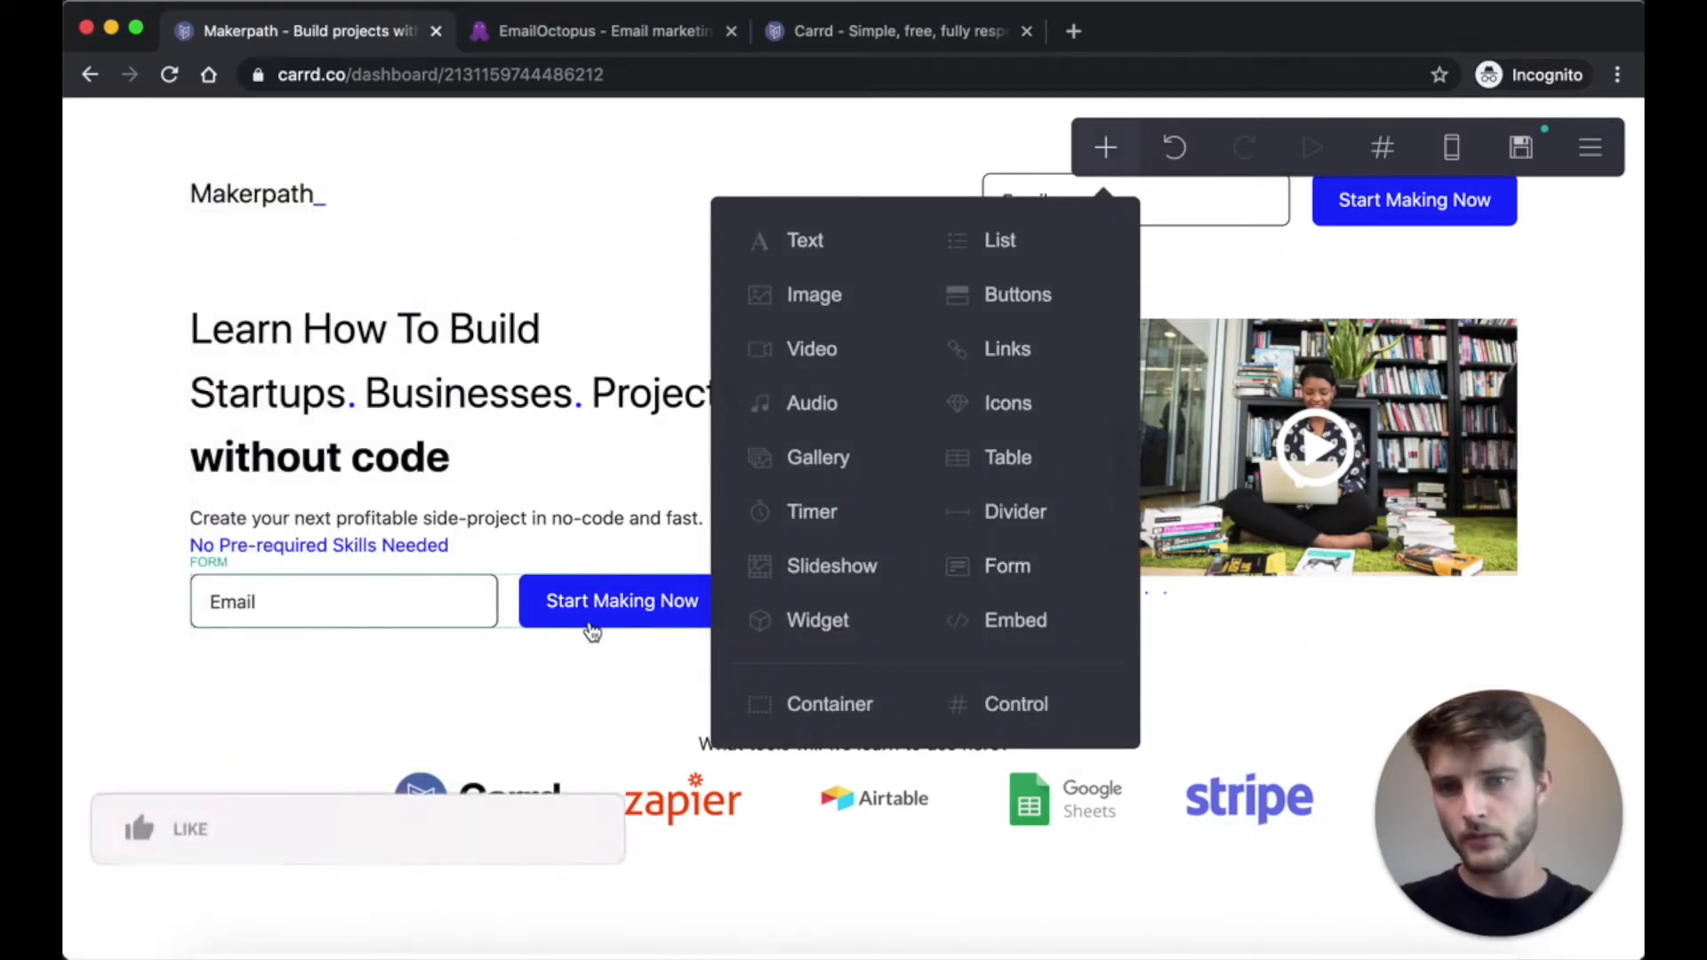
left_click(139, 829)
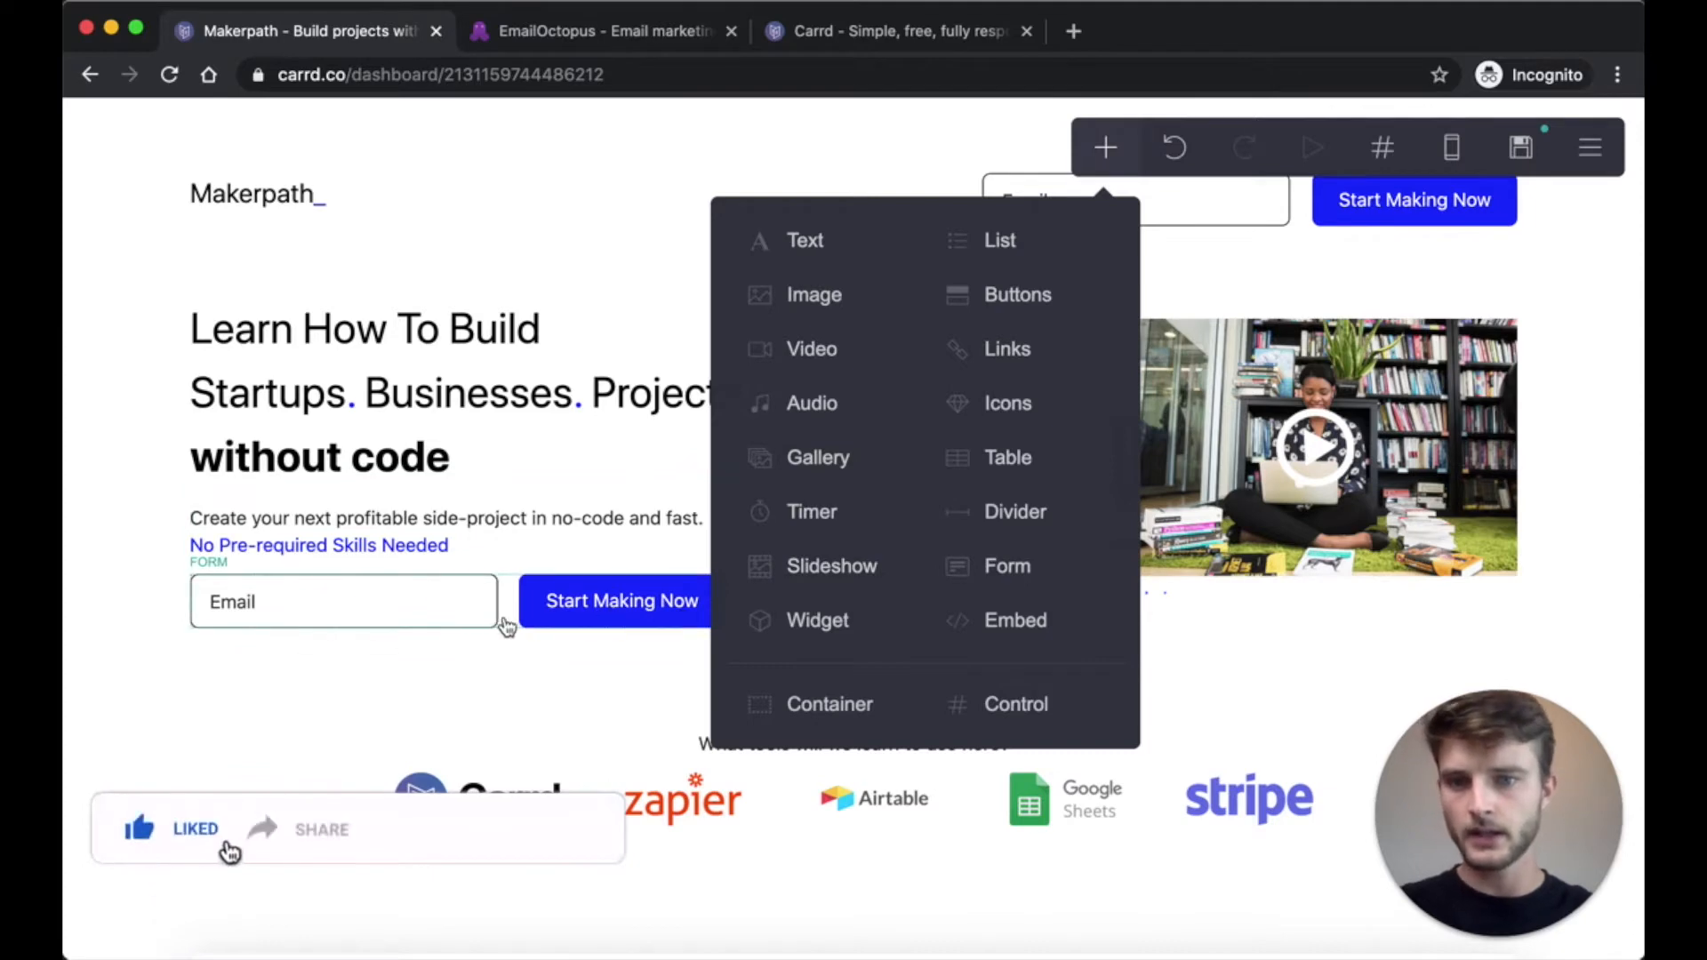
left_click(1007, 566)
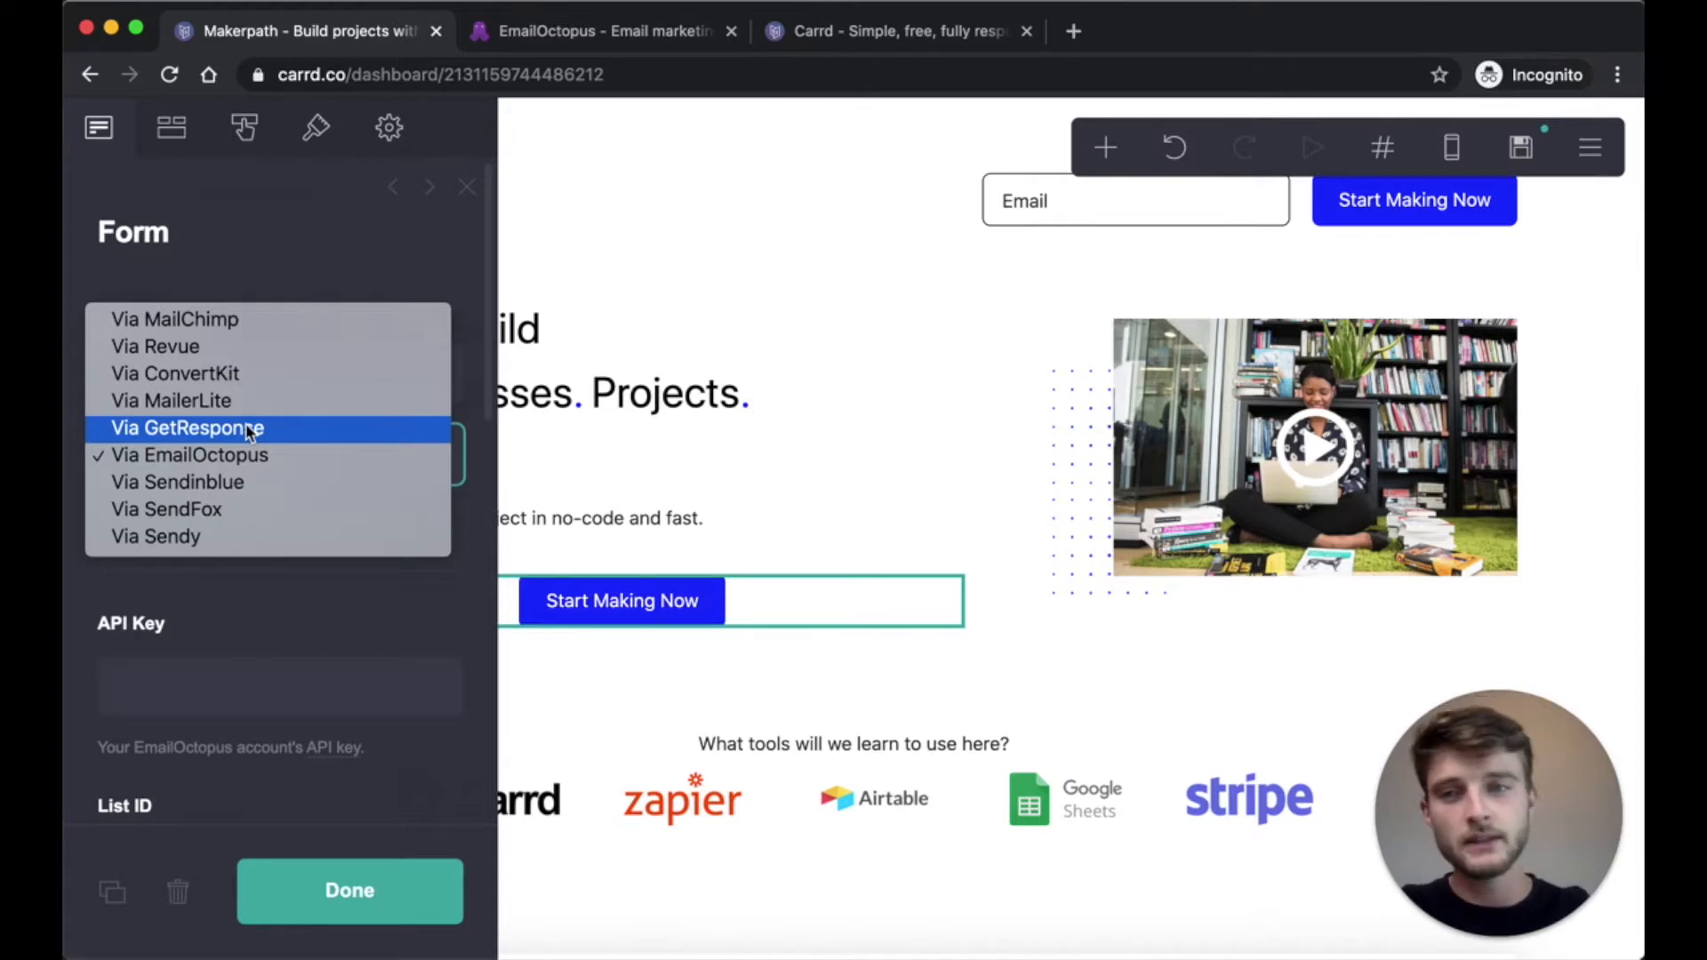
left_click(188, 455)
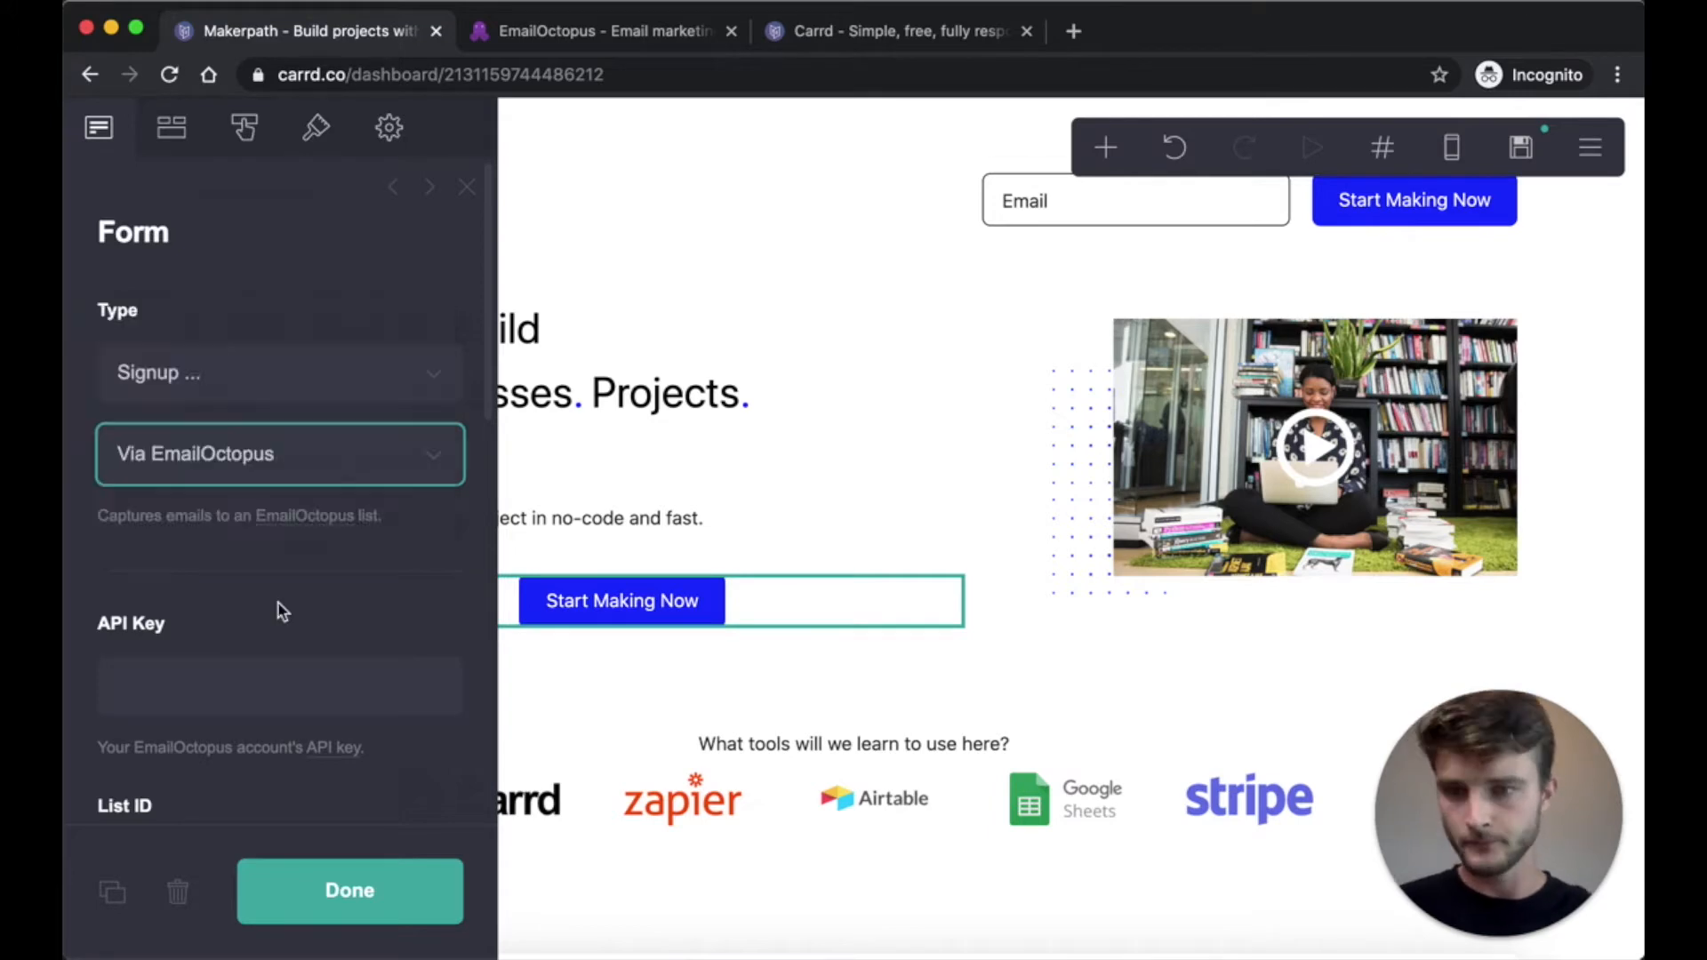
scroll("down", 3)
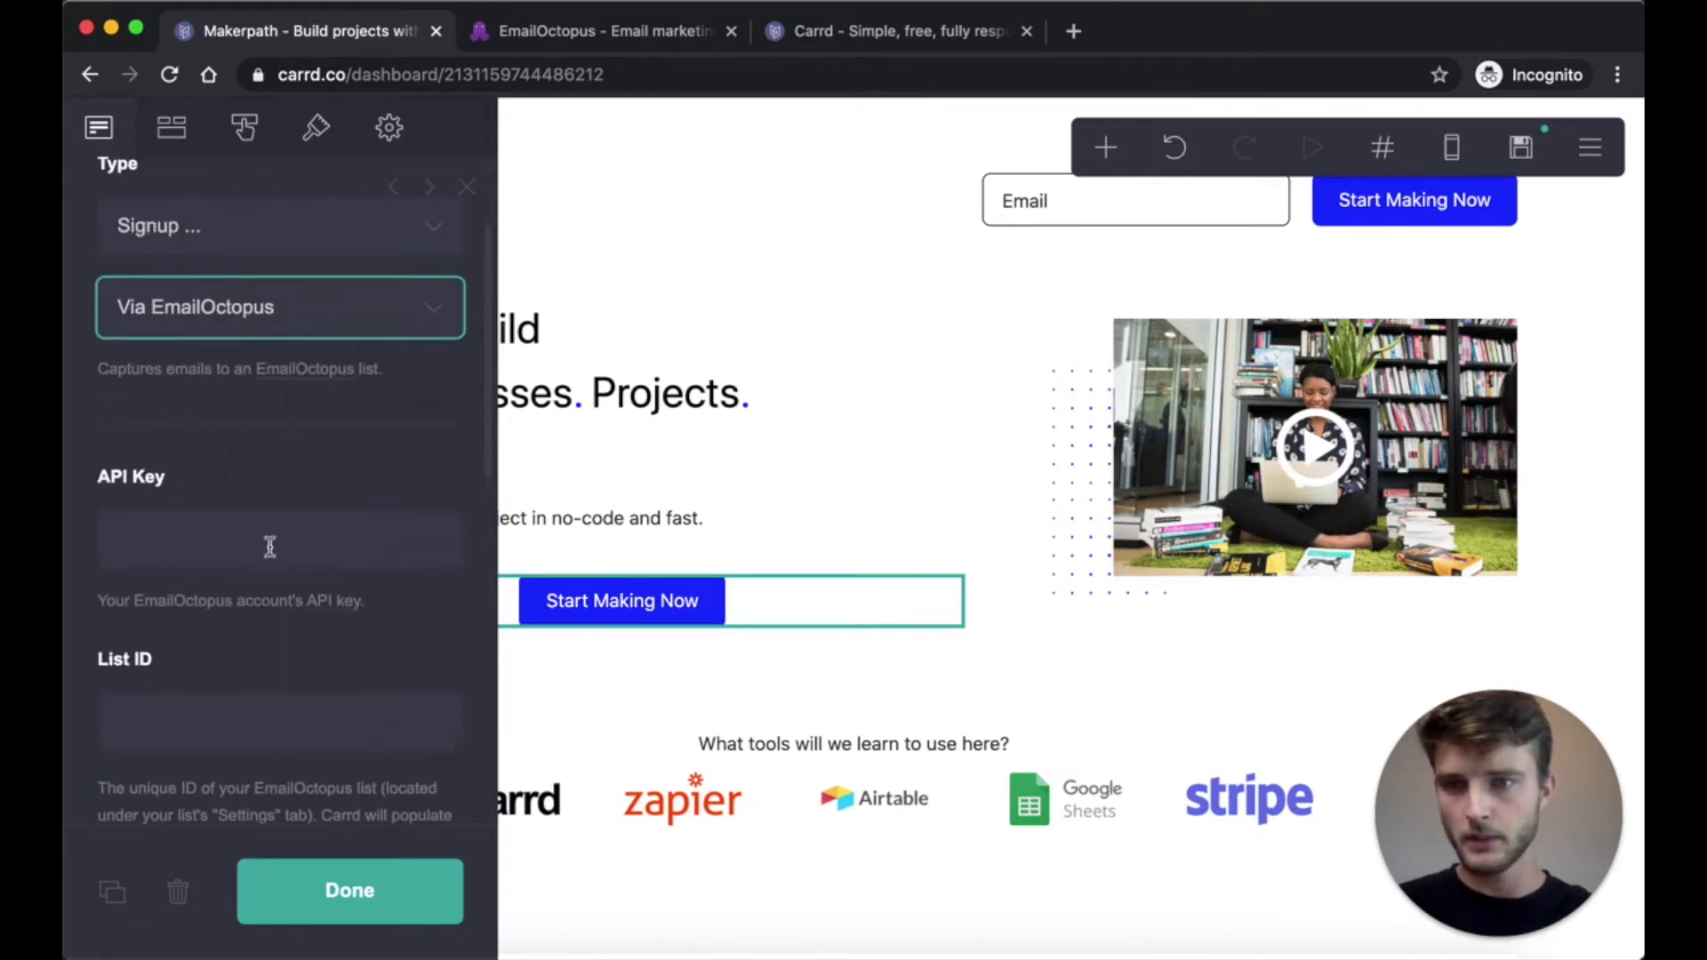
mouse_move(215, 590)
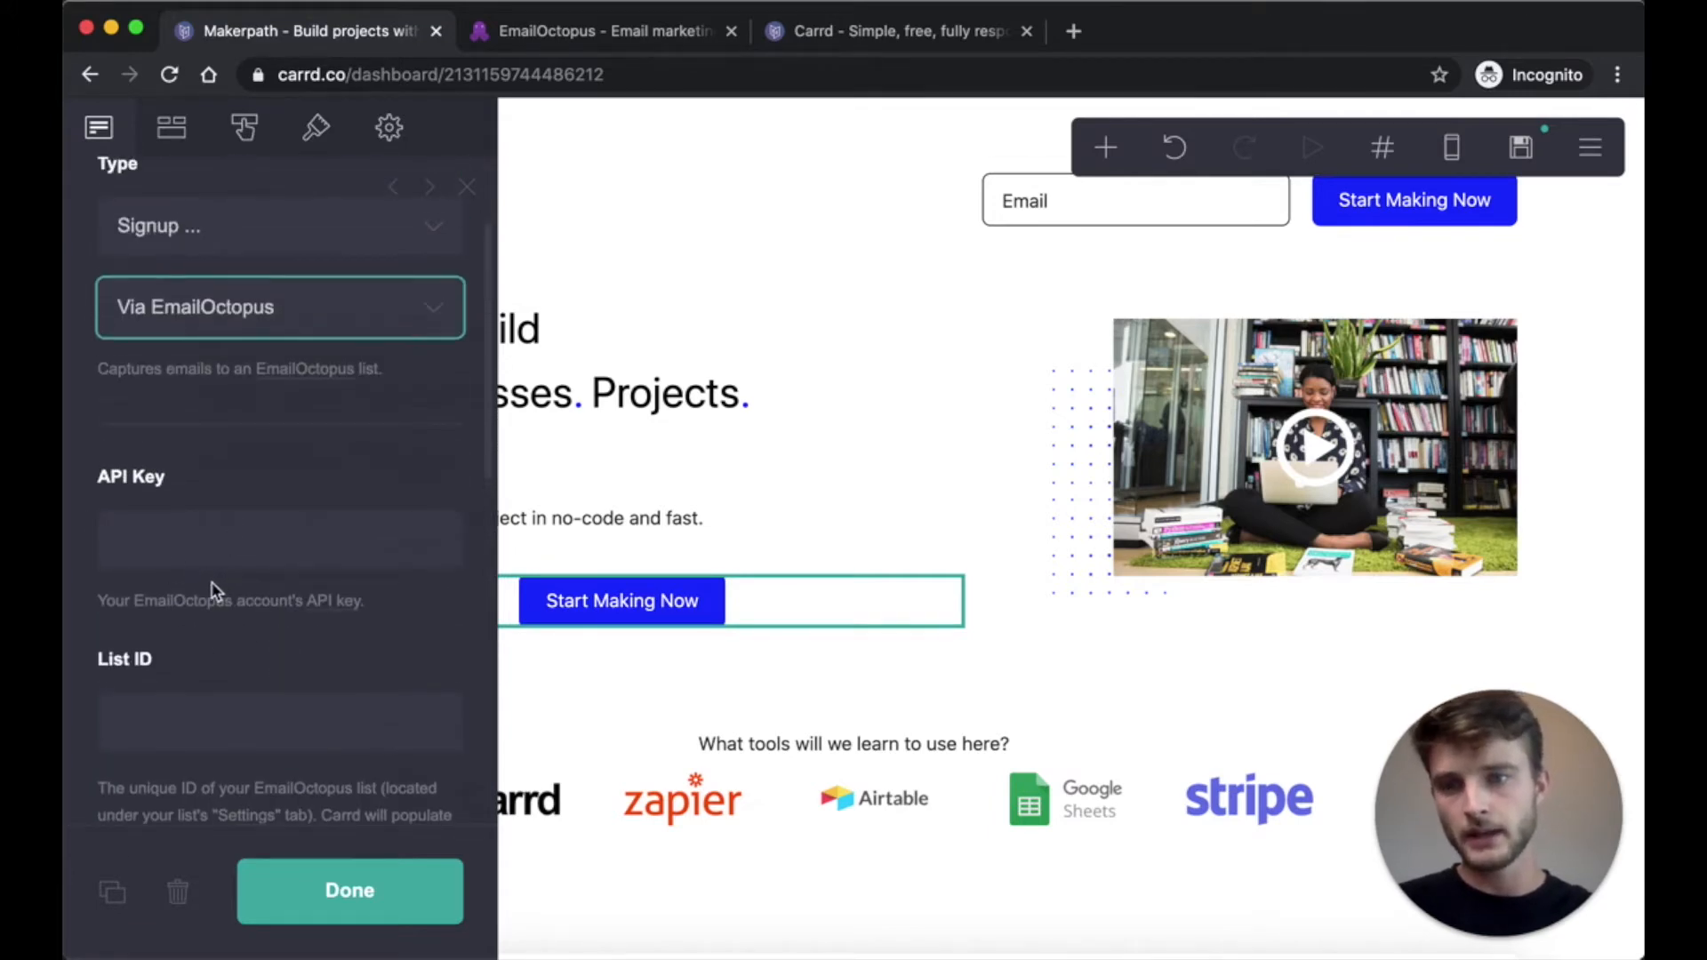
scroll("down", 3)
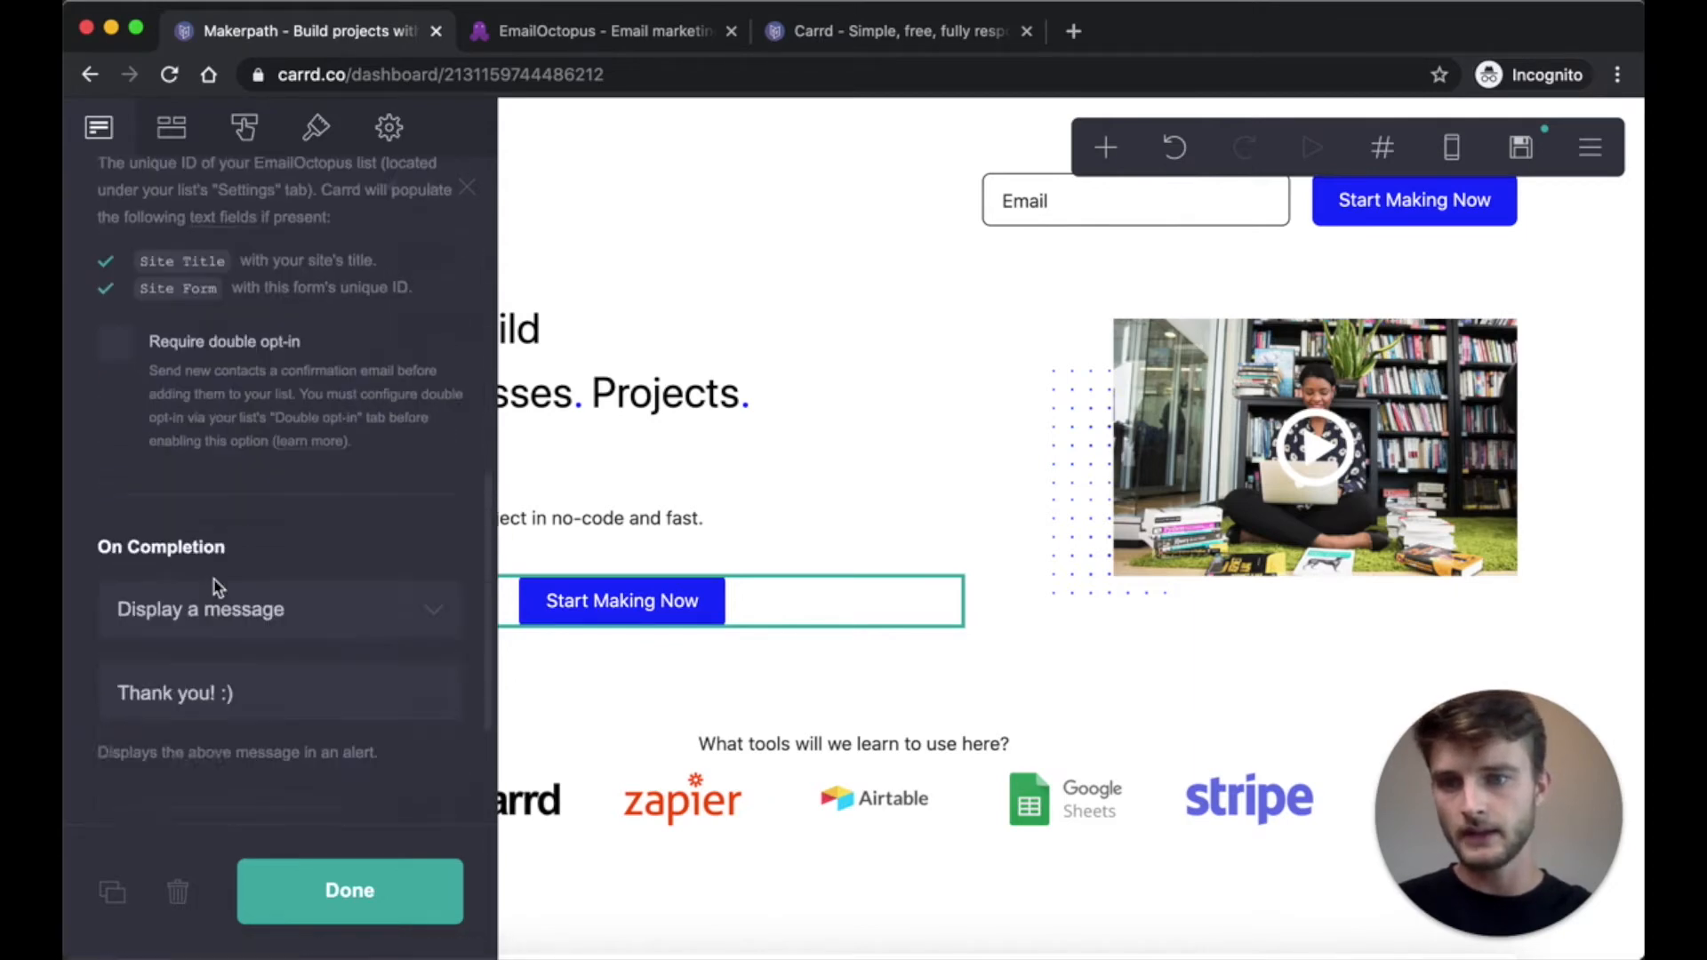
scroll("up", 3)
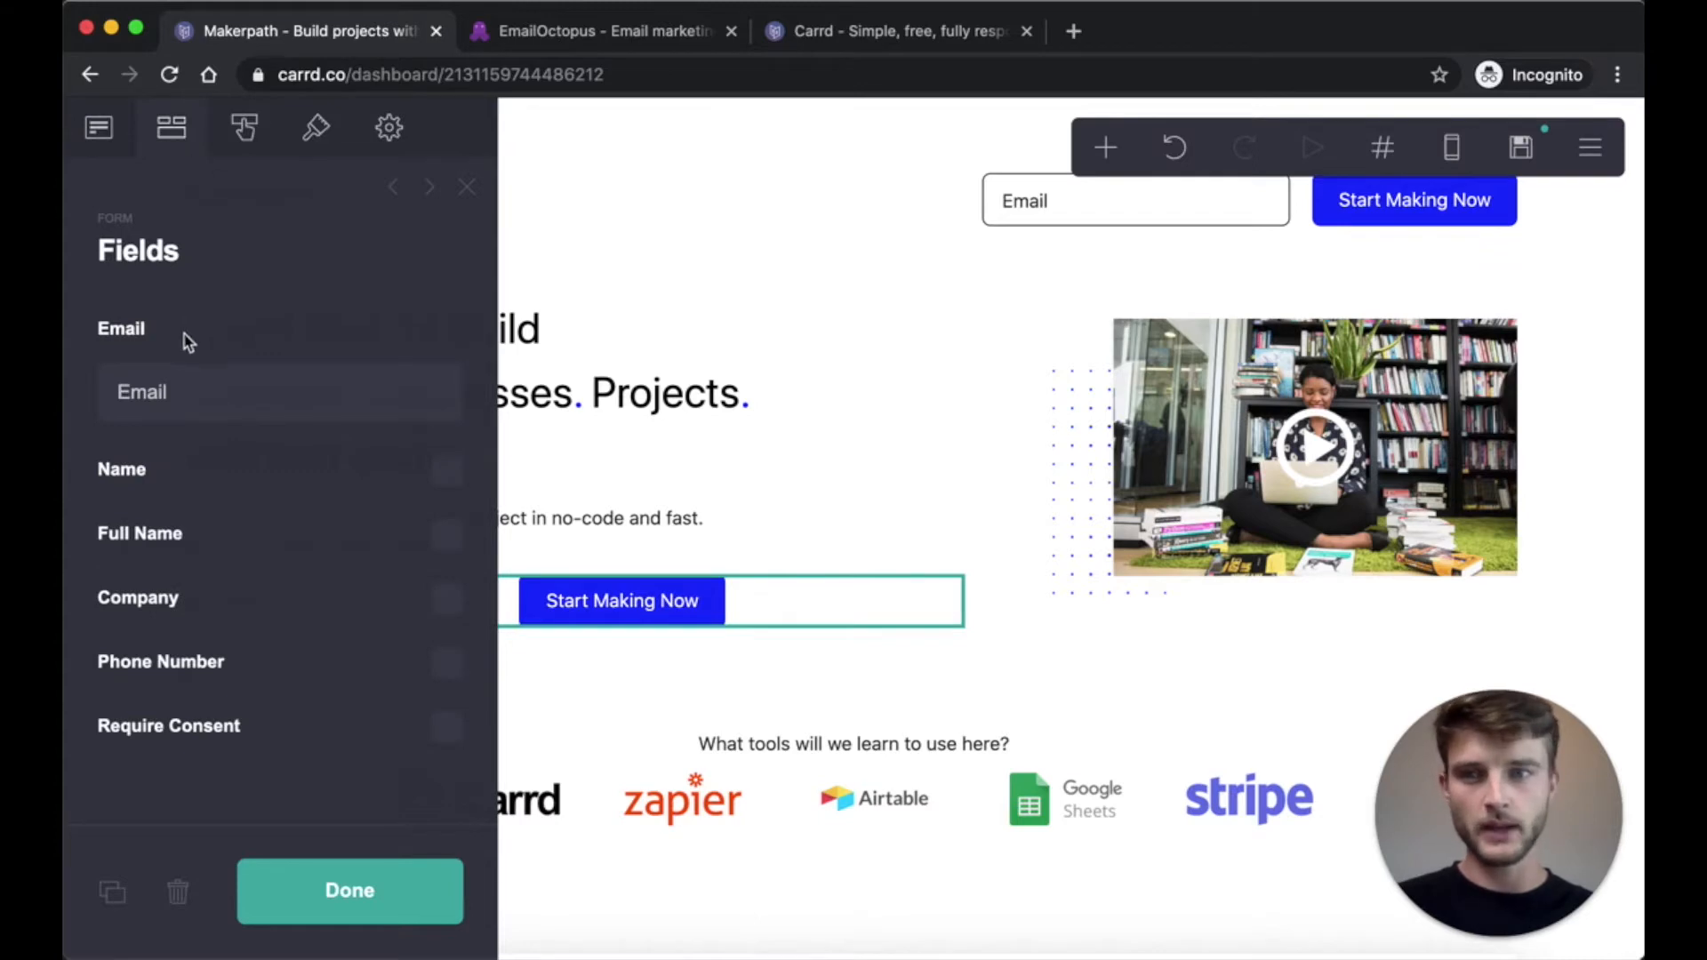
mouse_move(455, 518)
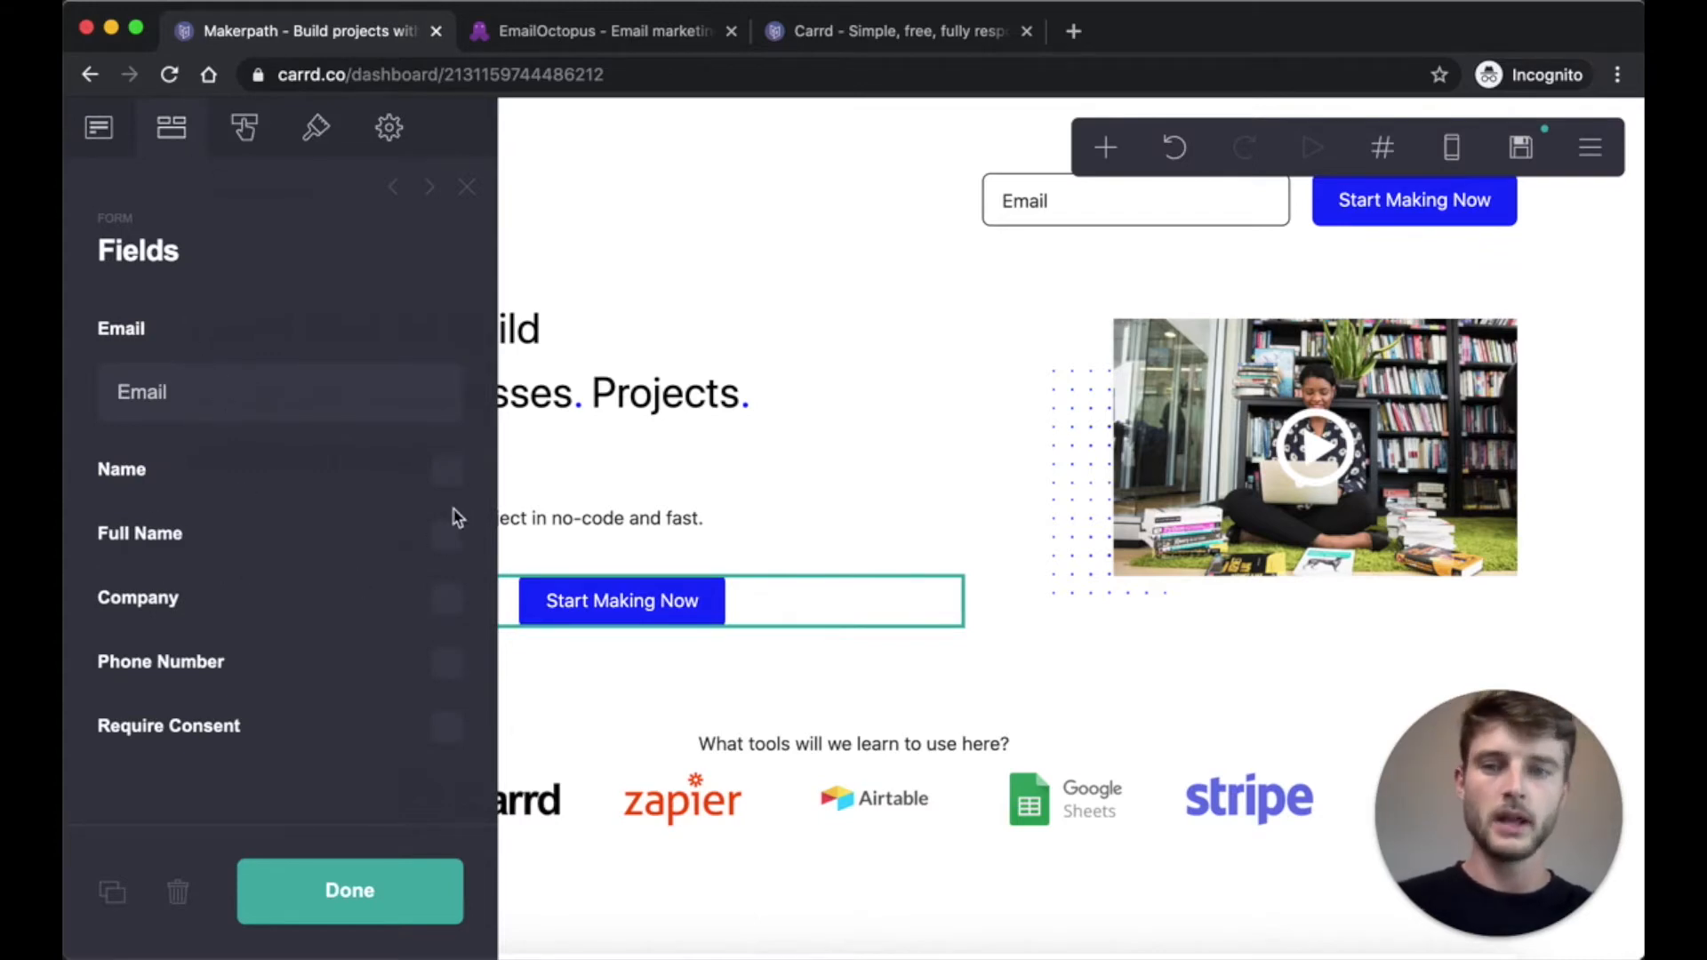
mouse_move(288, 207)
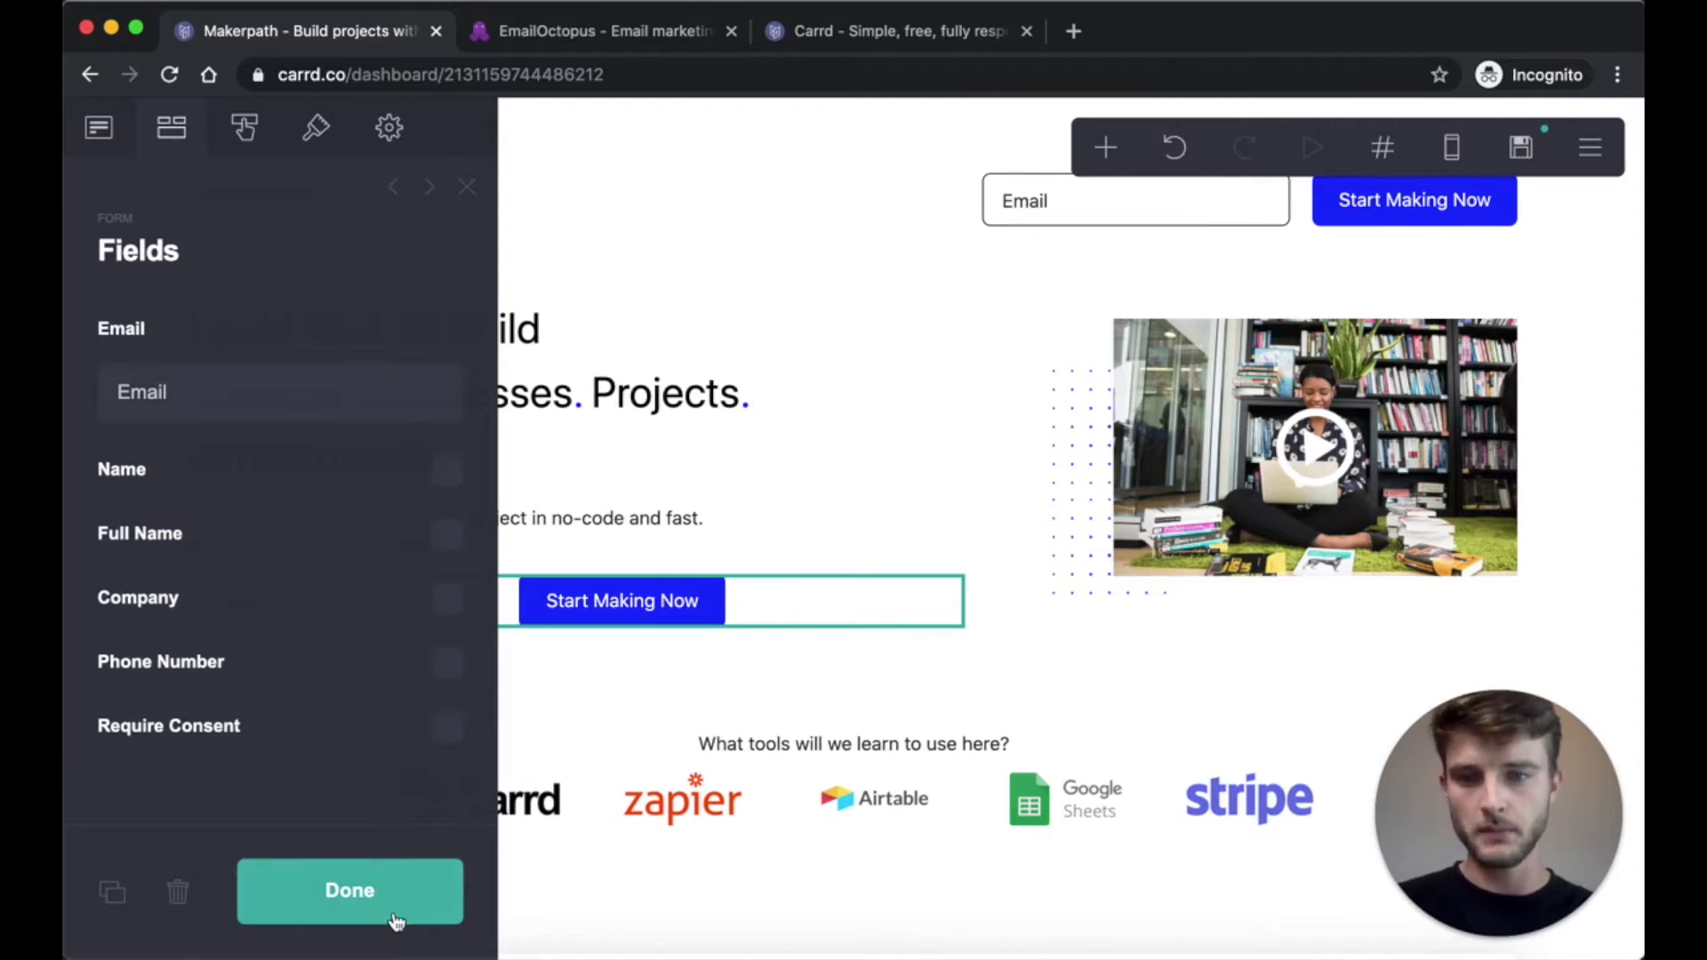
mouse_move(409, 281)
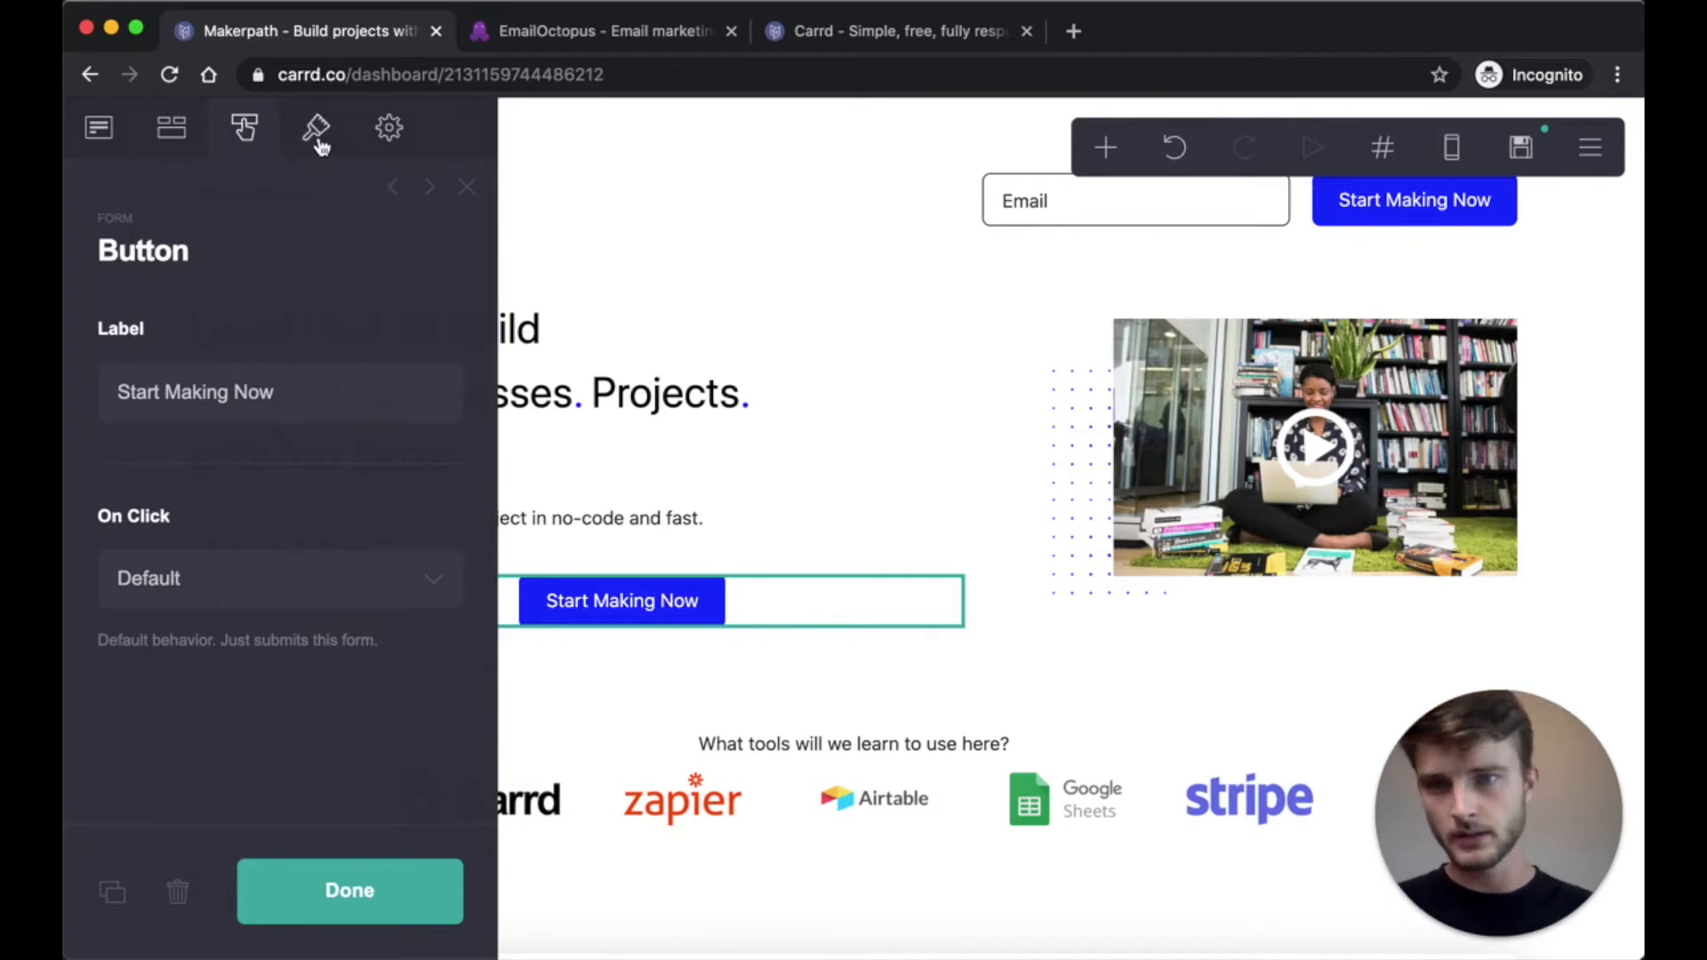
left_click(317, 128)
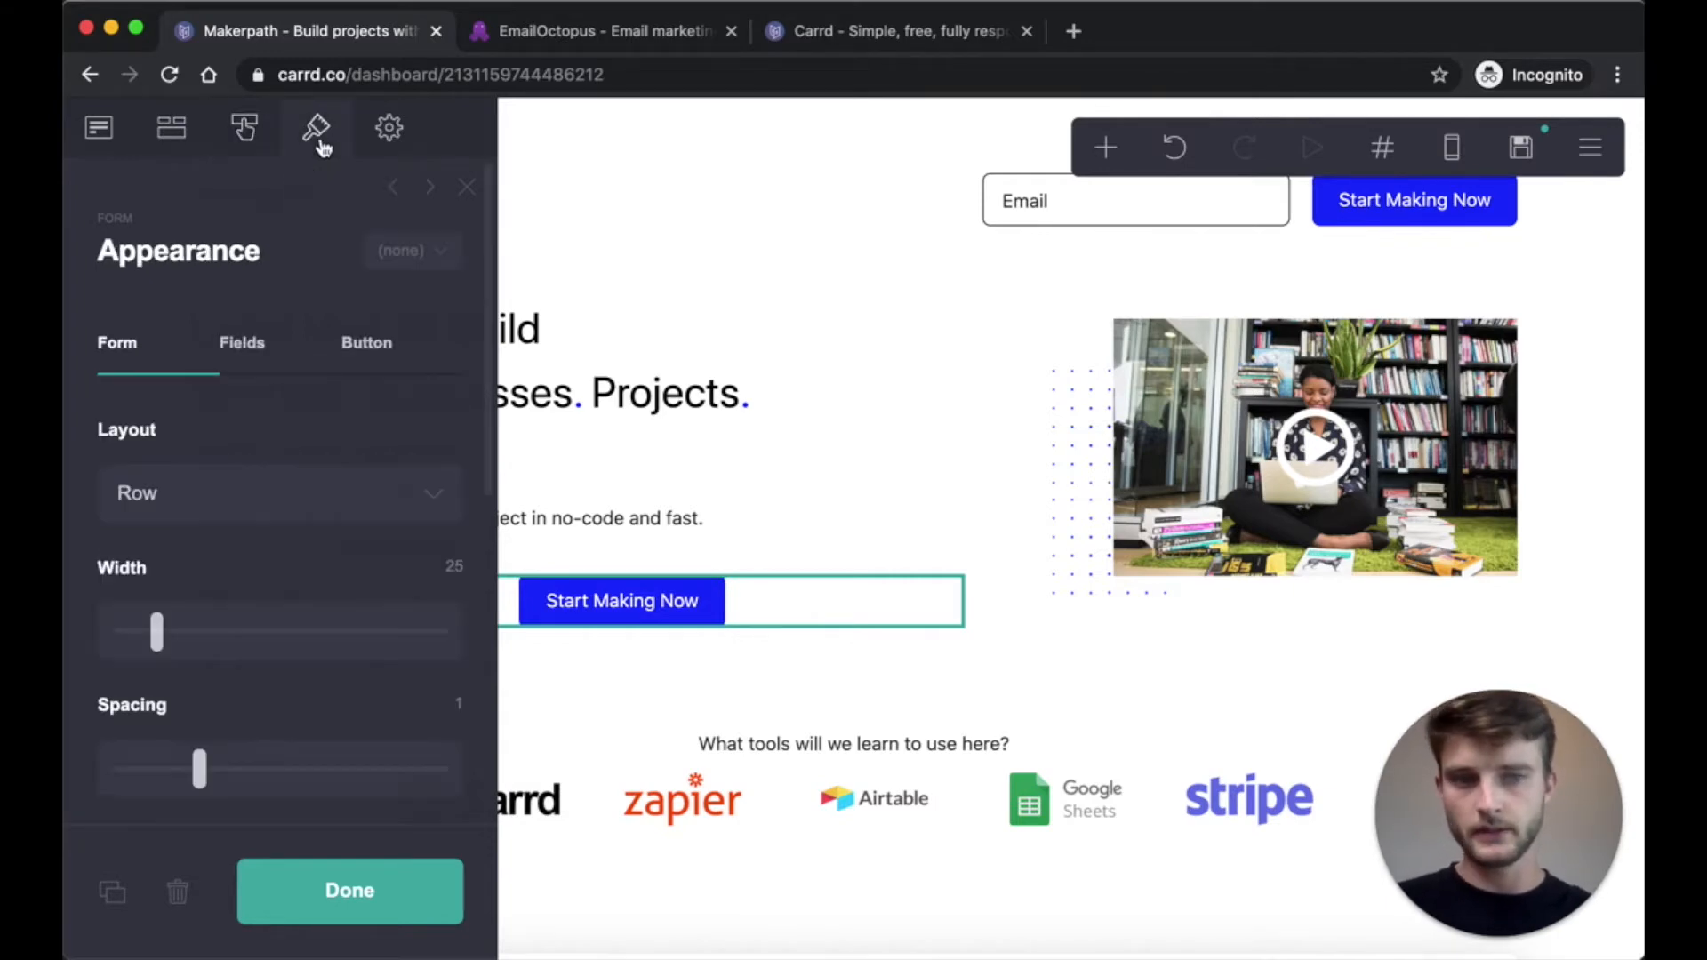
left_click(96, 128)
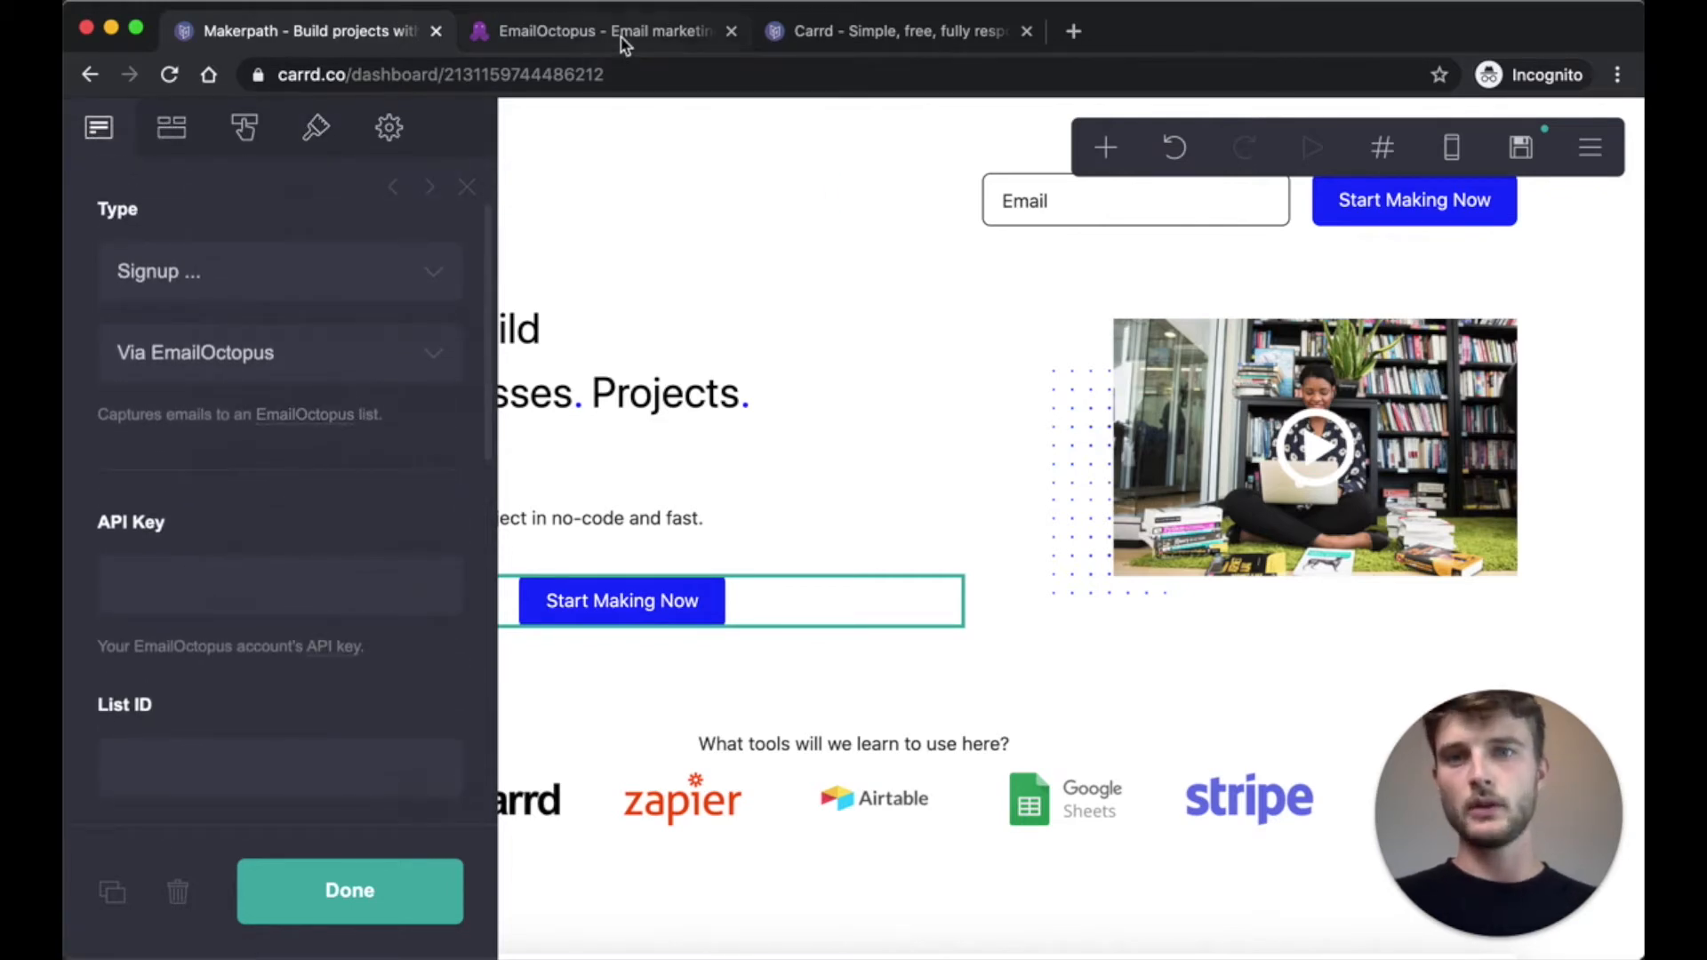
Sign in to EmailOctopus and start a new contact list from the Lists page
left_click(601, 30)
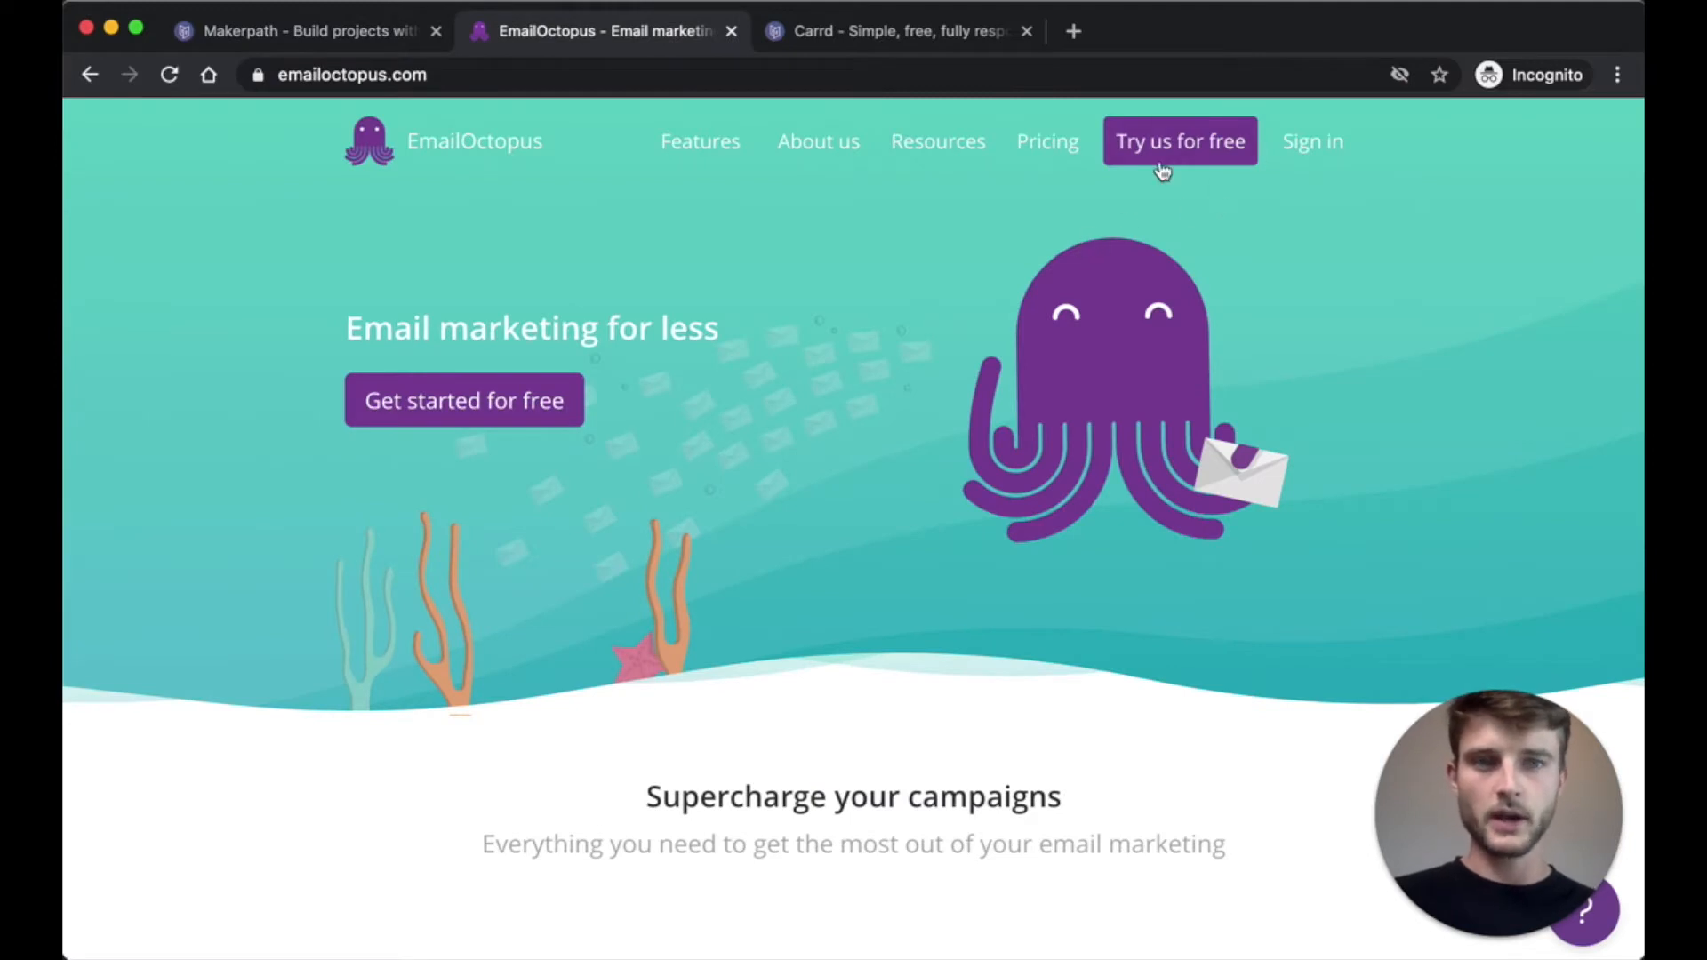
left_click(1179, 141)
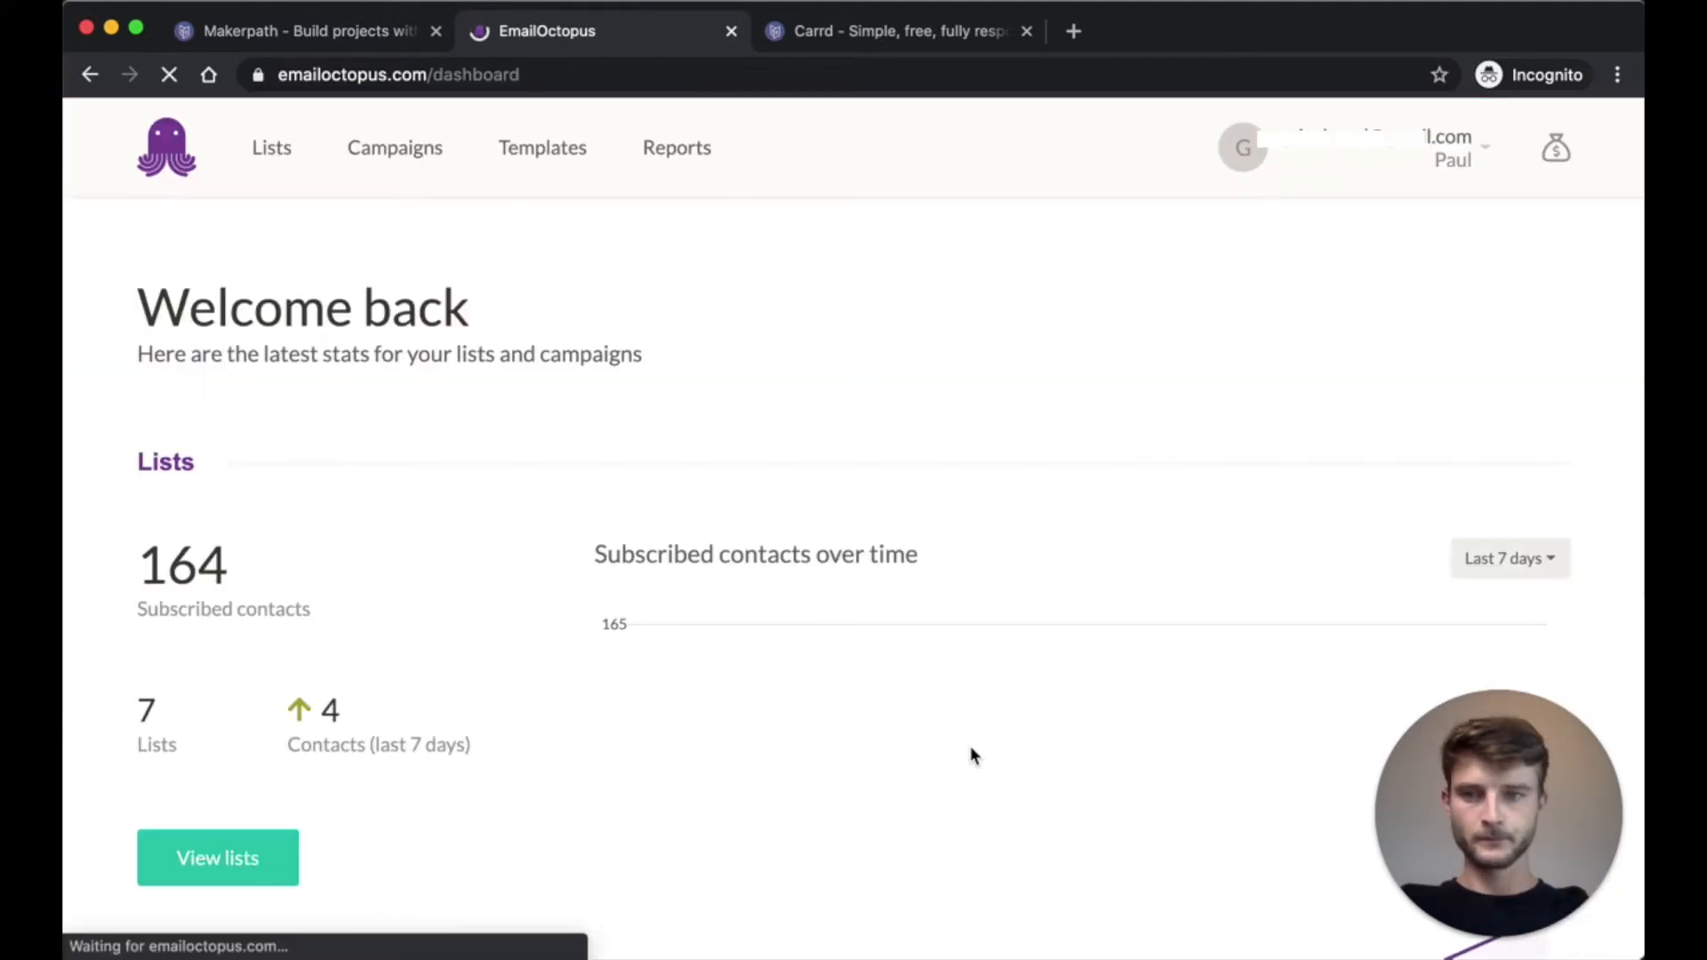
mouse_move(533, 386)
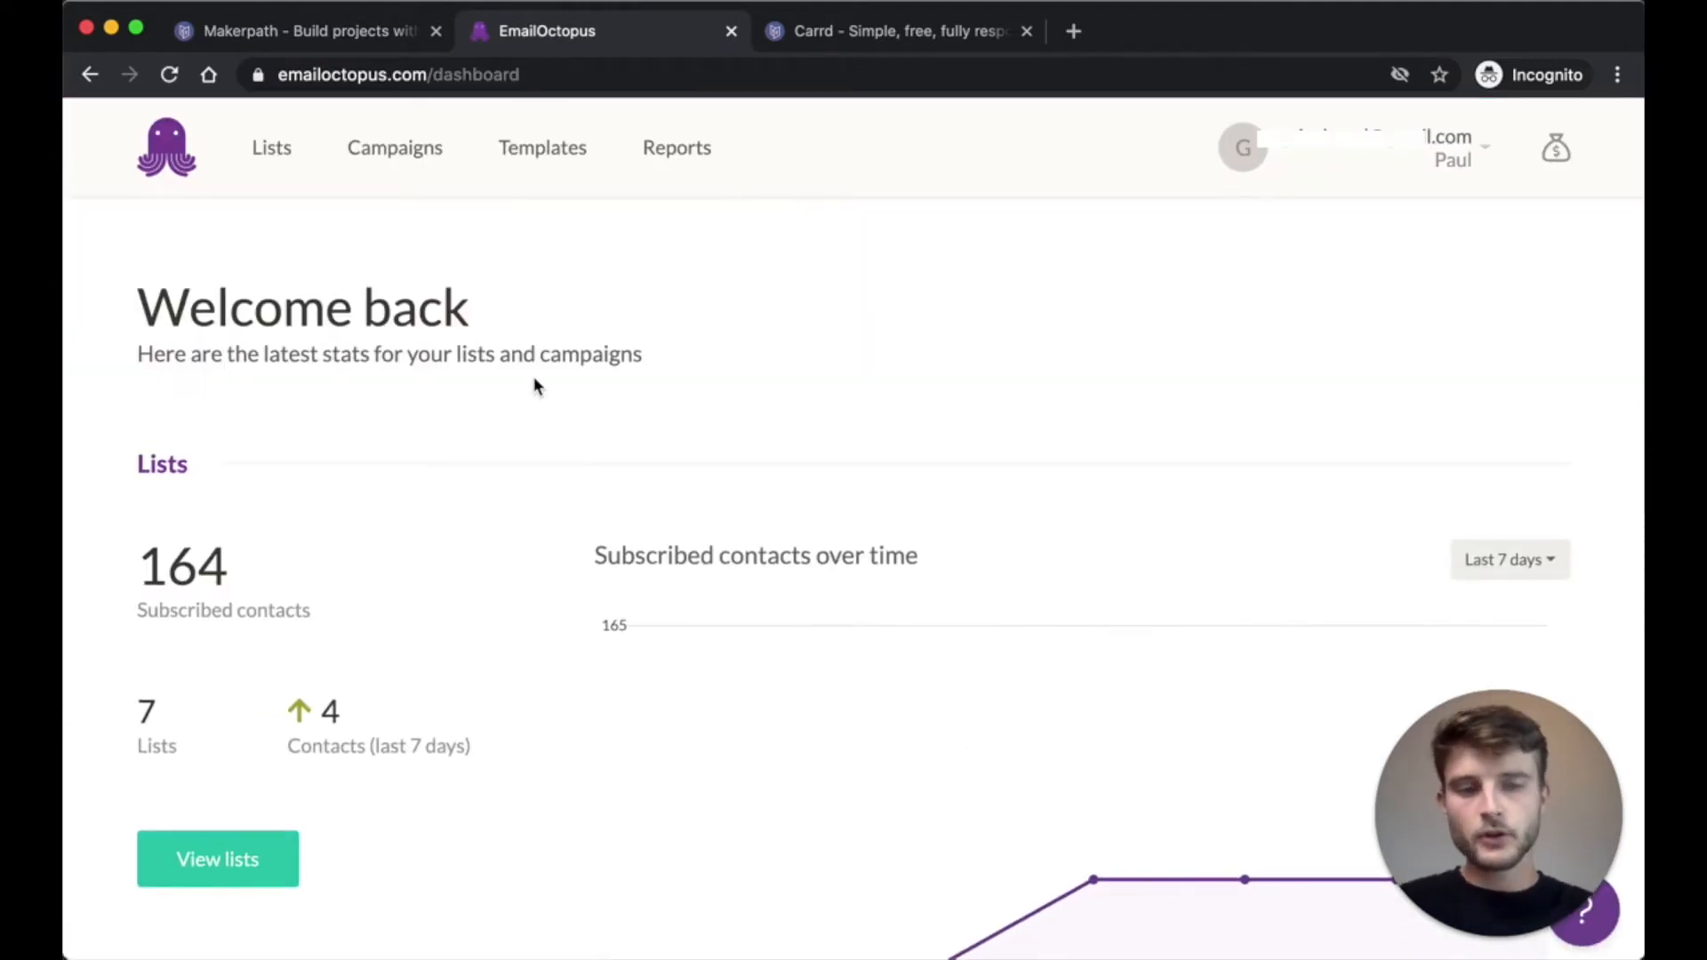
left_click(270, 148)
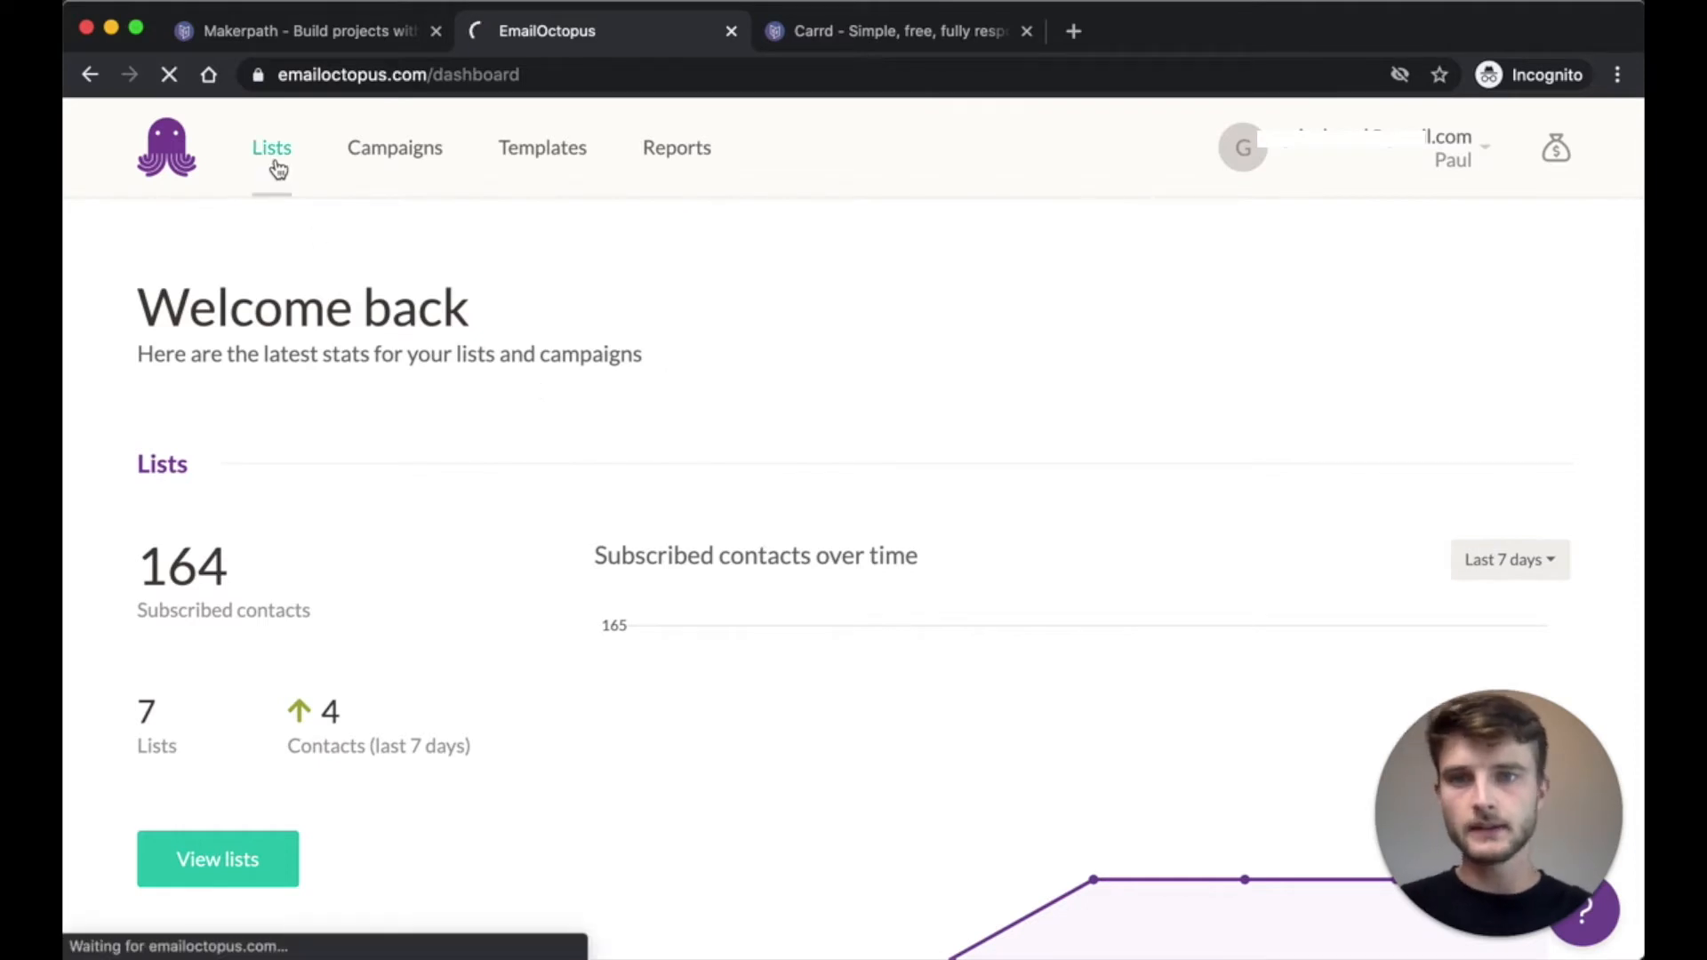
left_click(270, 147)
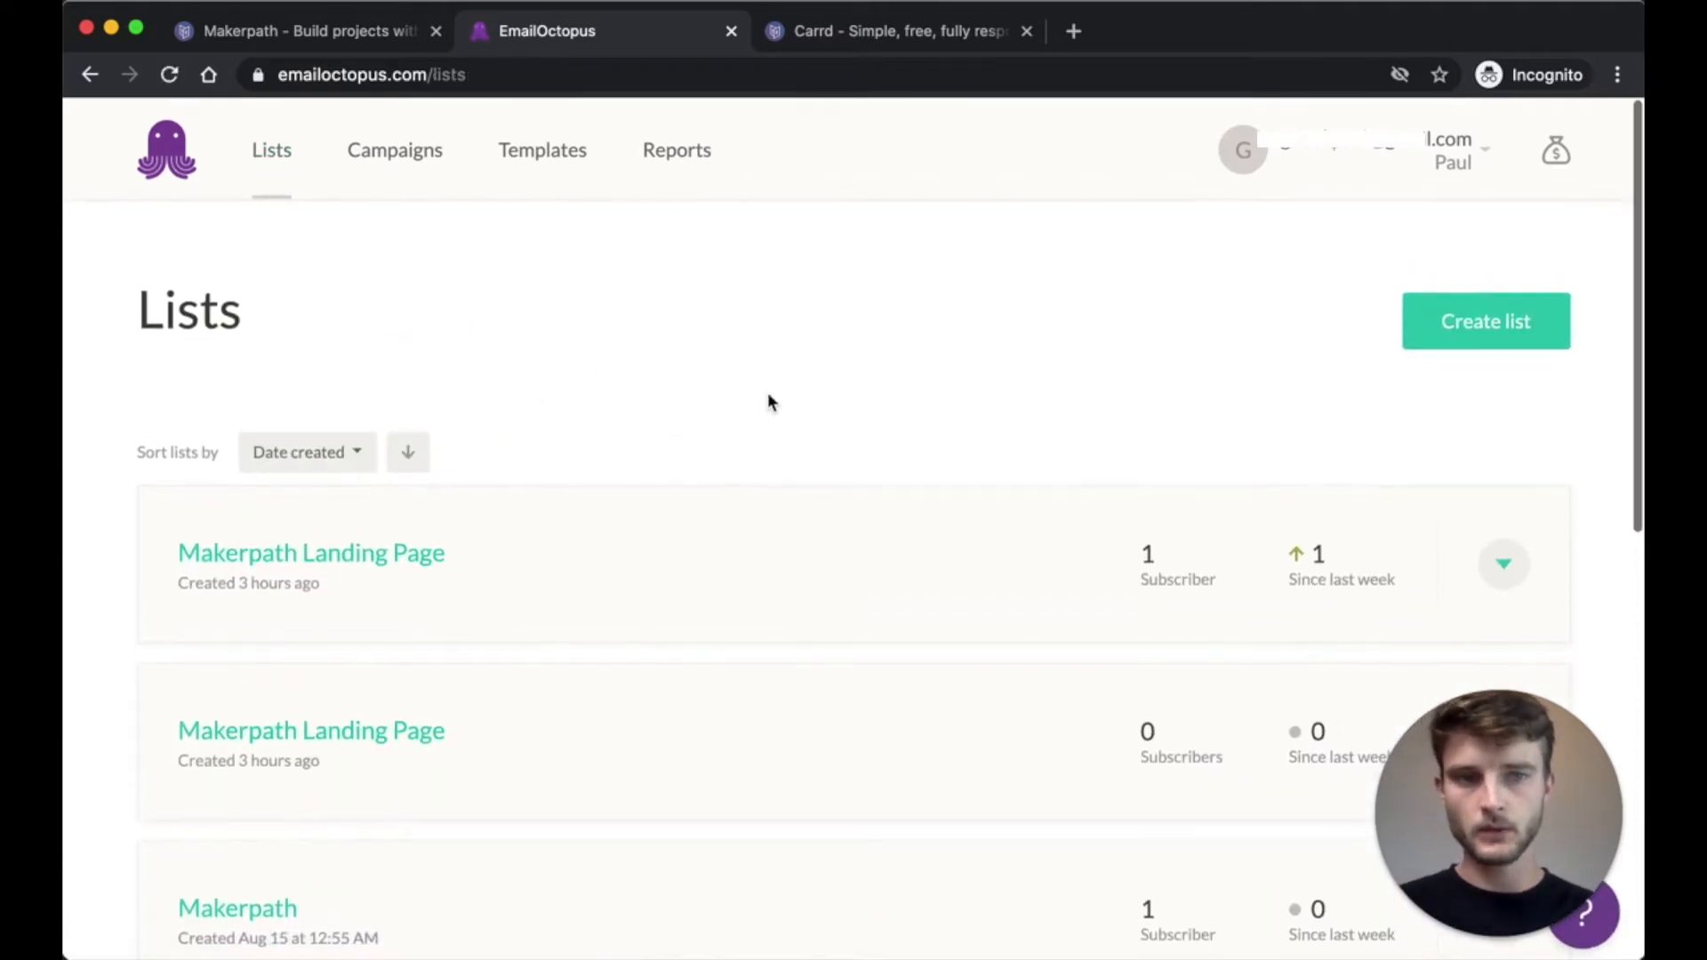
left_click(1485, 320)
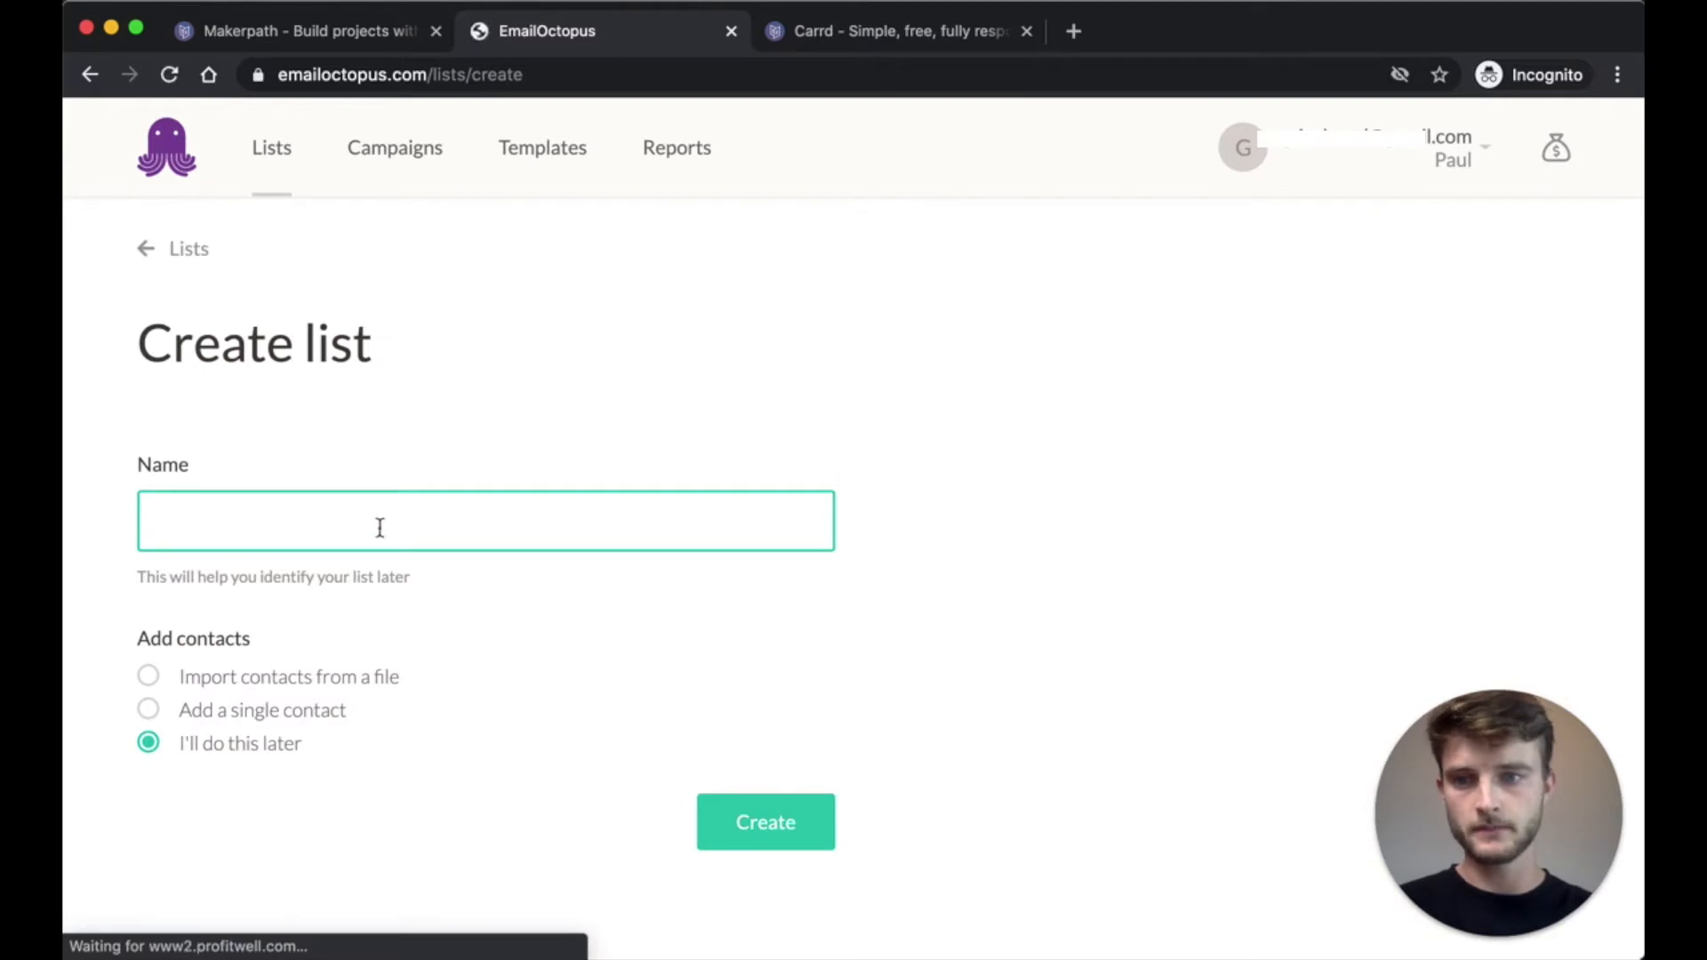
Name the list 'Makerpath Landing Page' and create it
type("Makerpath Lan")
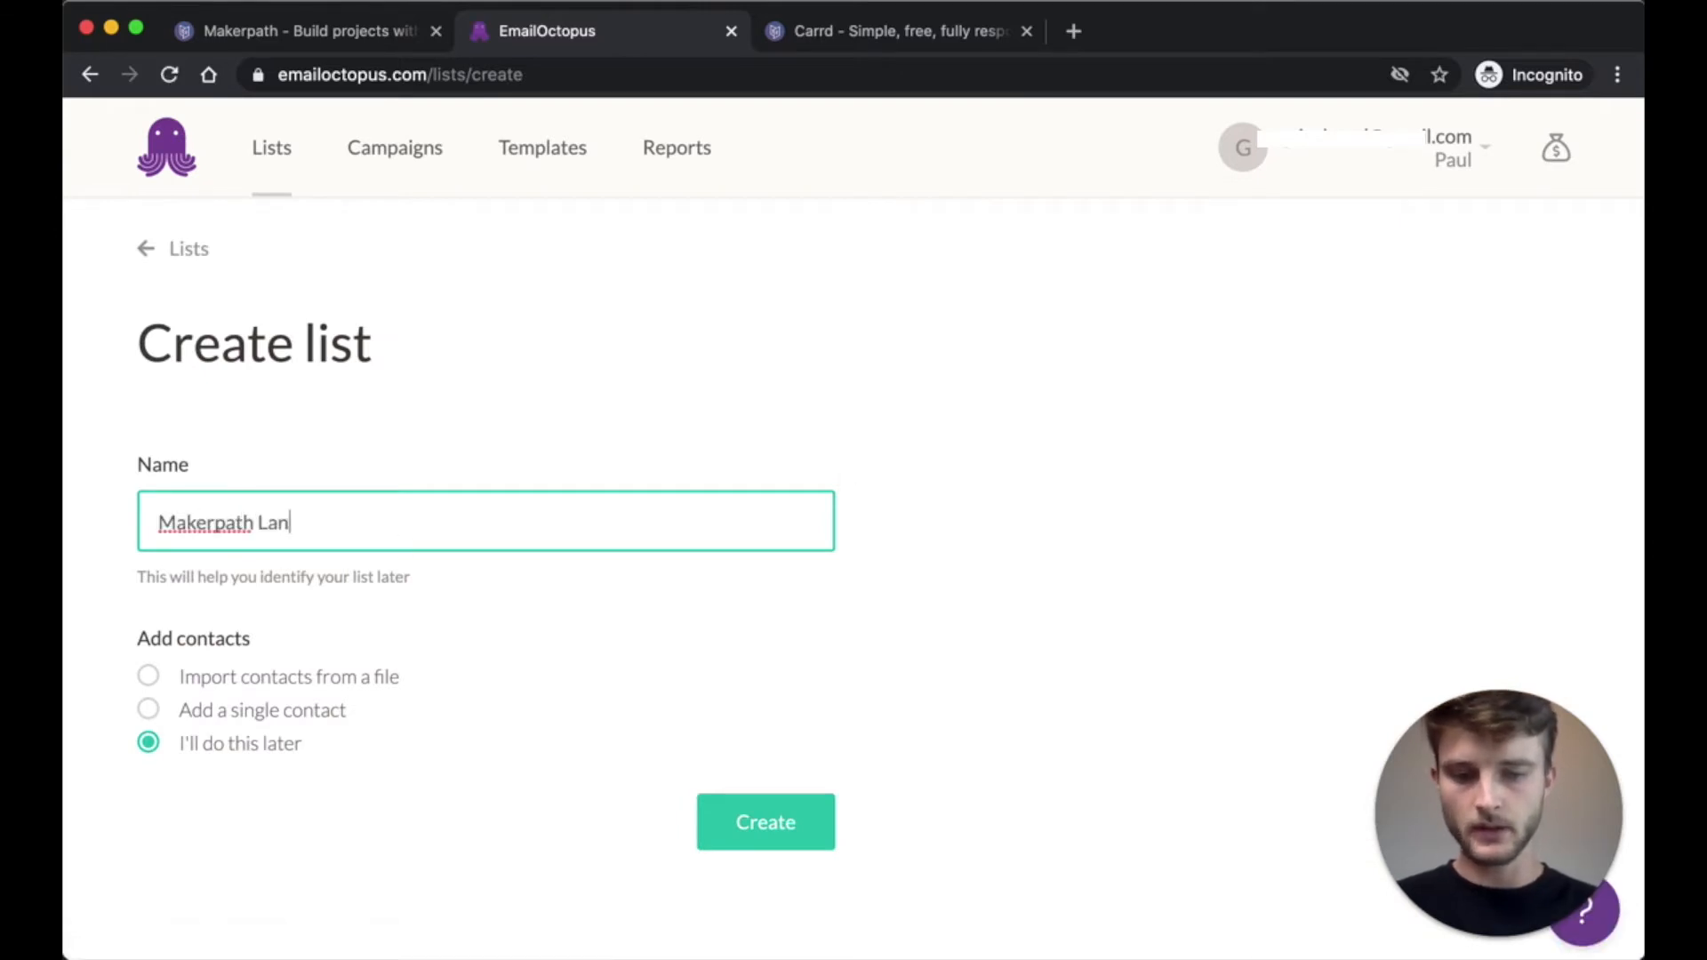
type("ding Page")
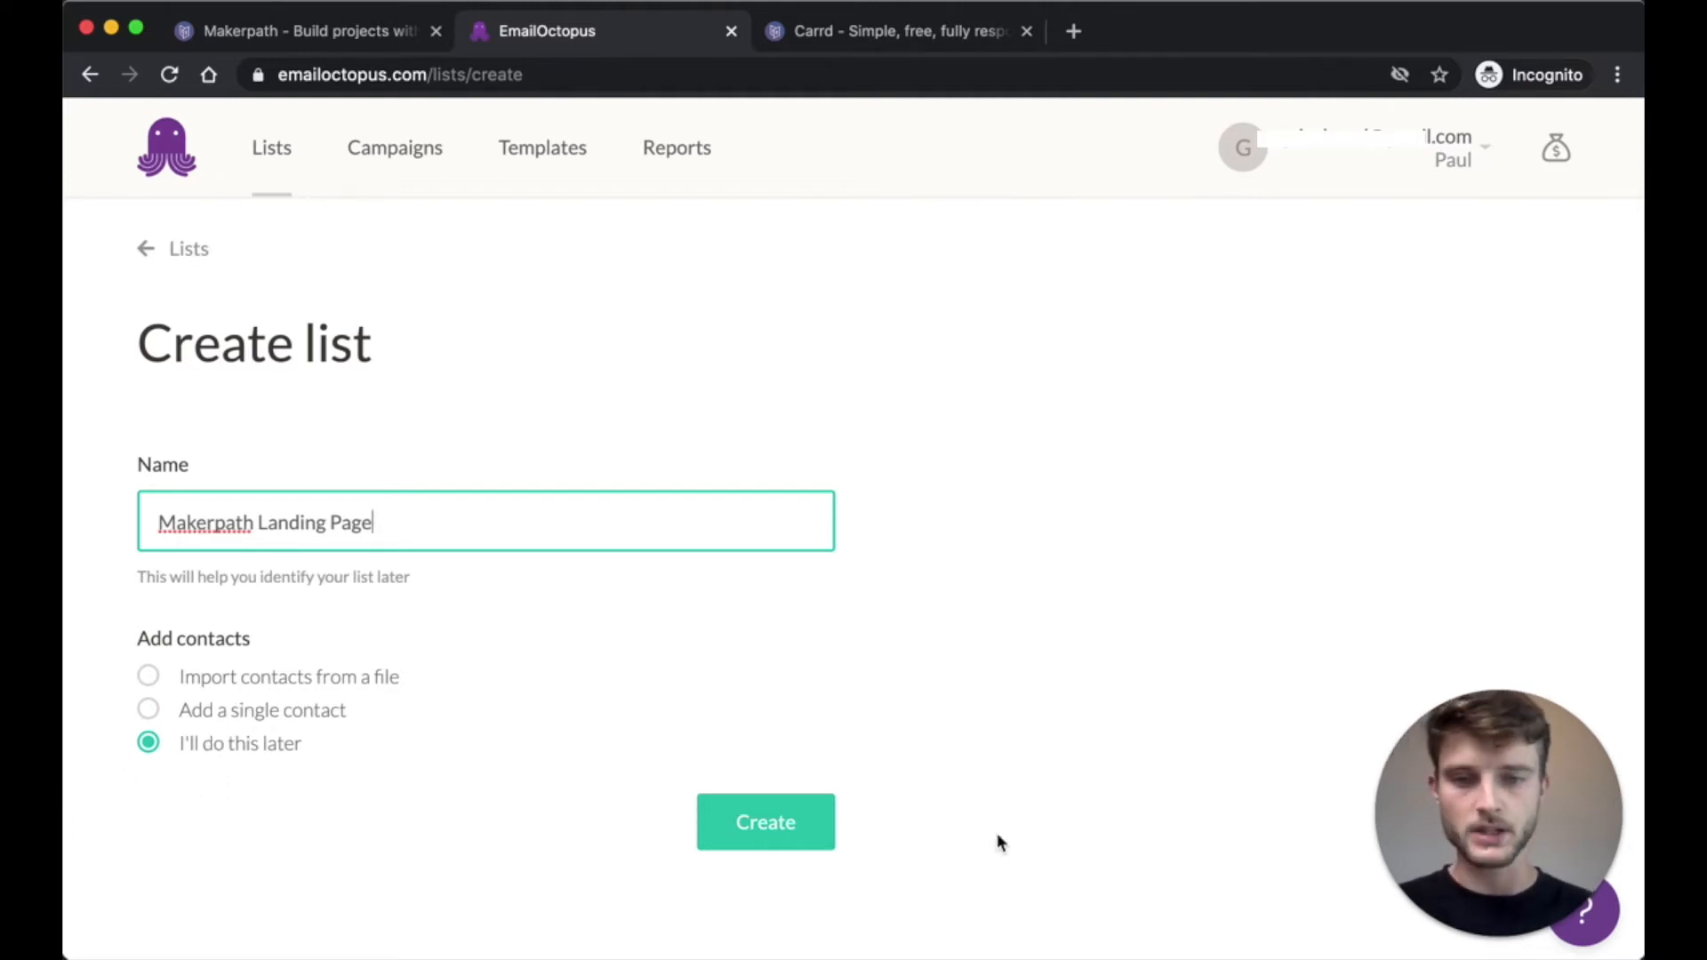
mouse_move(764, 821)
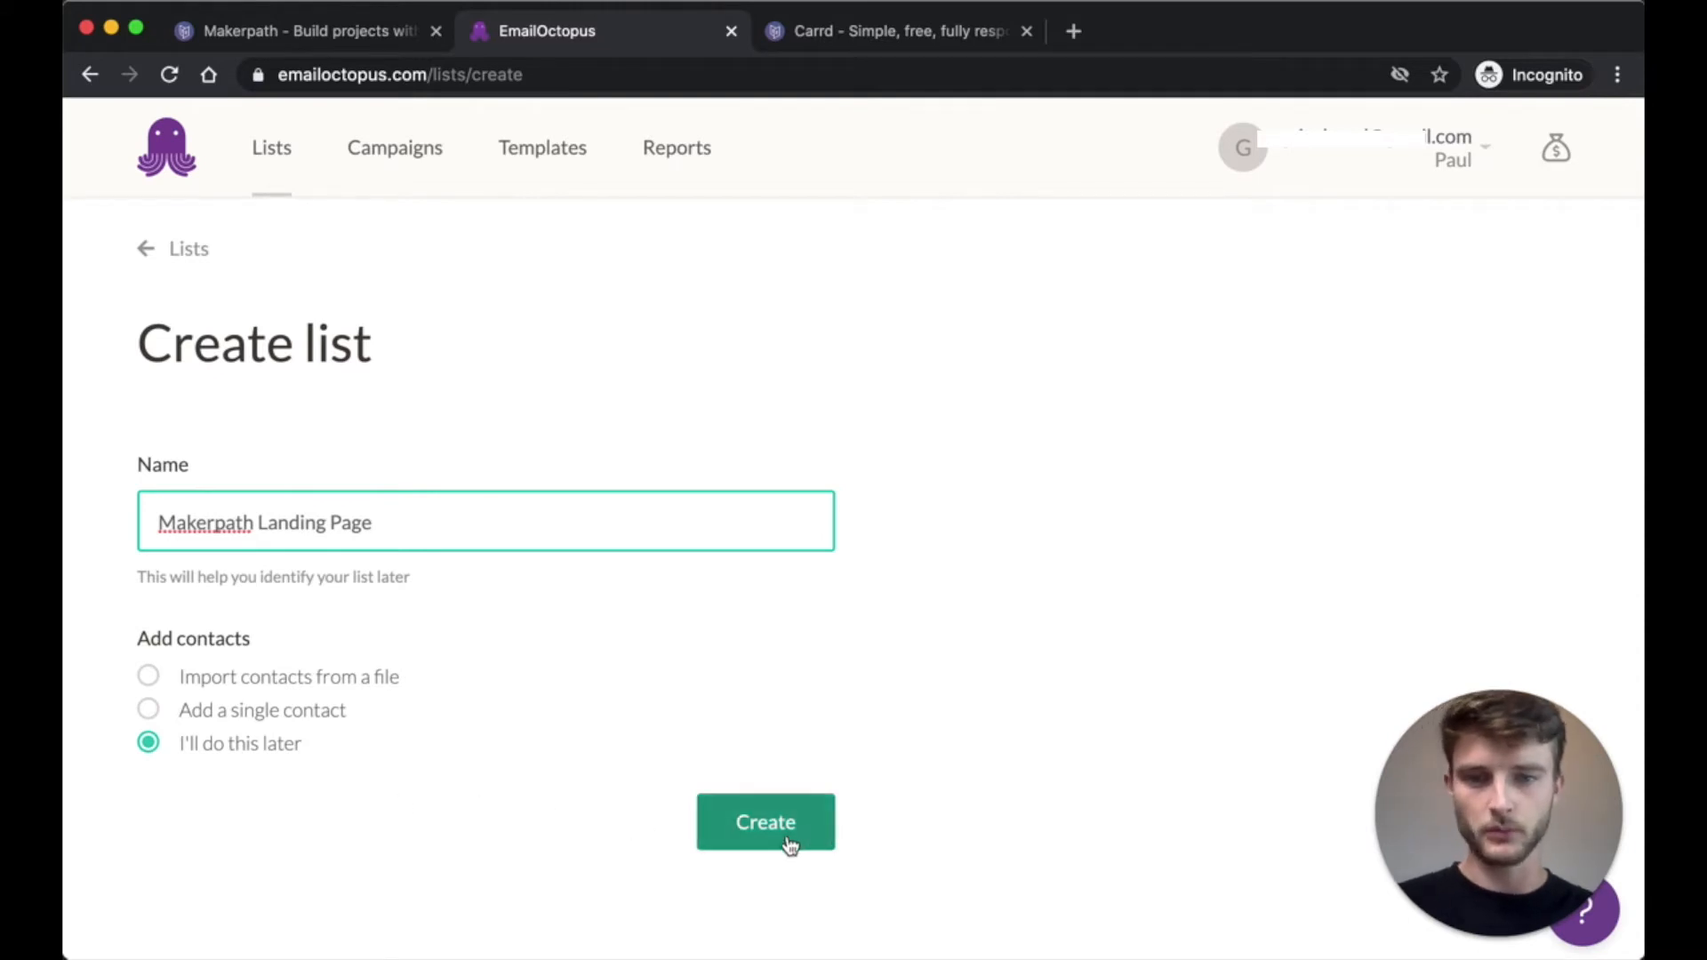
left_click(765, 821)
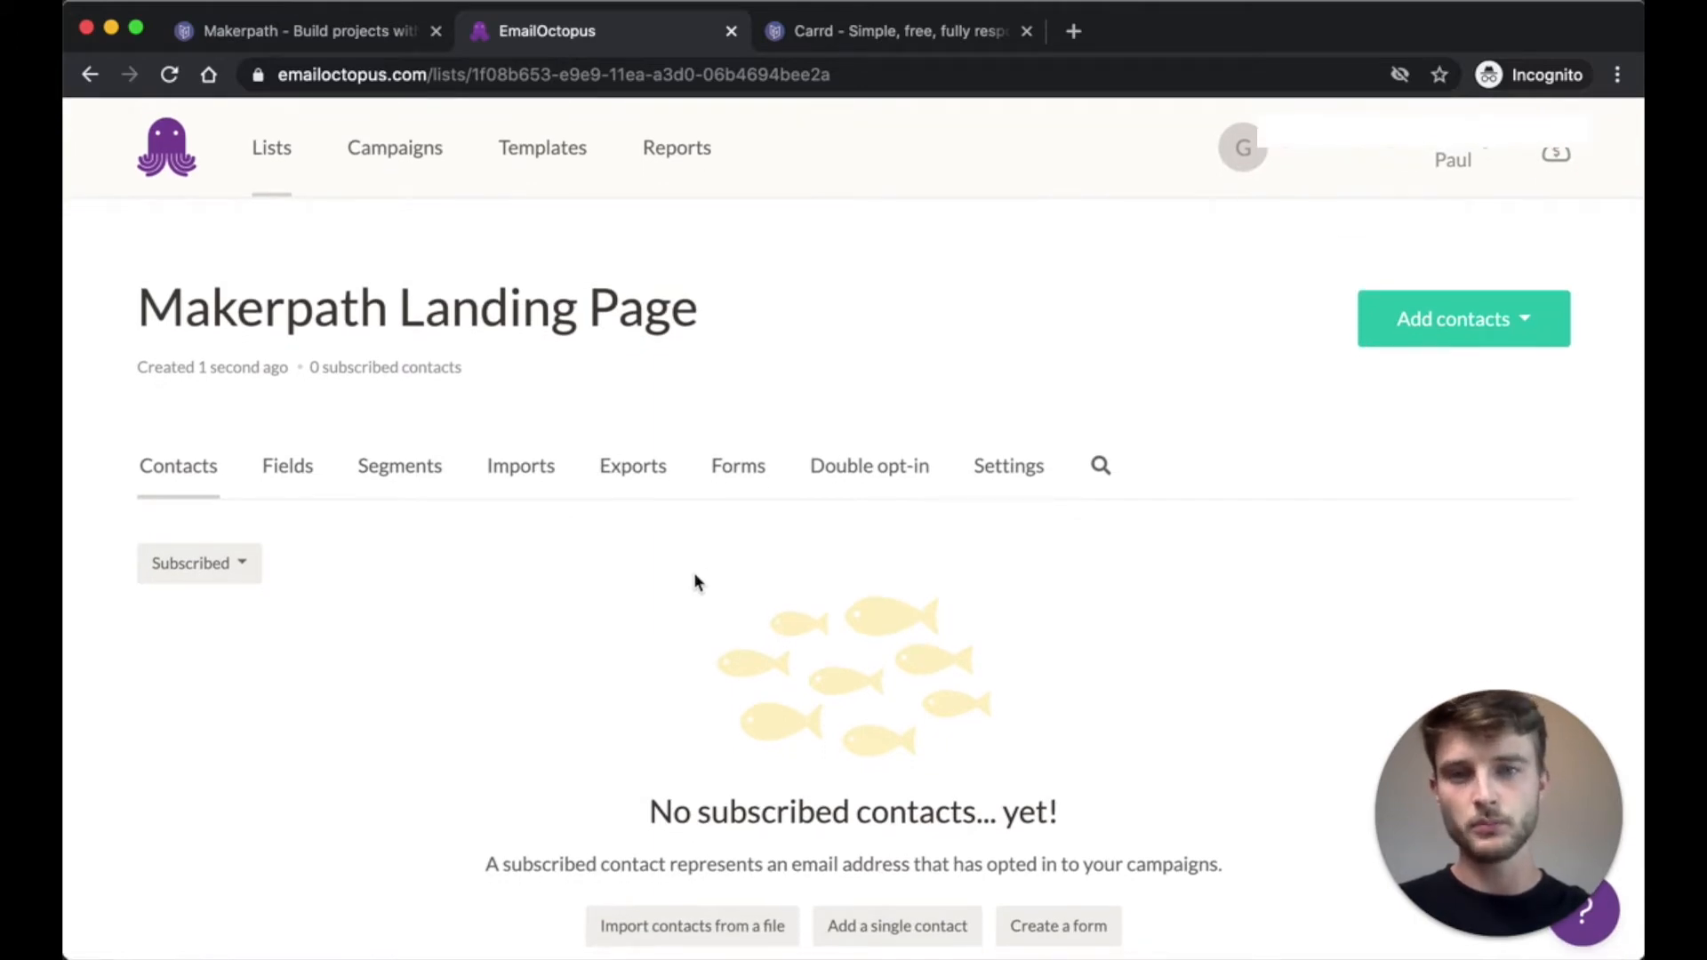
mouse_move(373, 174)
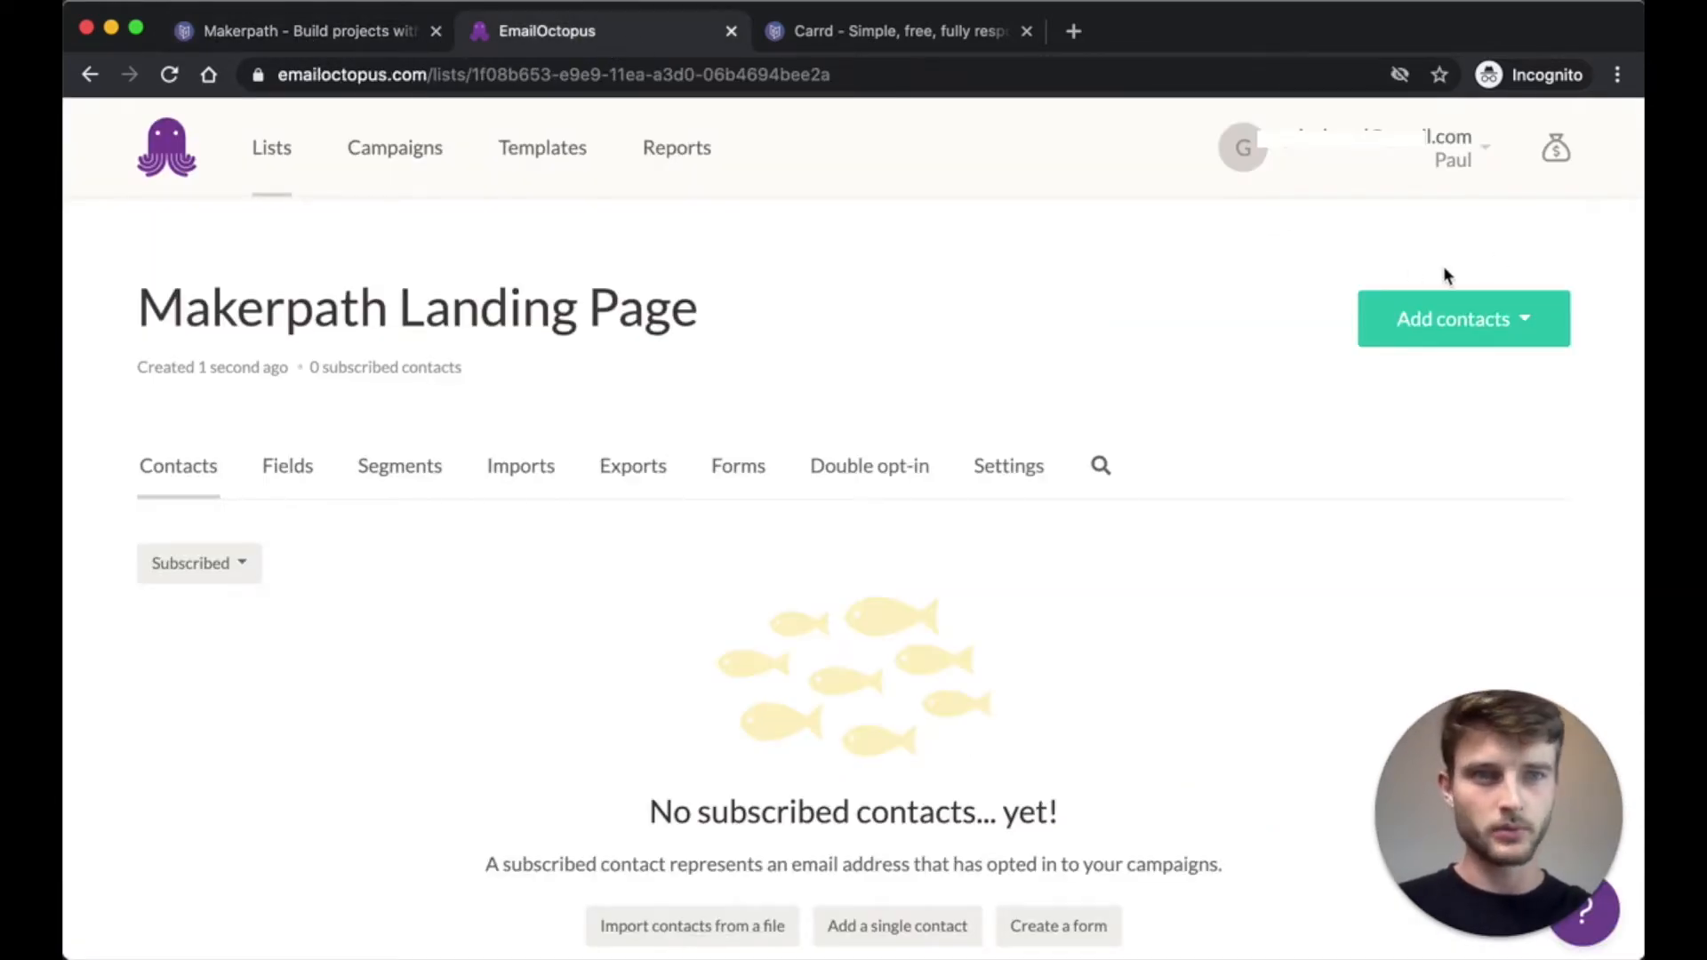
Reach the developer API documentation via Integrations & API and copy the account's API key
left_click(1452, 147)
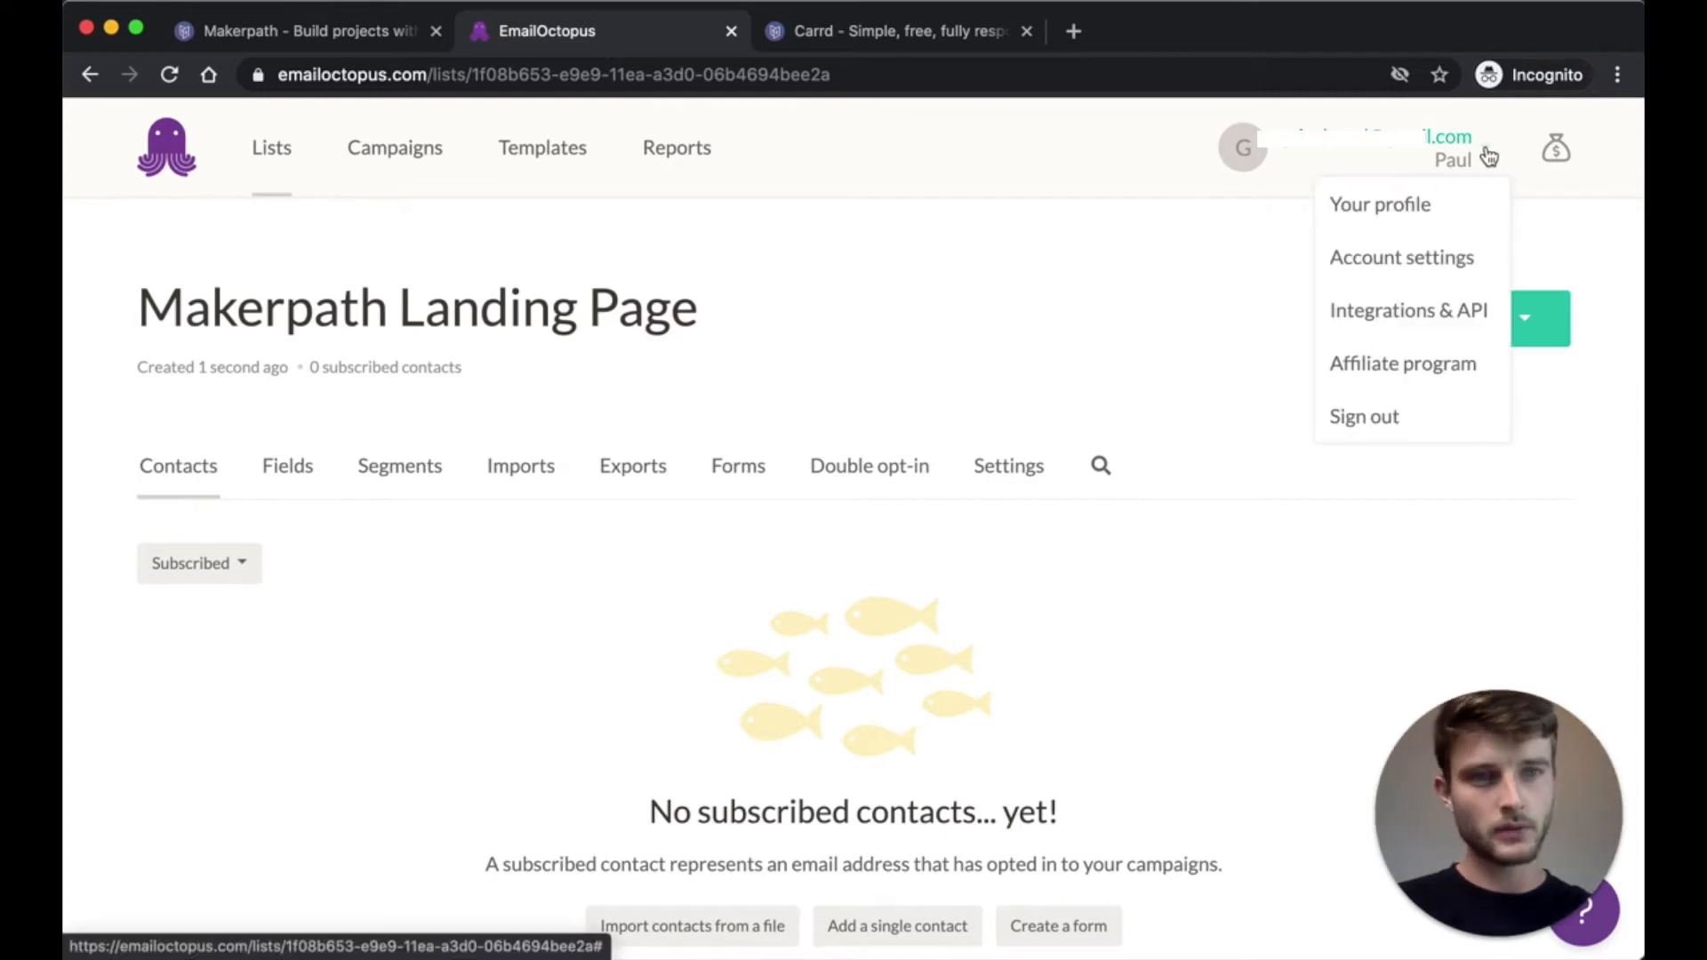
mouse_move(1408, 309)
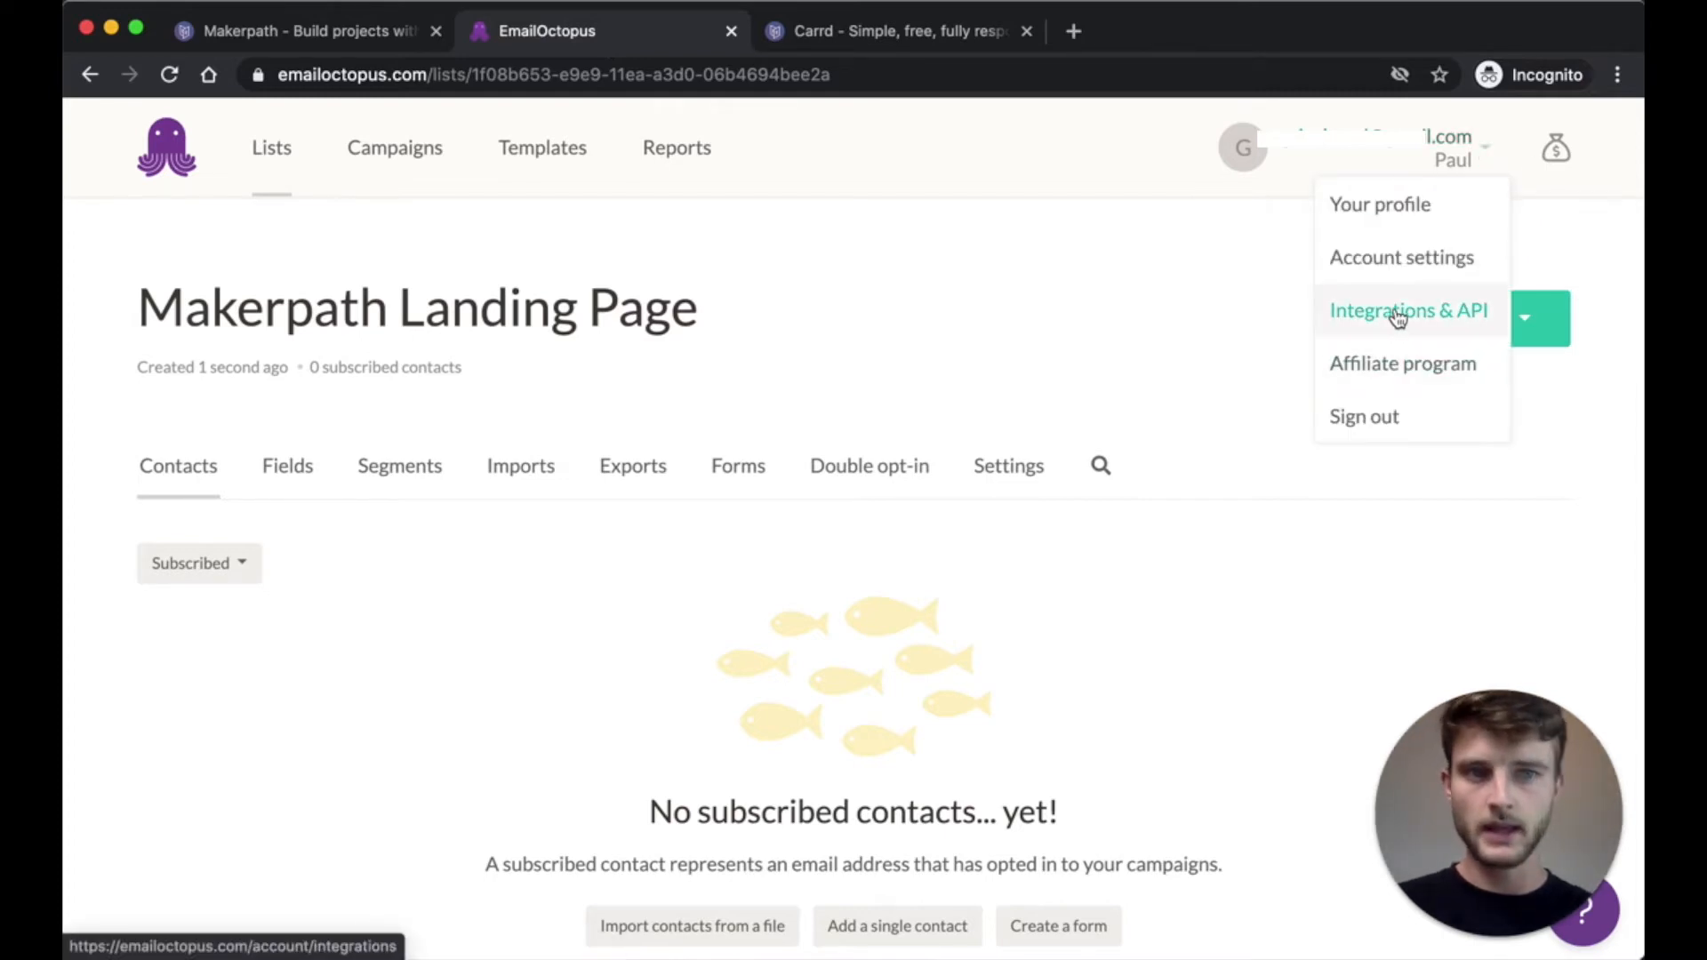
left_click(1408, 309)
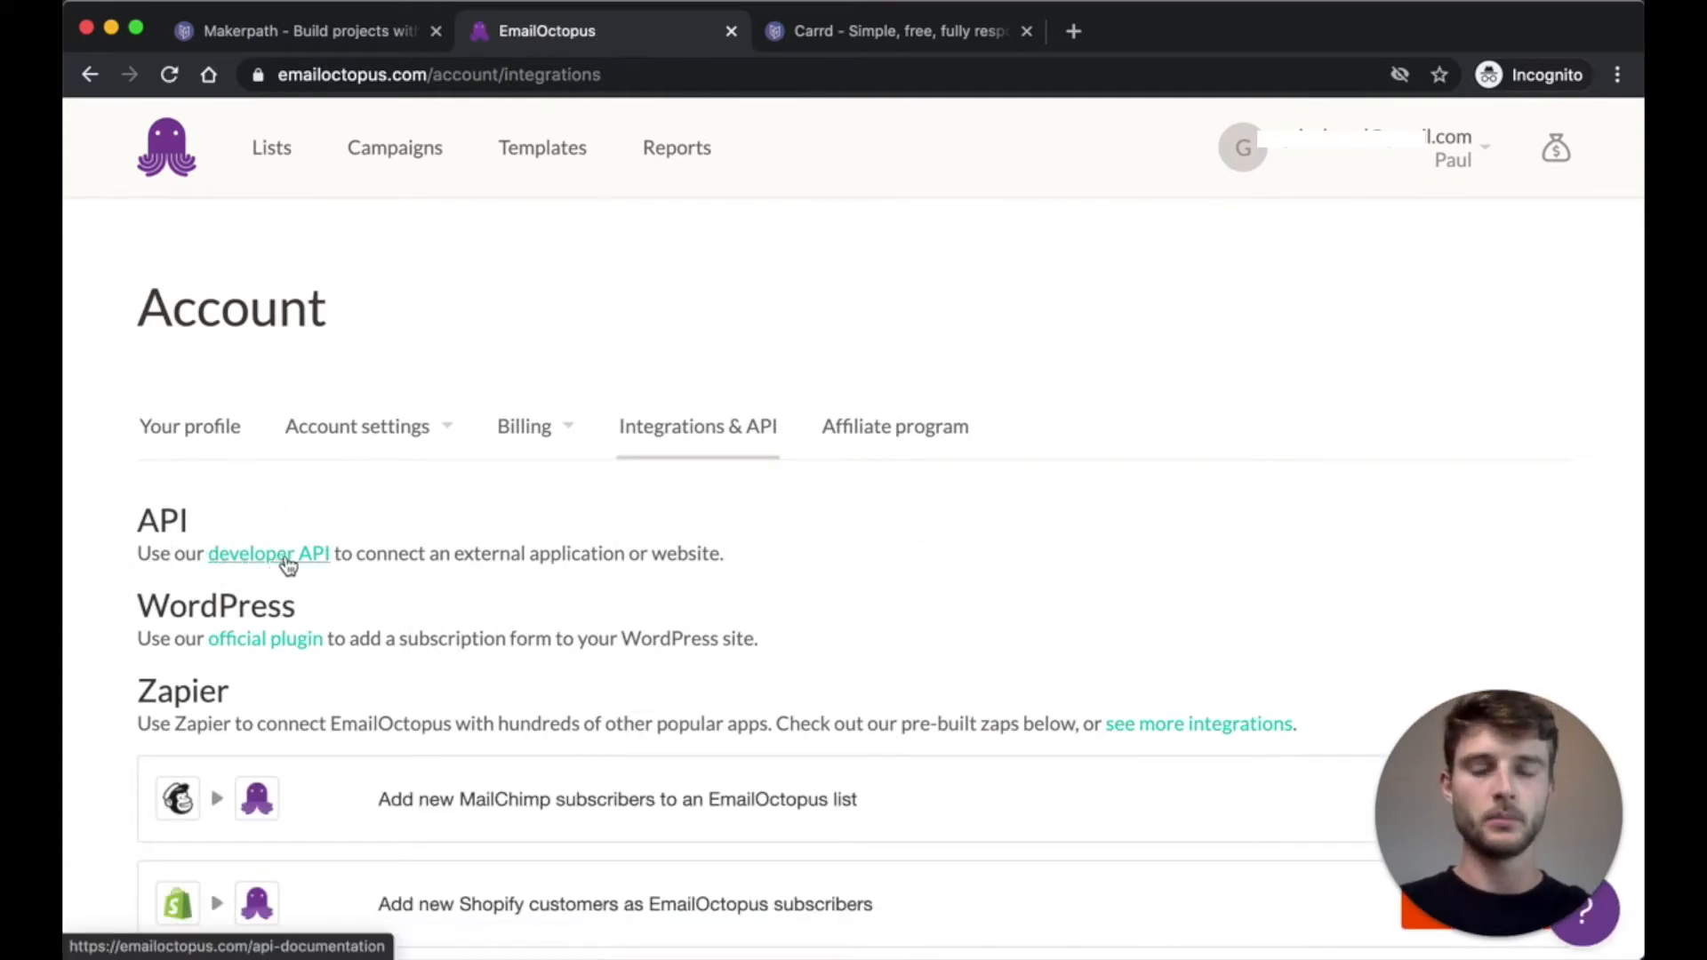
left_click(268, 553)
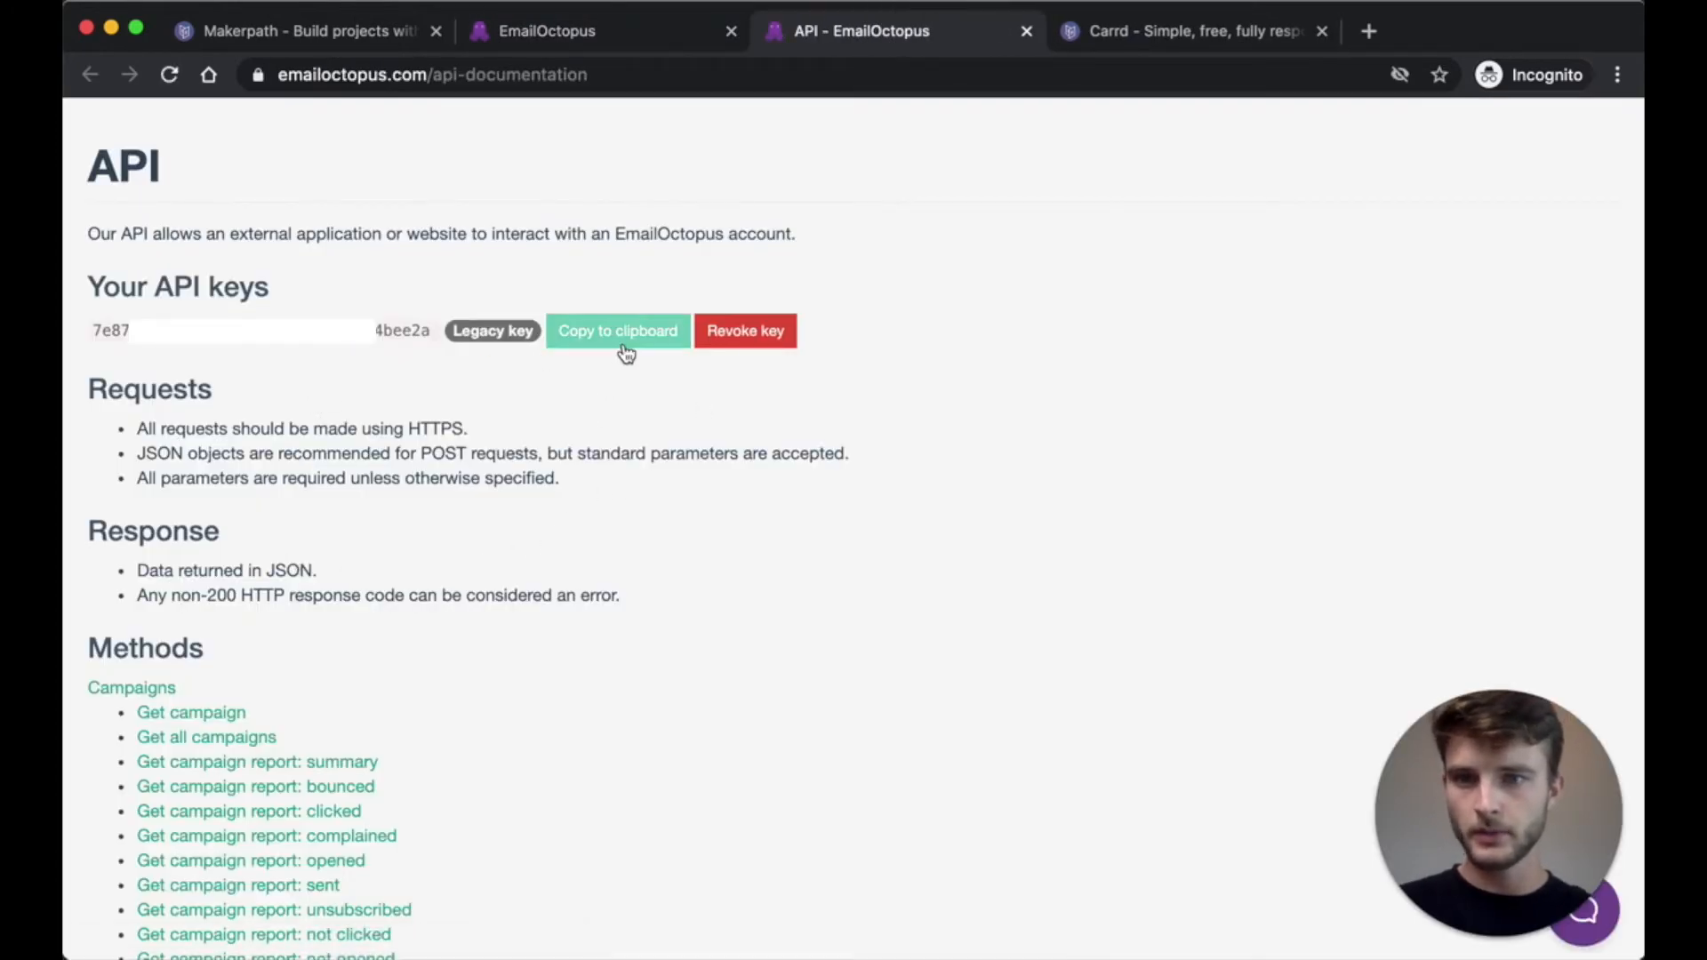
left_click(617, 331)
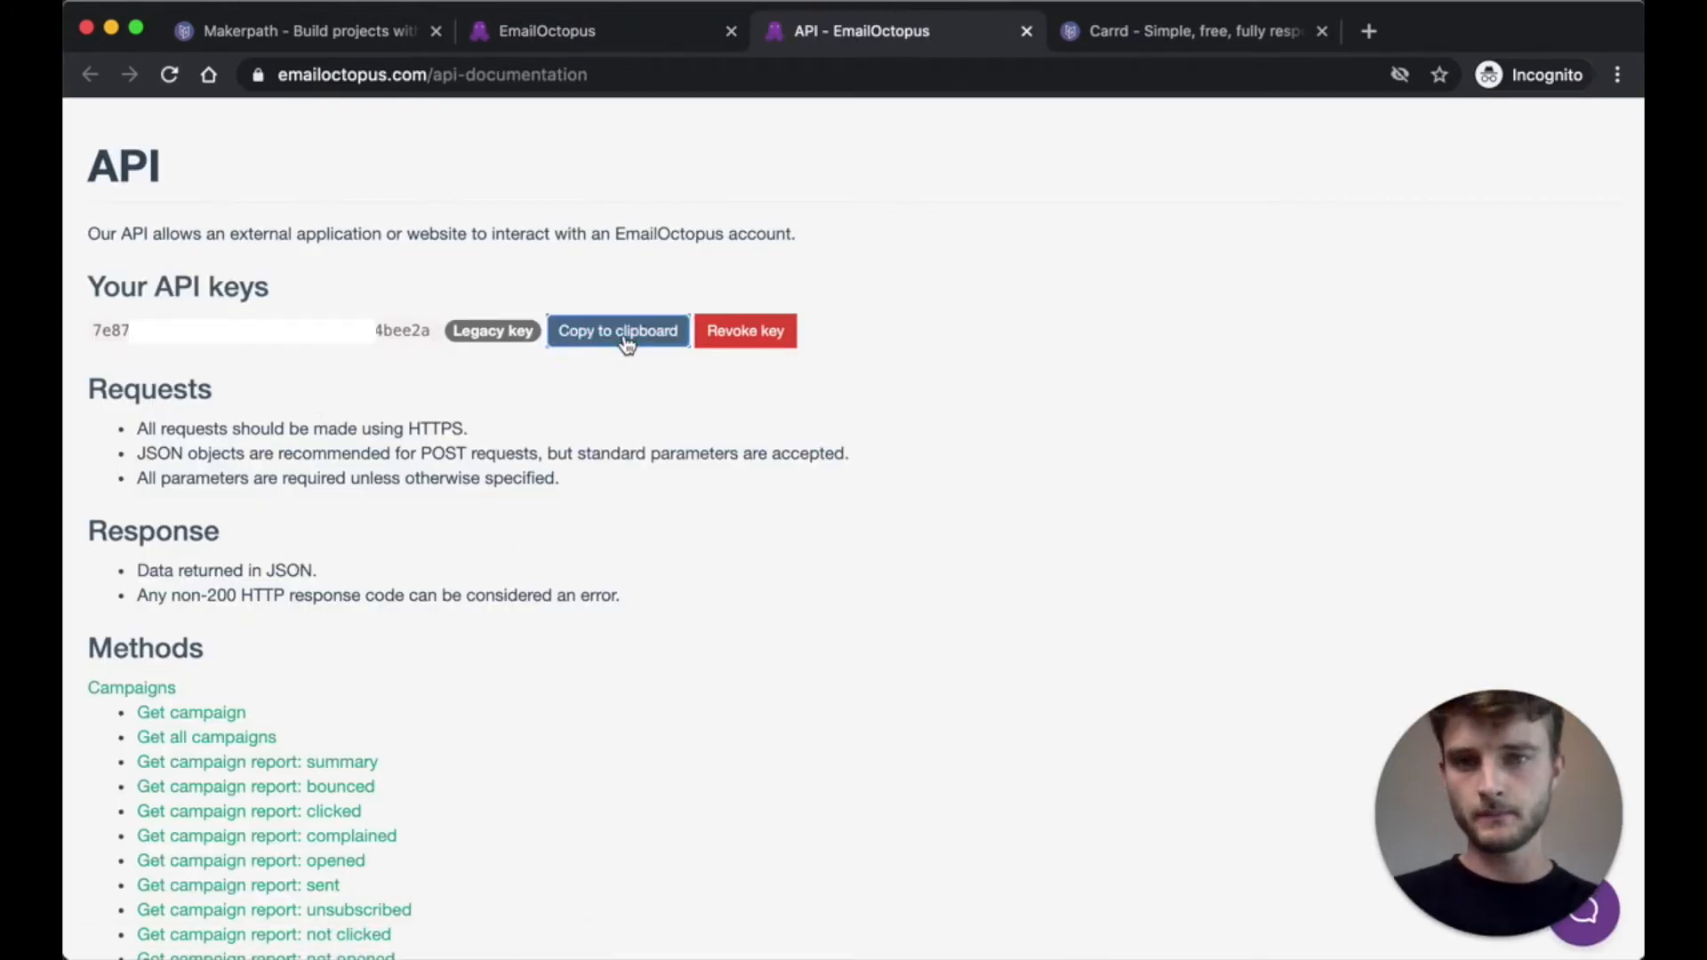
left_click(617, 330)
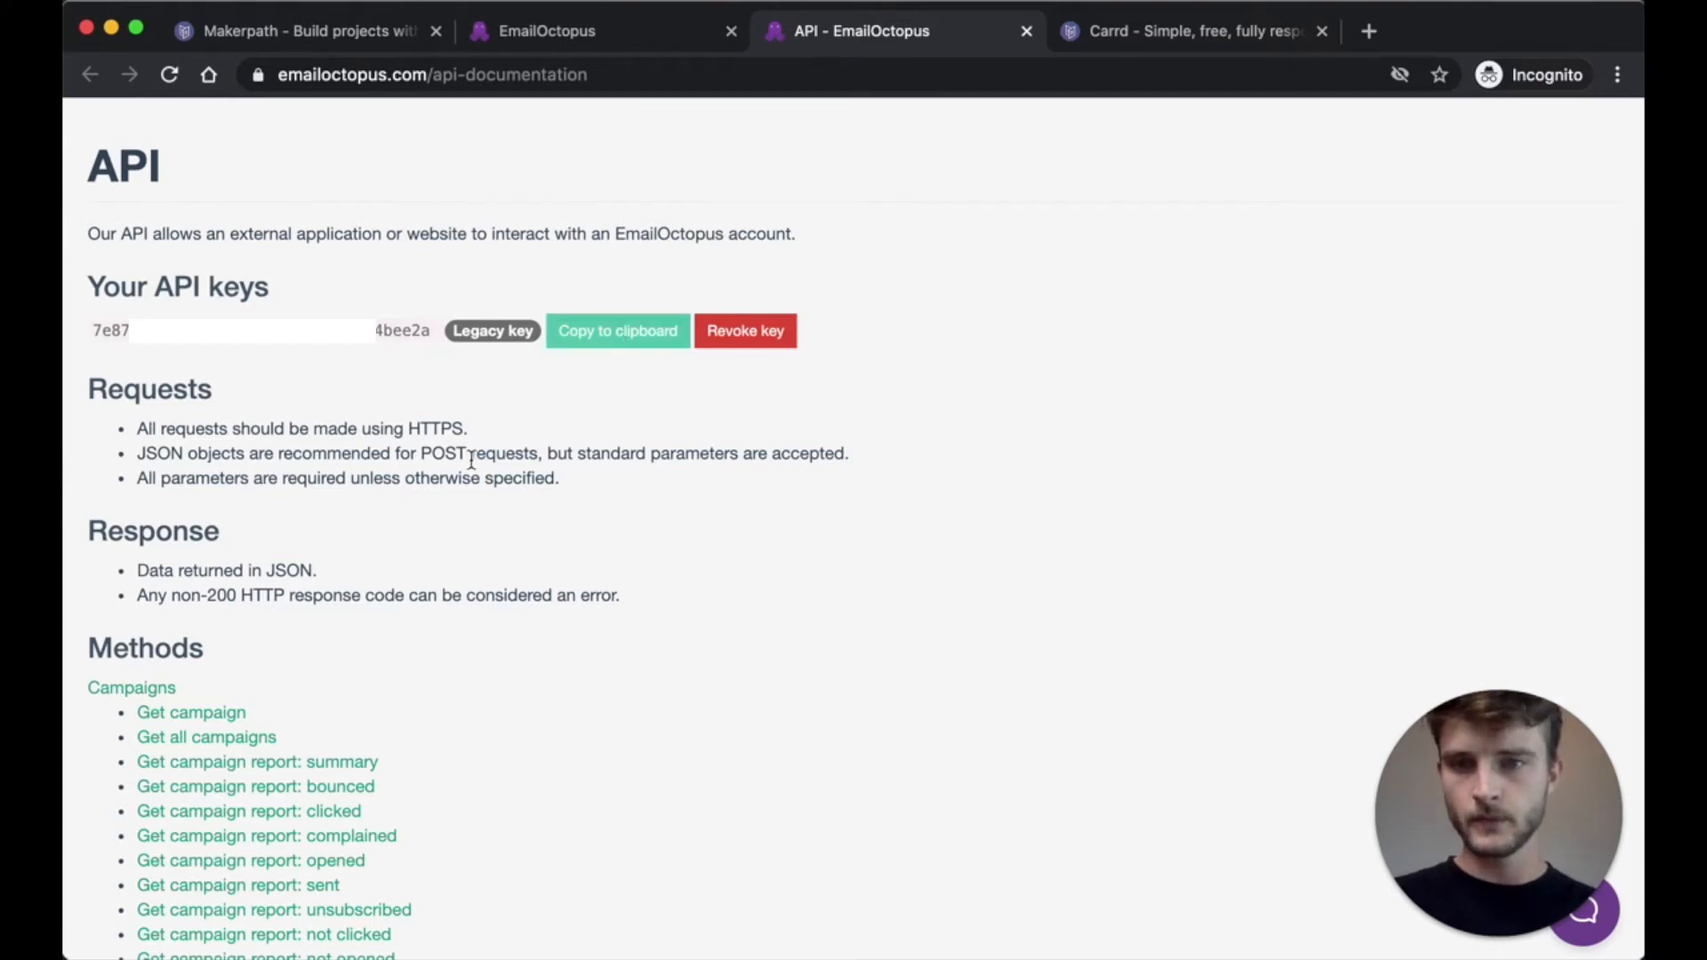
mouse_move(272, 261)
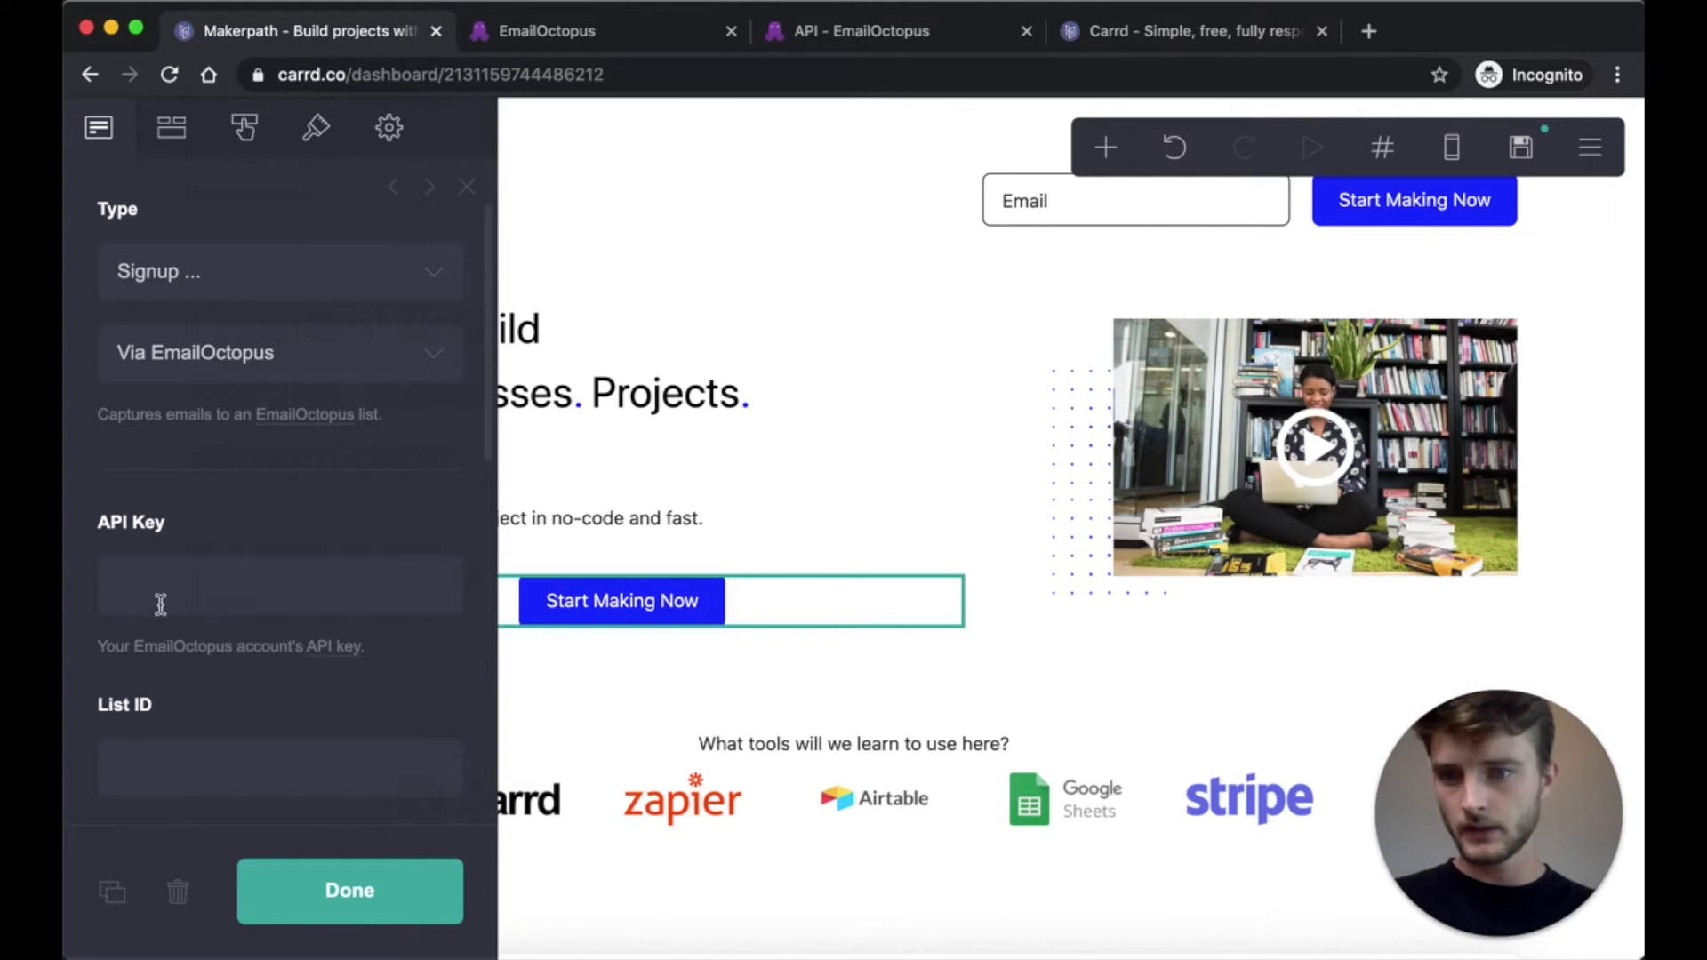
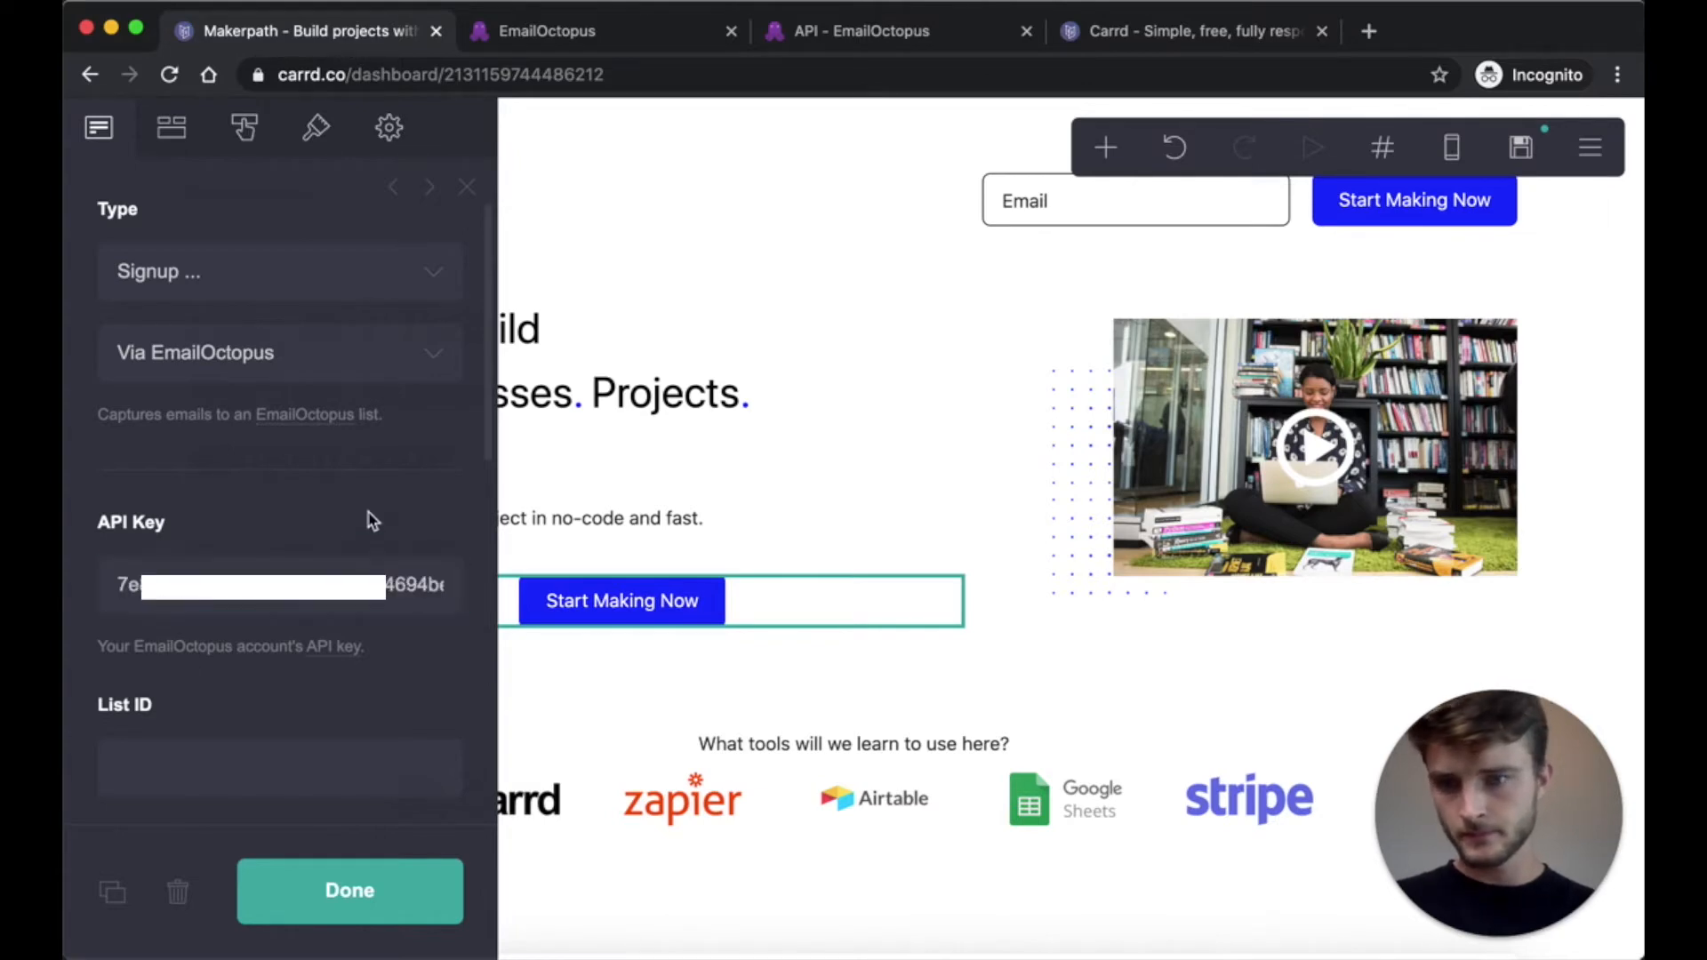
Paste the API key into the form, fetch the Makerpath Landing Page list ID from its settings, and finish editing
scroll("down", 3)
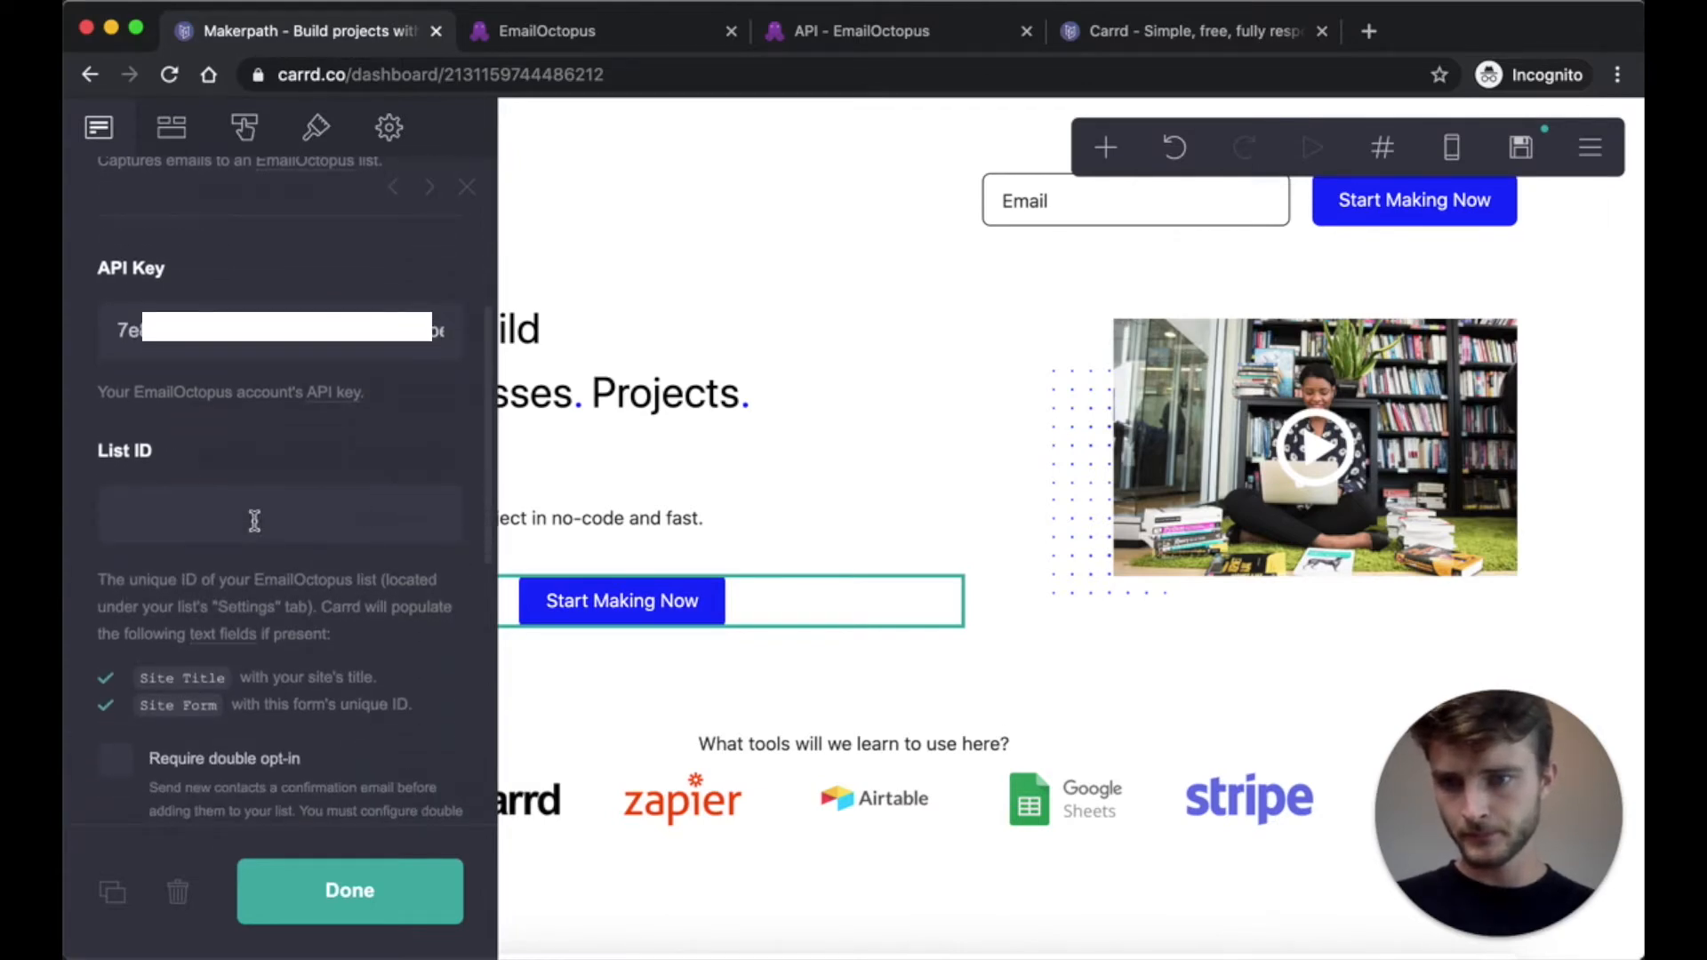
left_click(547, 30)
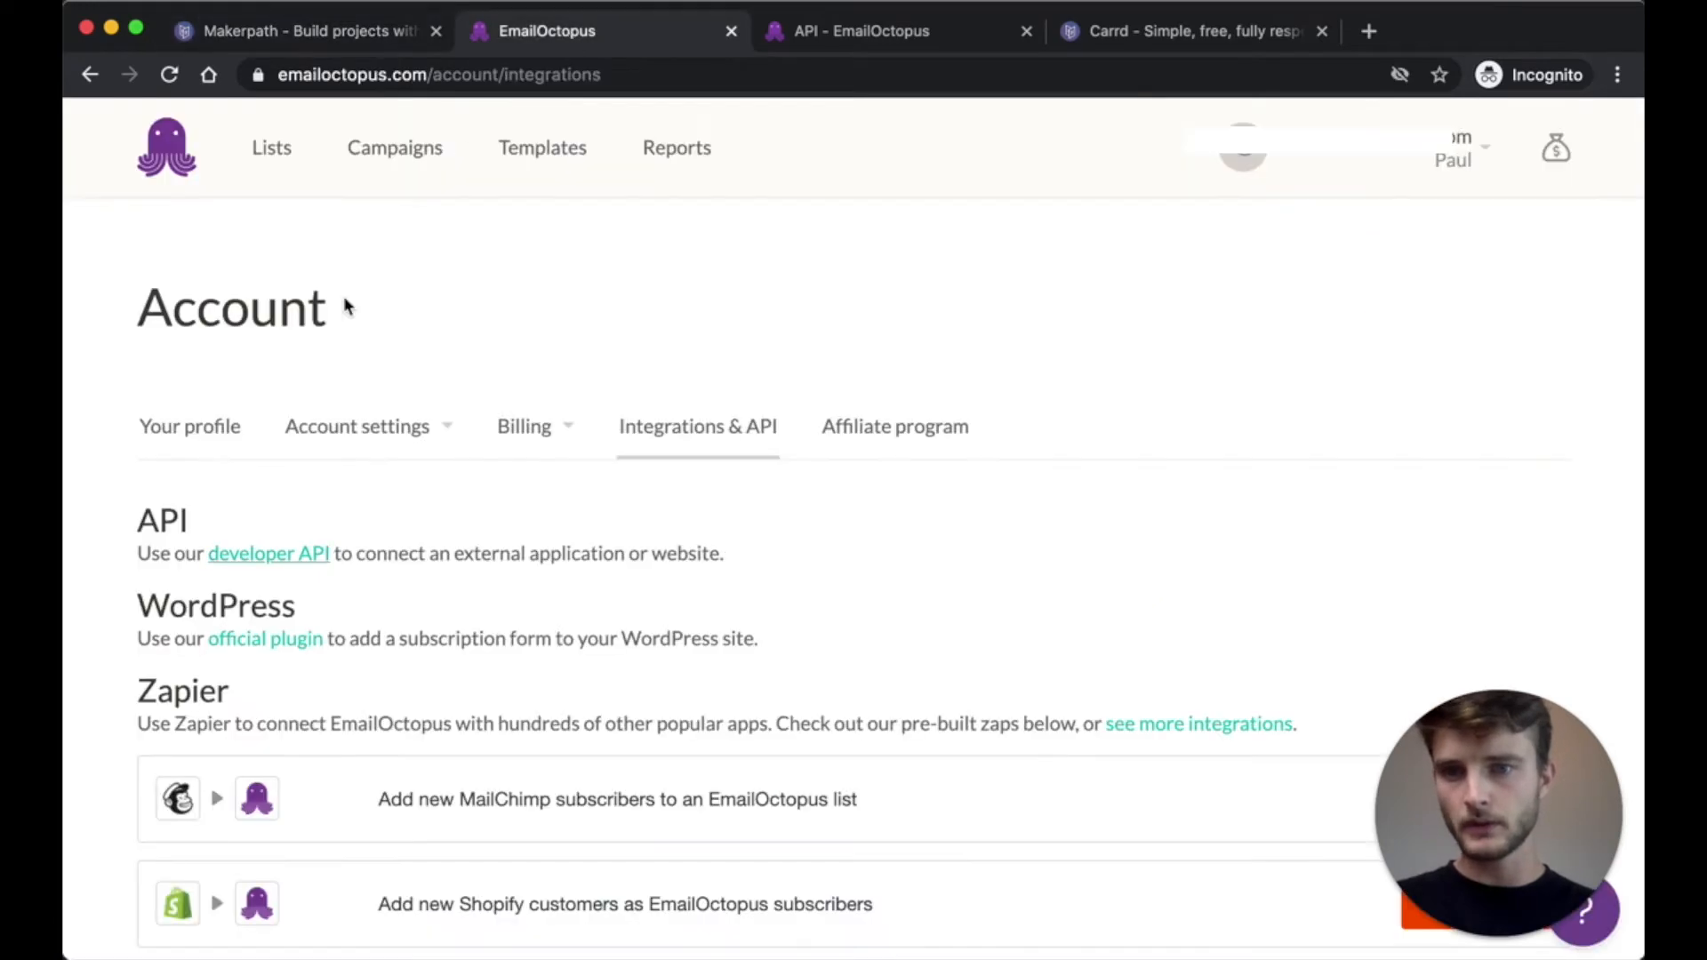
left_click(270, 148)
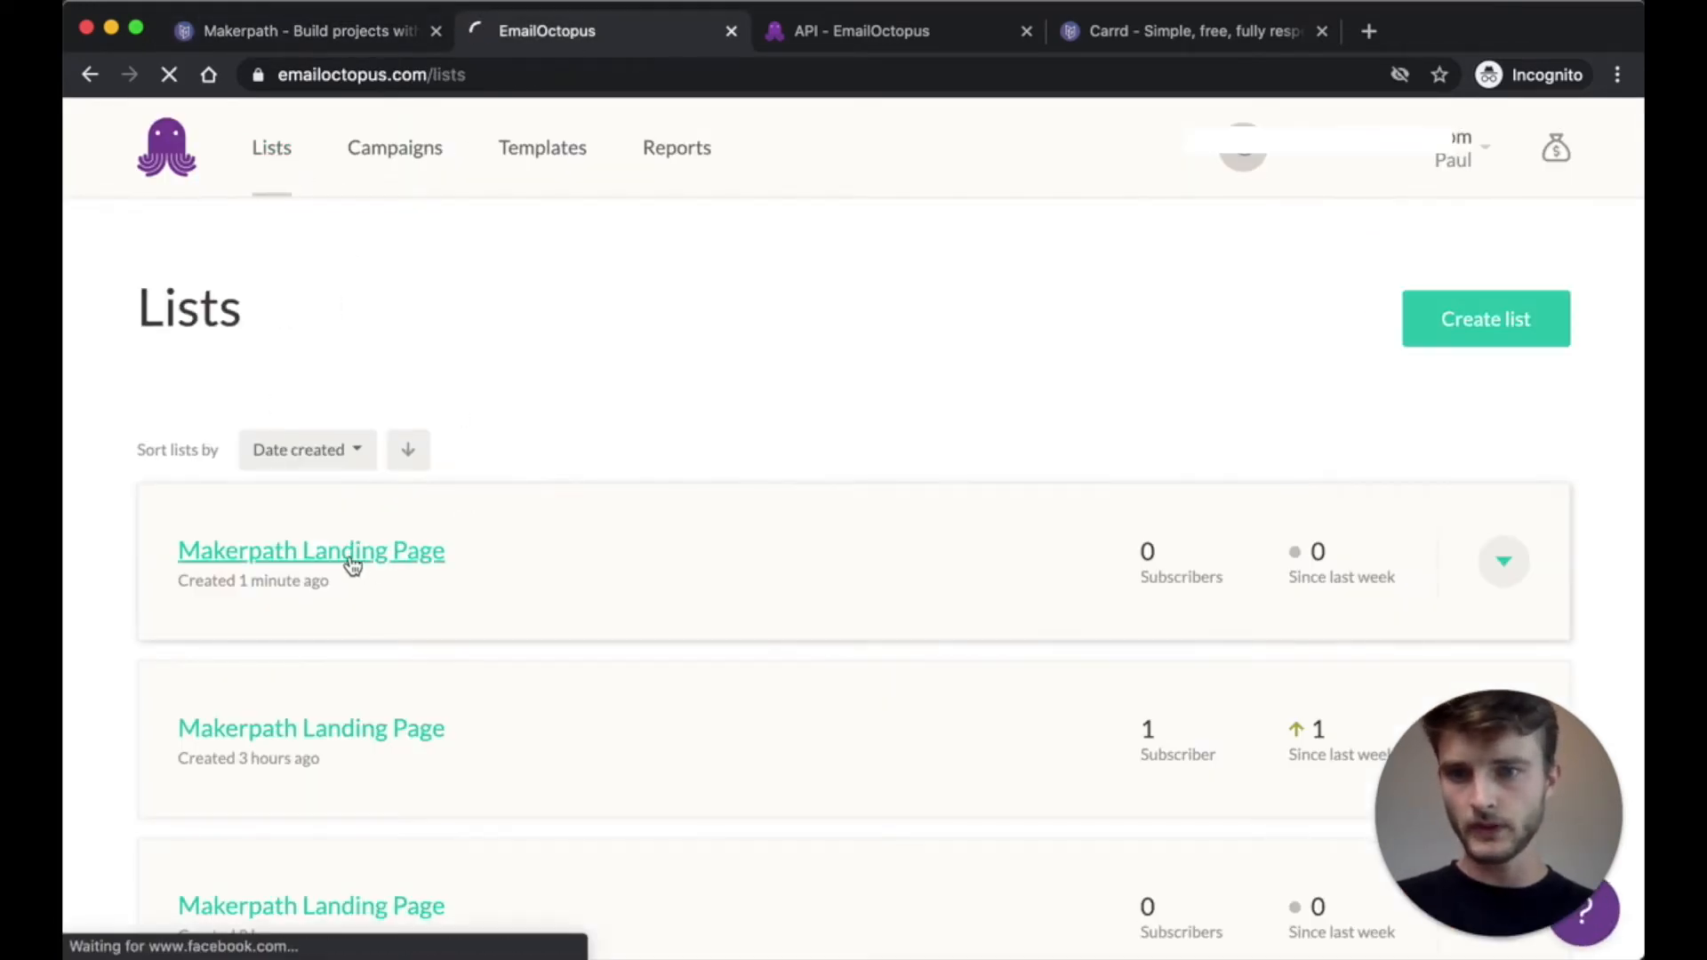
left_click(310, 550)
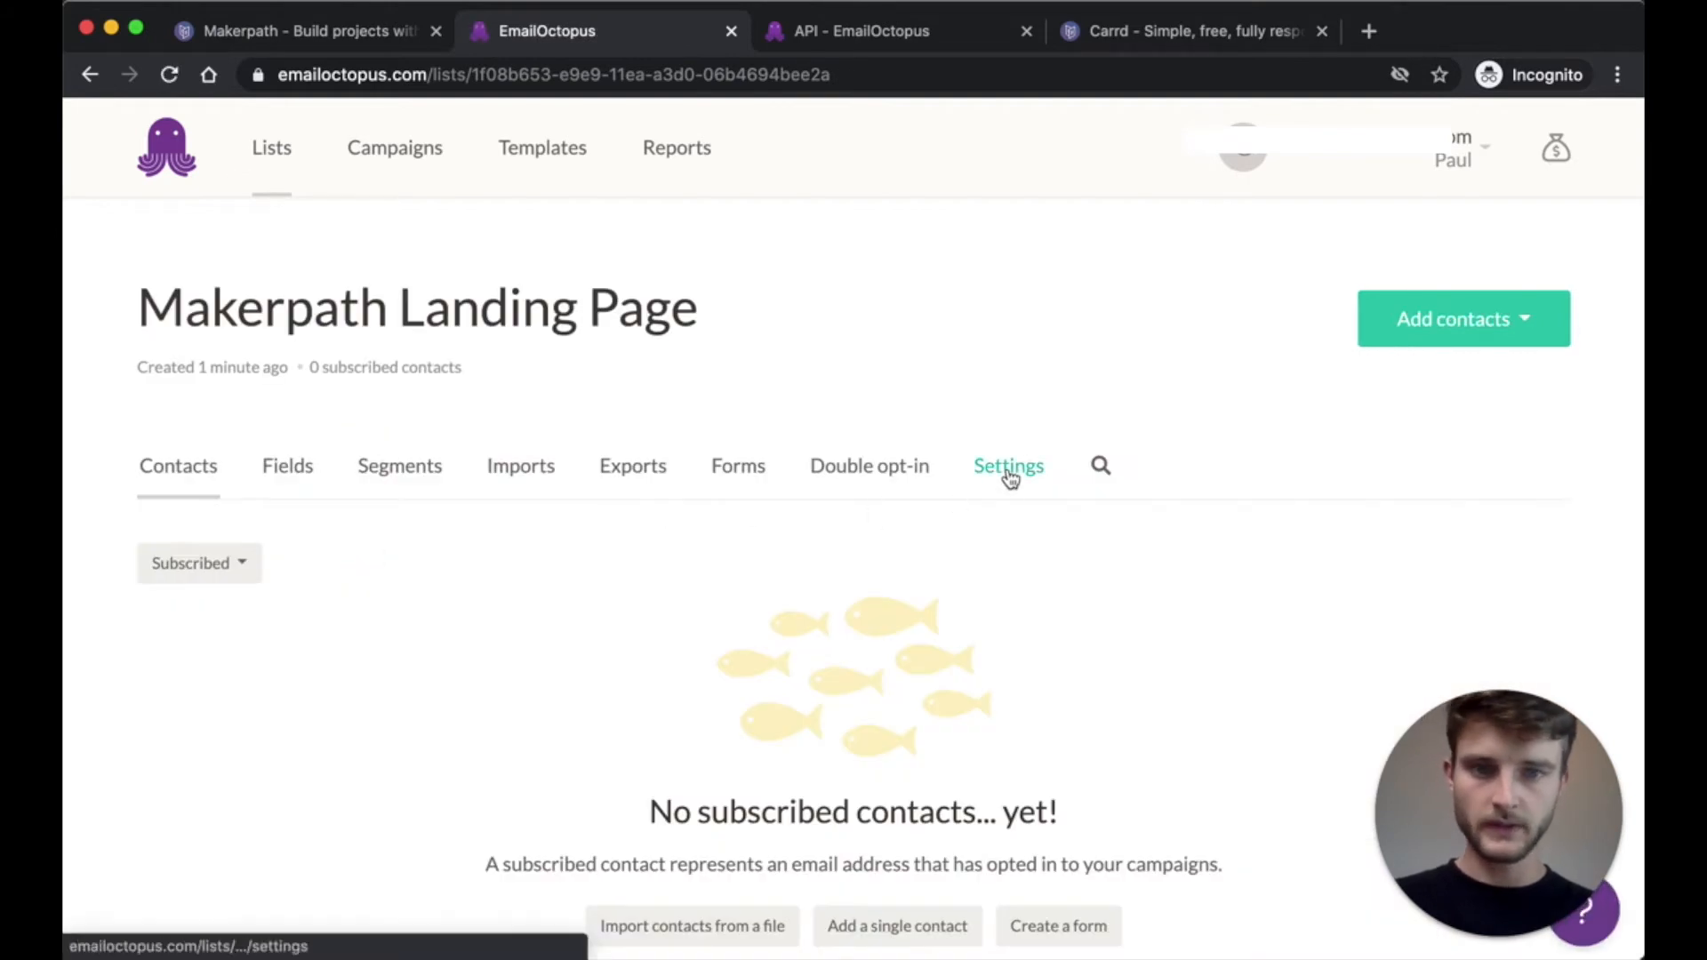
left_click(1009, 464)
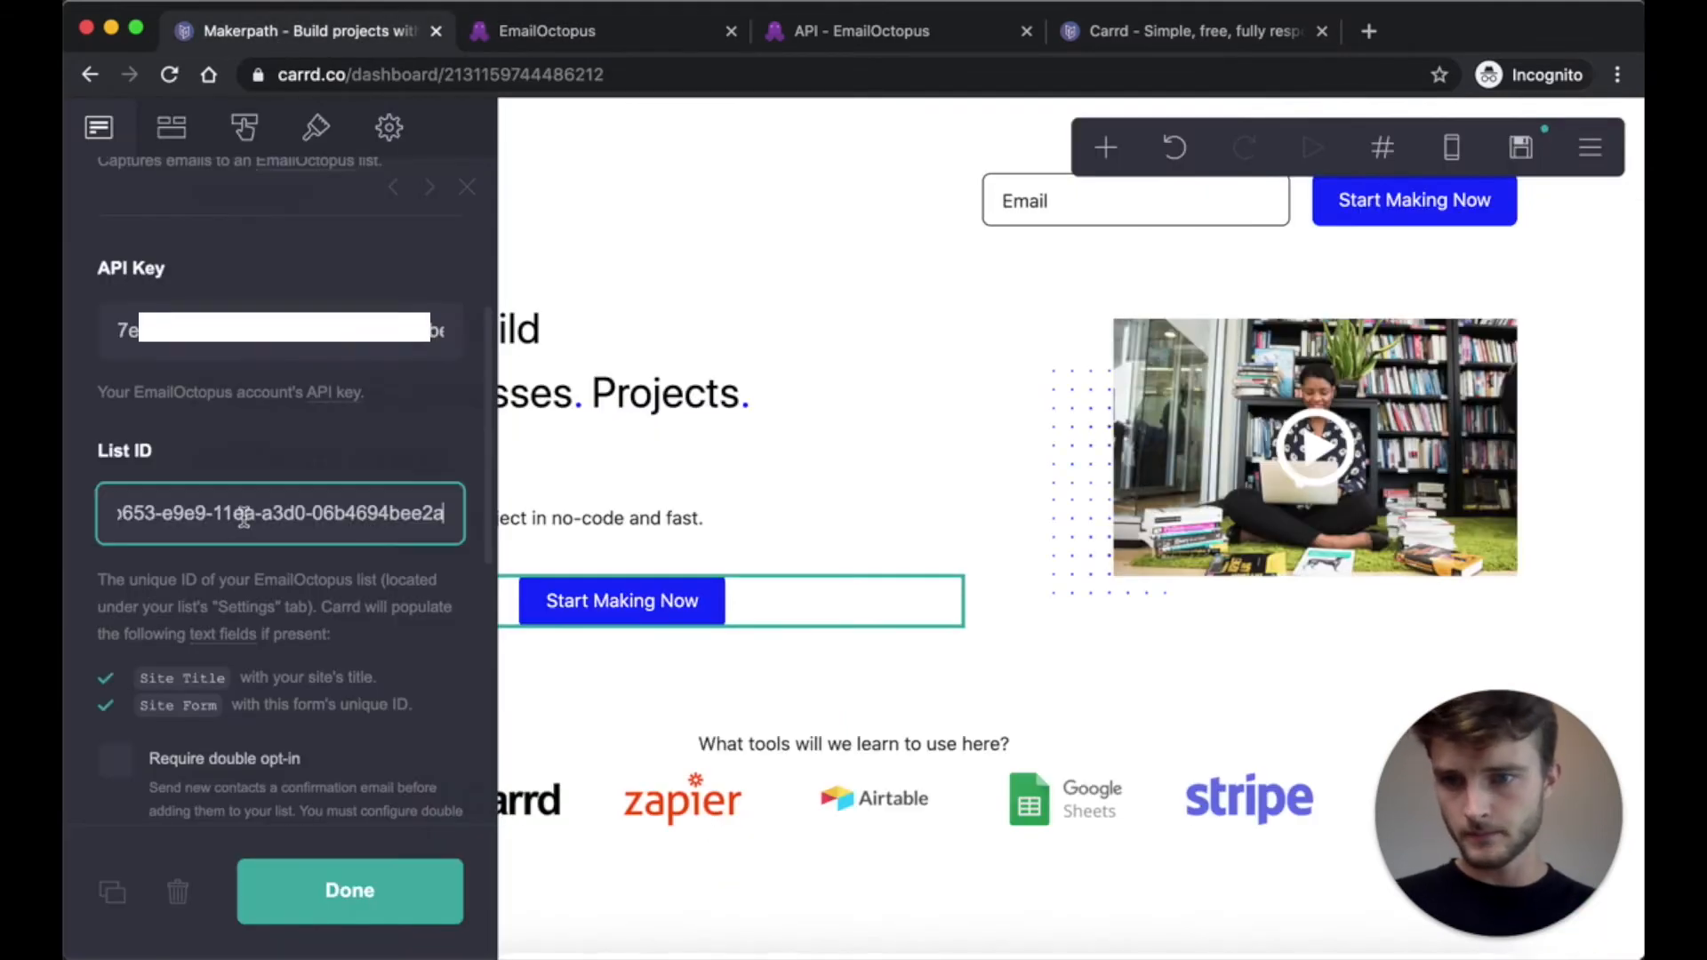
scroll("down", 3)
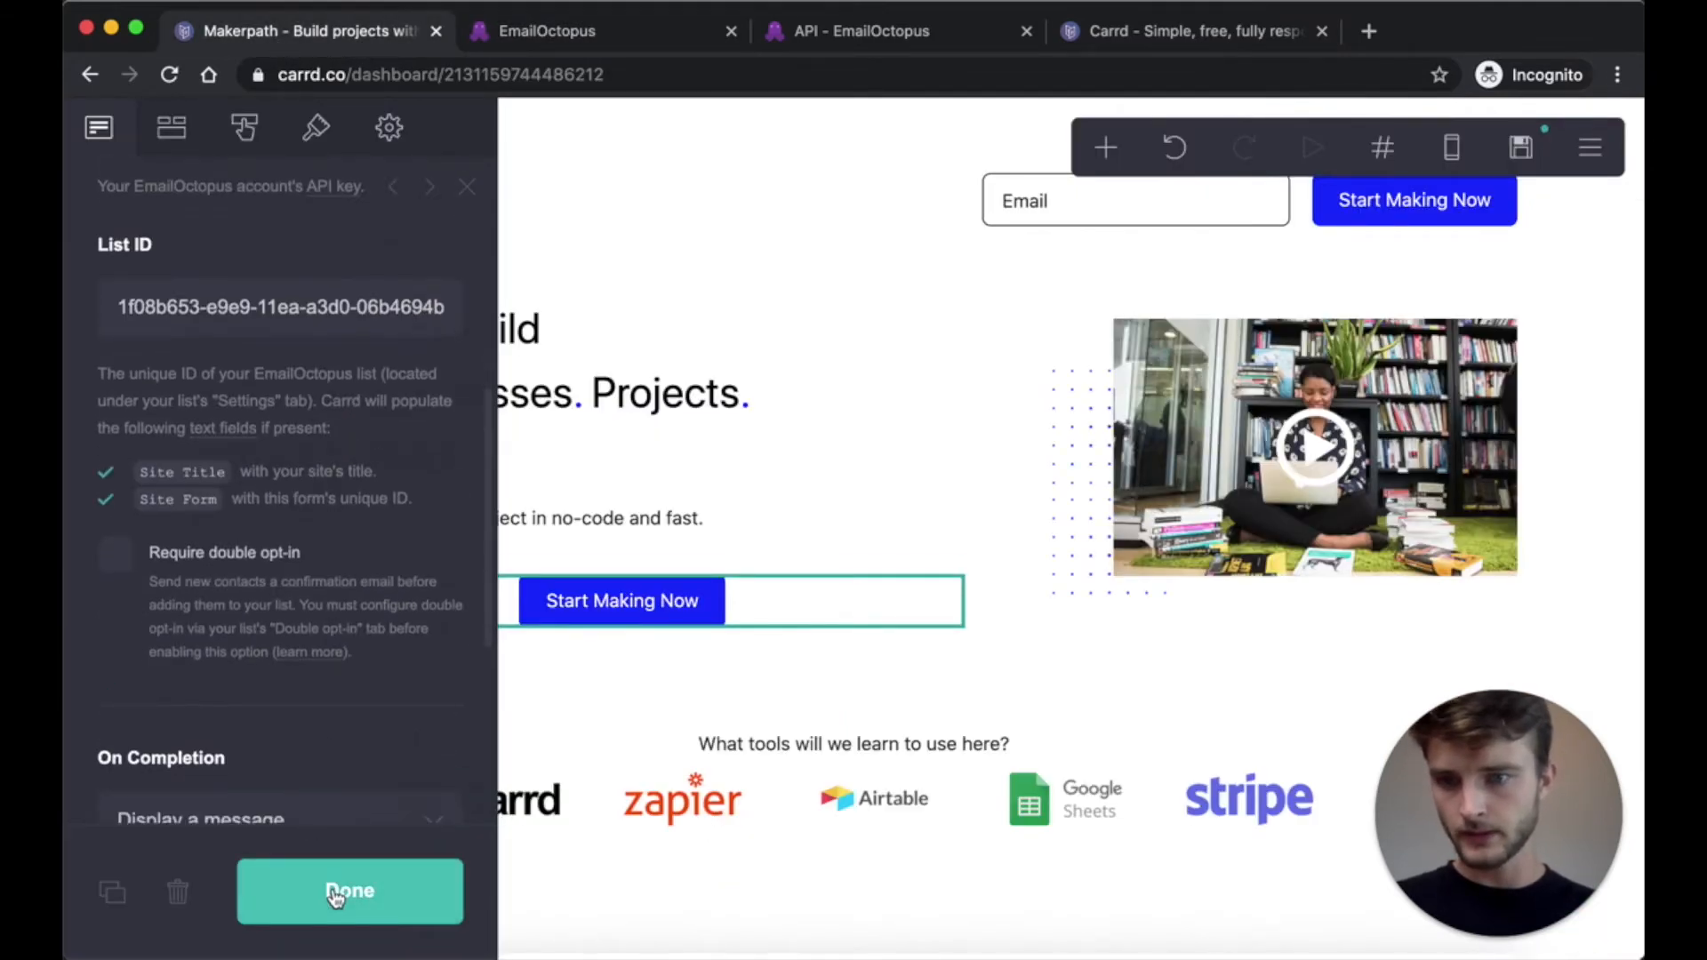
left_click(348, 891)
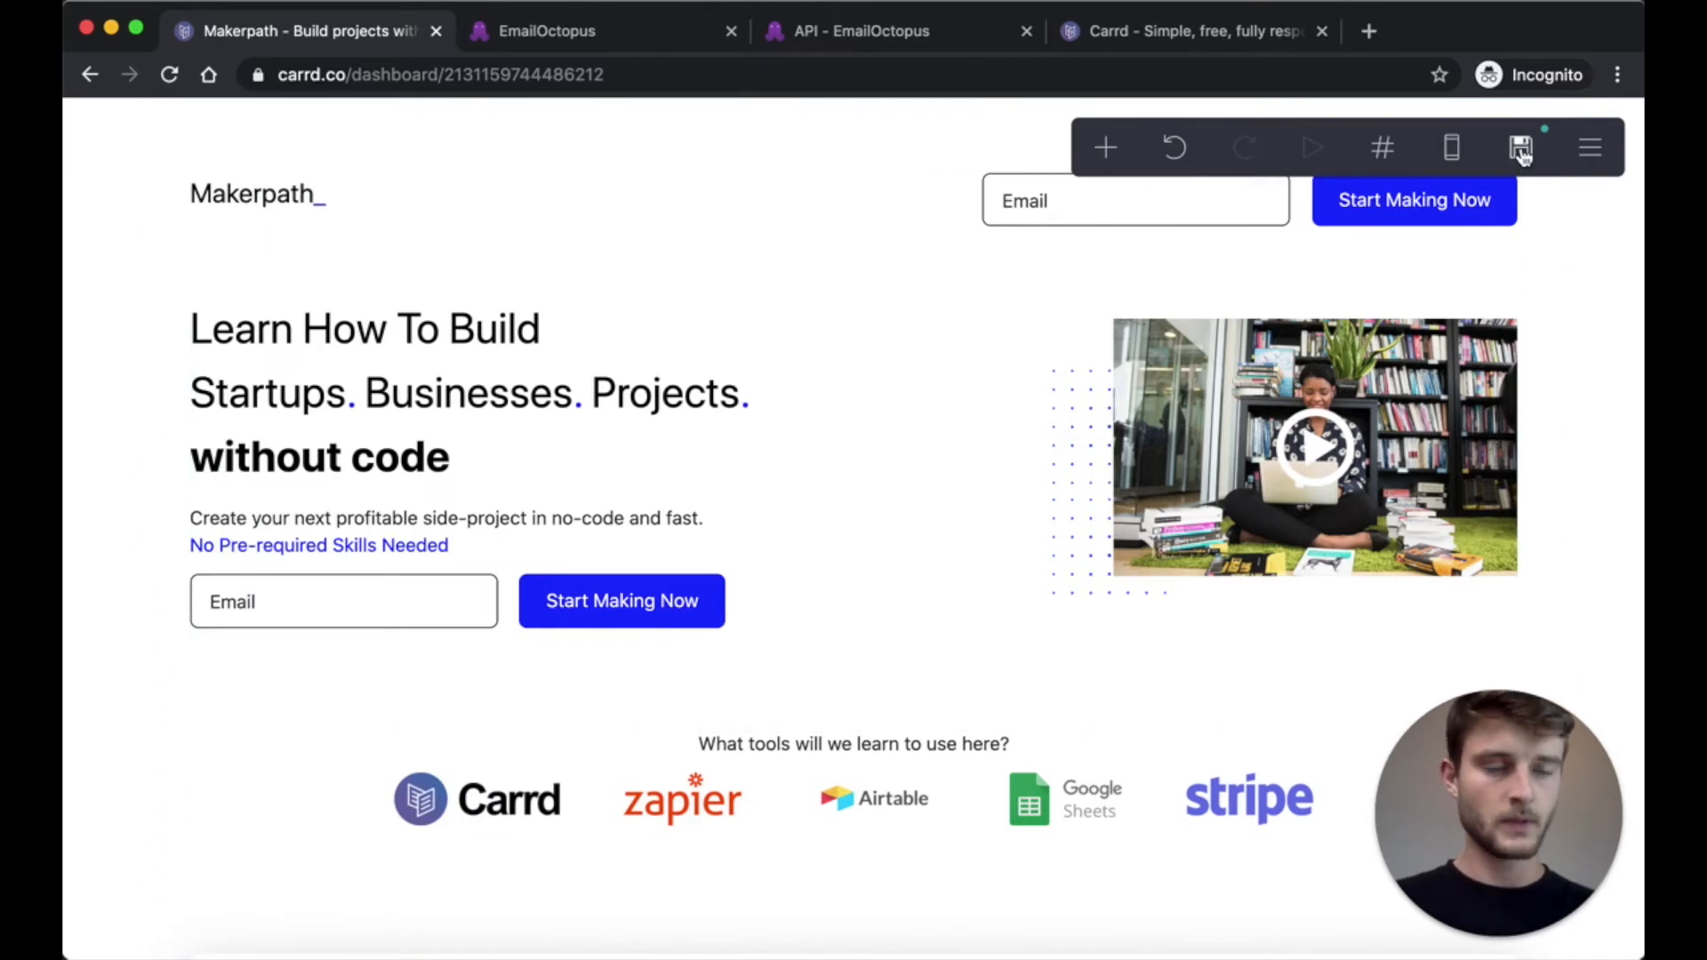
Publish the changes to makerpath.crd.co and view the live site
left_click(1521, 147)
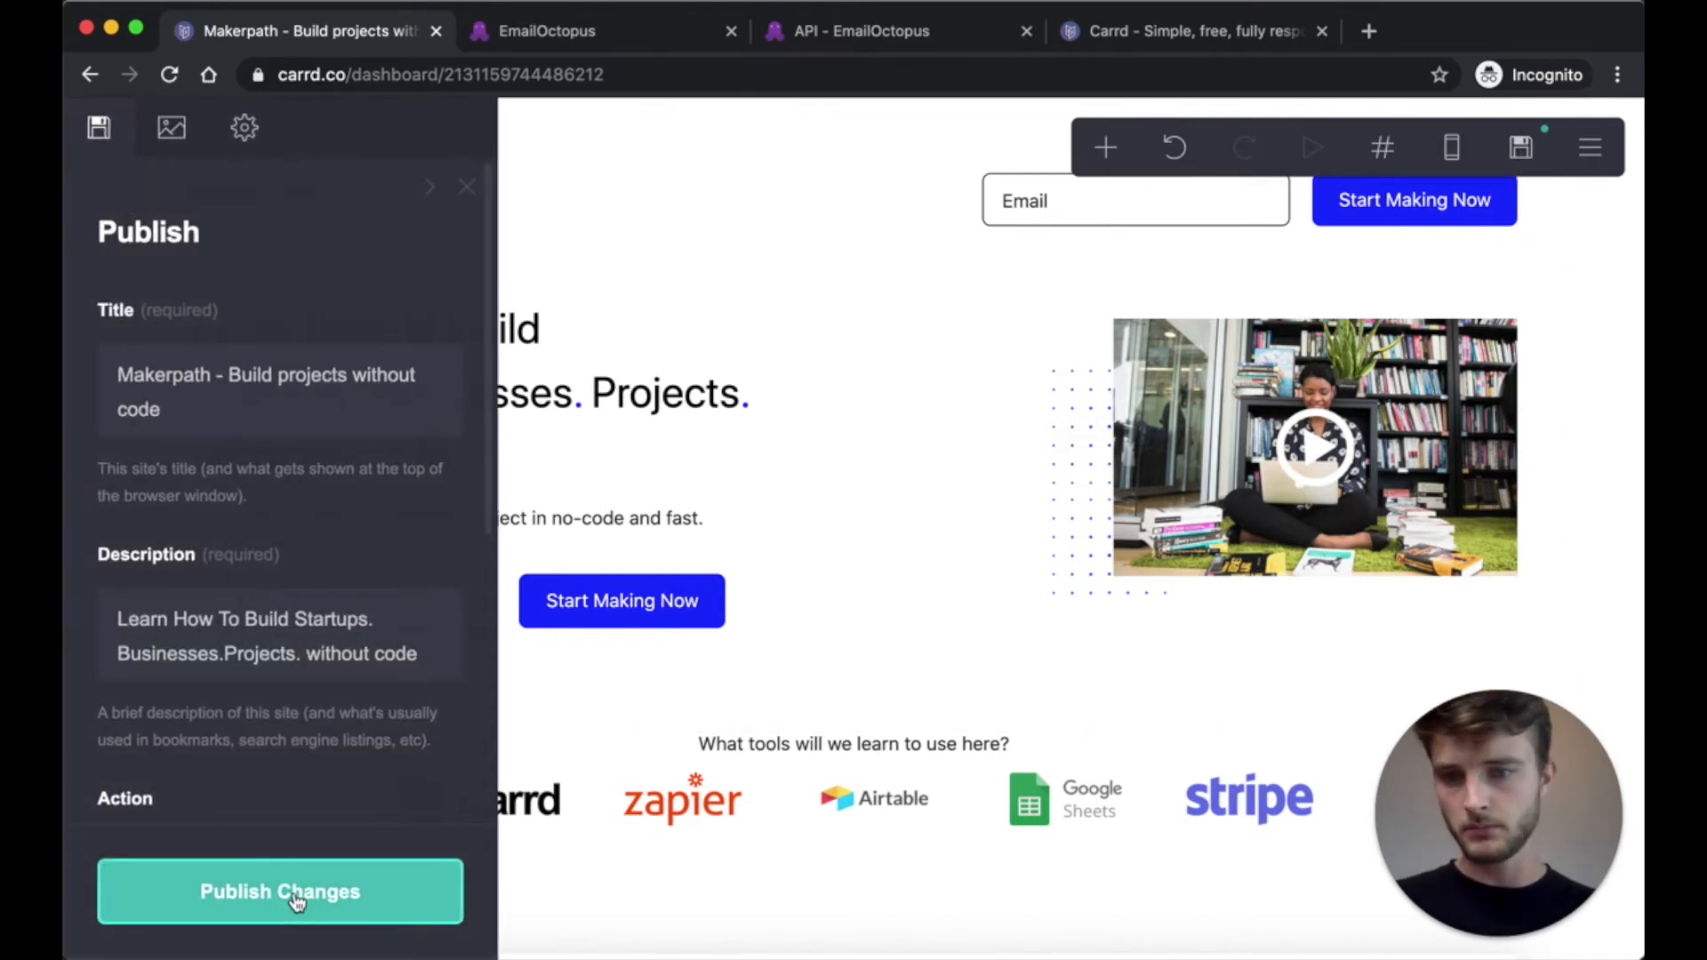
left_click(280, 891)
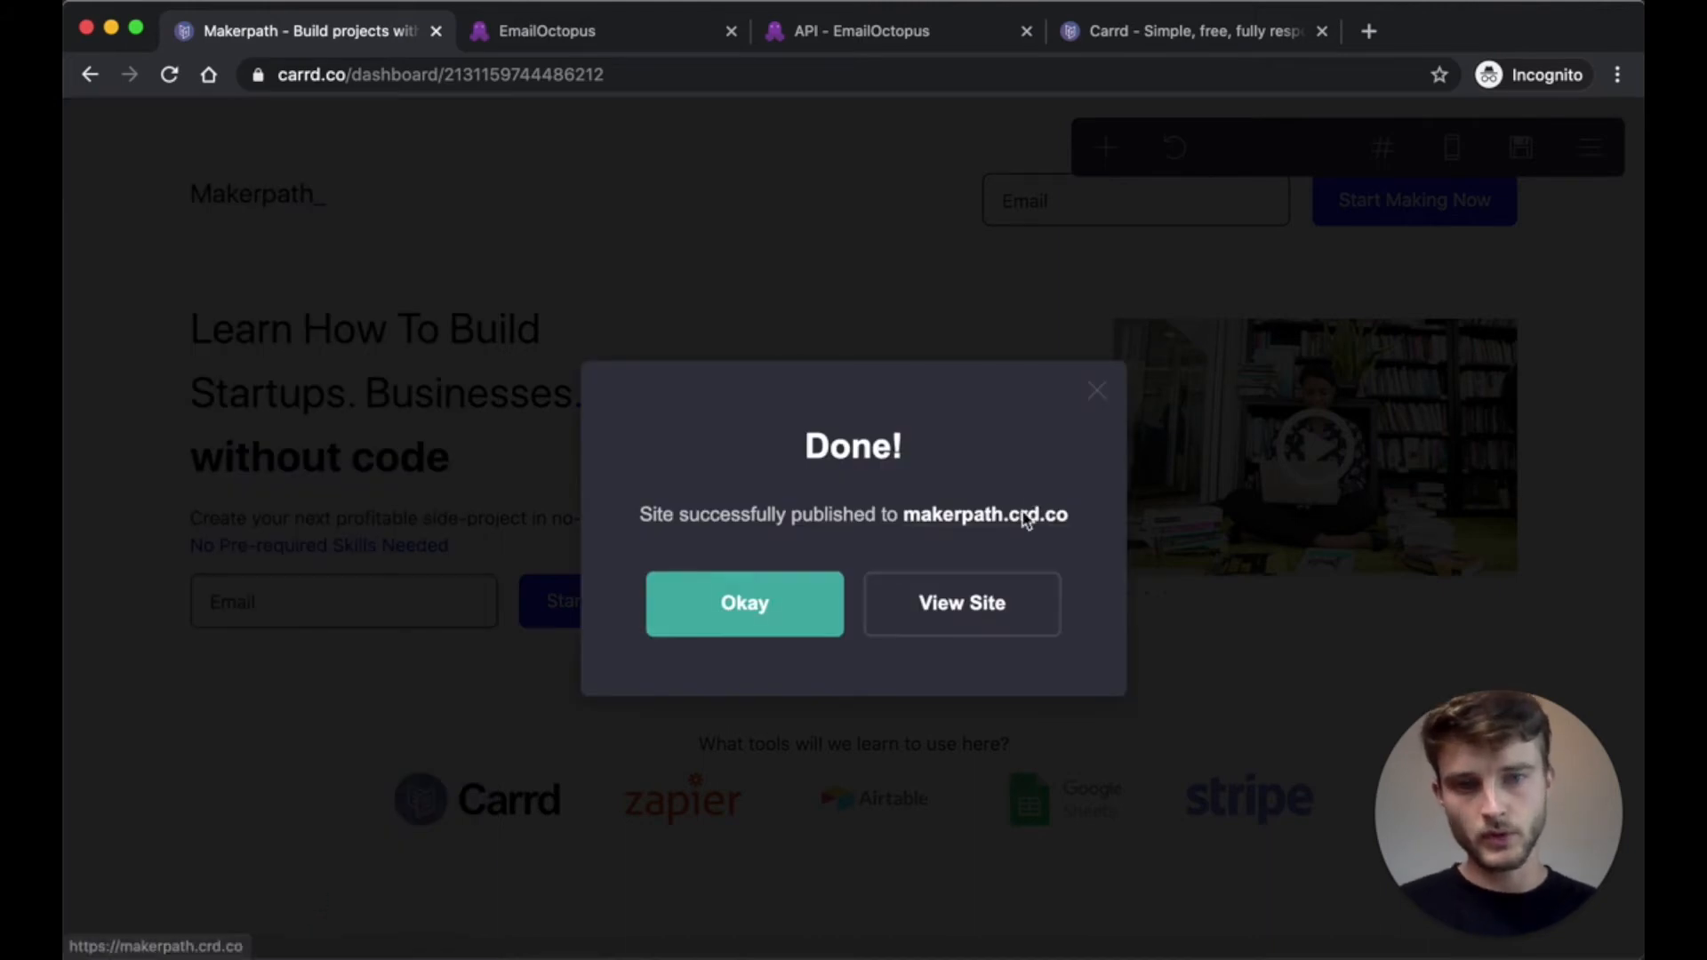
left_click(960, 603)
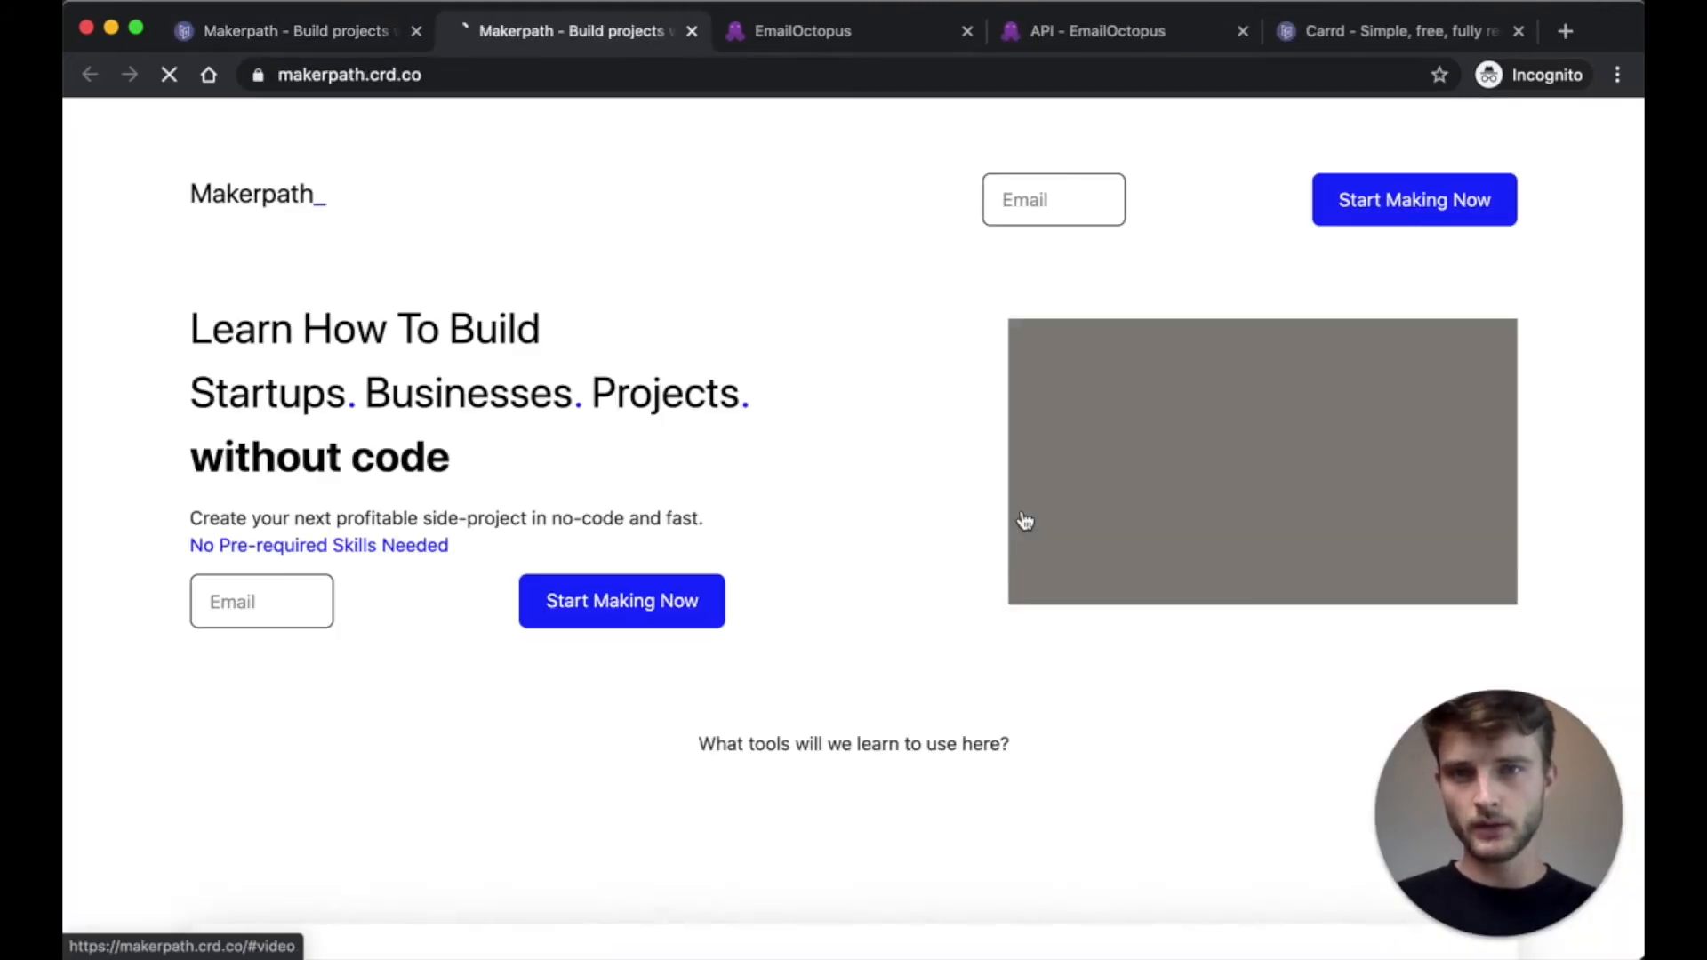
type("hello@")
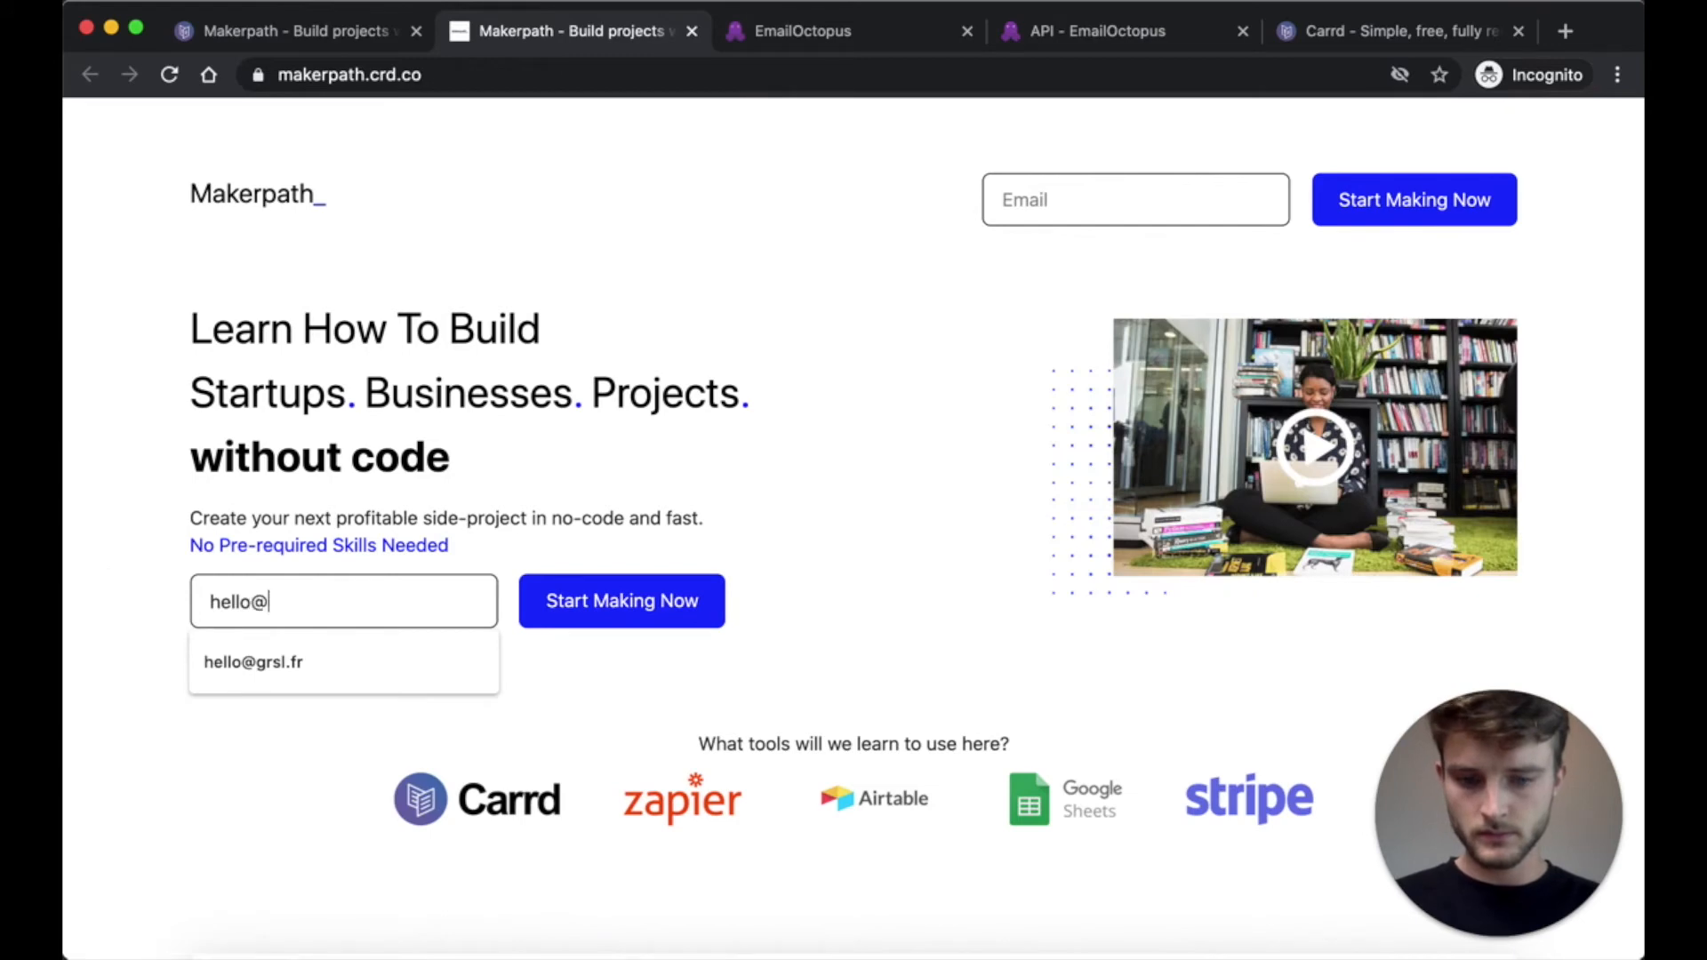
left_click(254, 662)
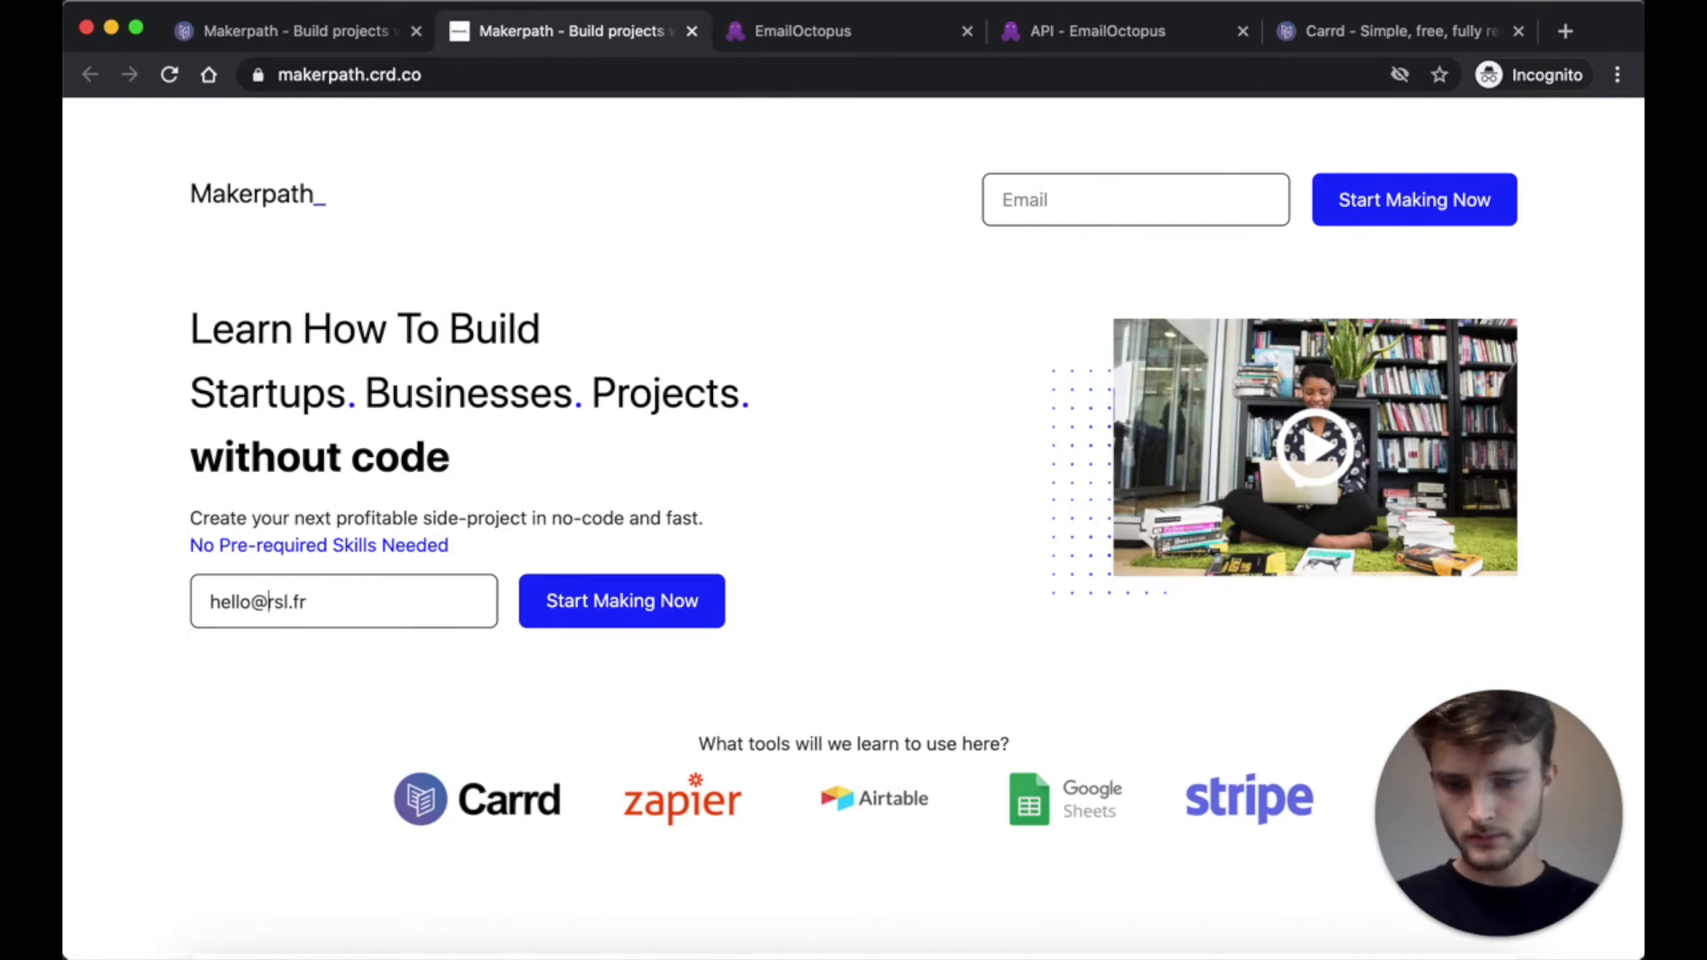
left_click(623, 601)
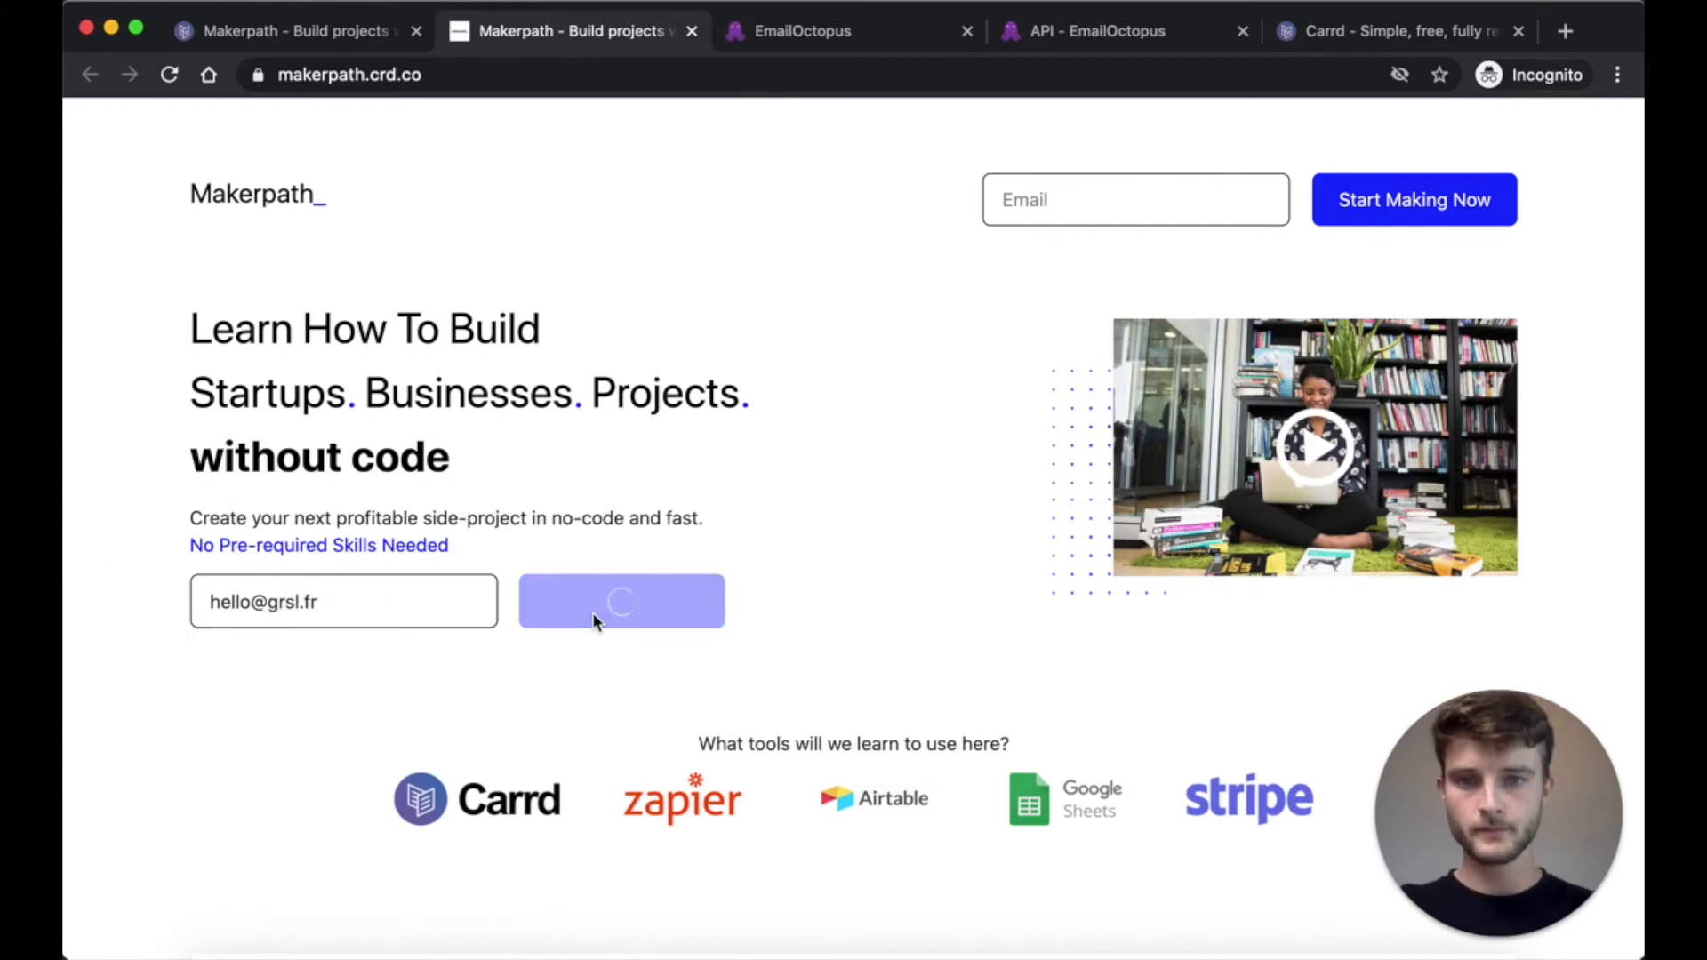
left_click(620, 601)
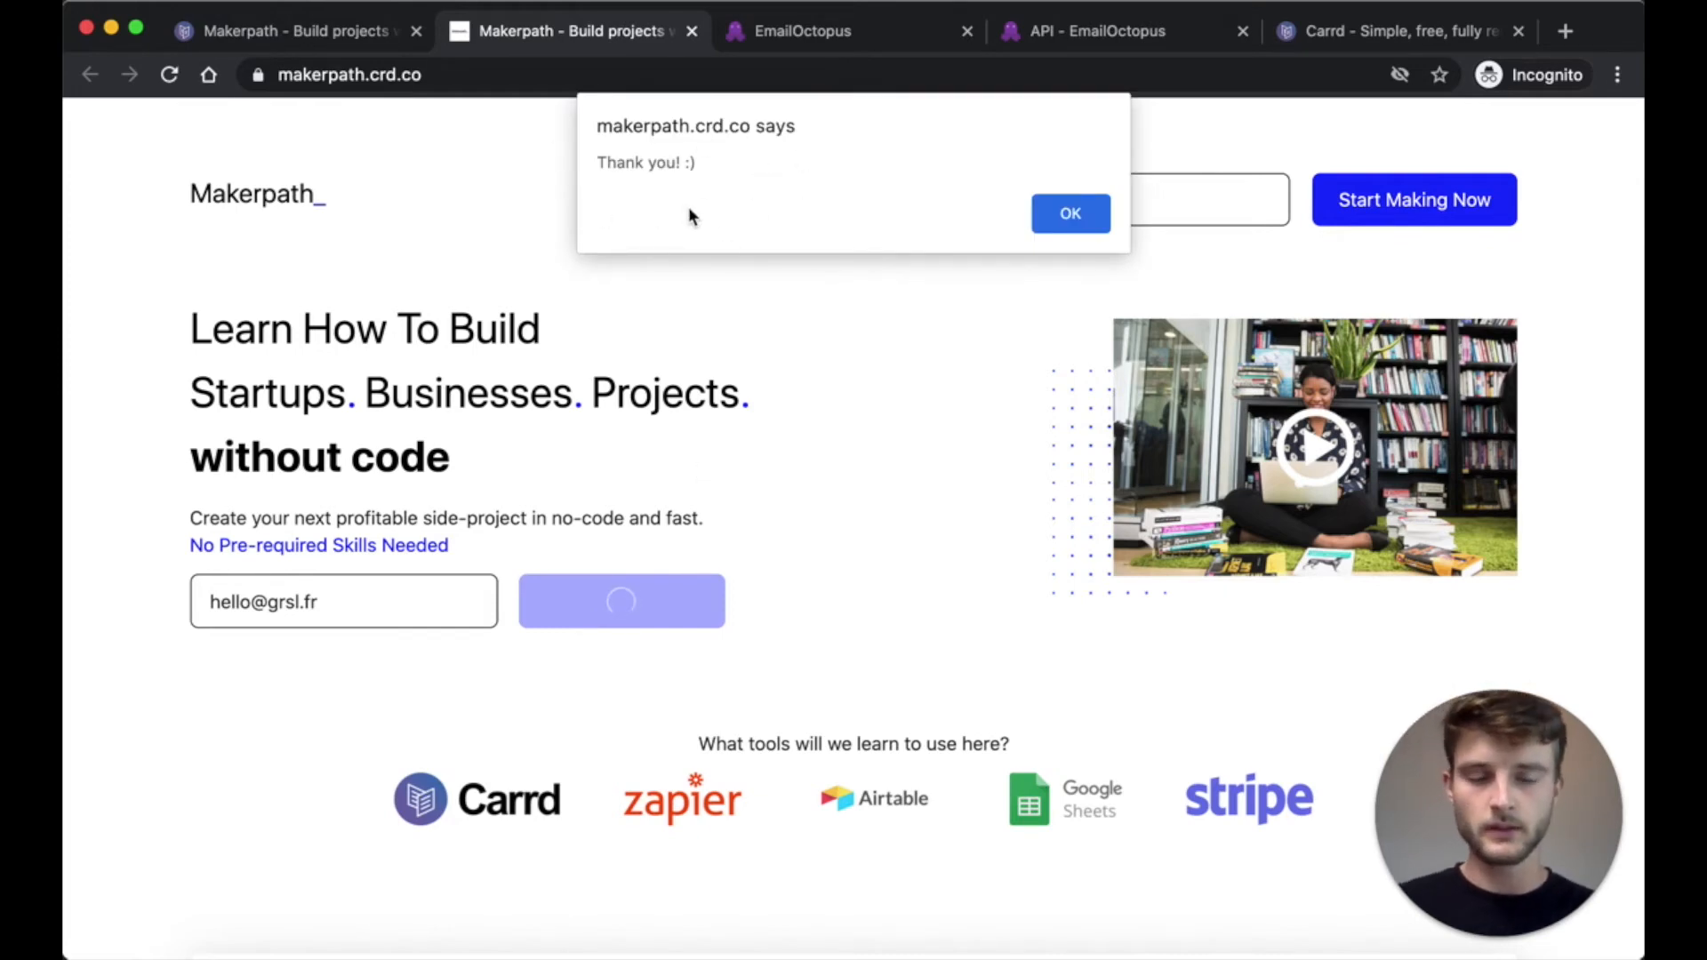
Dismiss the 'Thank you! :)' alert and switch to the EmailOctopus list tab
left_click(1069, 212)
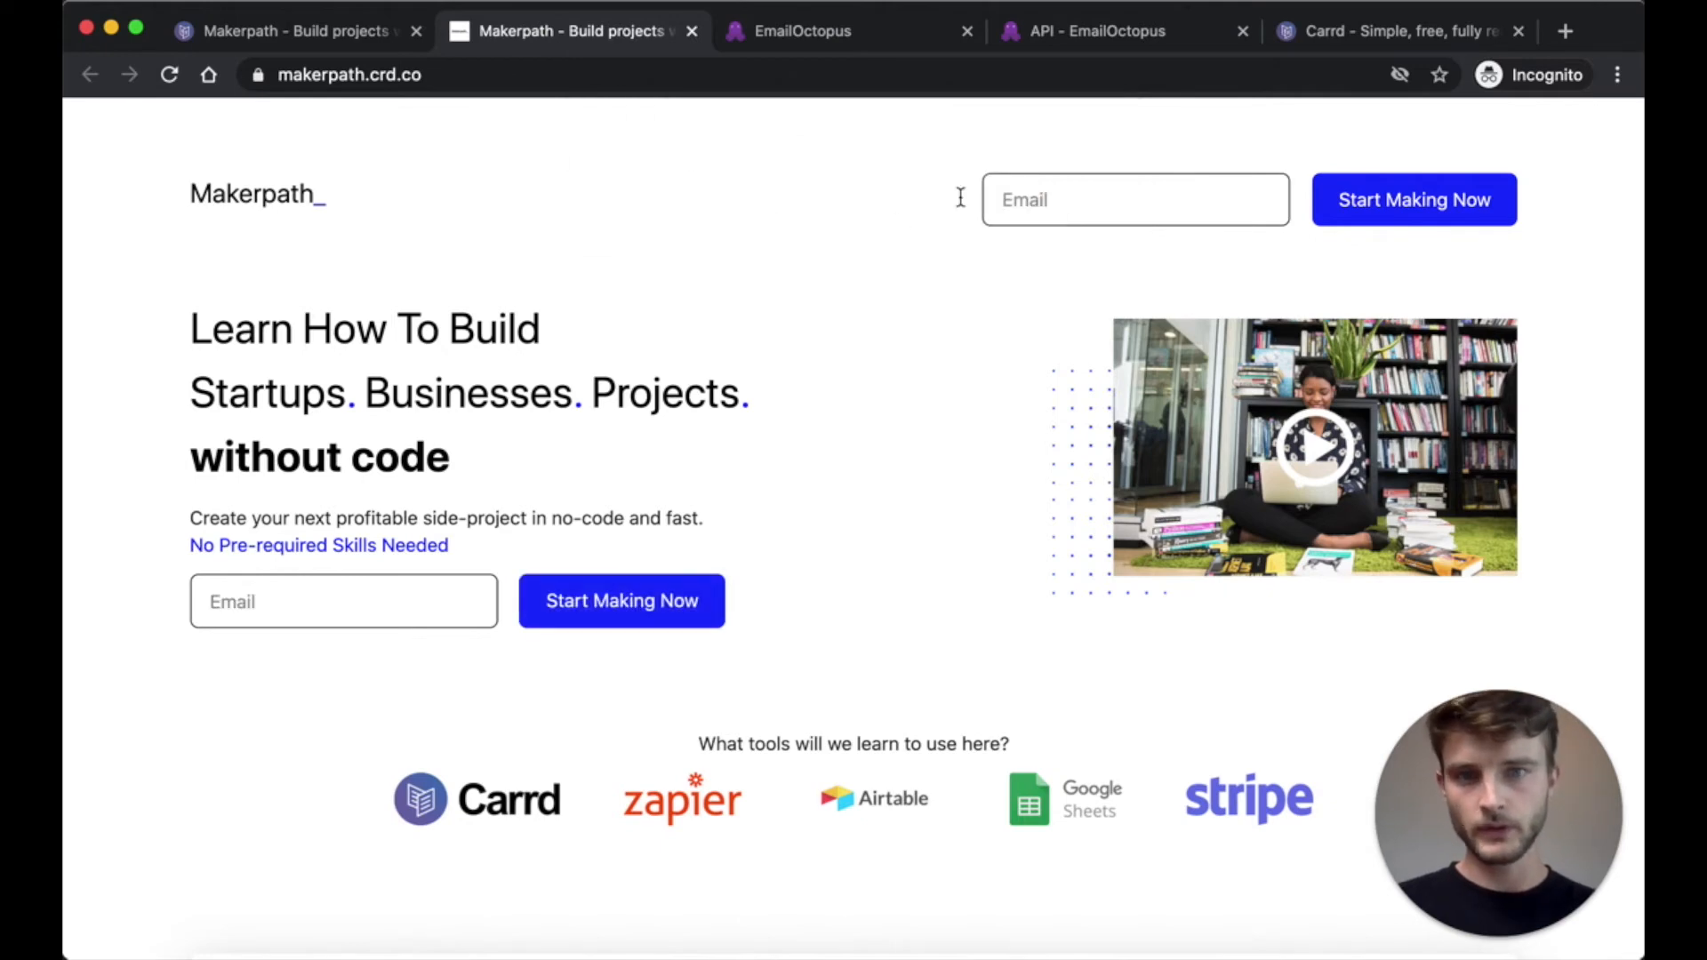
left_click(804, 30)
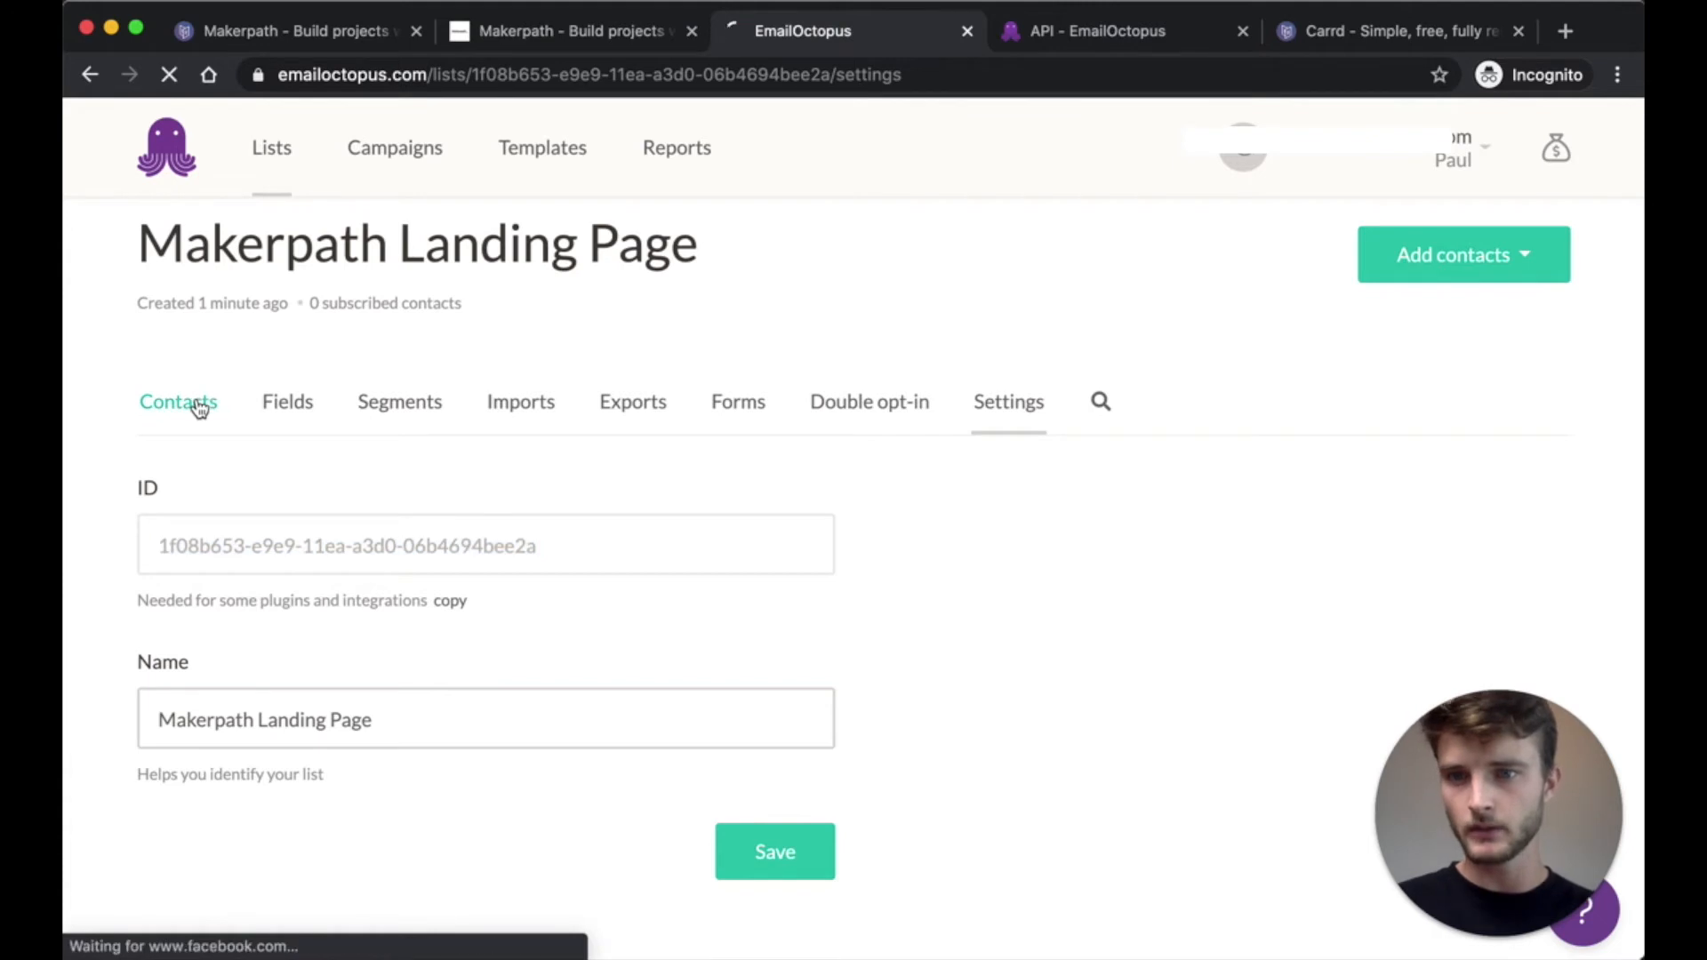
left_click(178, 400)
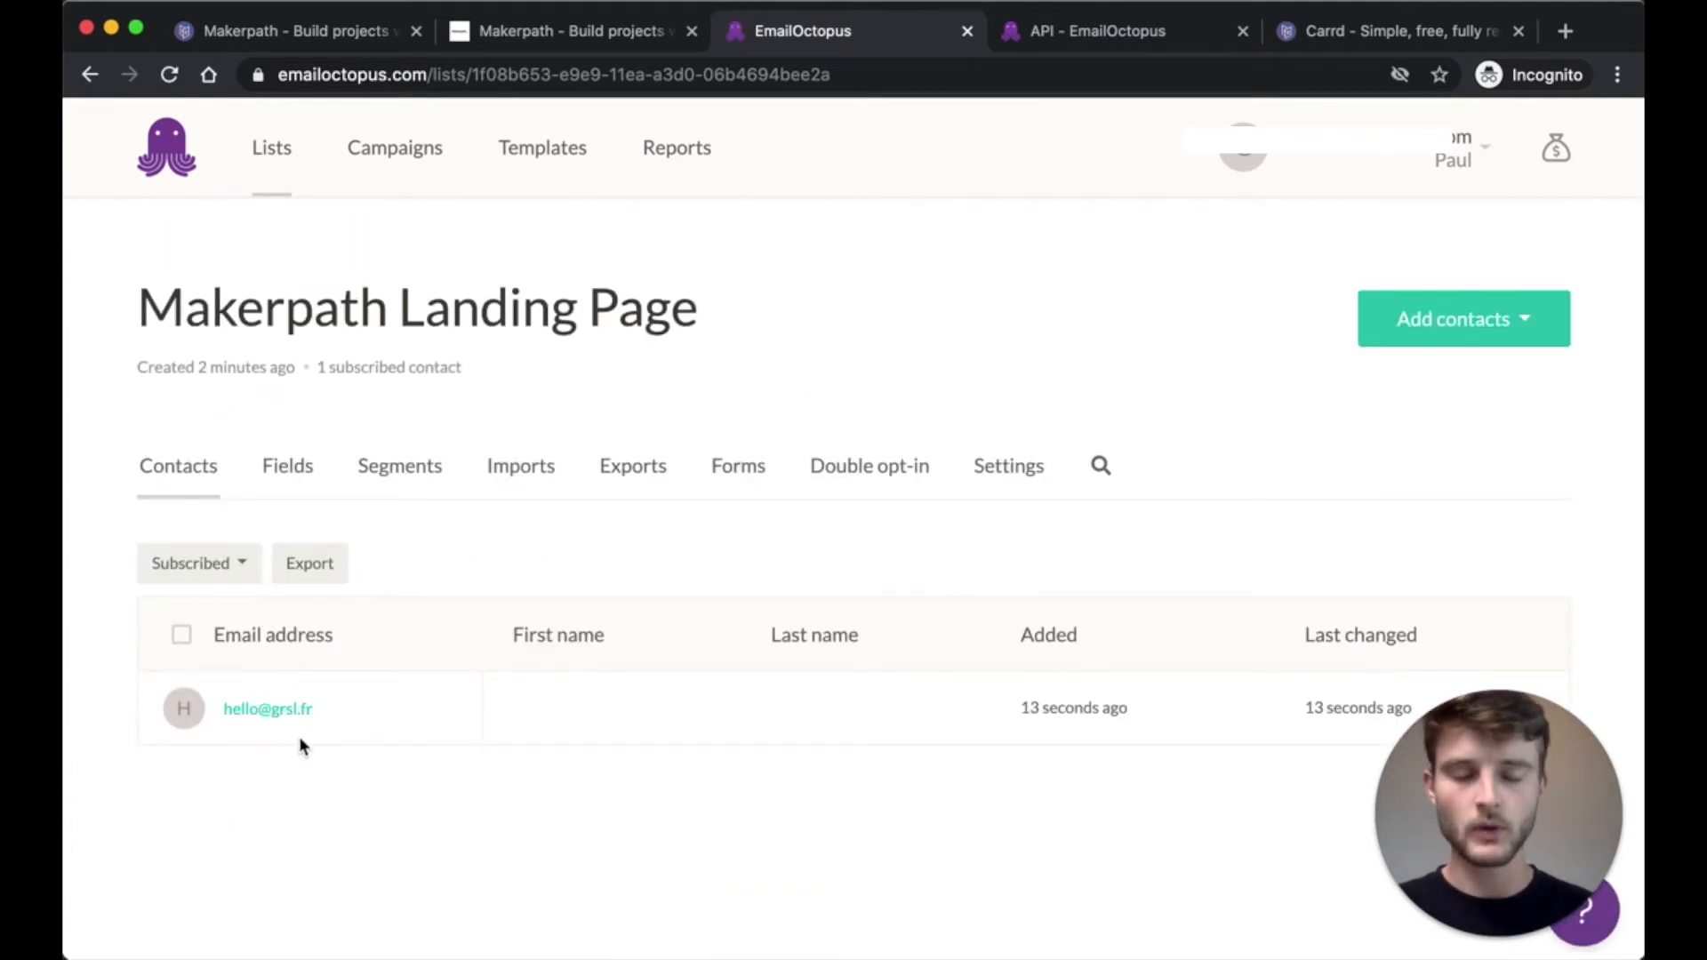
mouse_move(735, 644)
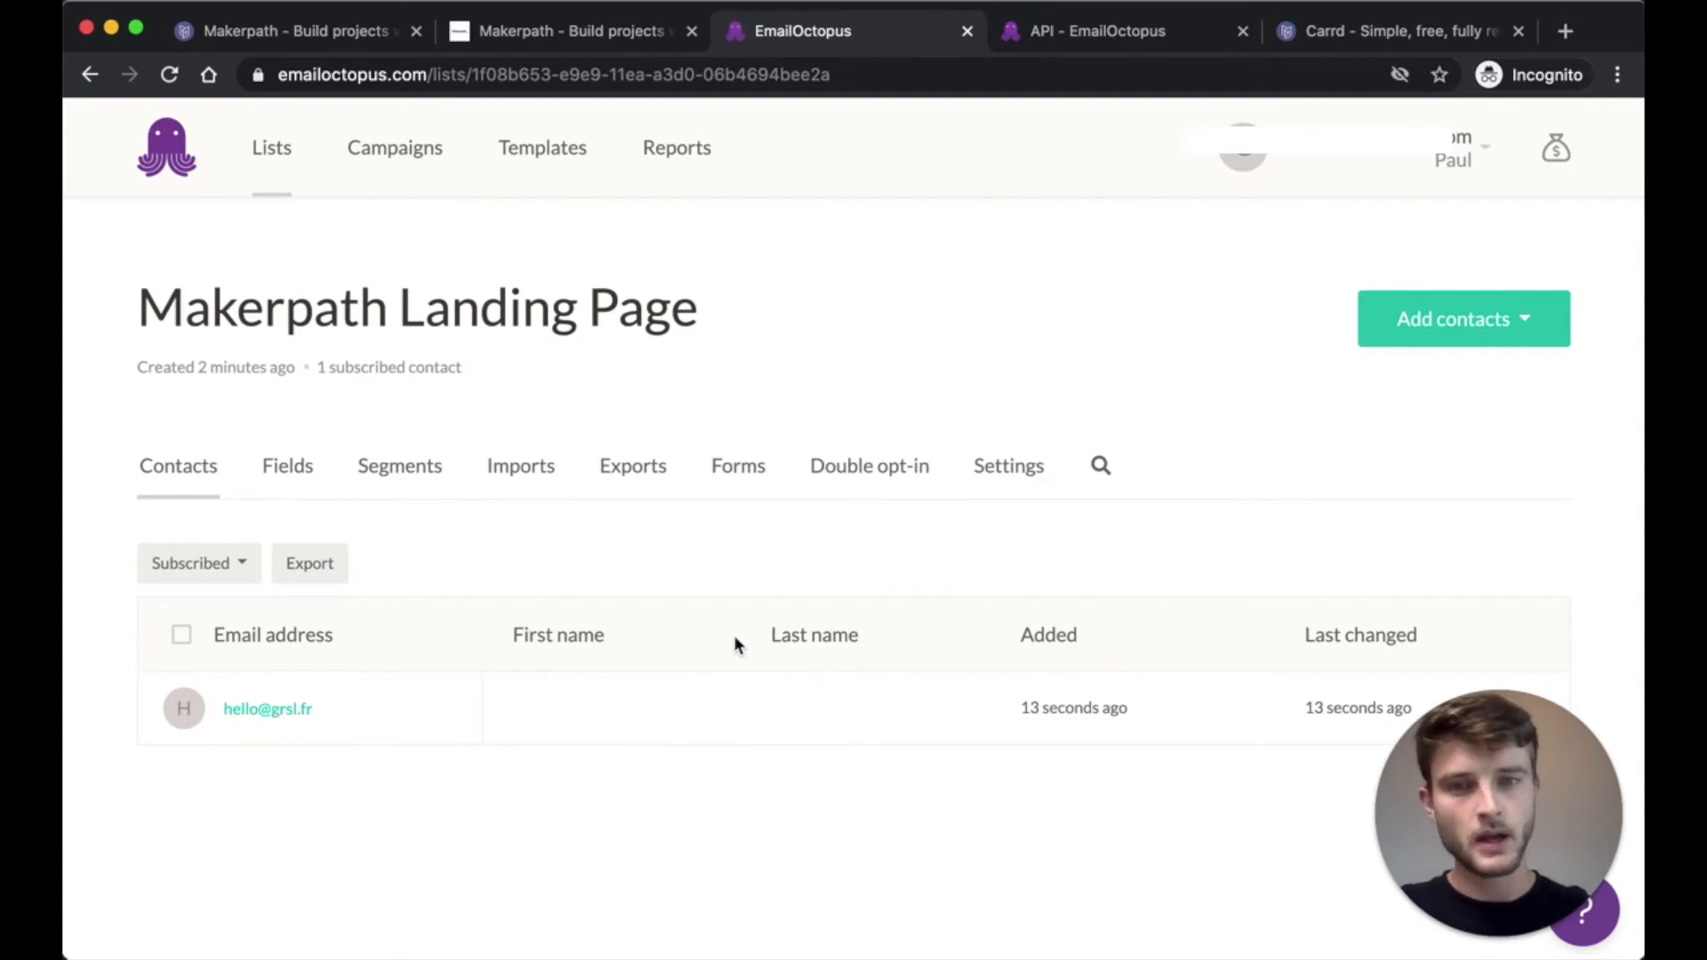
mouse_move(270, 148)
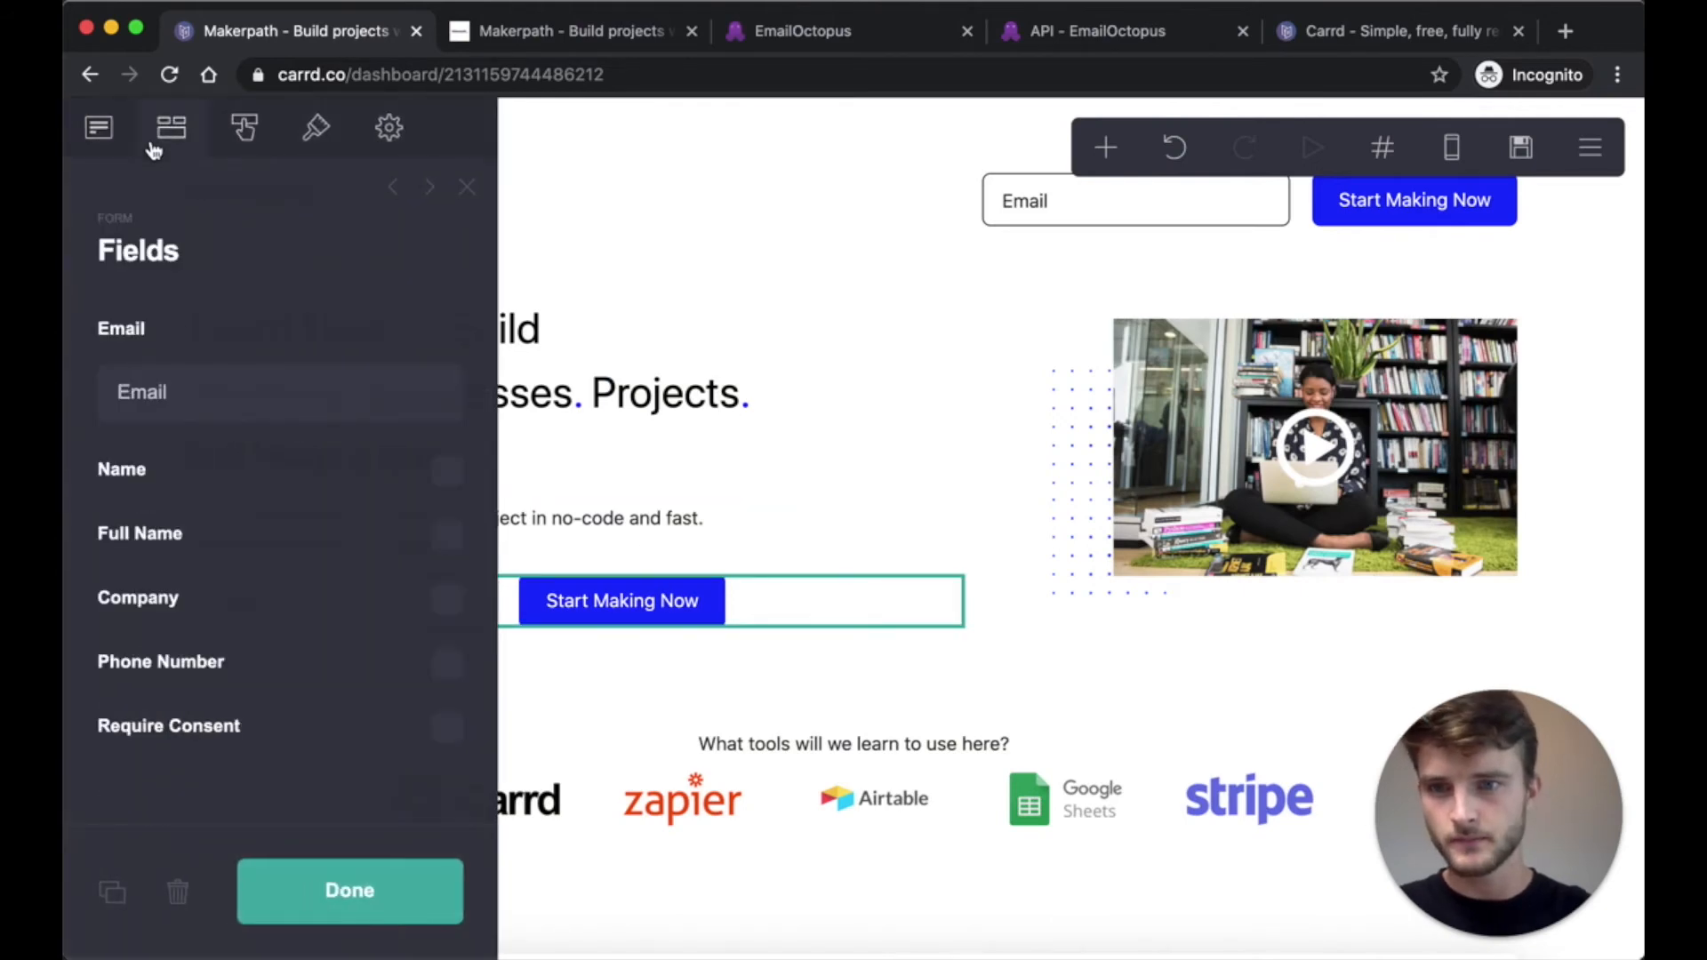
mouse_move(448, 478)
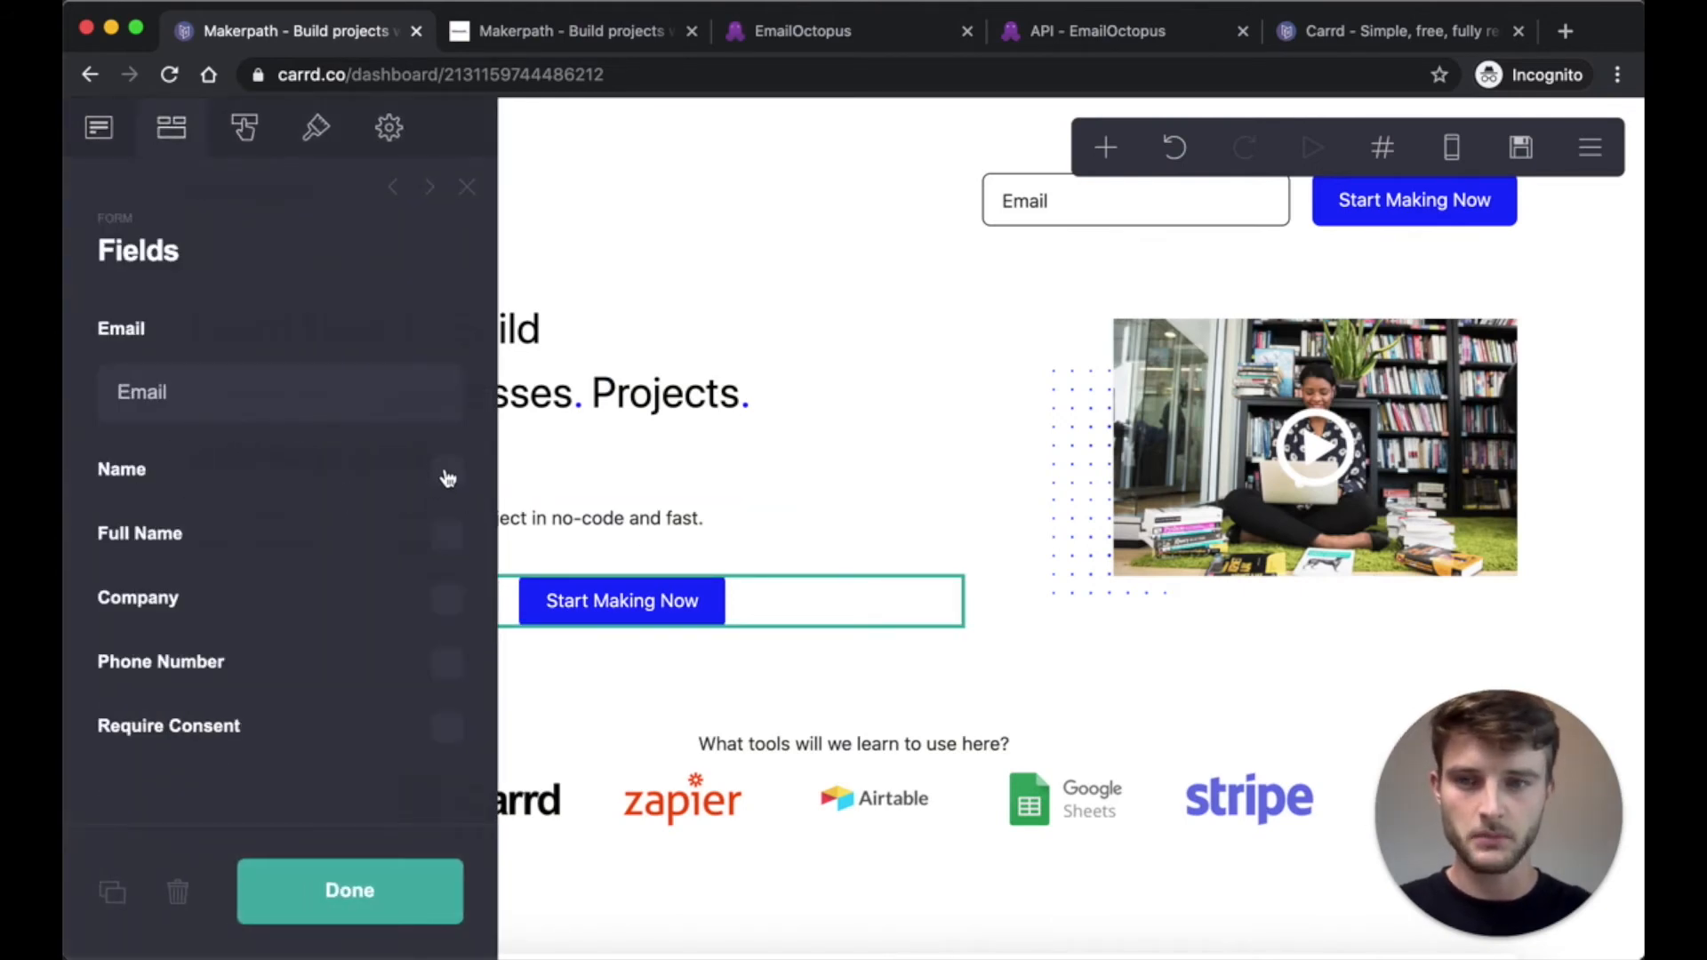
mouse_move(283, 583)
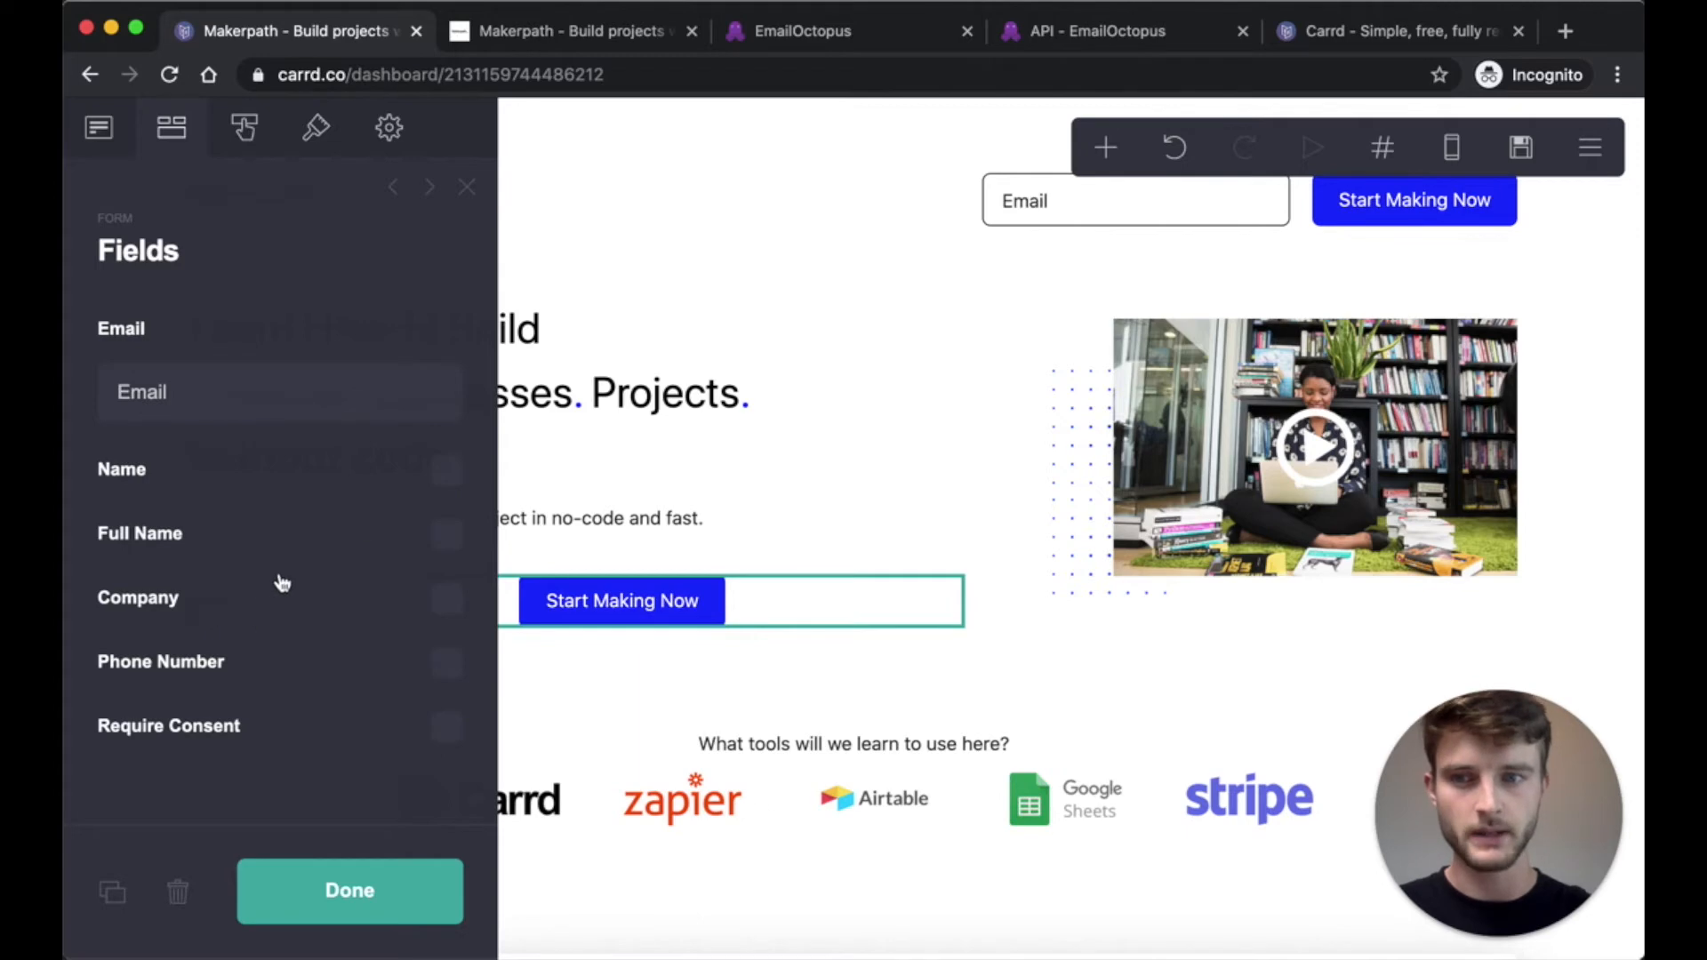
Check the Carrd form's field toggles (email only), then return to the EmailOctopus contacts
left_click(571, 30)
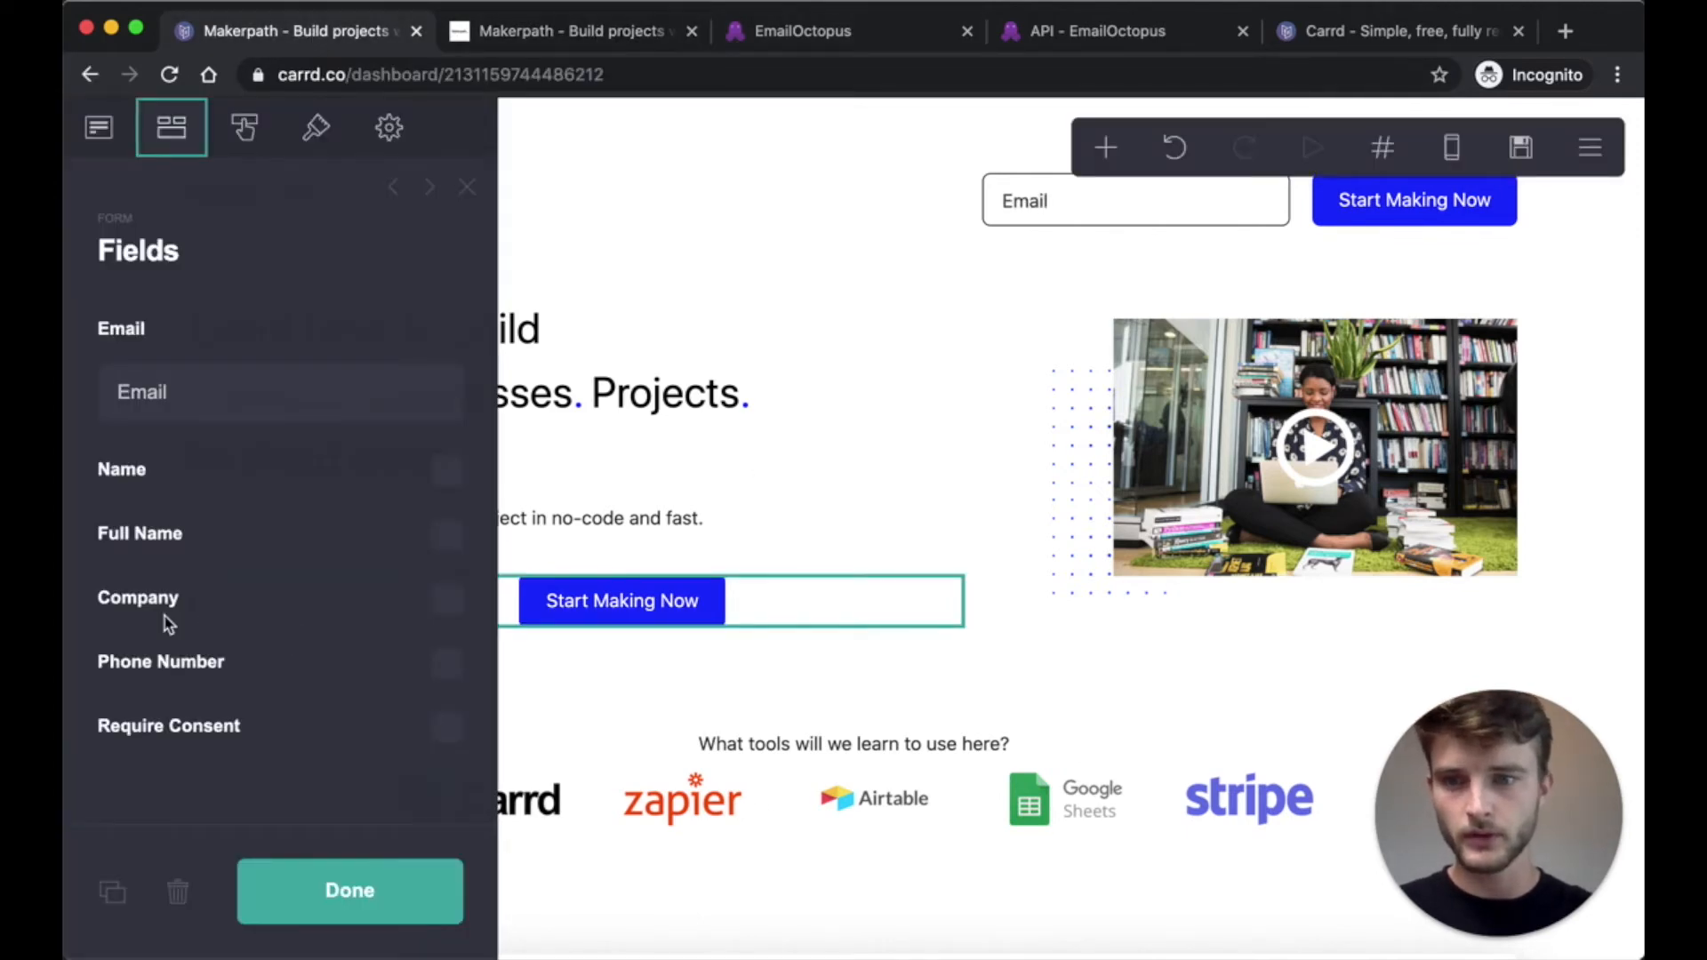
left_click(802, 30)
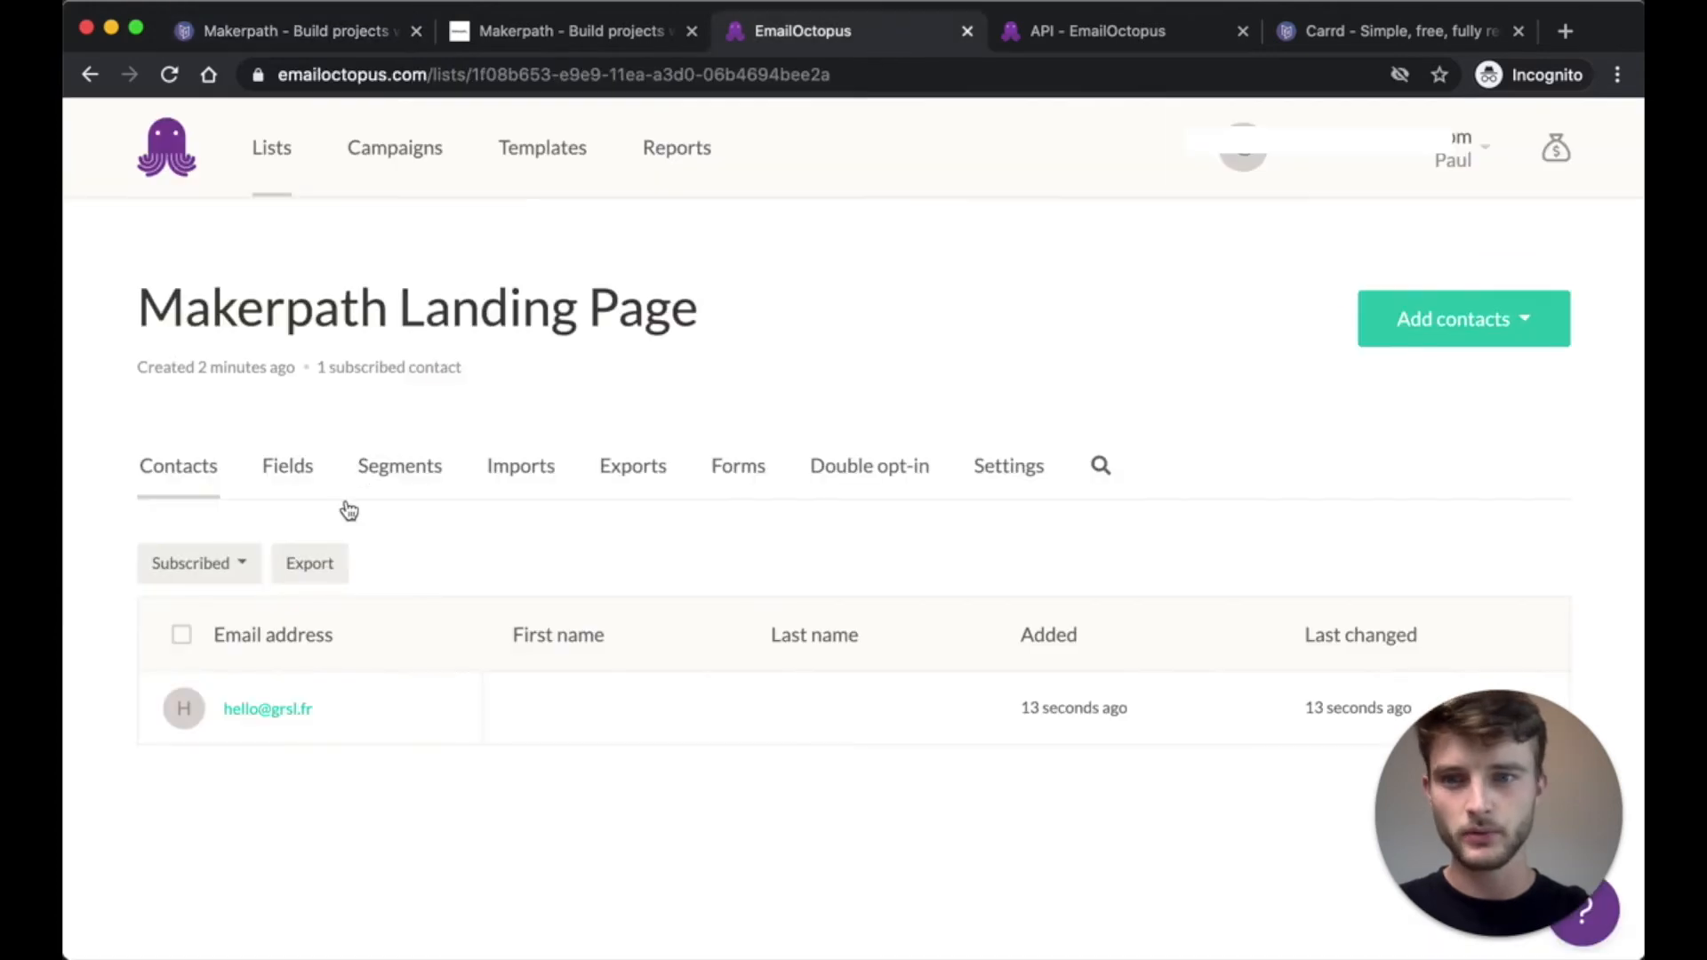
Show the list's Fields table with Email address, First name and Last name
left_click(286, 464)
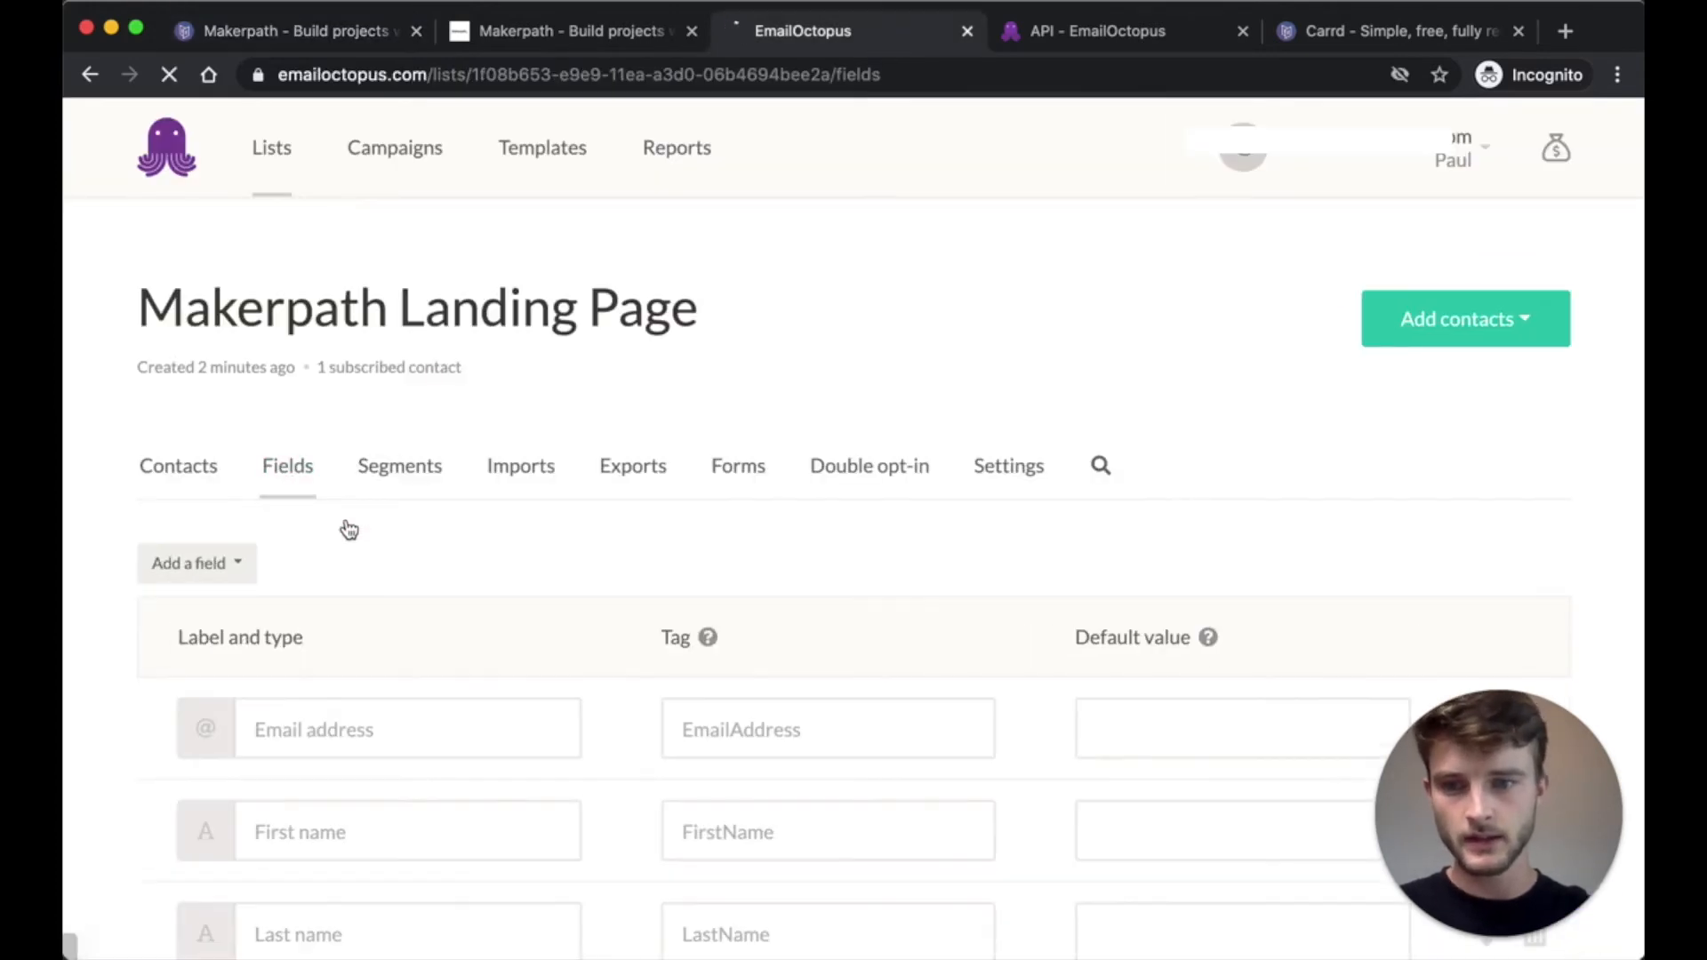
scroll("down", 3)
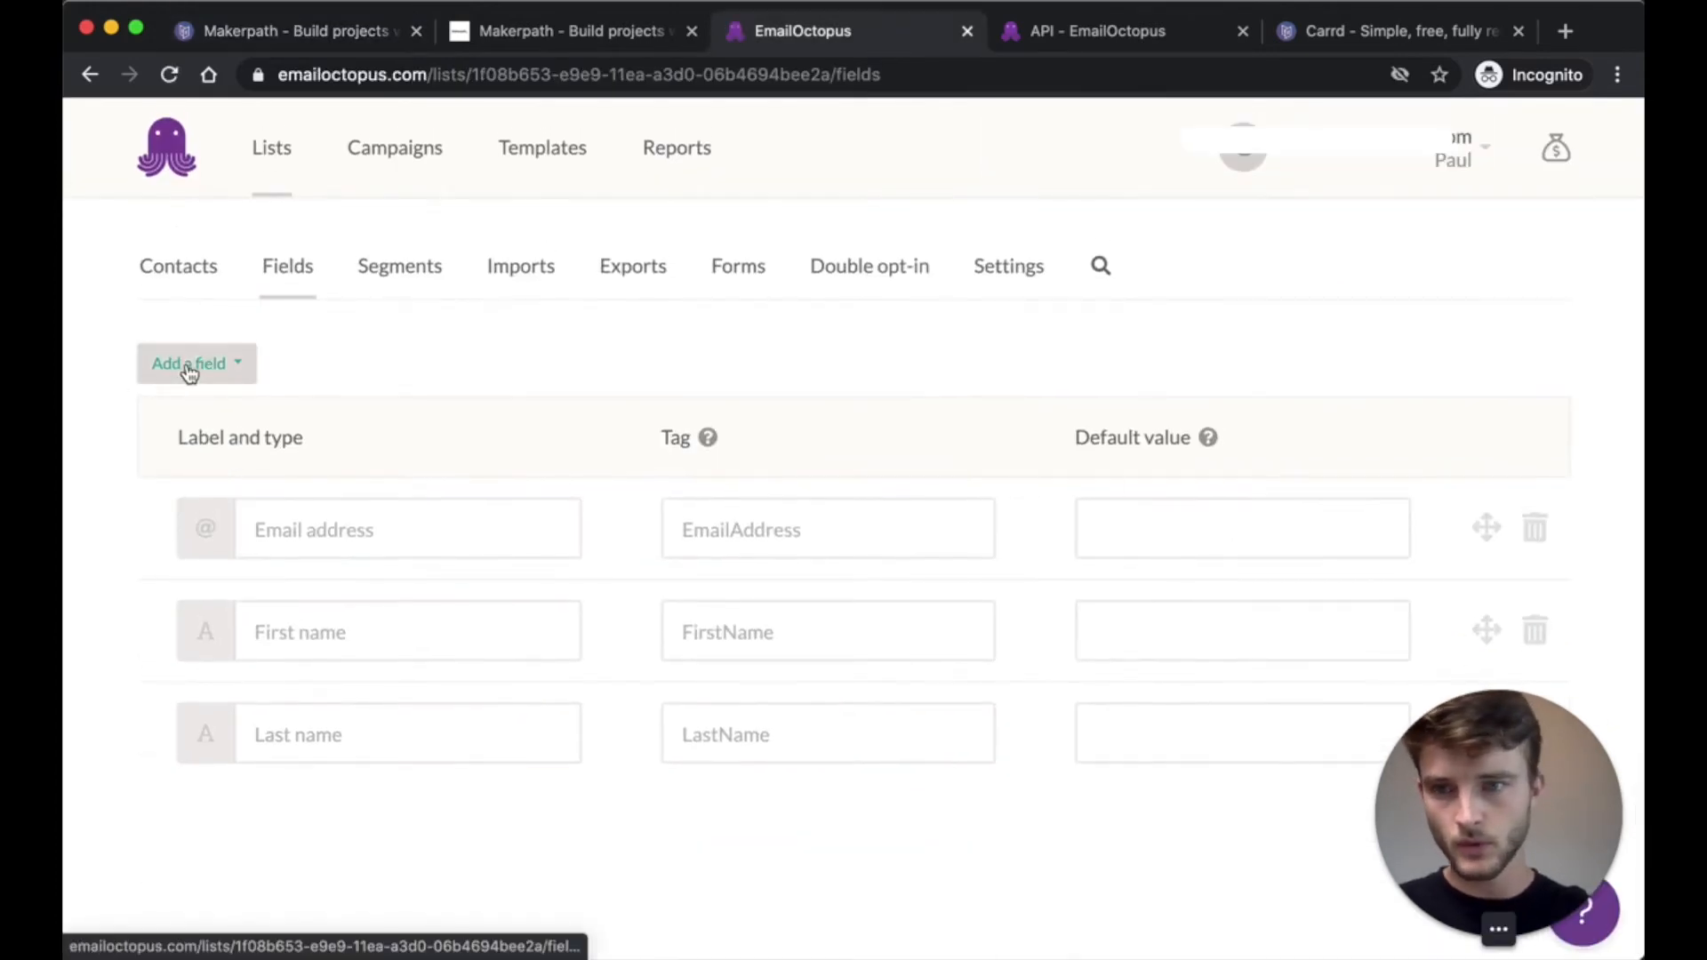
mouse_move(436, 864)
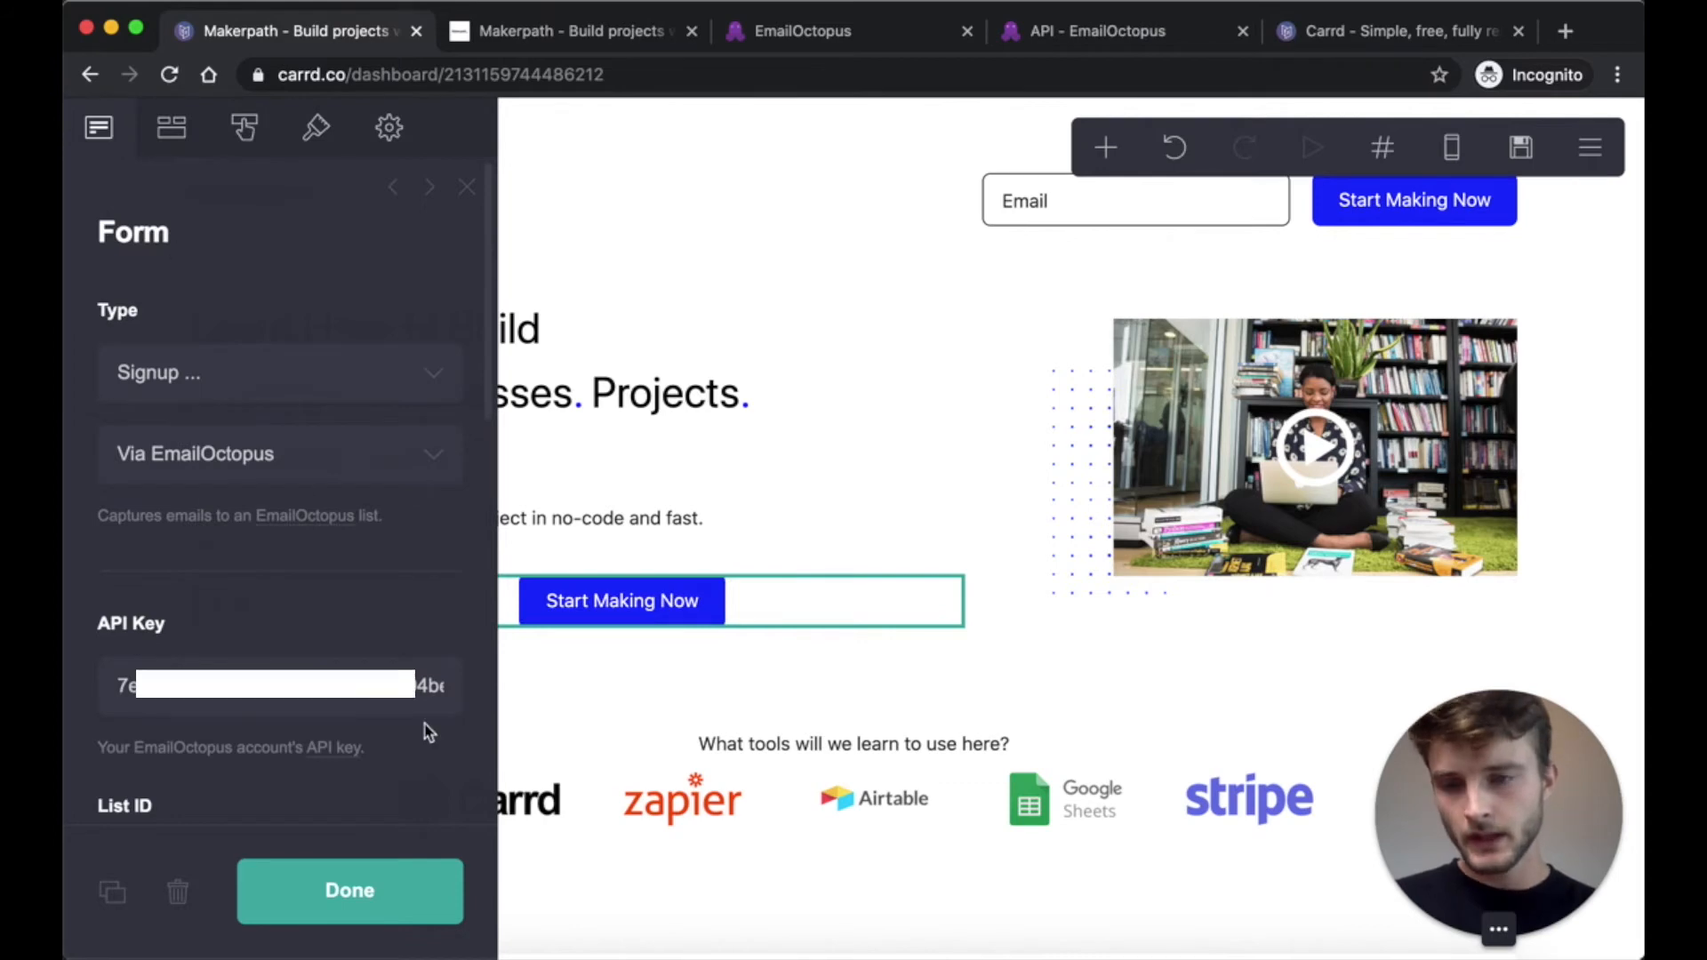
Tick 'Require double opt-in' on the Carrd signup form, then switch to the EmailOctopus tab
scroll("down", 3)
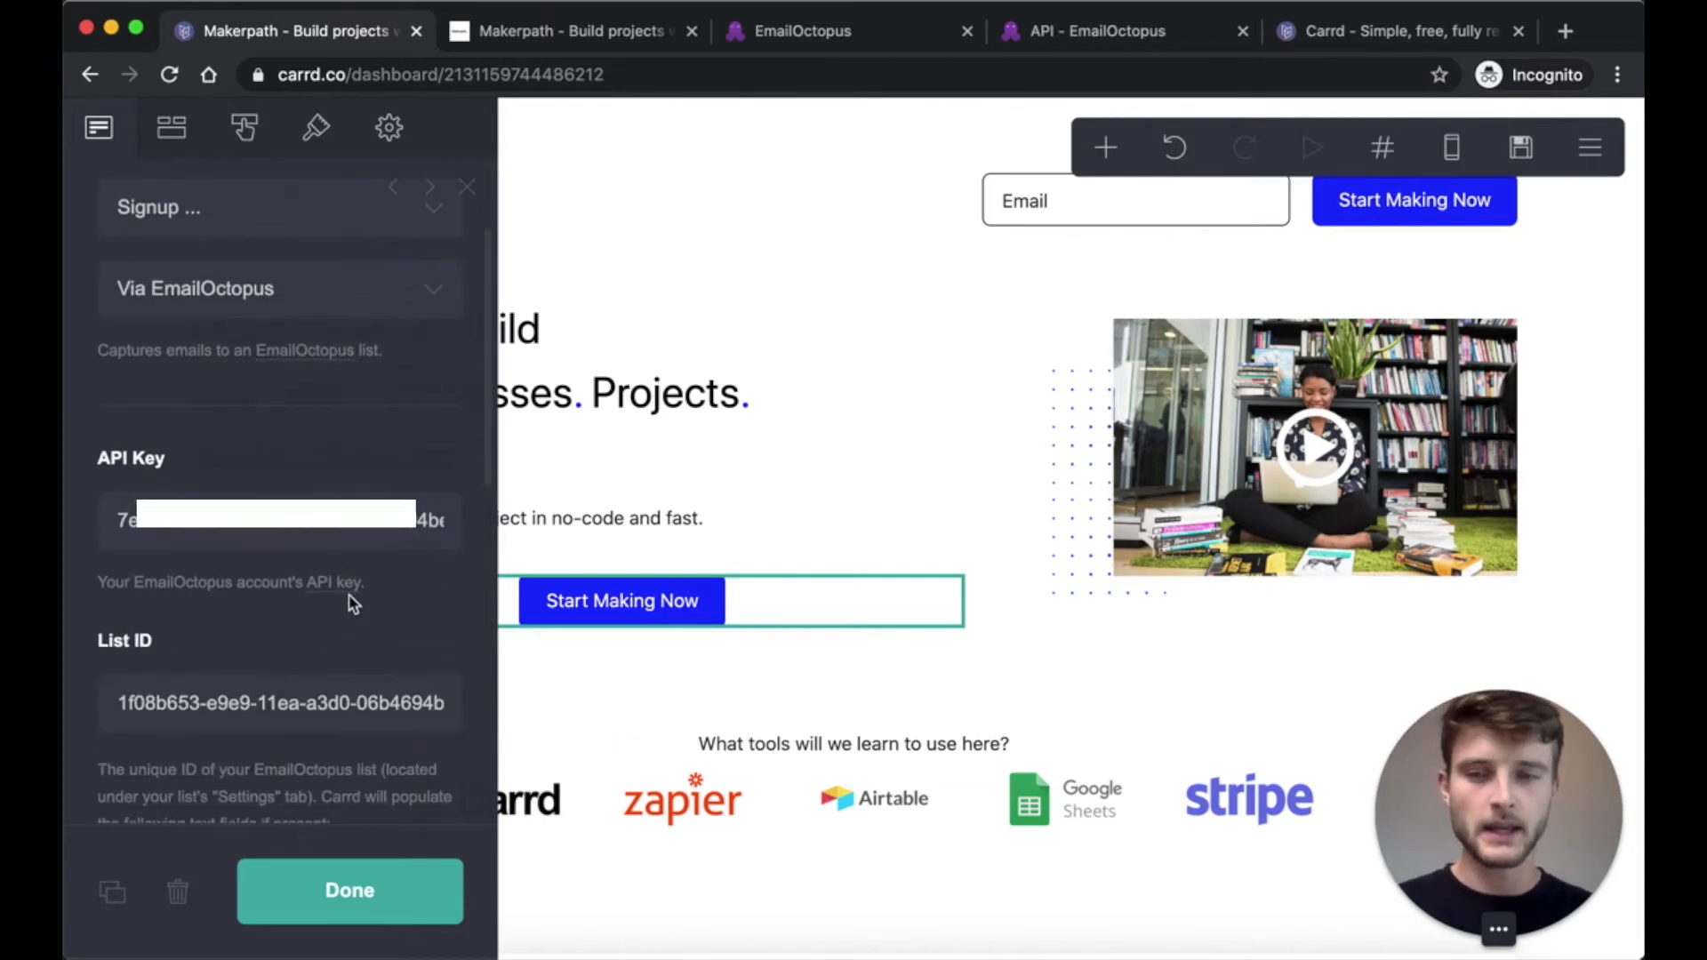
scroll("down", 3)
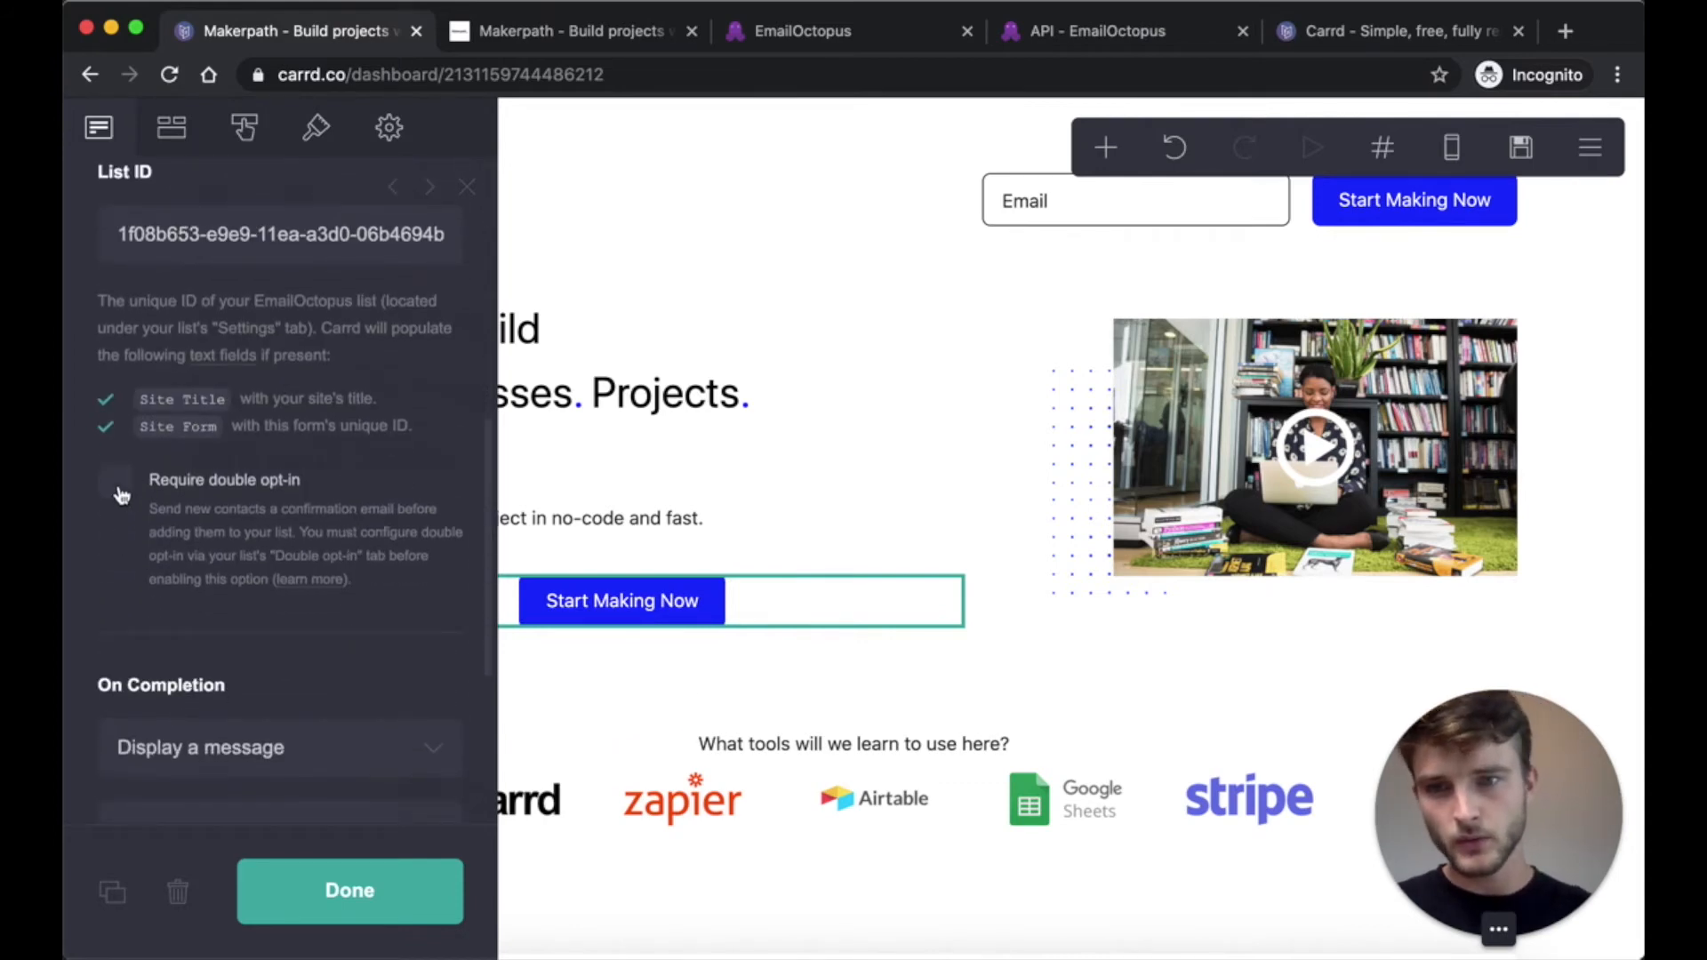
mouse_move(214, 544)
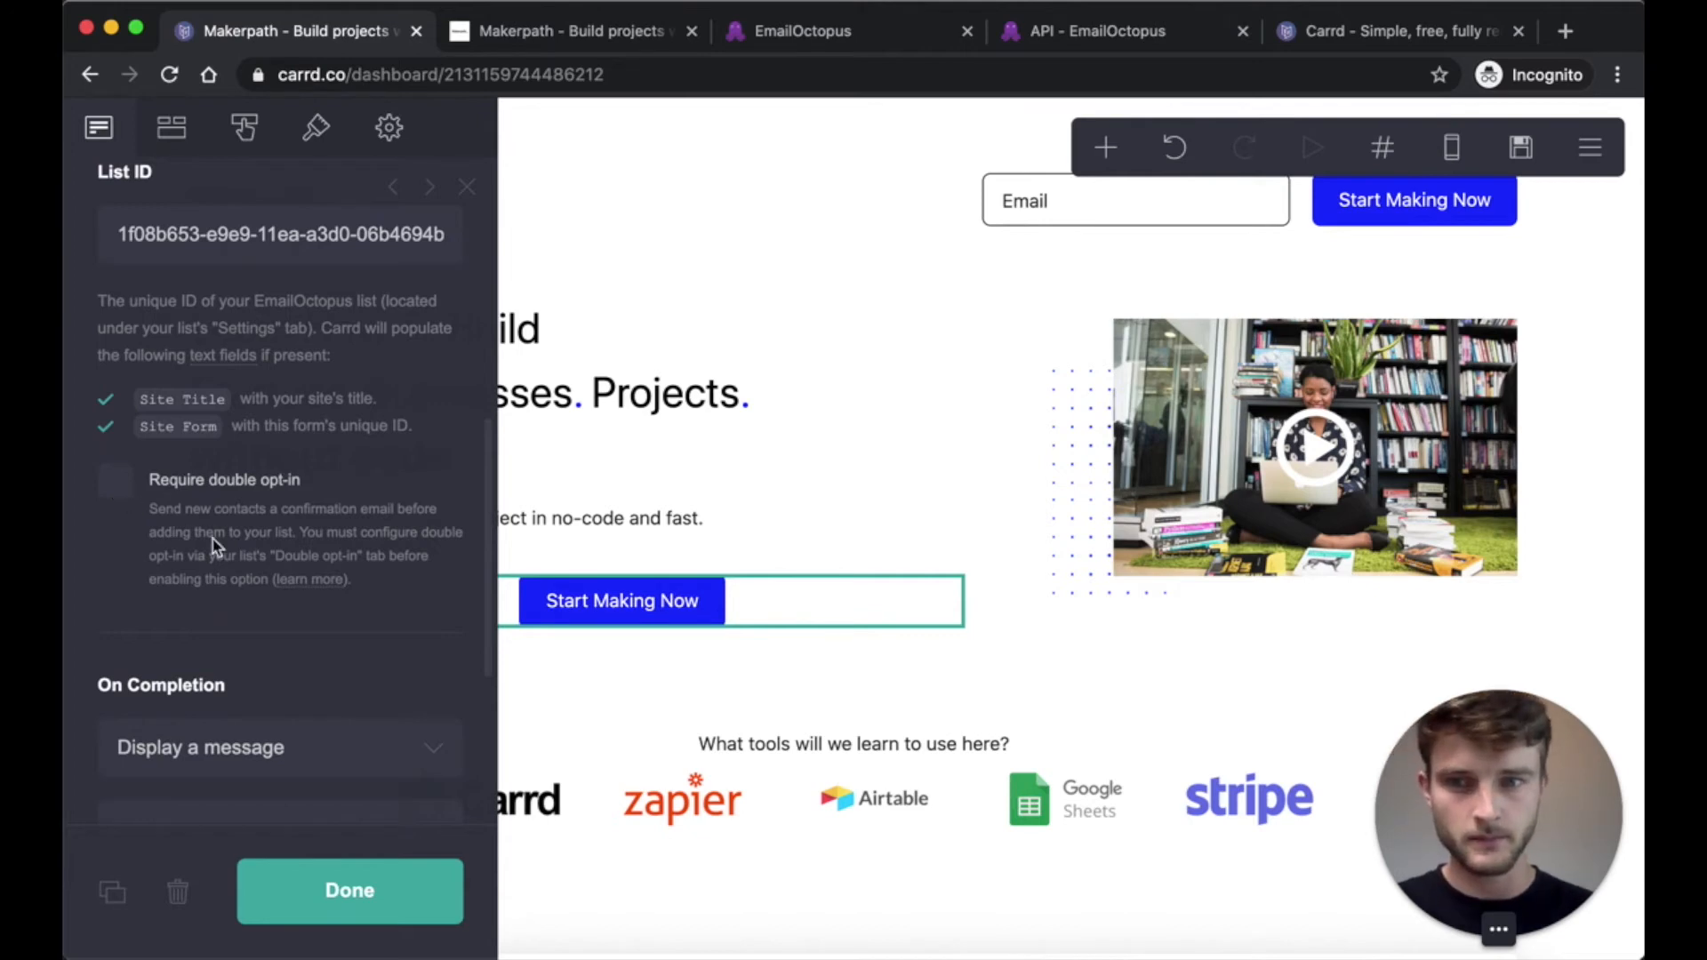
mouse_move(284, 647)
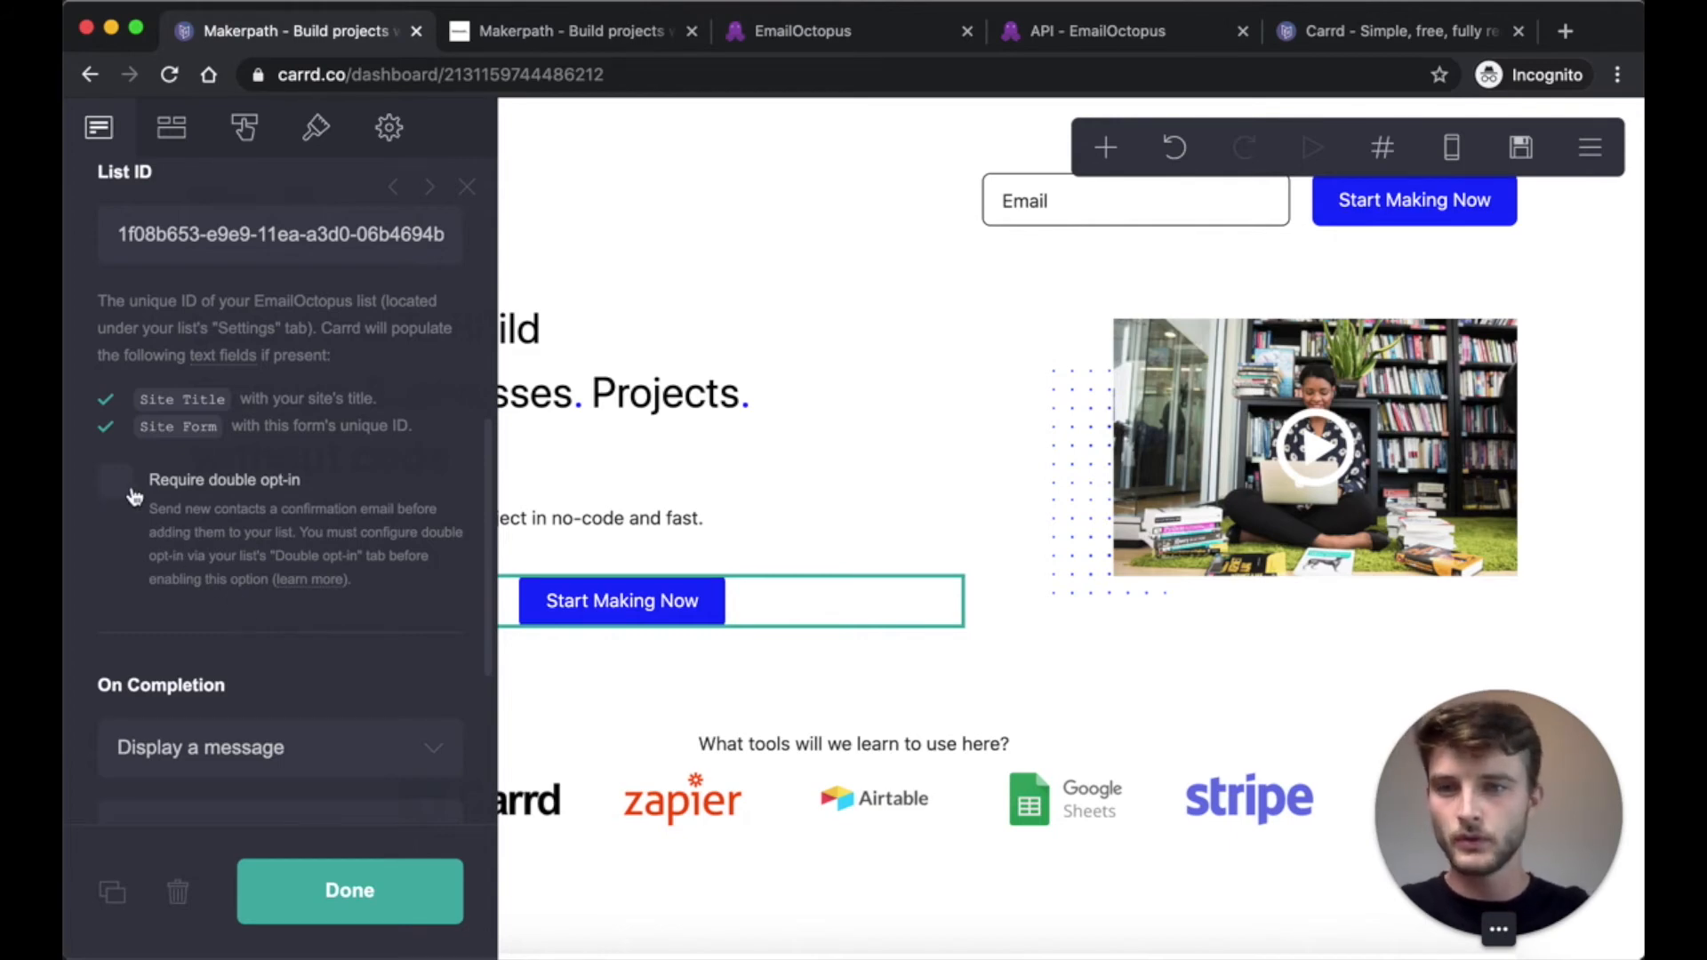
left_click(113, 480)
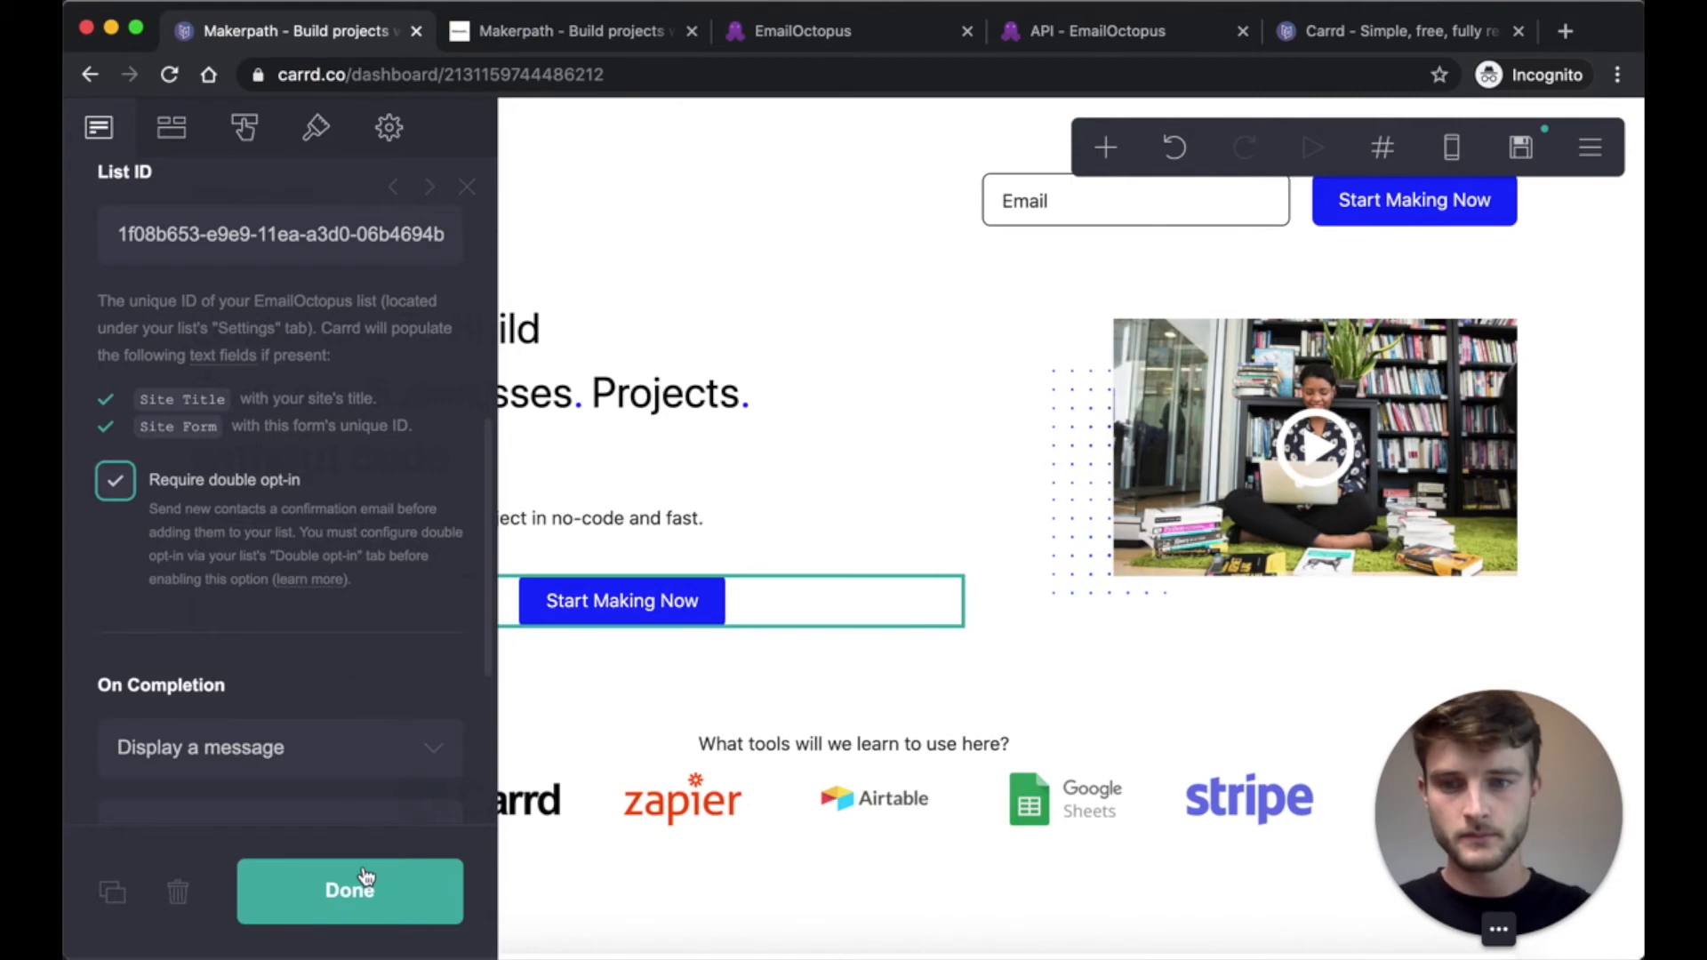
left_click(802, 30)
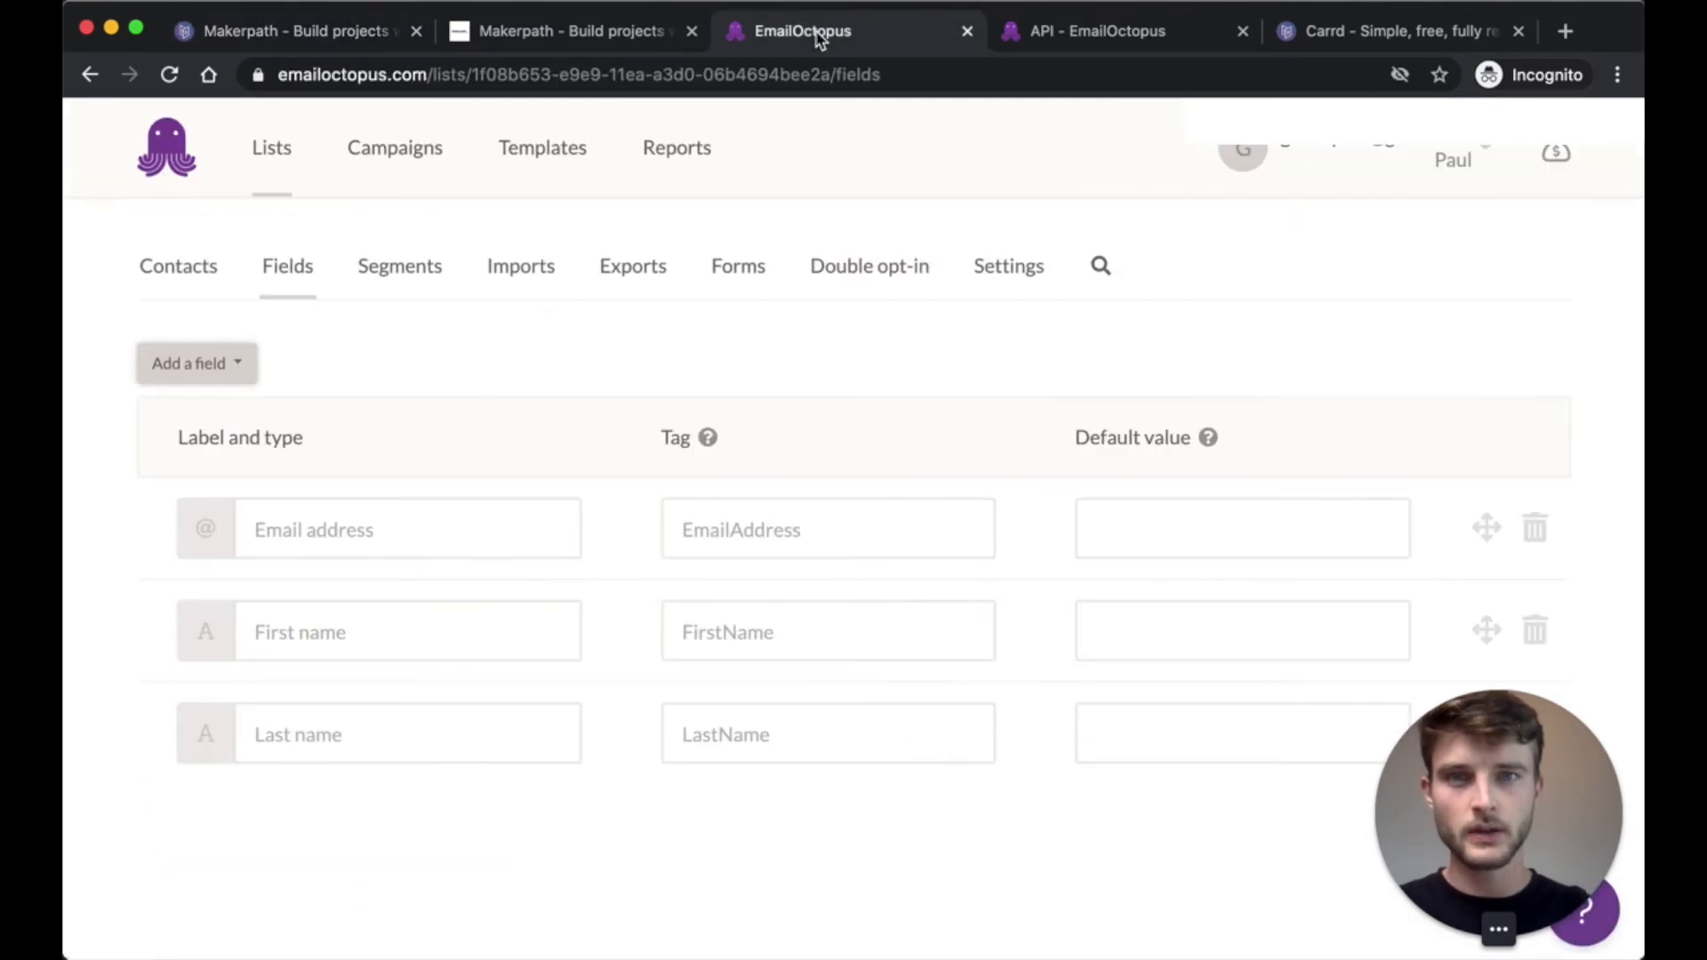
Switch 'Enable double opt-in' to Yes for the list, keeping the default confirmation email
left_click(869, 265)
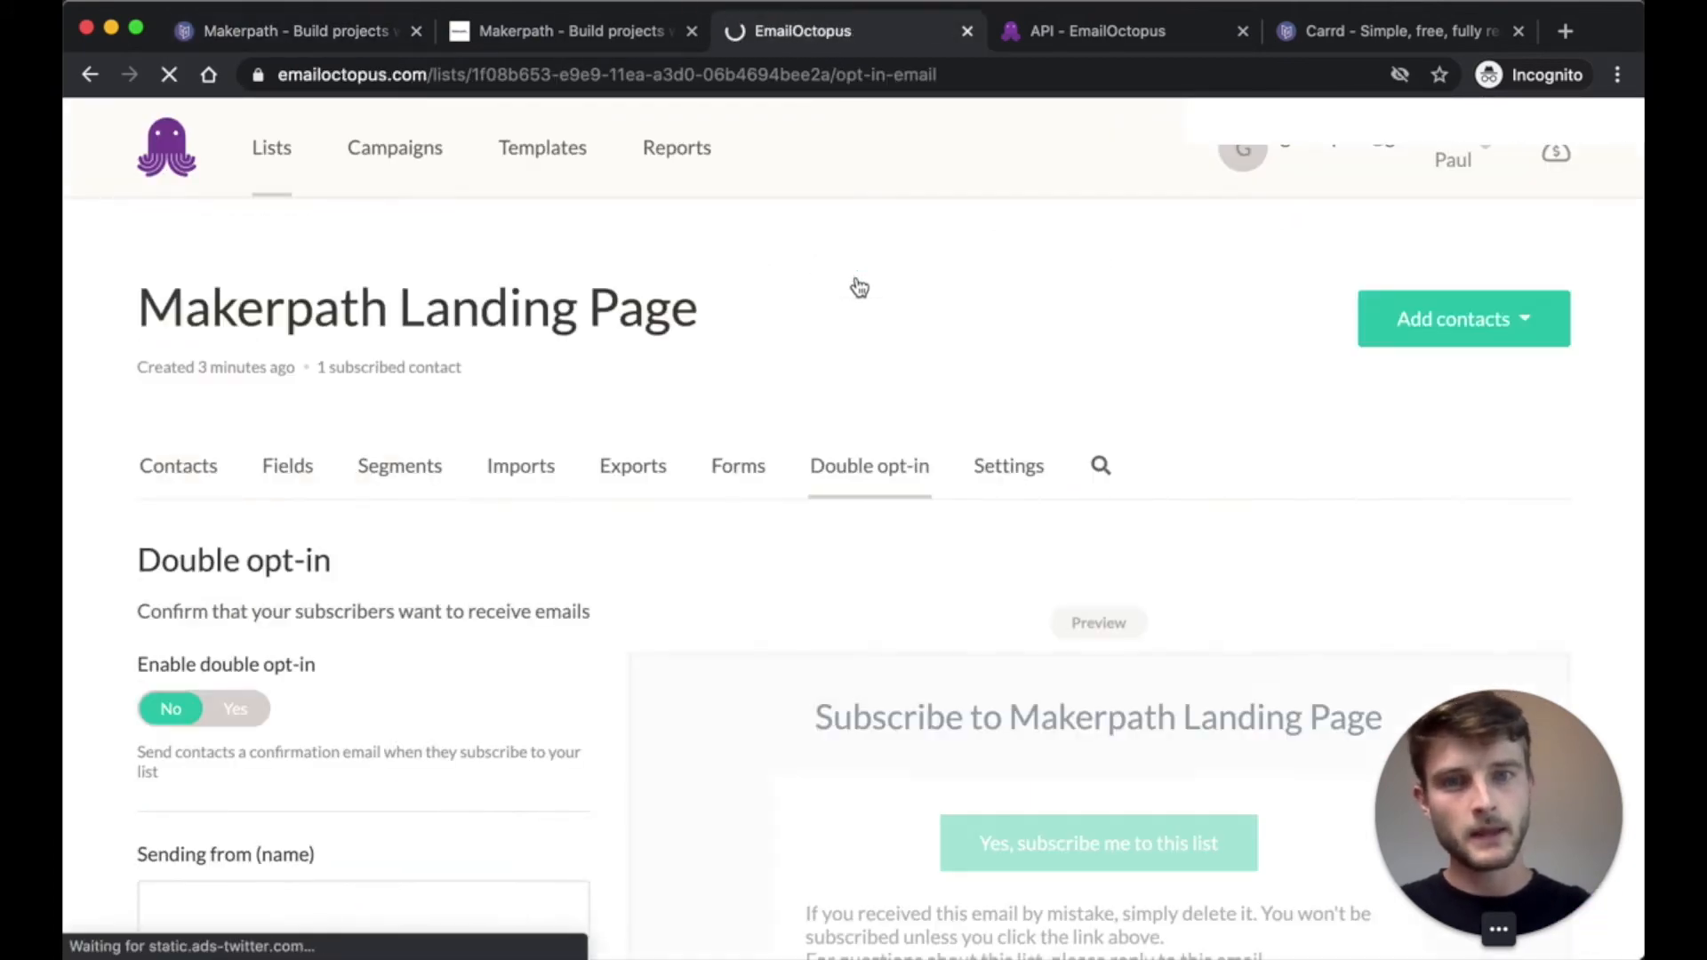
scroll("down", 3)
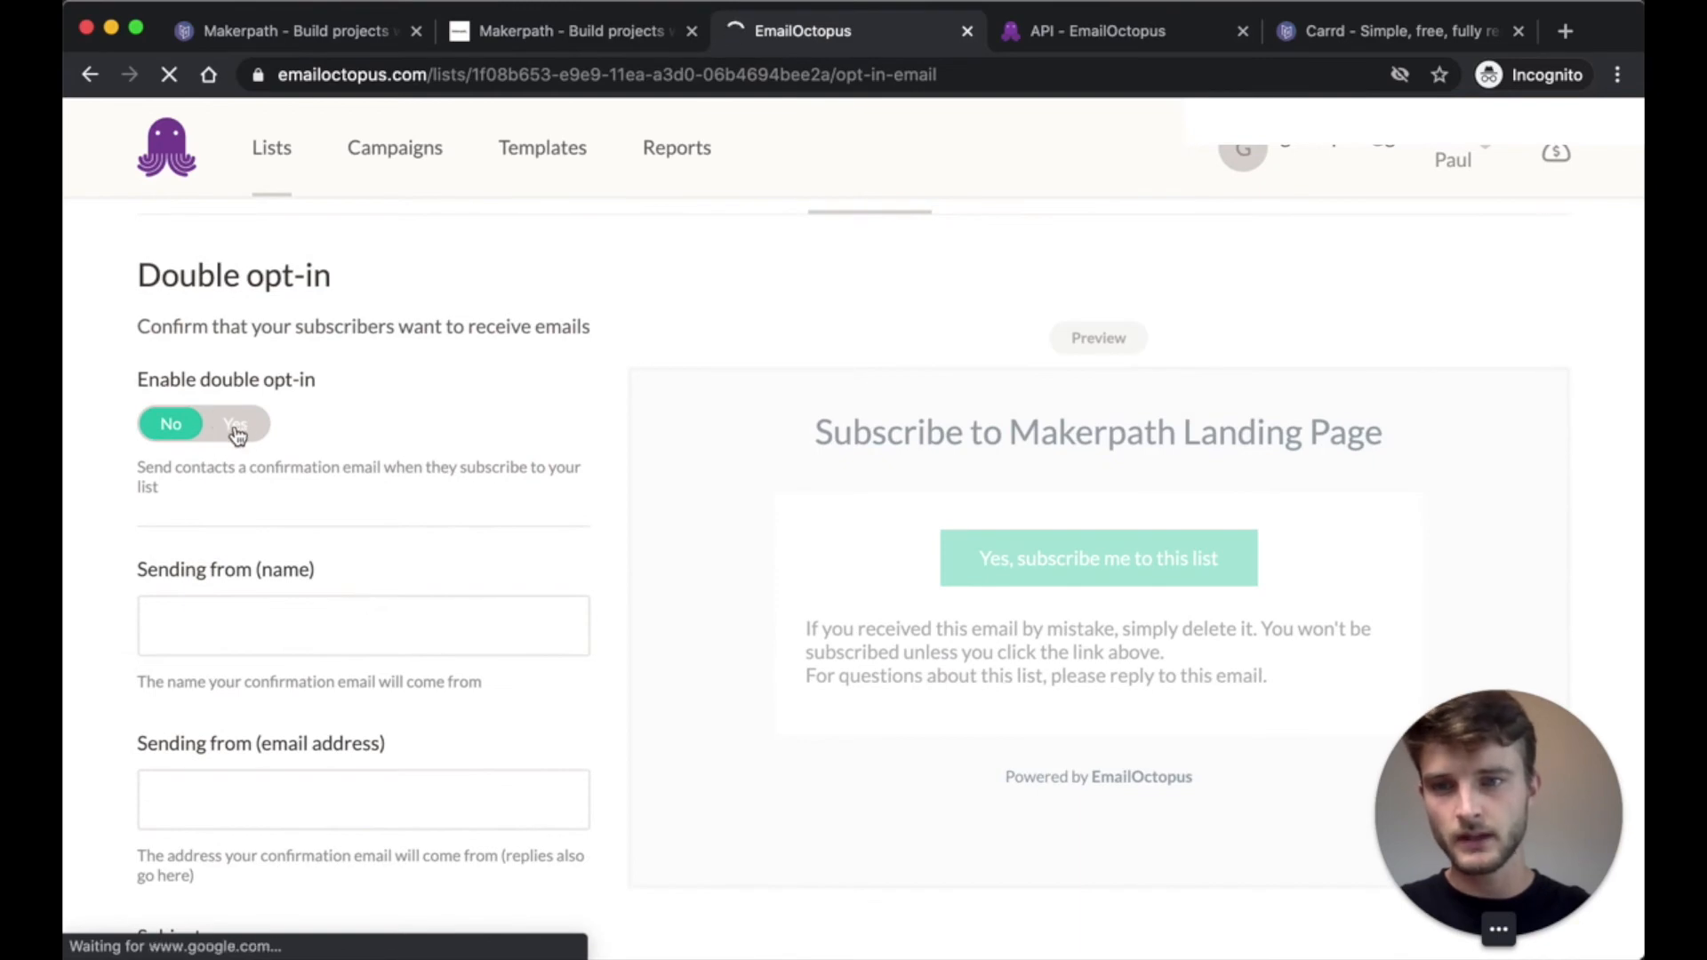
left_click(235, 424)
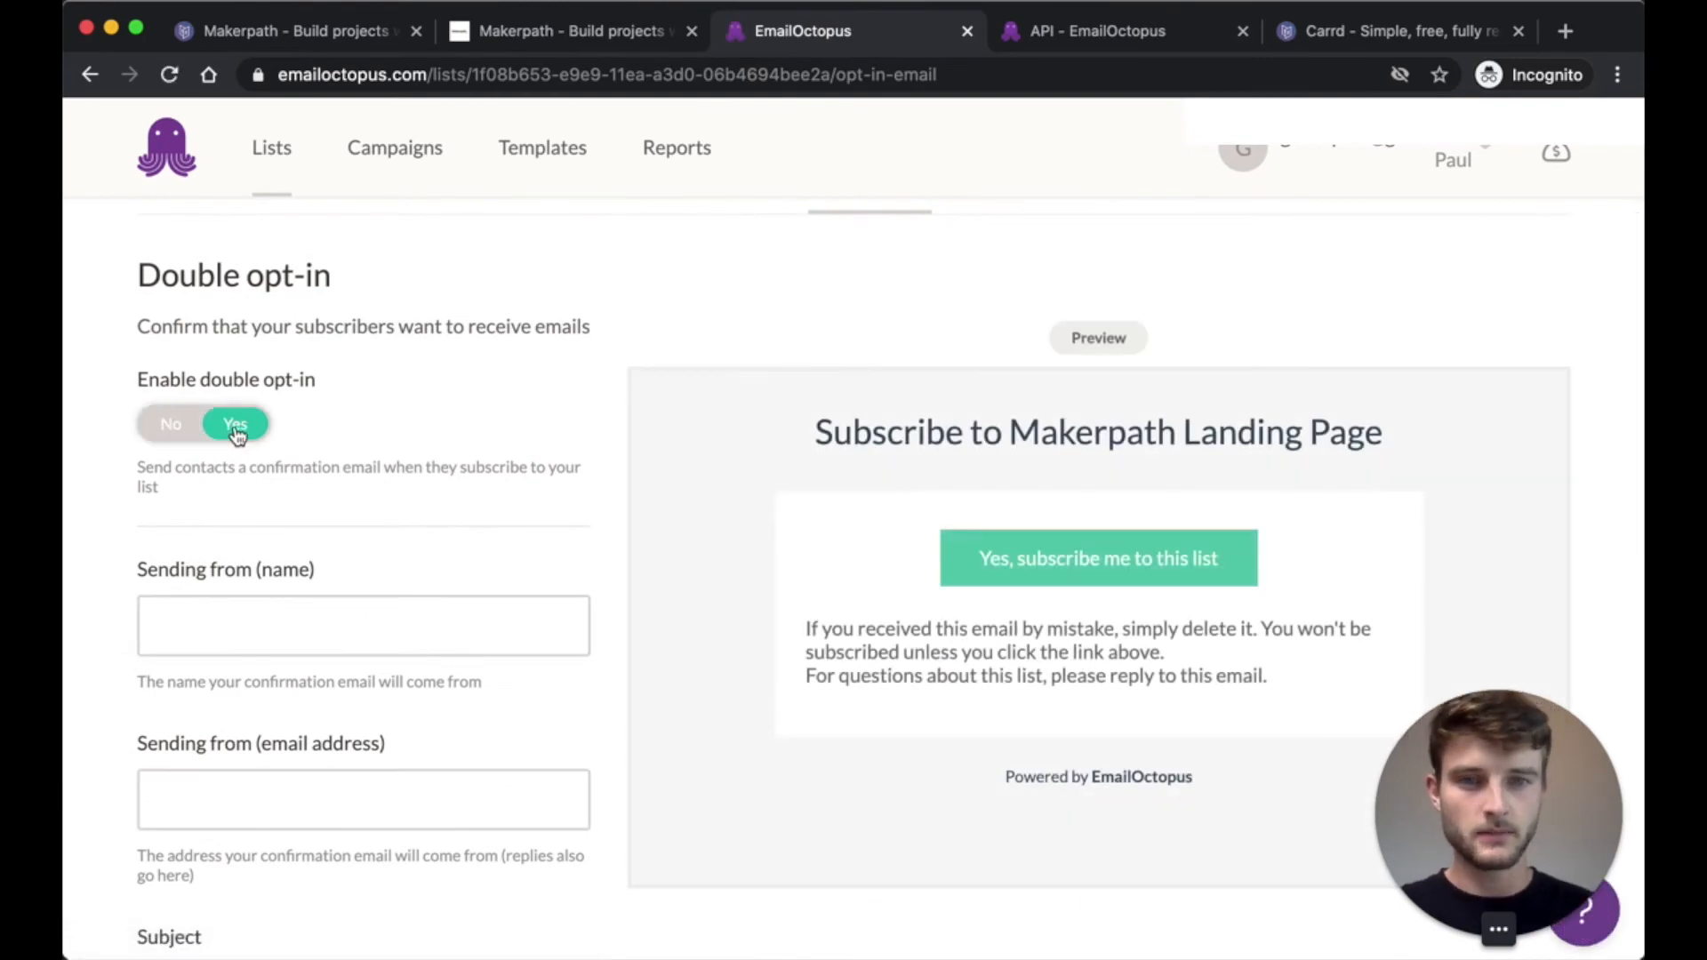
scroll("down", 3)
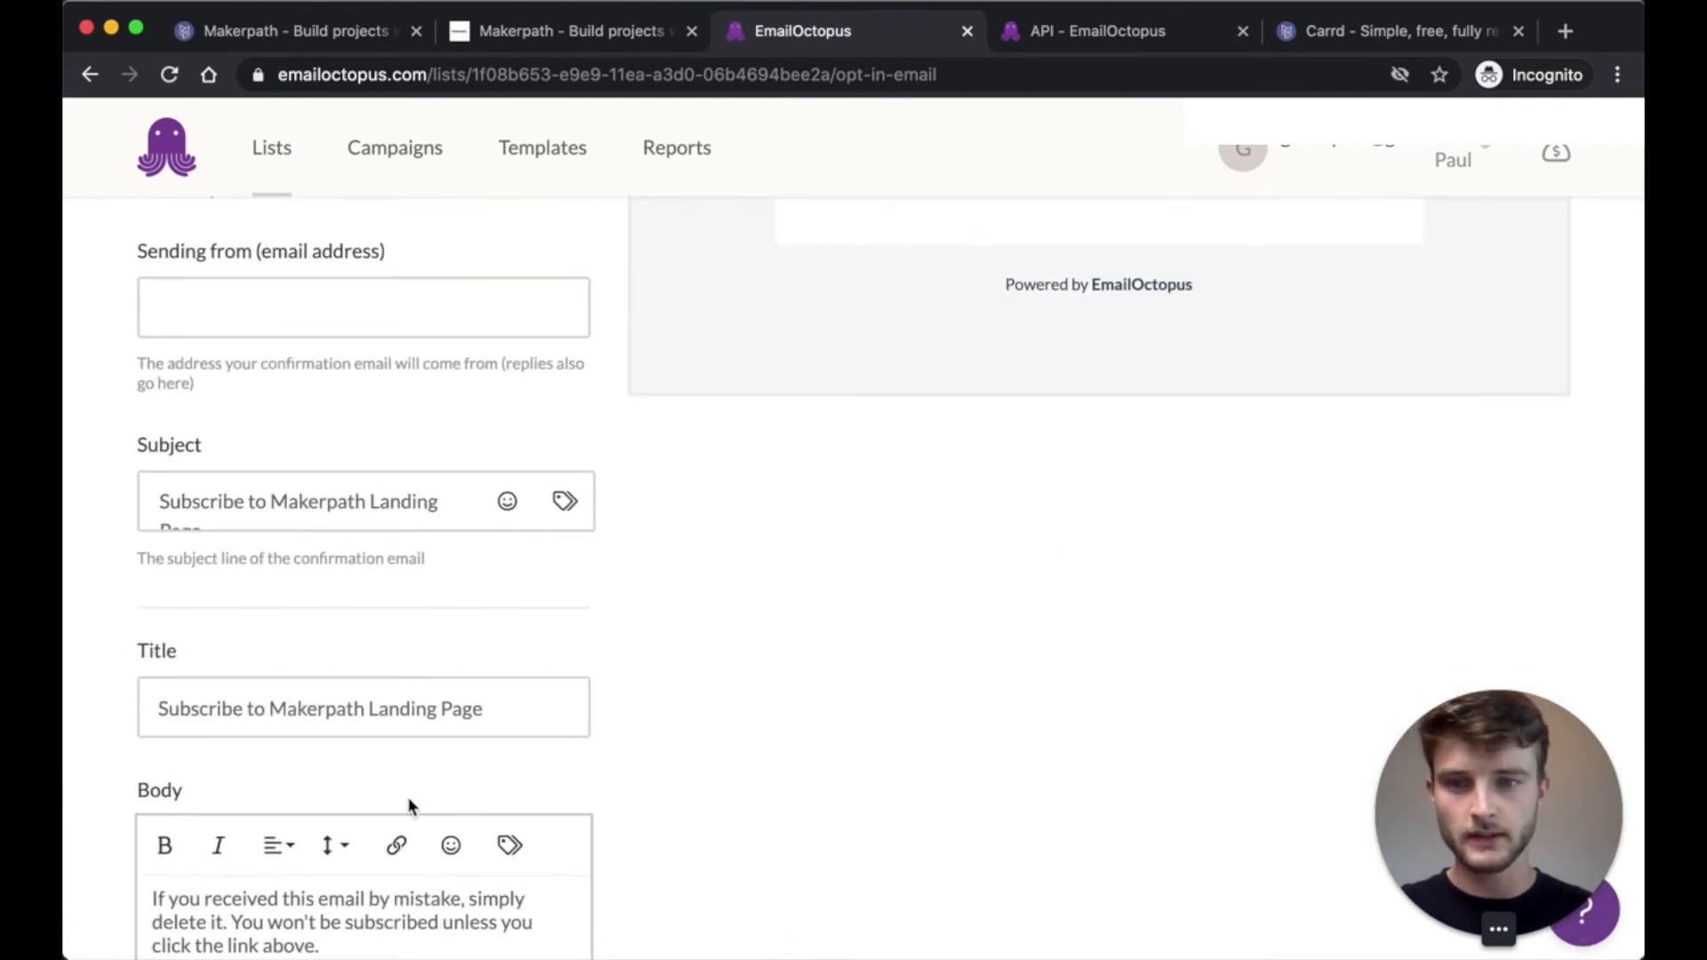
scroll("up", 3)
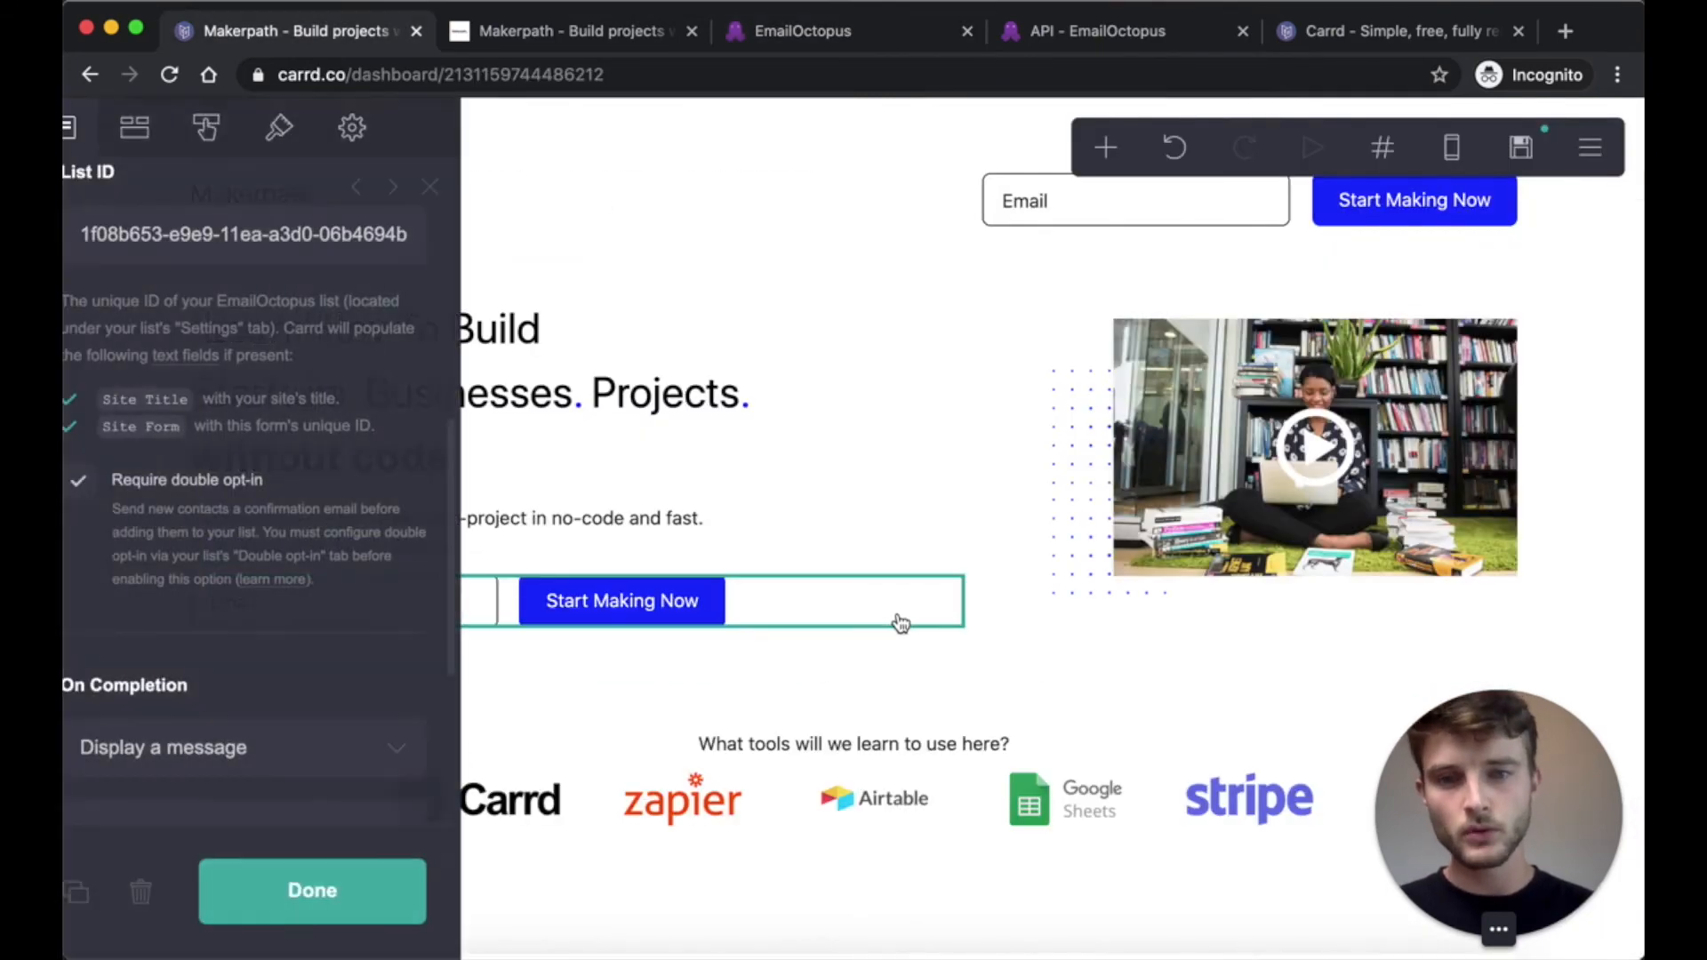
Set the form's On Completion to 'Redirect to a URL' pointing at #thank-you
scroll("down", 3)
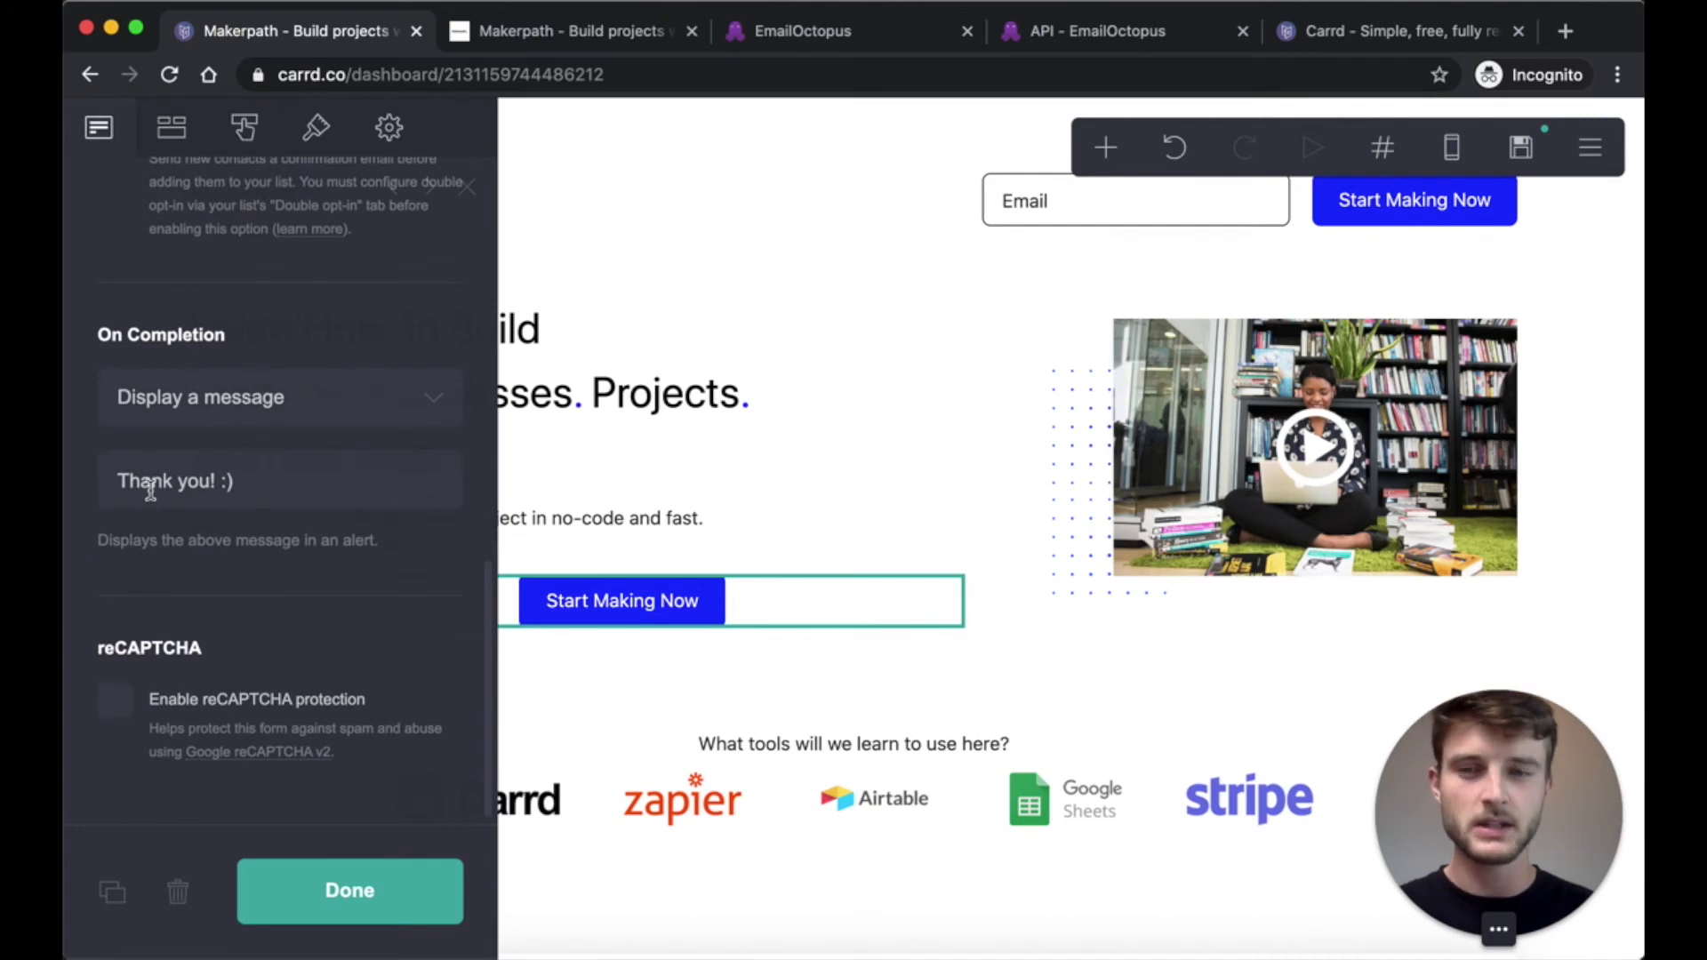
left_click(279, 397)
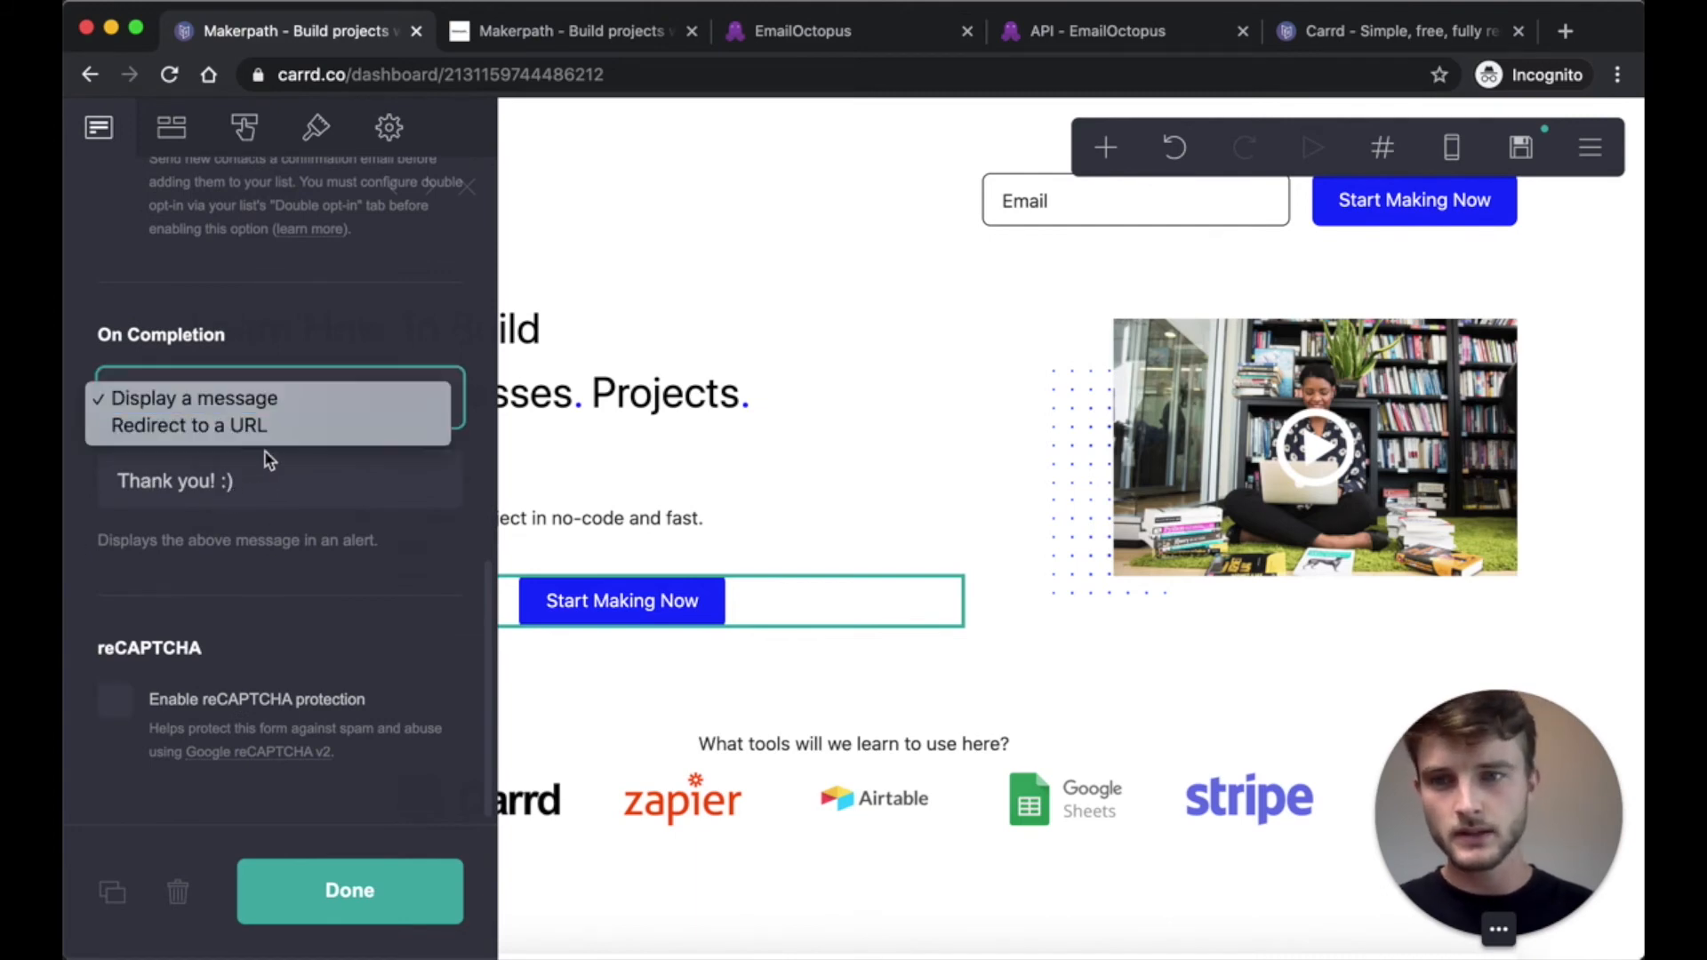
left_click(189, 425)
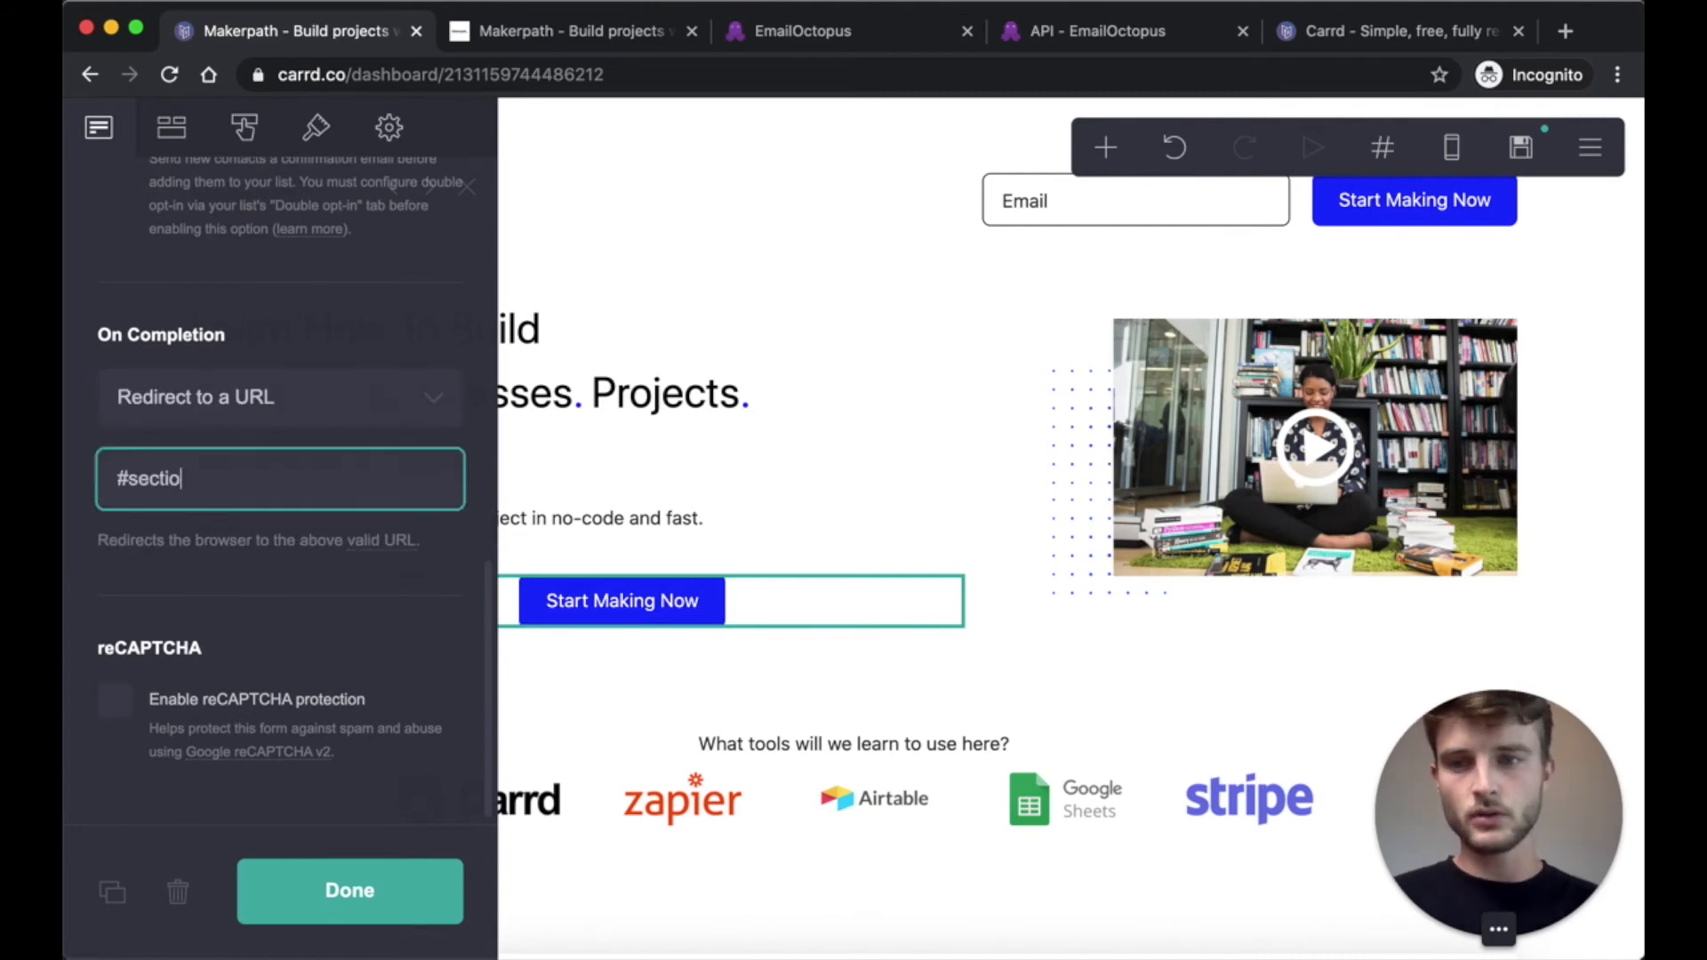
key("Backspace")
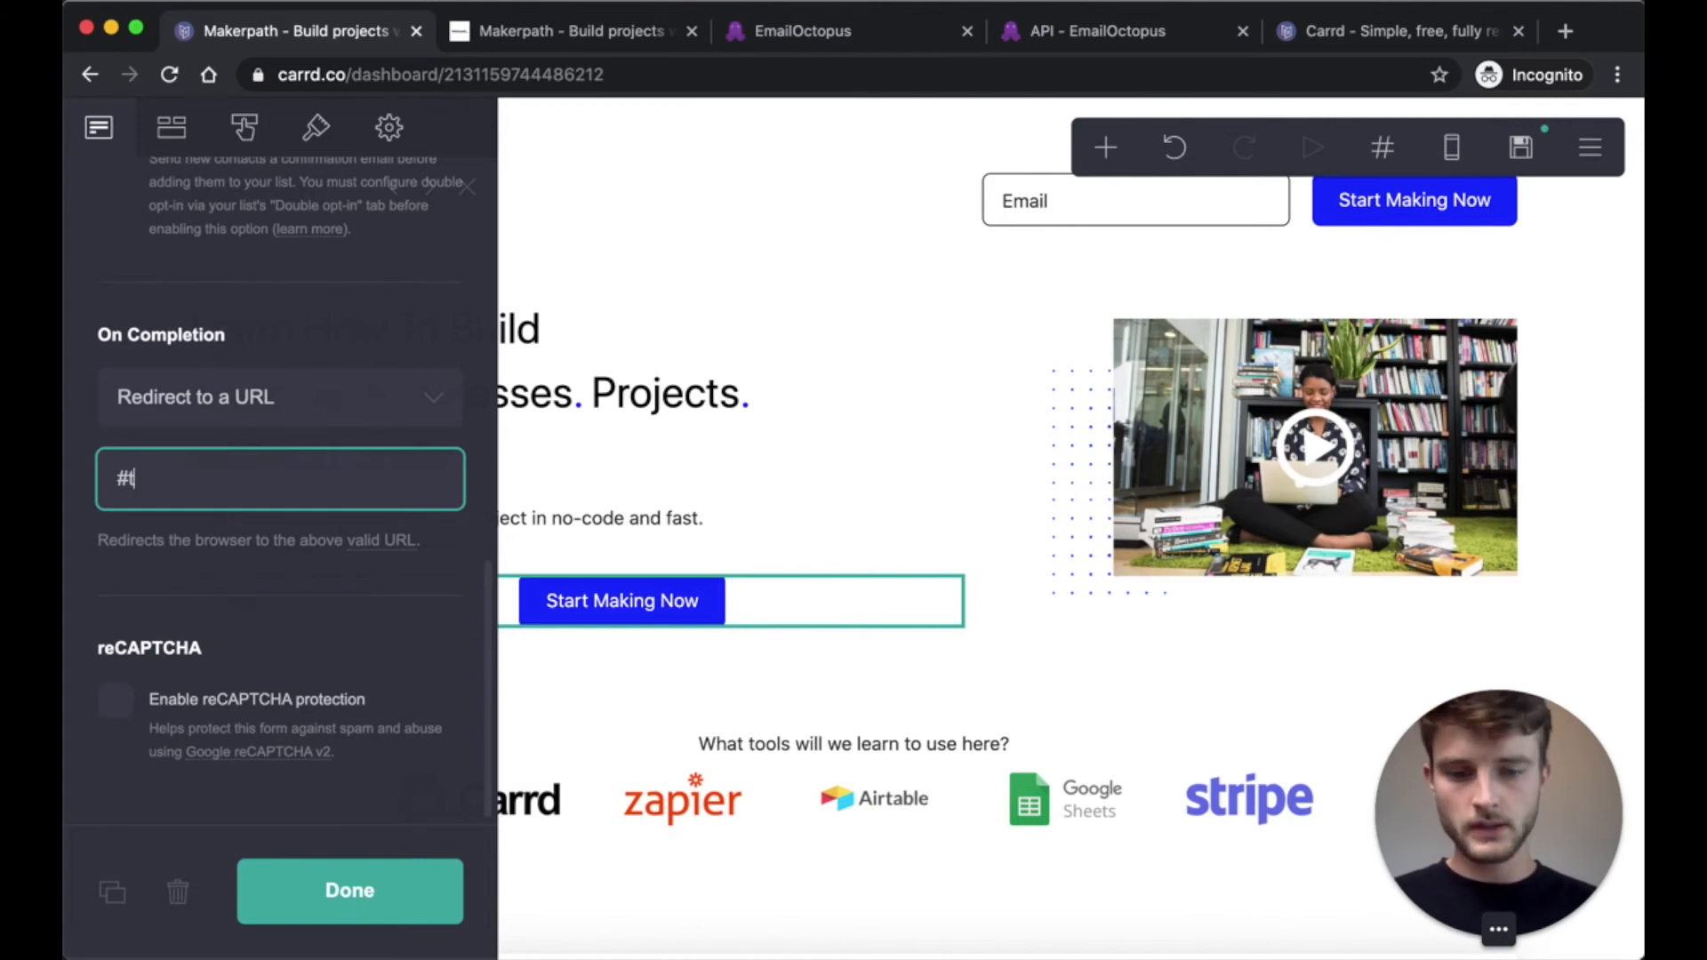
type("thank-you")
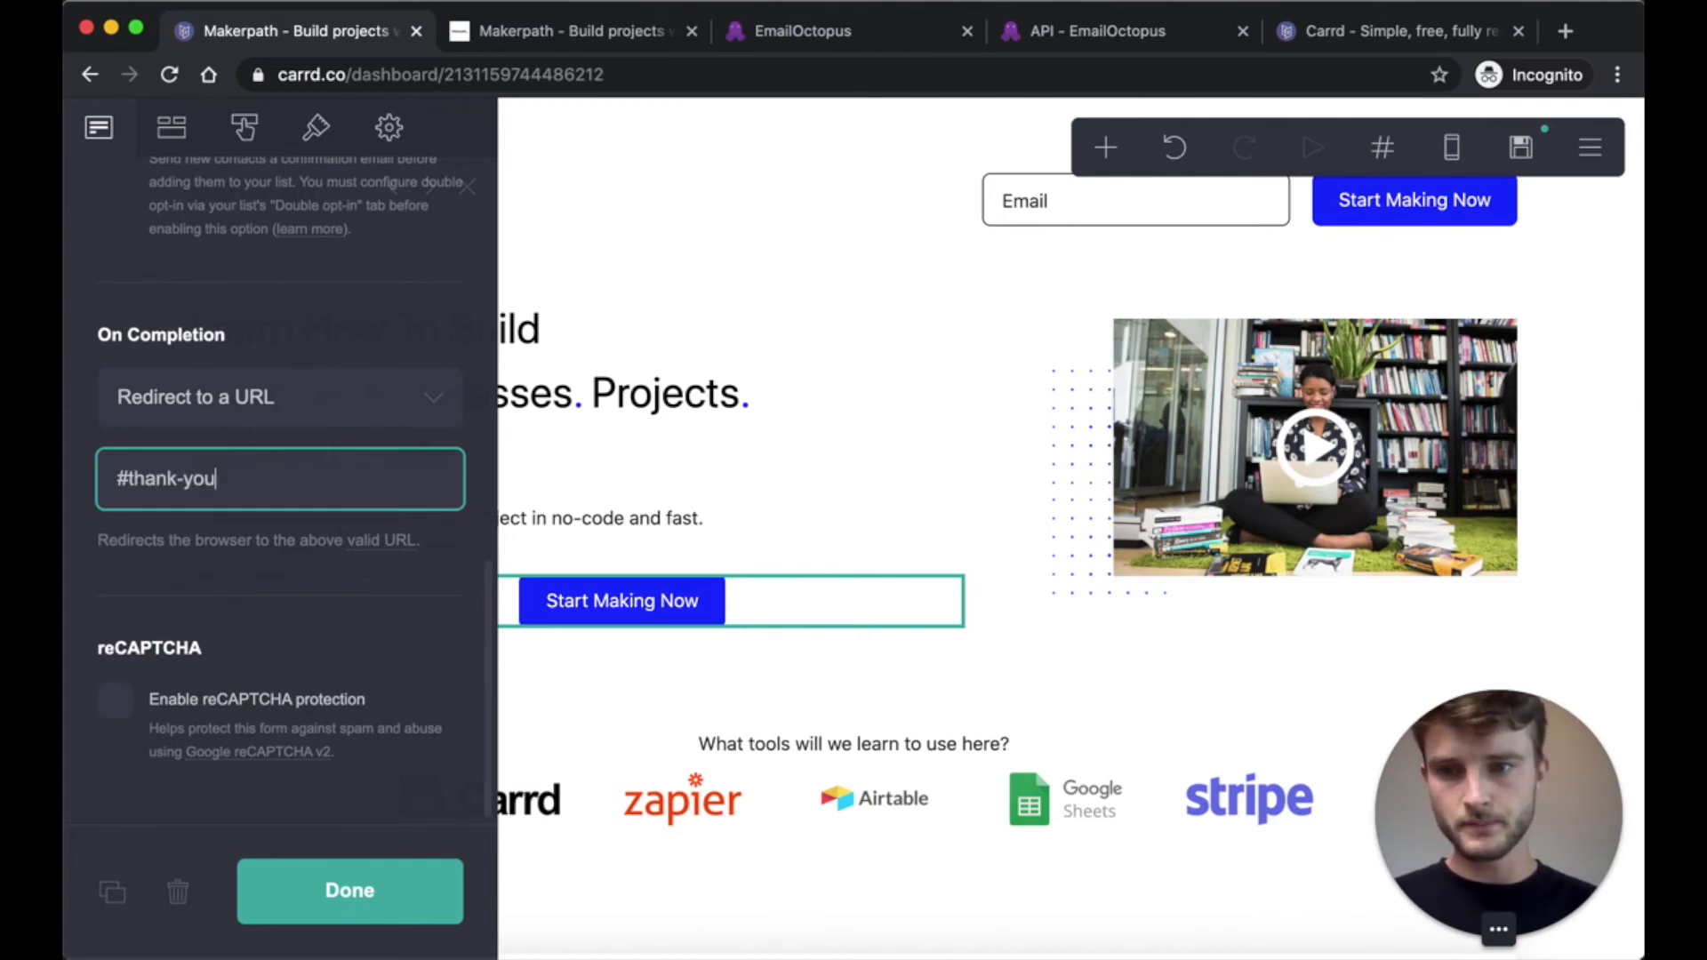
left_click(1102, 147)
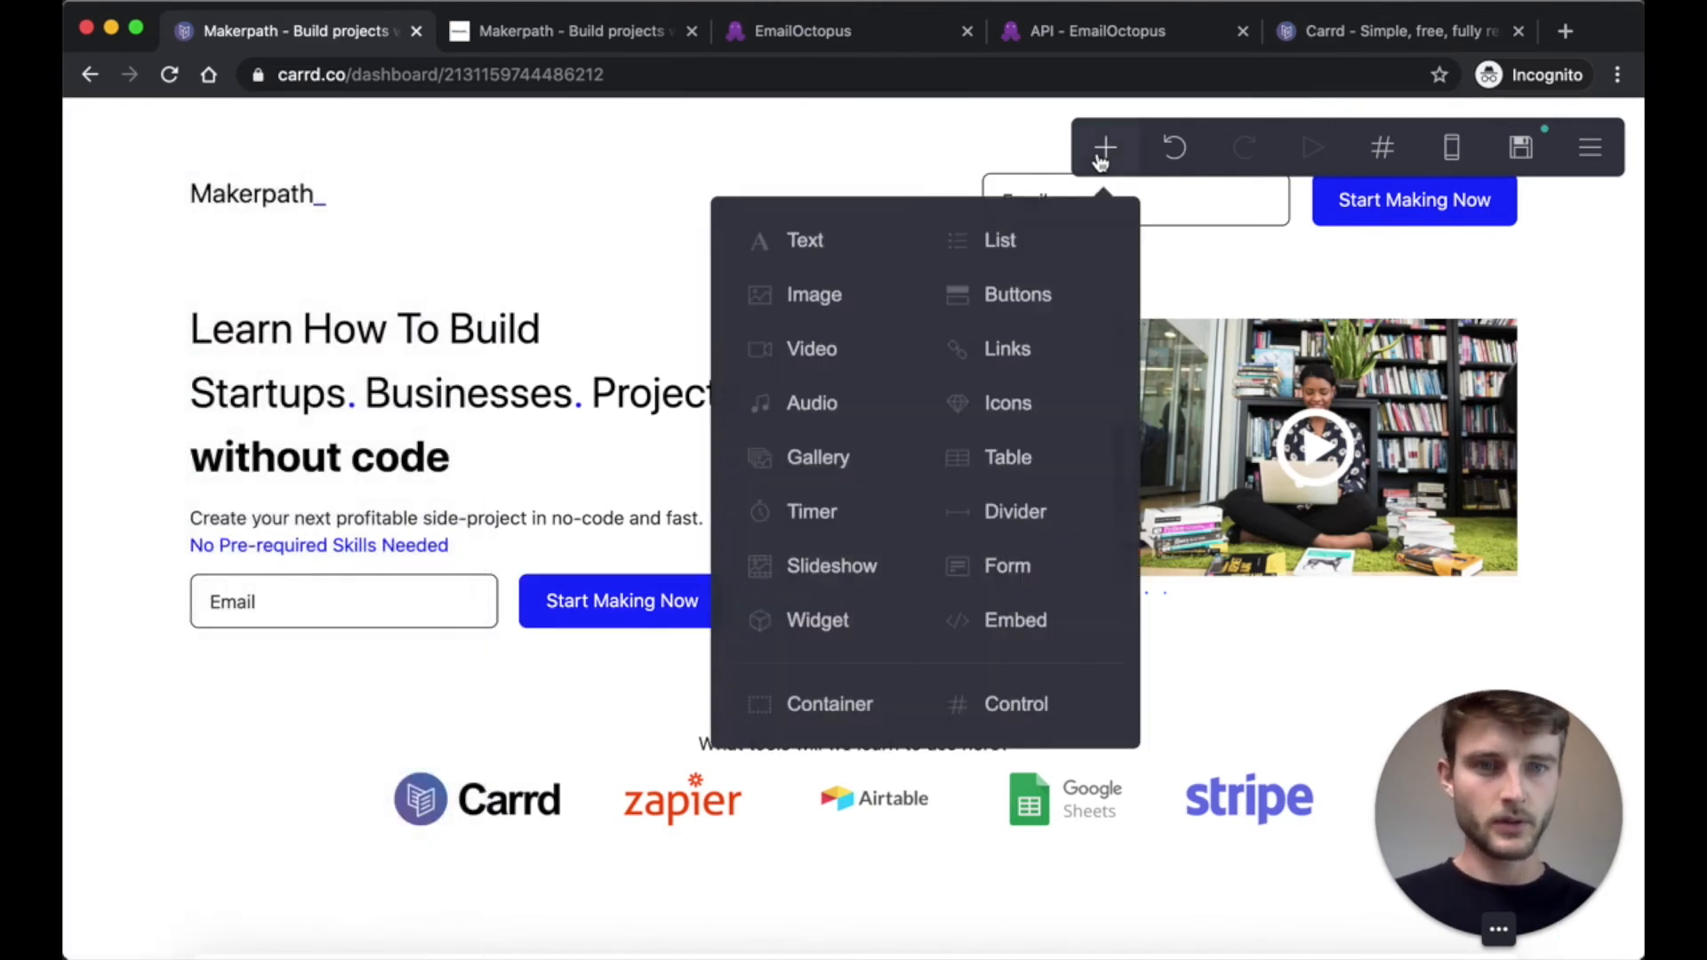
mouse_move(1015, 704)
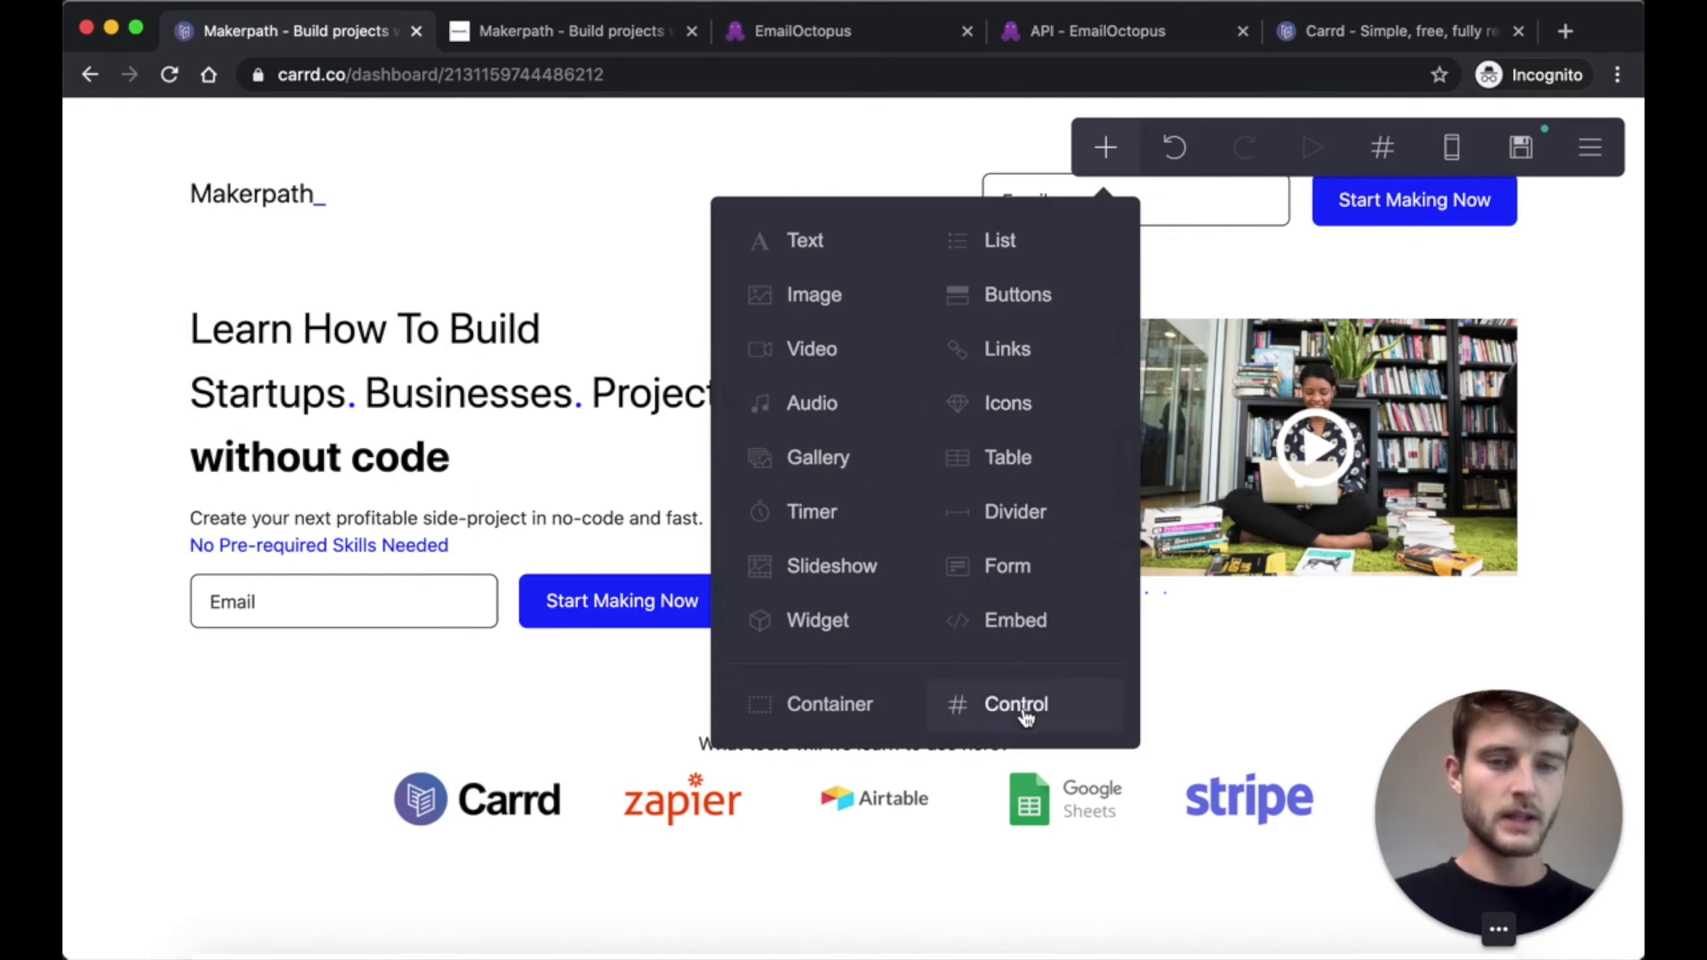
Insert a Section Break control named 'thank-you' below the call-to-action block
left_click(1015, 704)
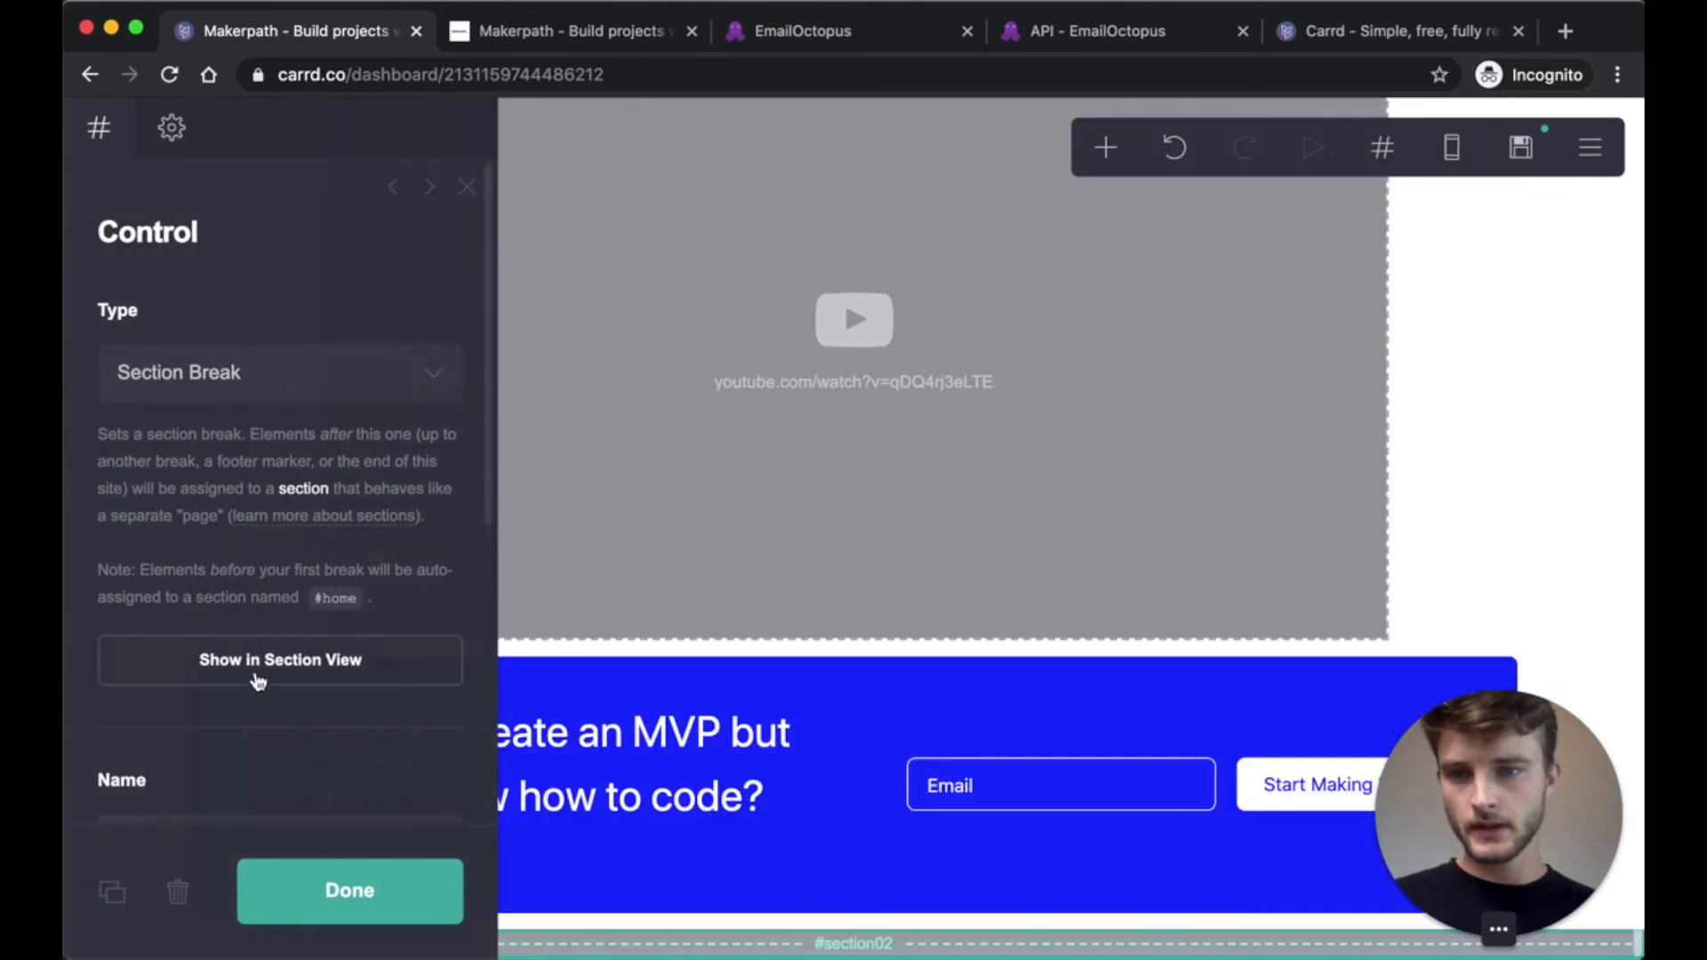
left_click(278, 372)
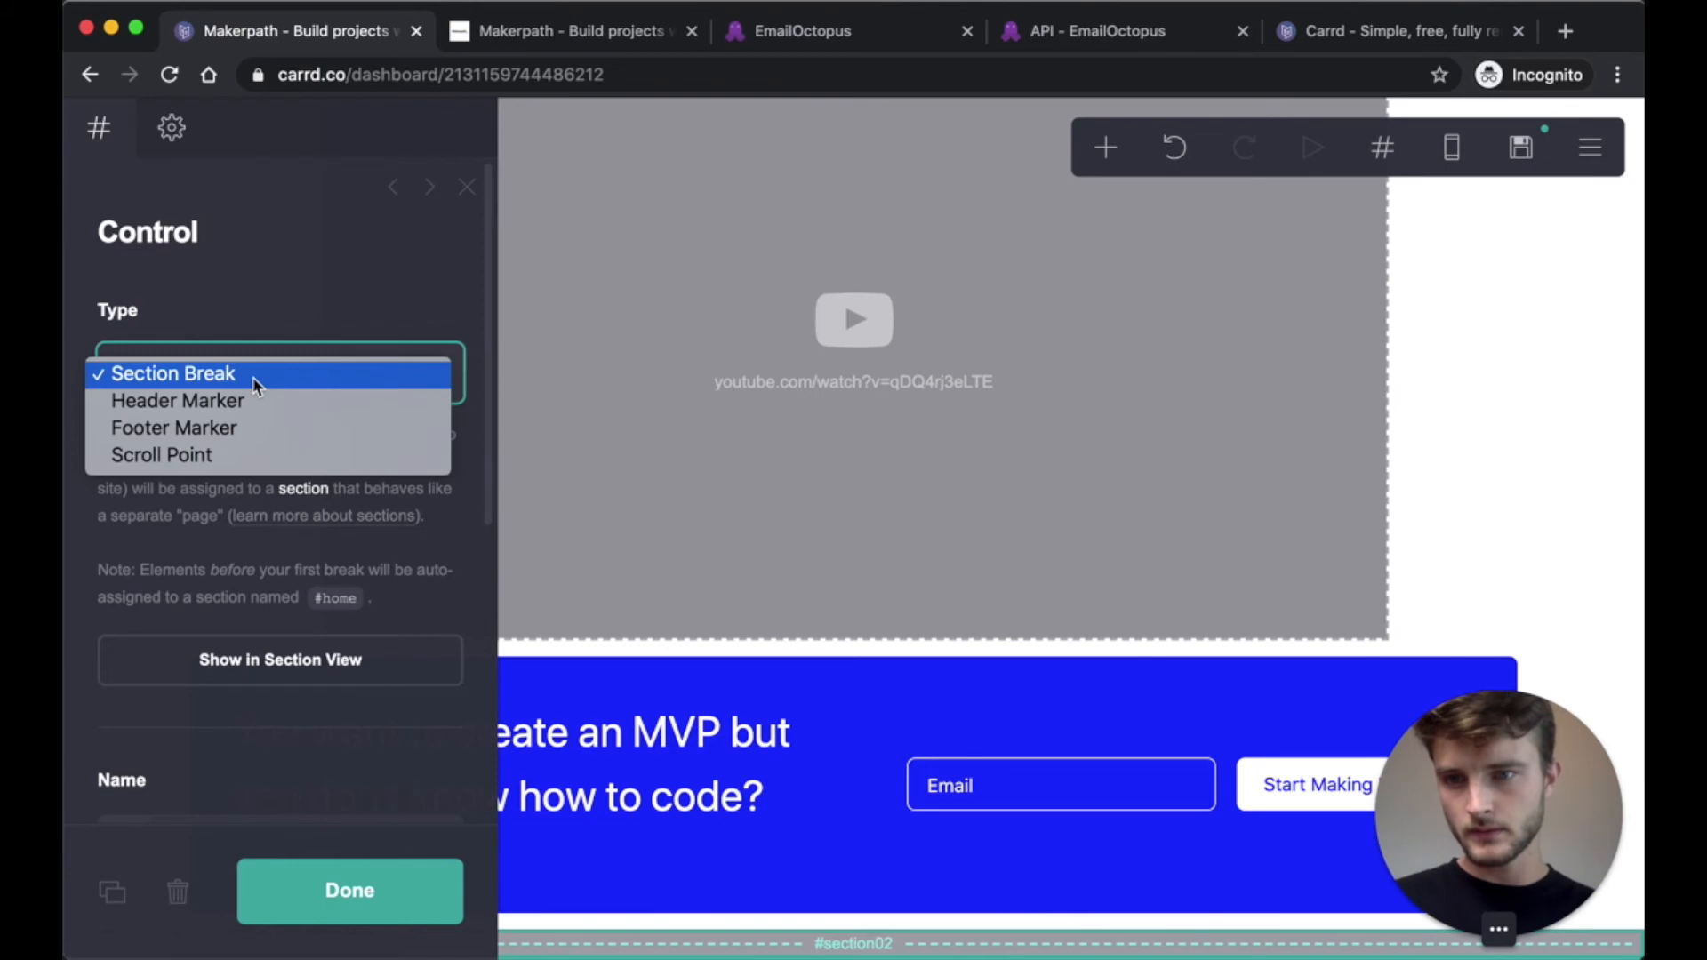
left_click(174, 373)
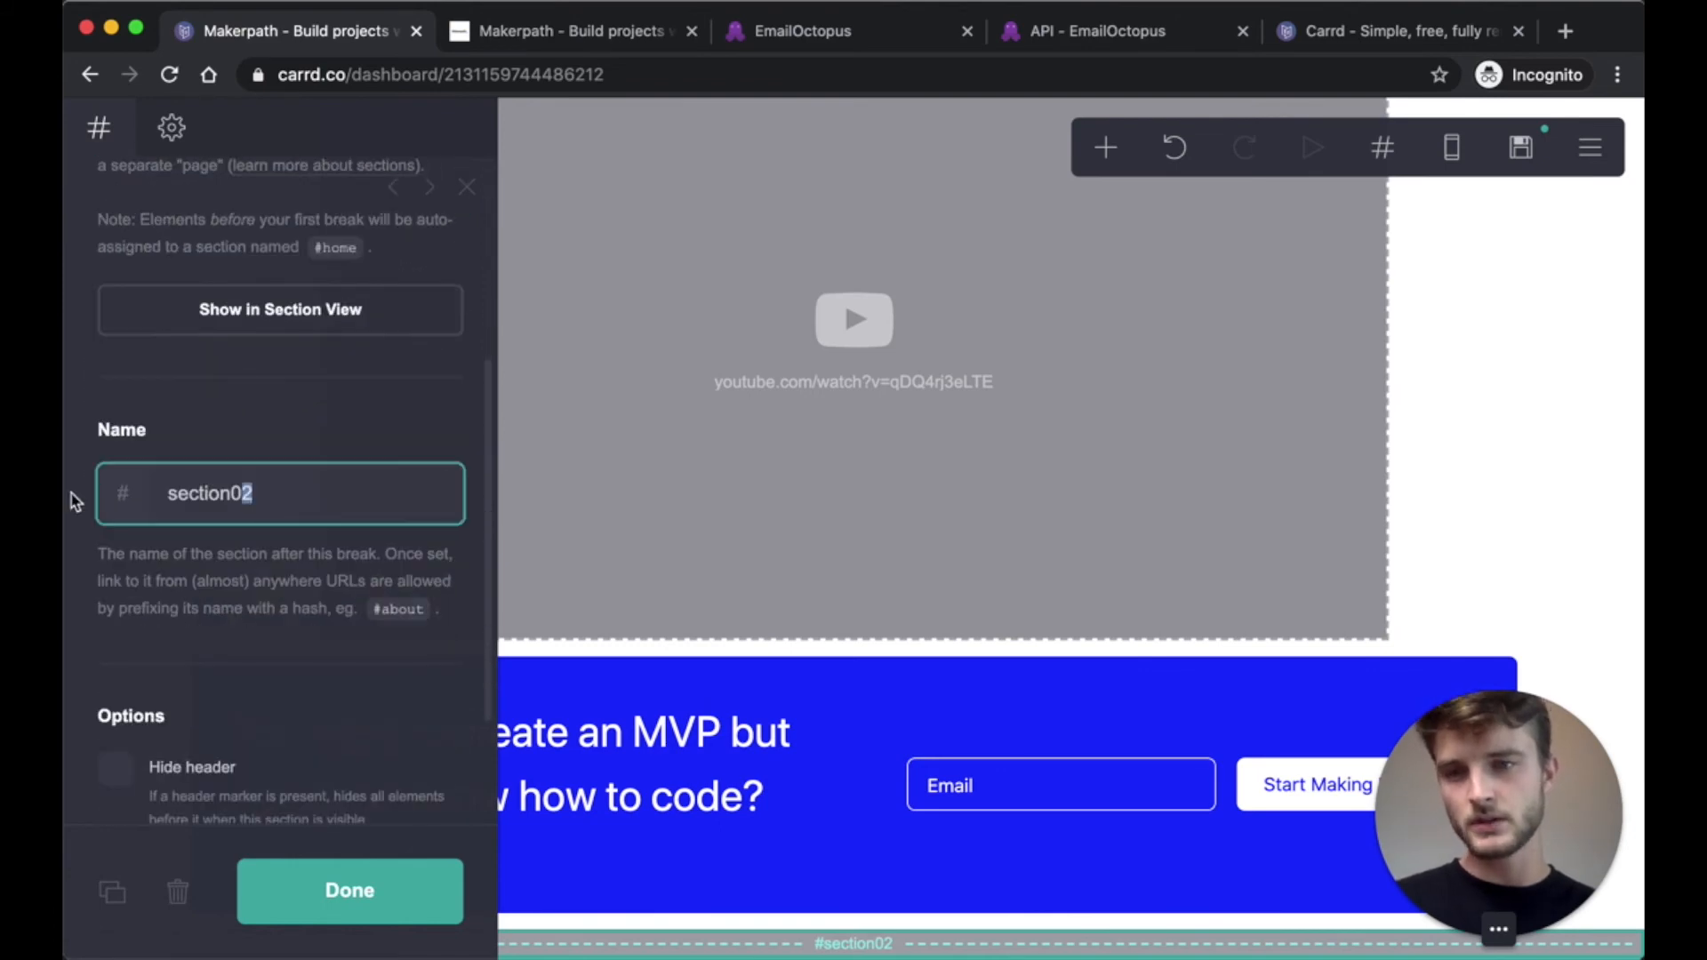
type("thank-you")
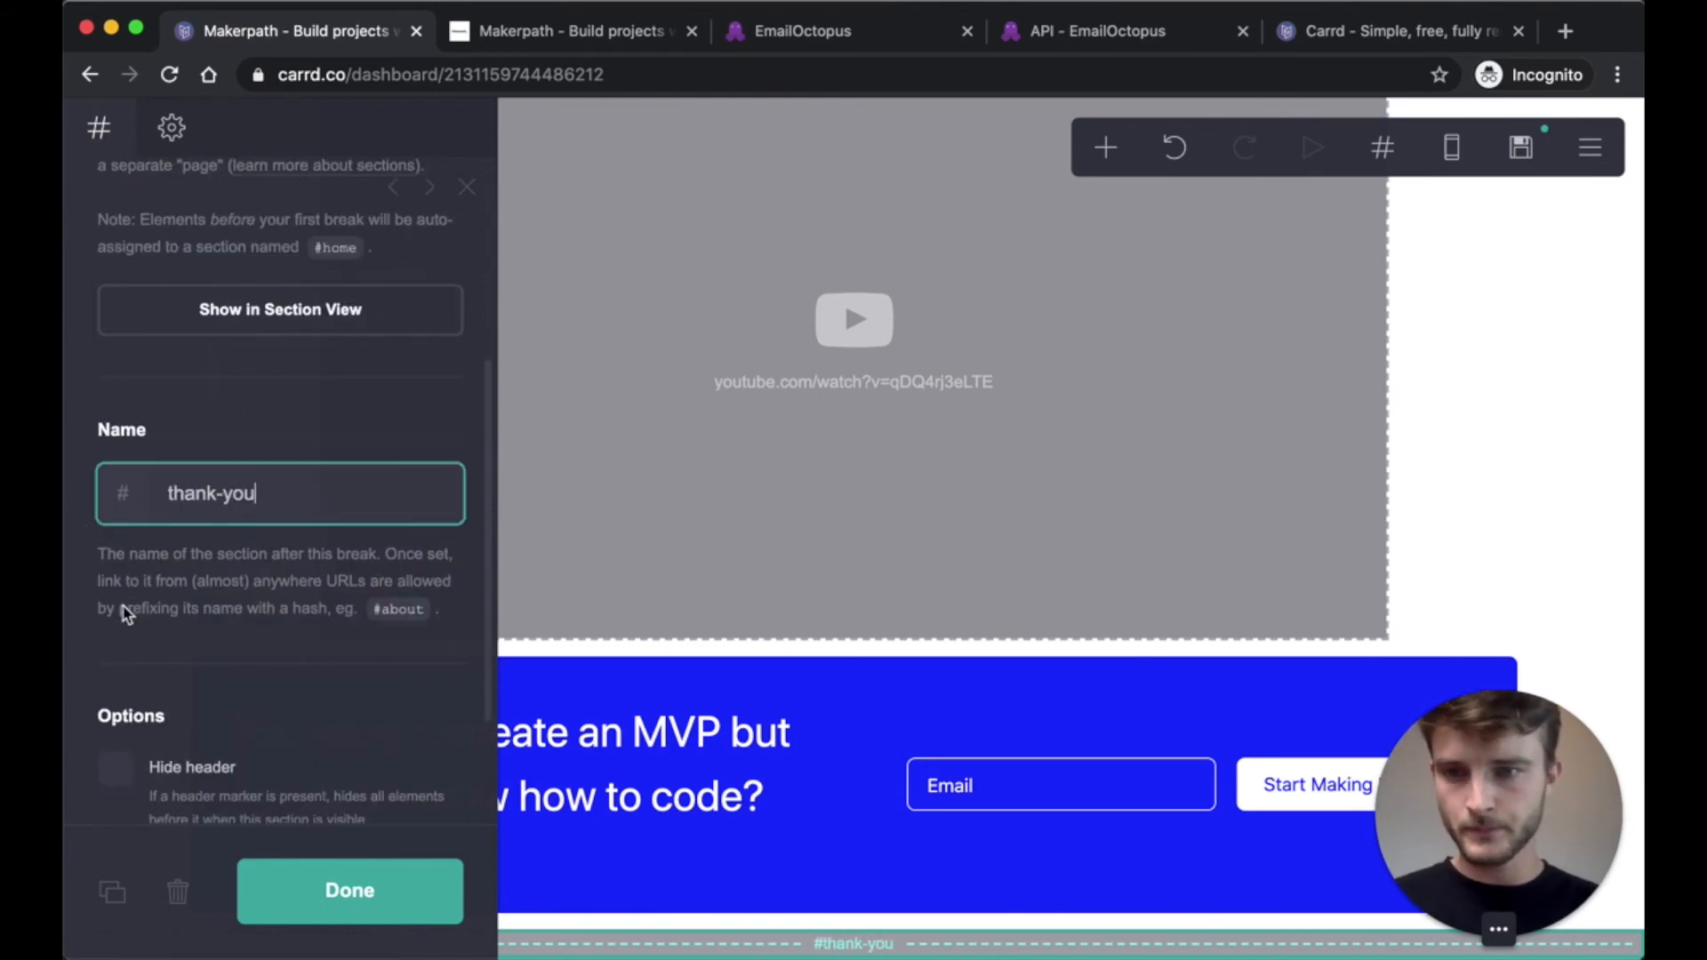
left_click(348, 889)
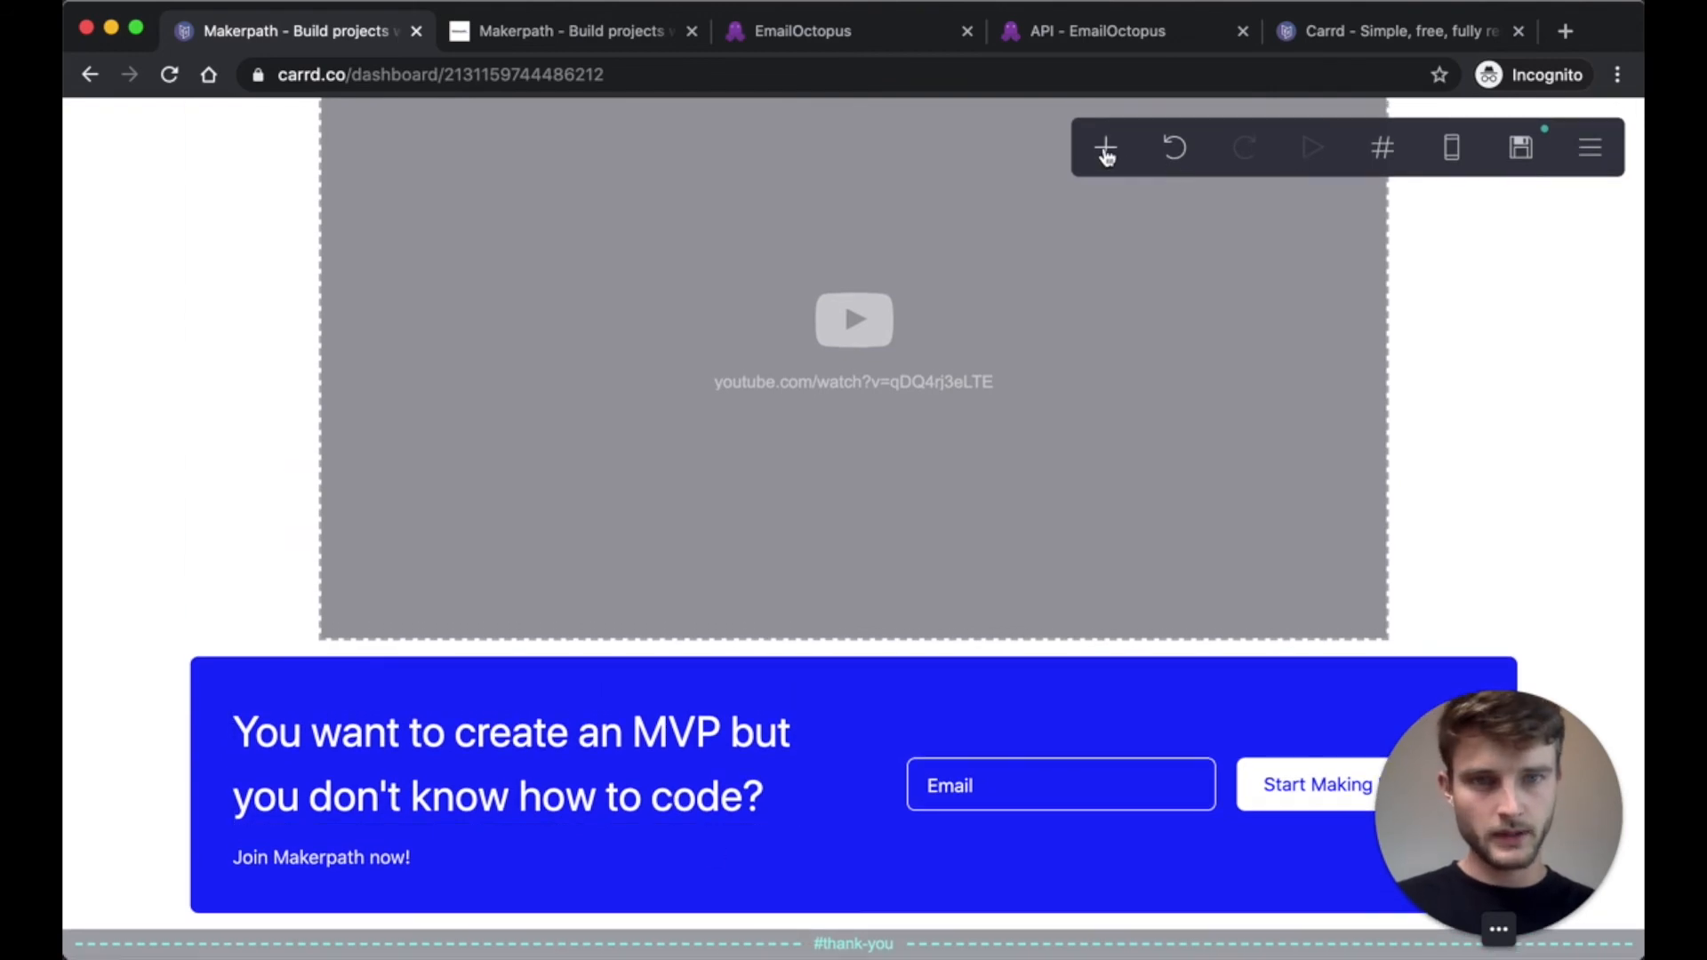
Add a large green (#69BF41) text 'Thank you to subscribe to our service.' in the thank-you section
left_click(1105, 148)
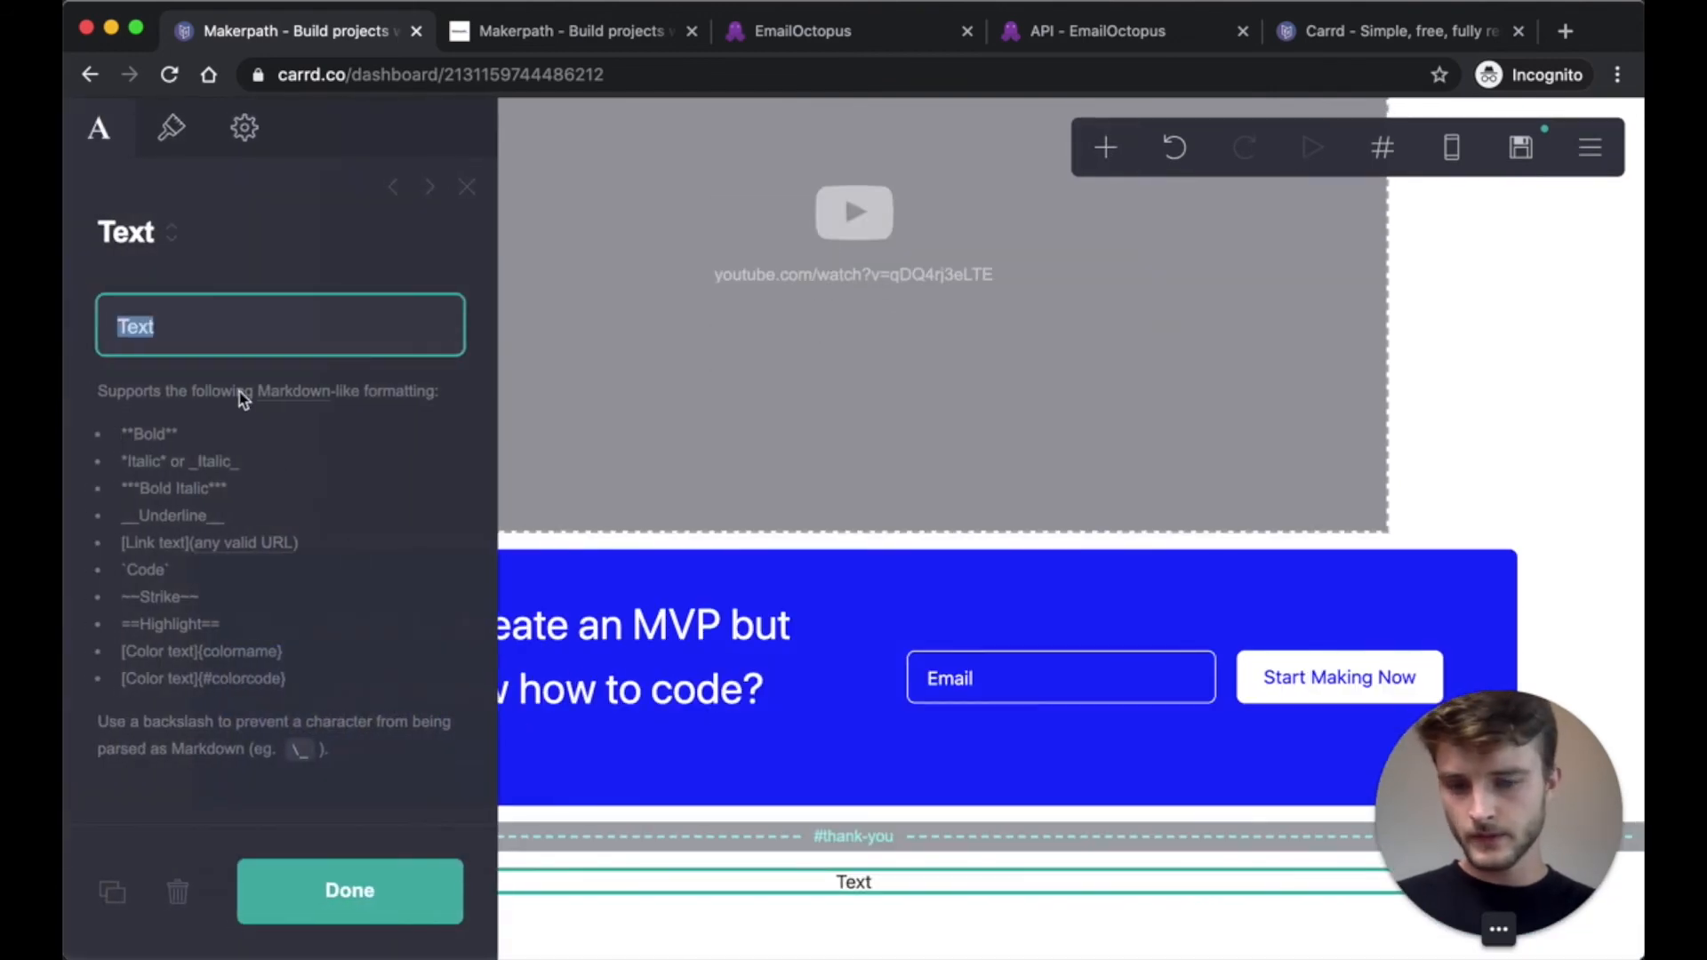
type("Thank you to su")
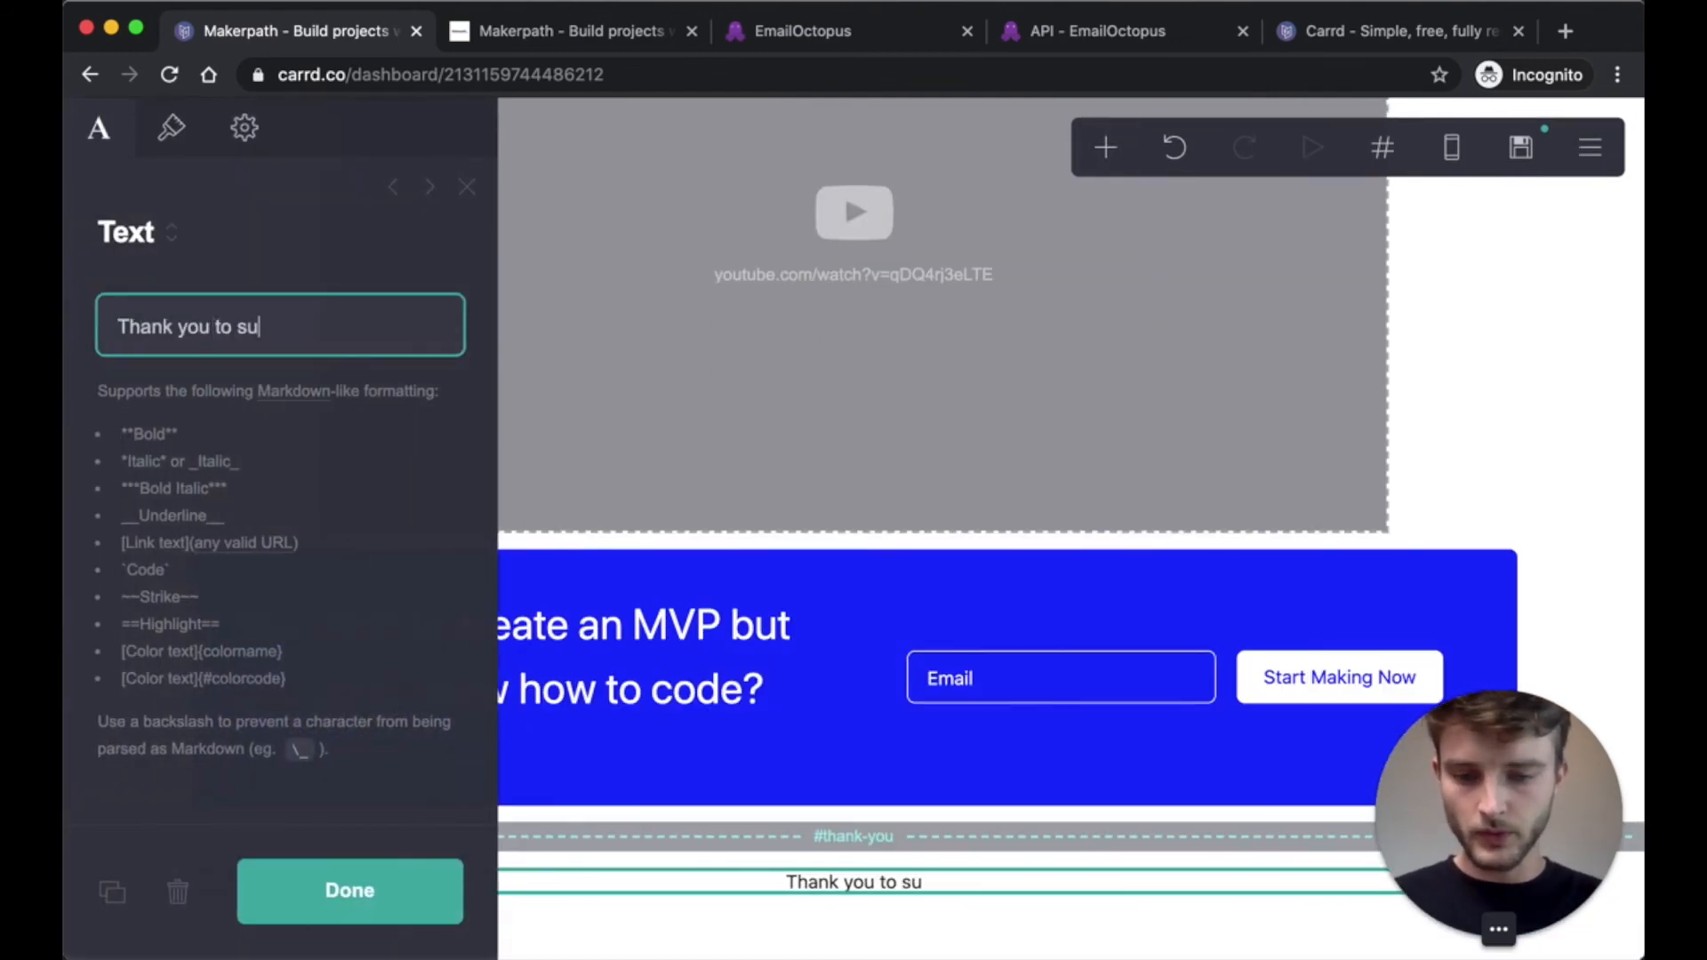
type("bscribe to our")
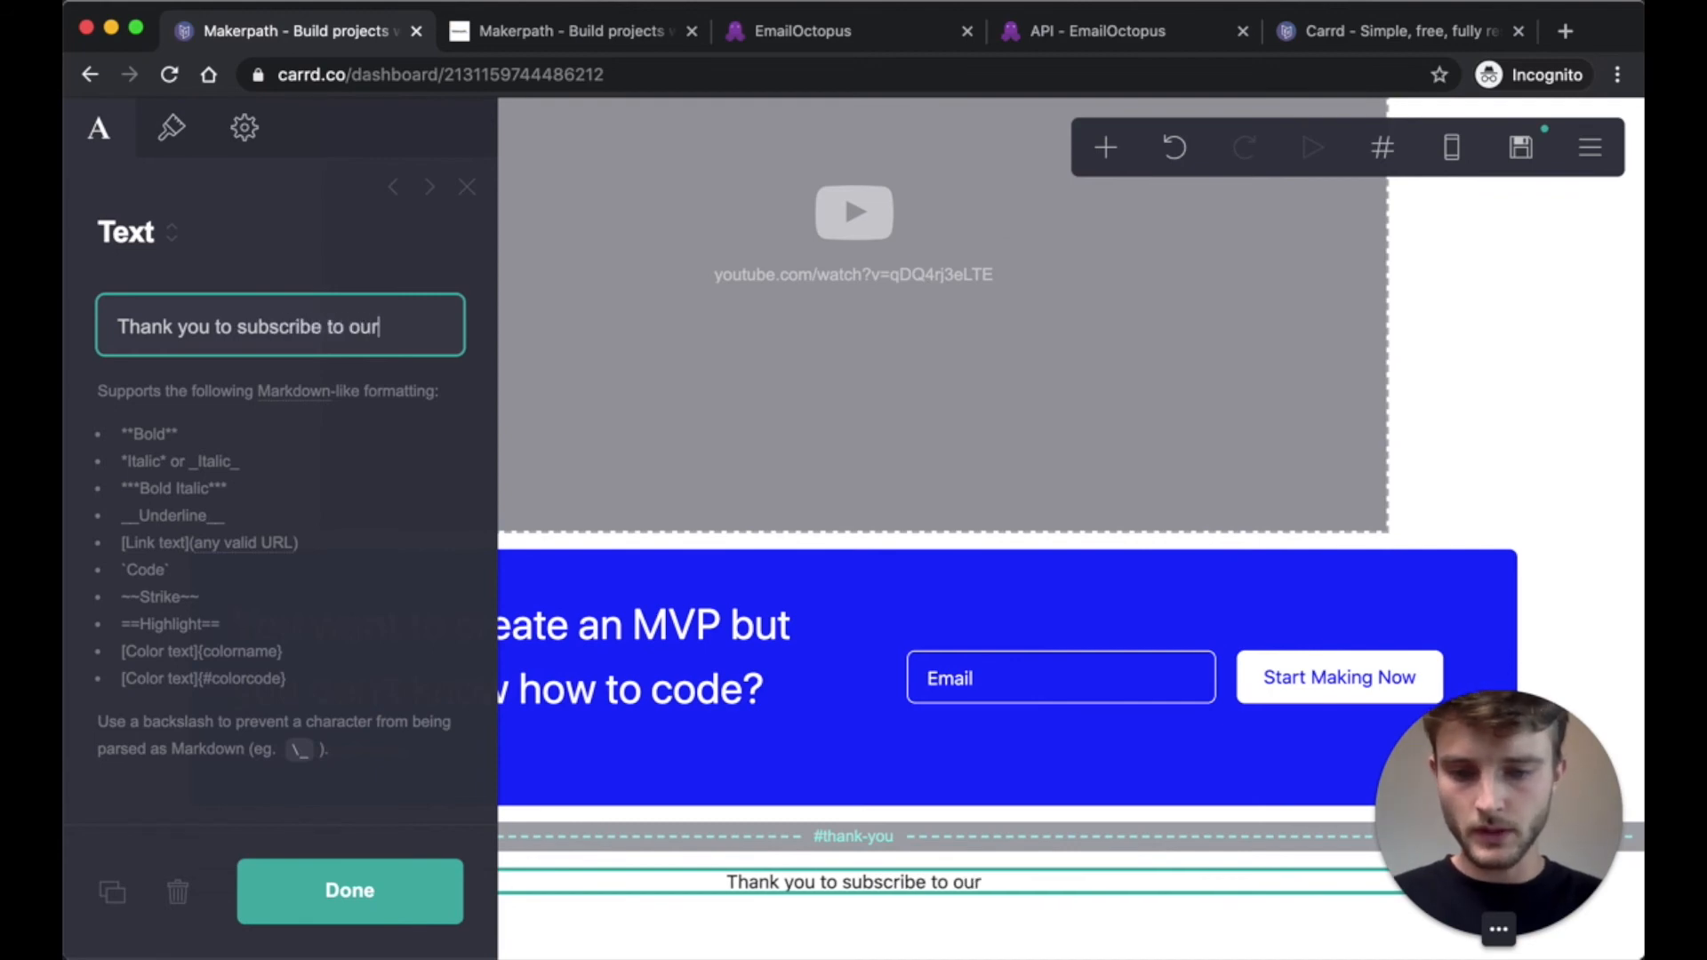
type("seric")
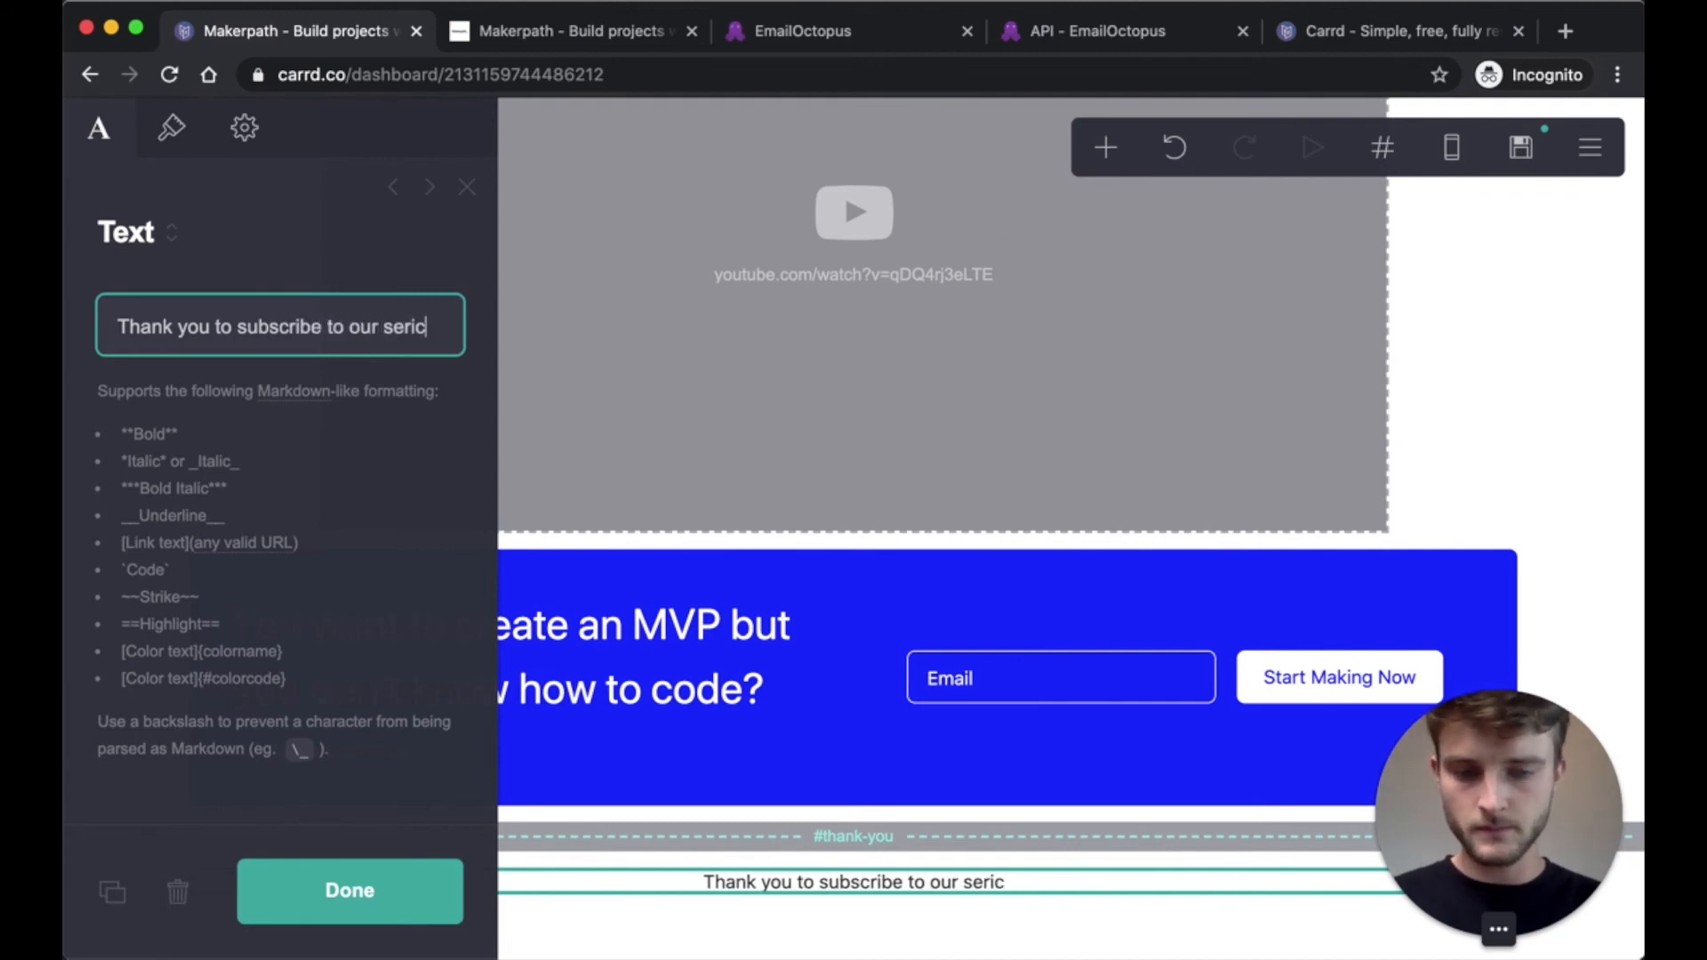
type("vice")
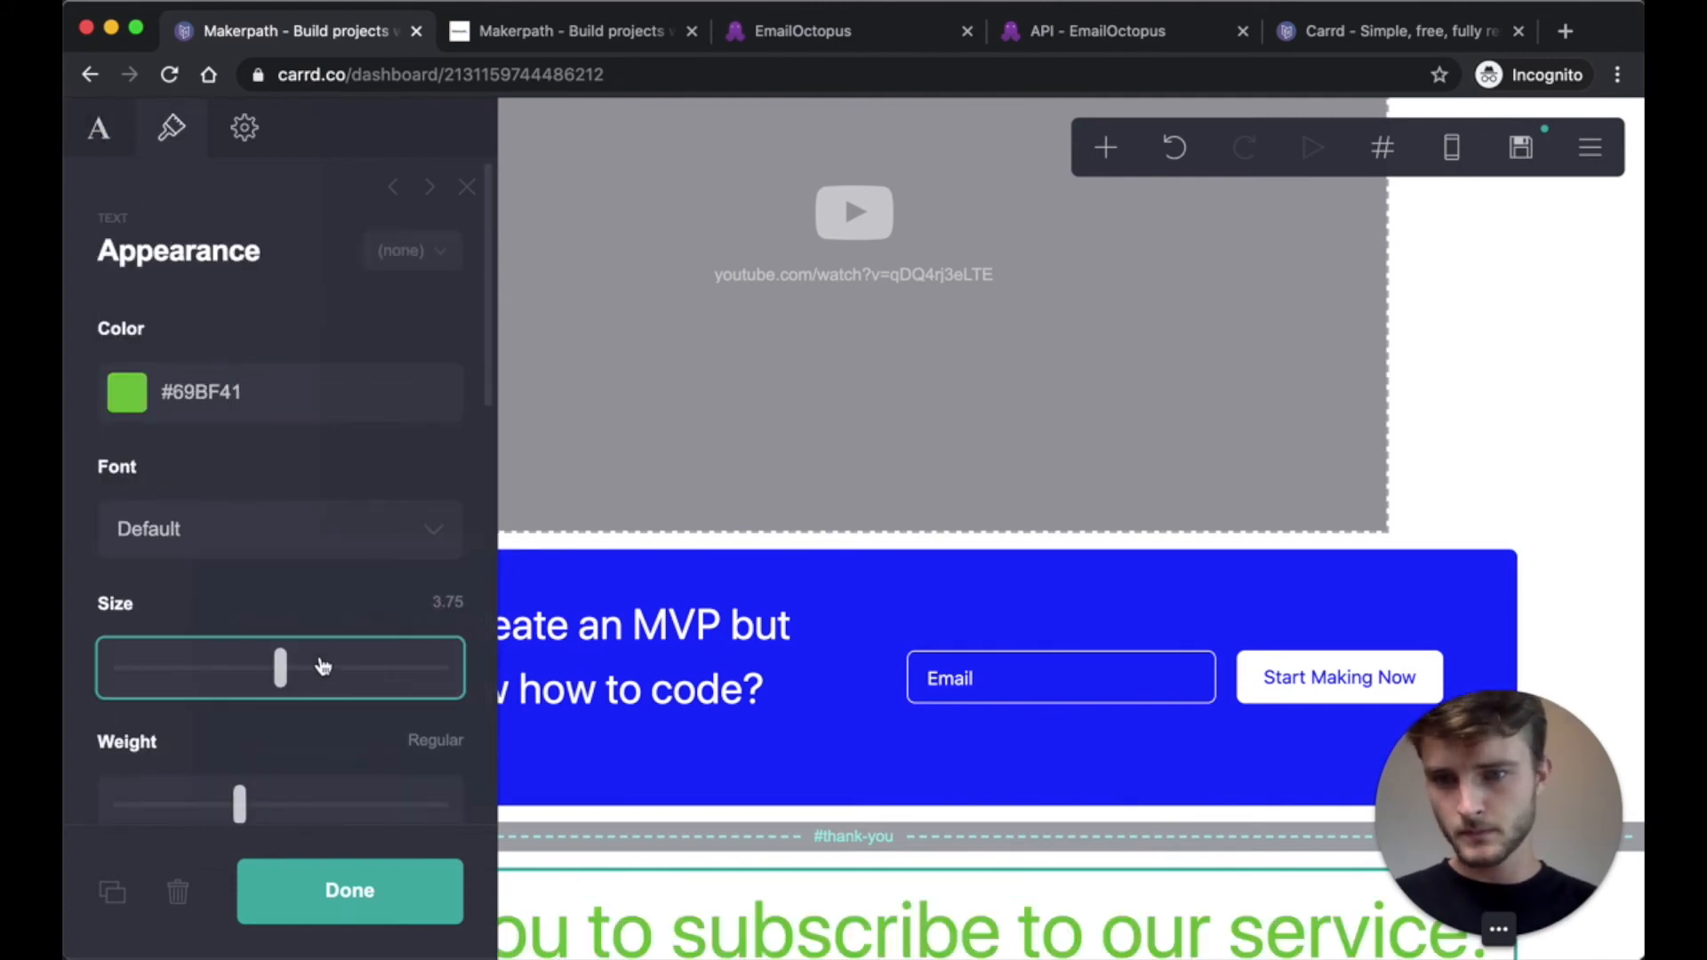
left_click(349, 889)
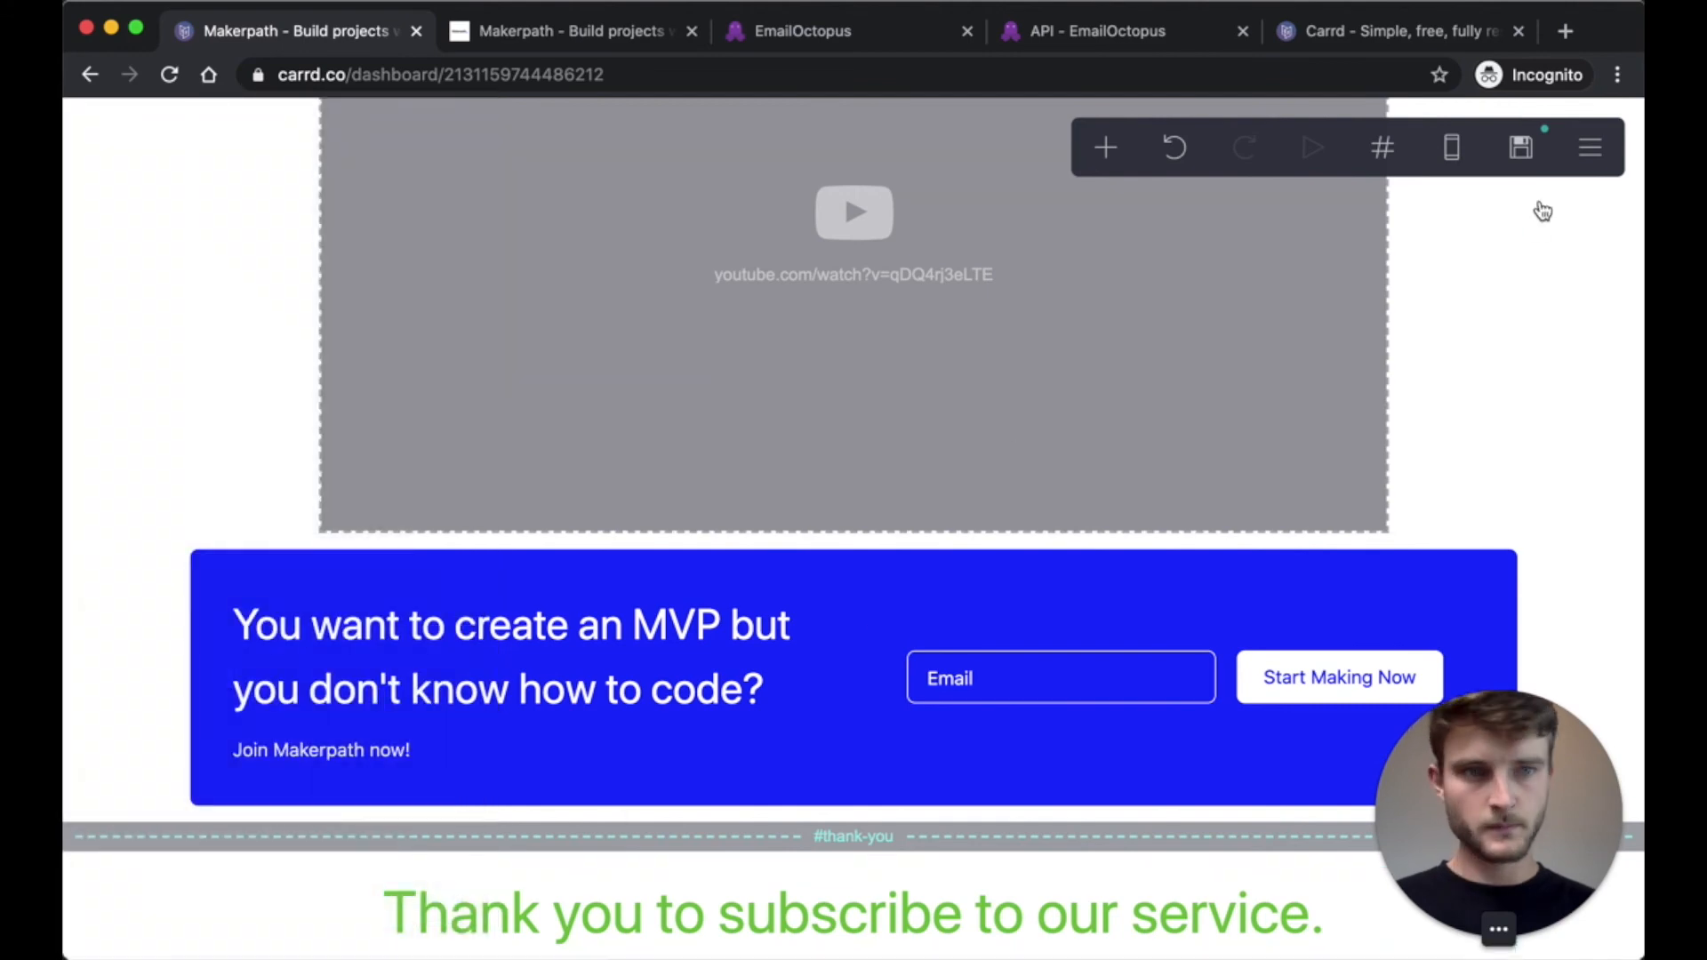
Publish the site to makerpath.crd.co and view the live page
left_click(1520, 147)
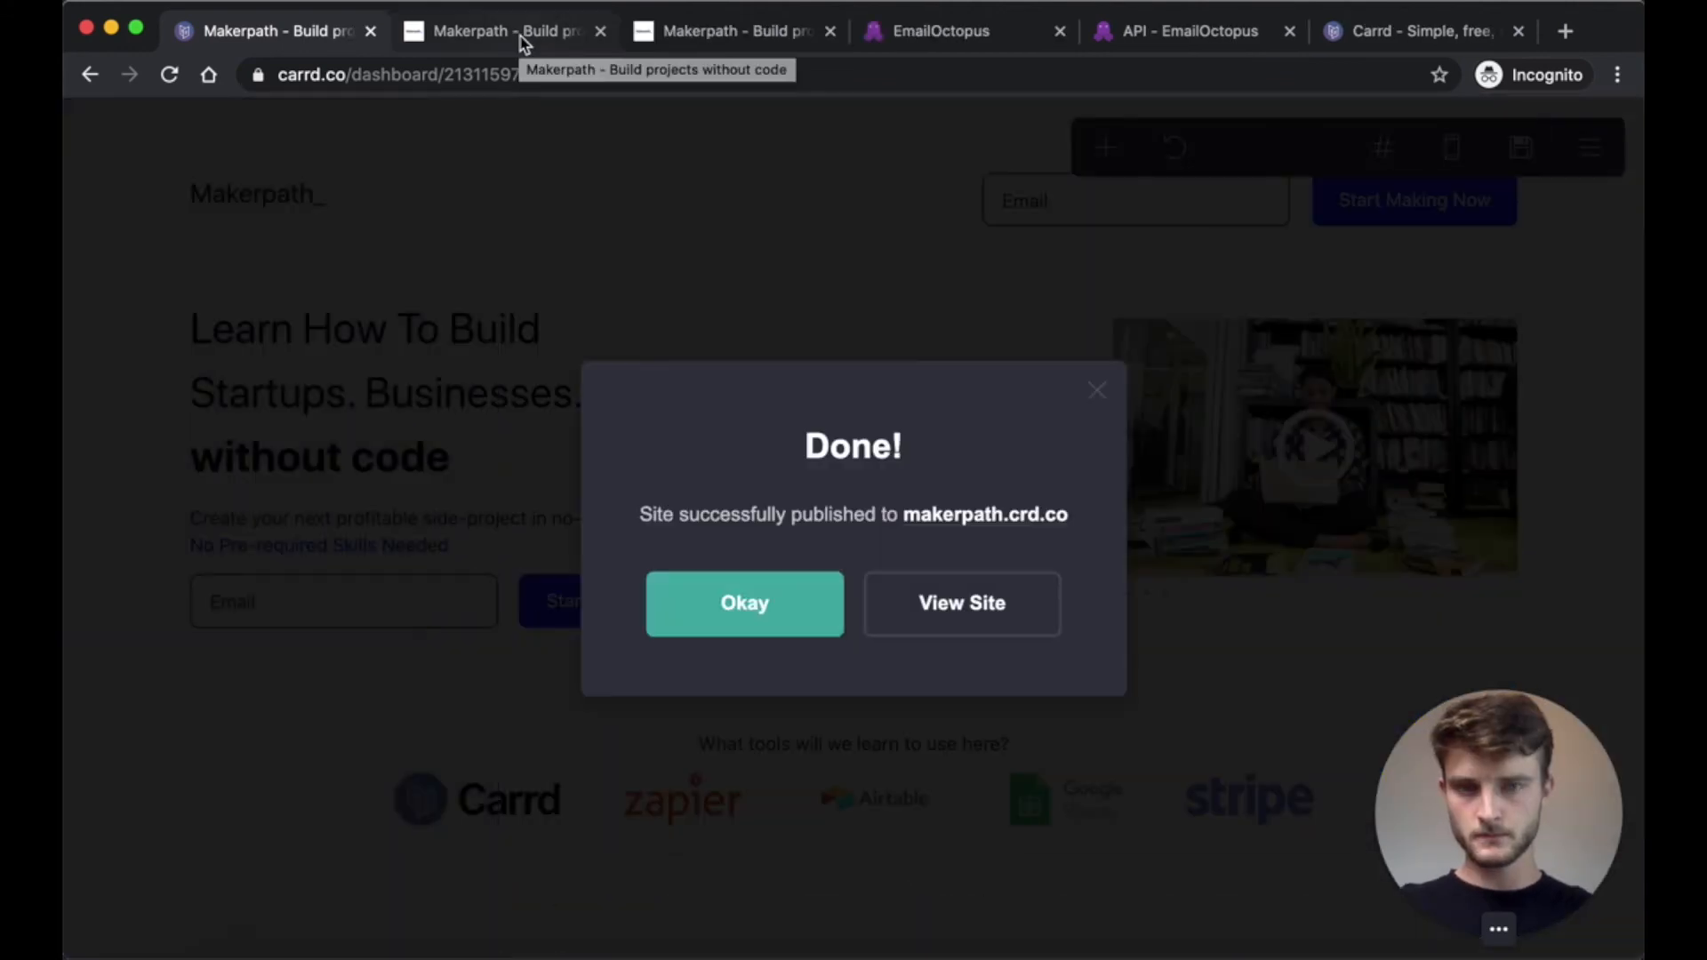
left_click(961, 602)
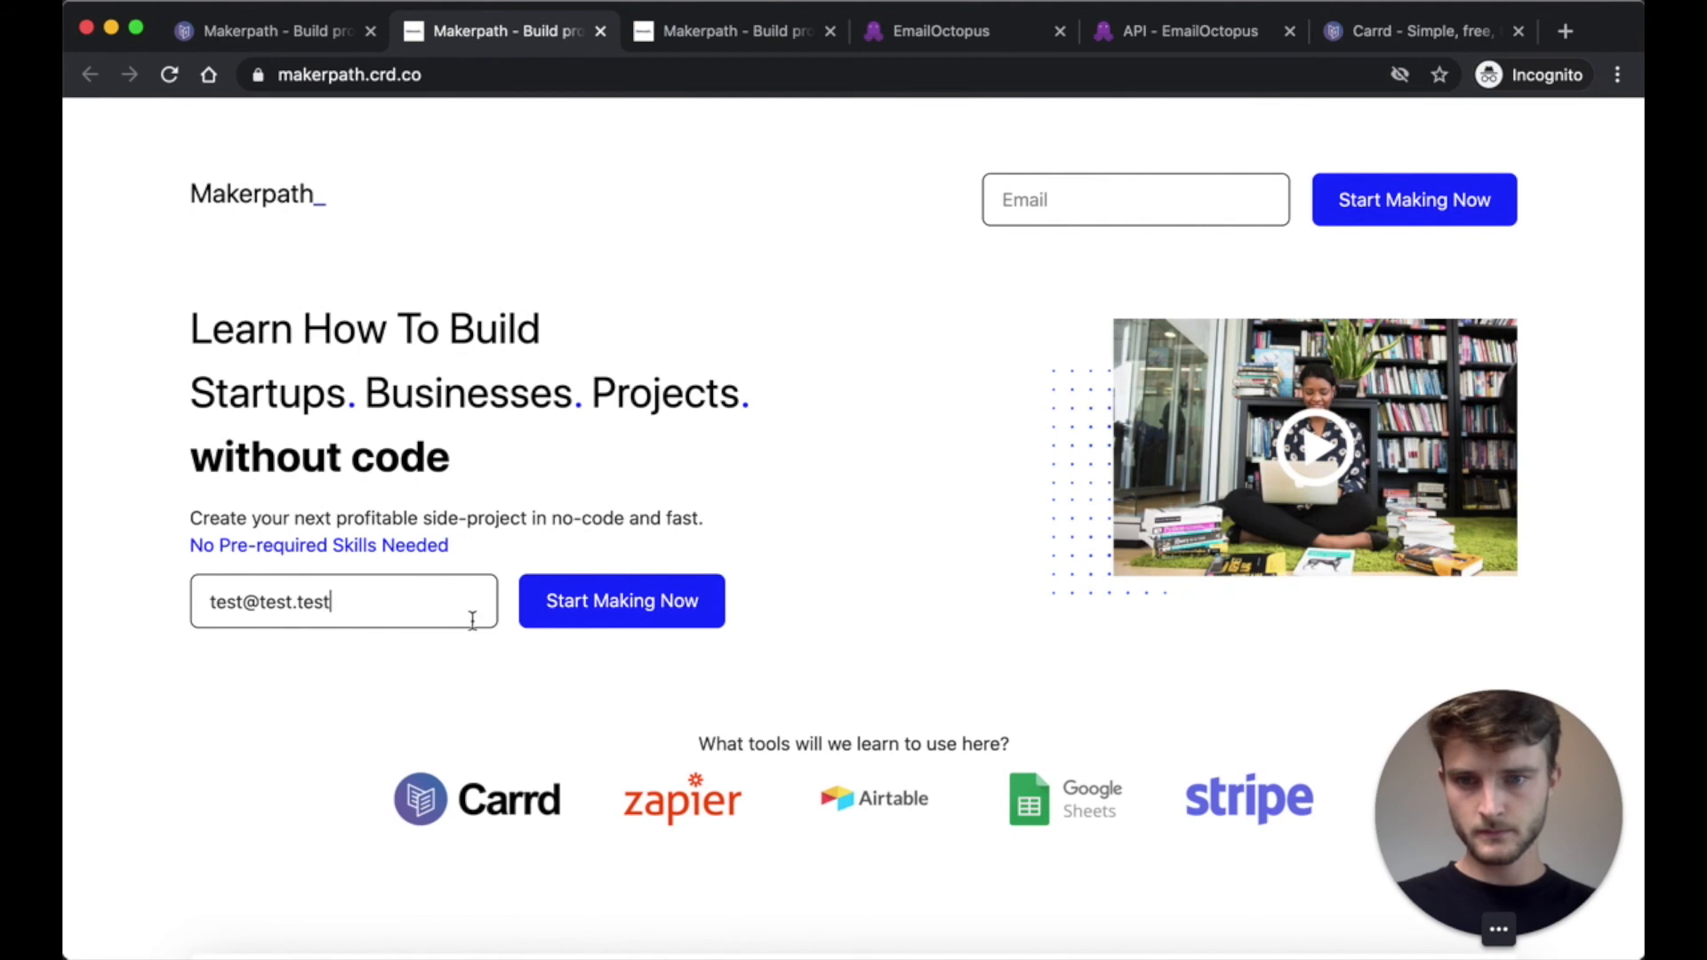
Submit the test signup via 'Start Making Now' and land on the #thank-you section
left_click(622, 599)
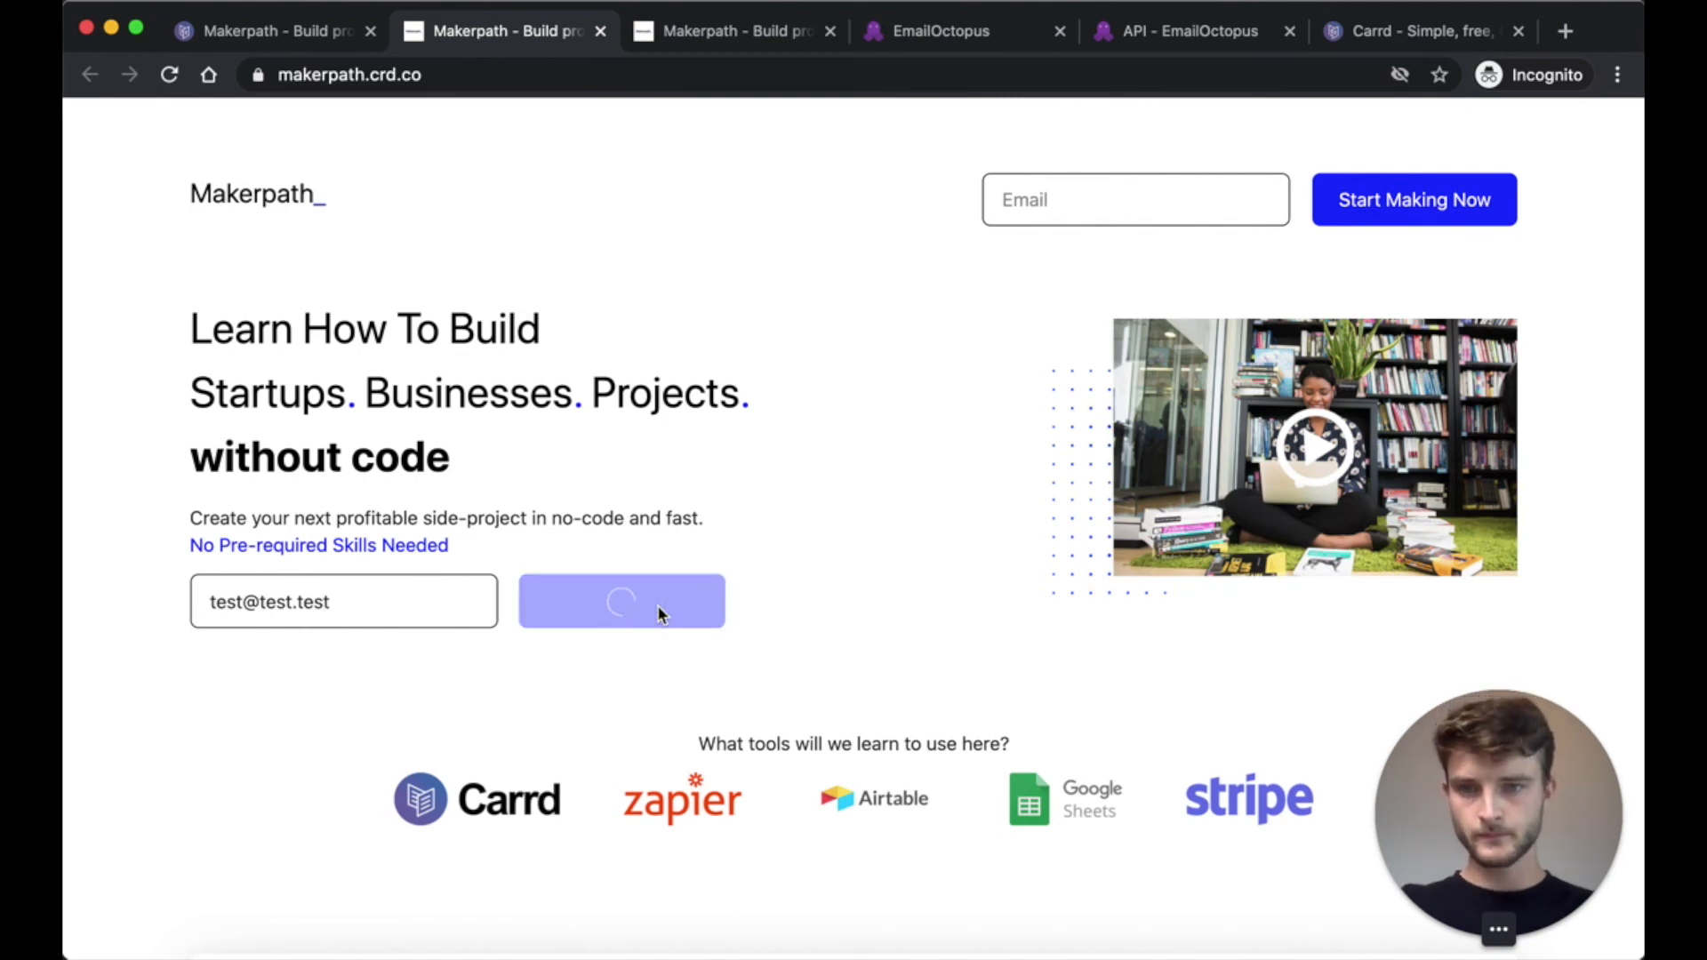
left_click(623, 601)
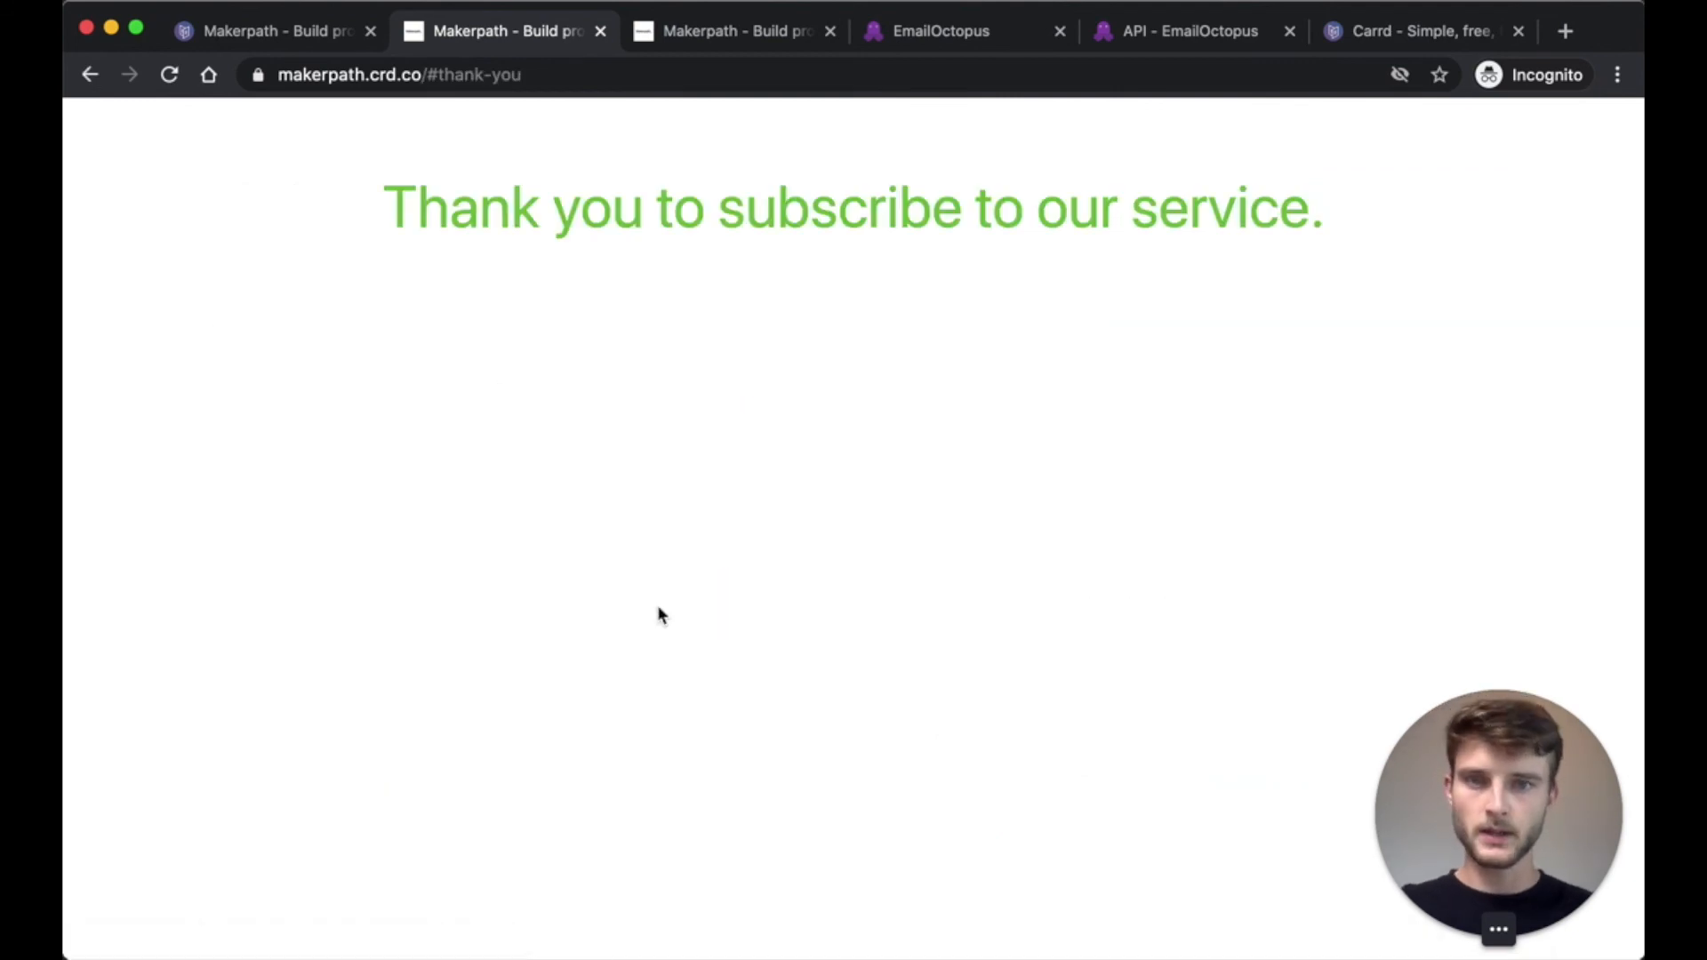
mouse_move(1012, 485)
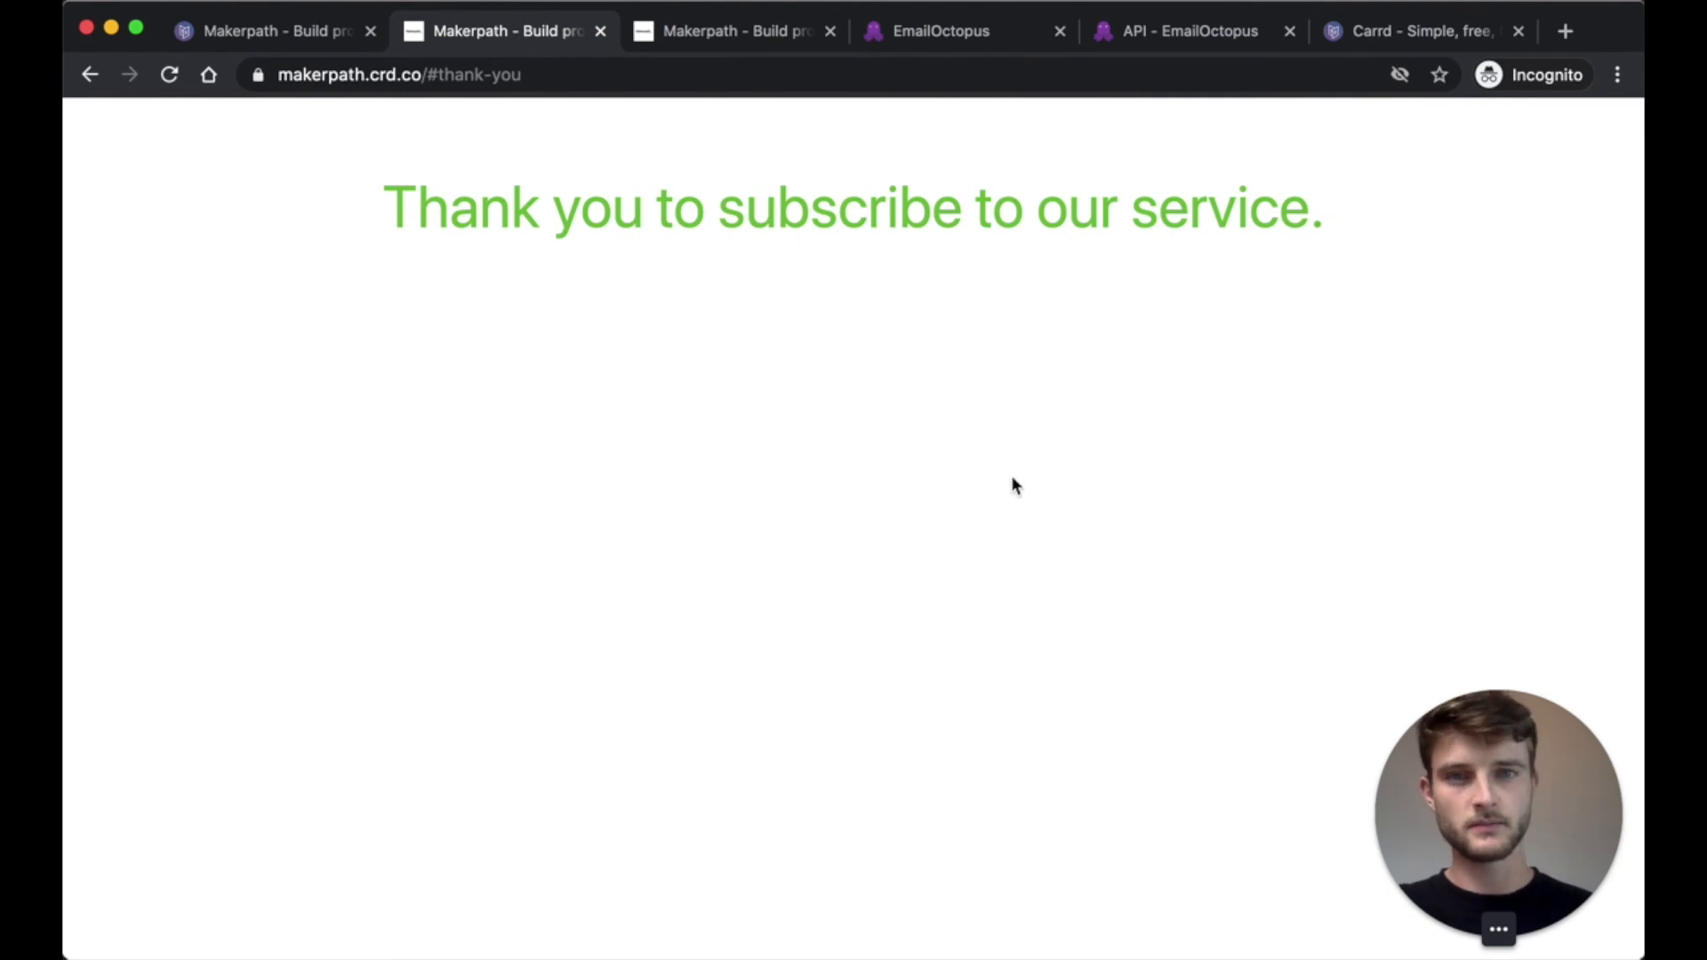
mouse_move(914, 825)
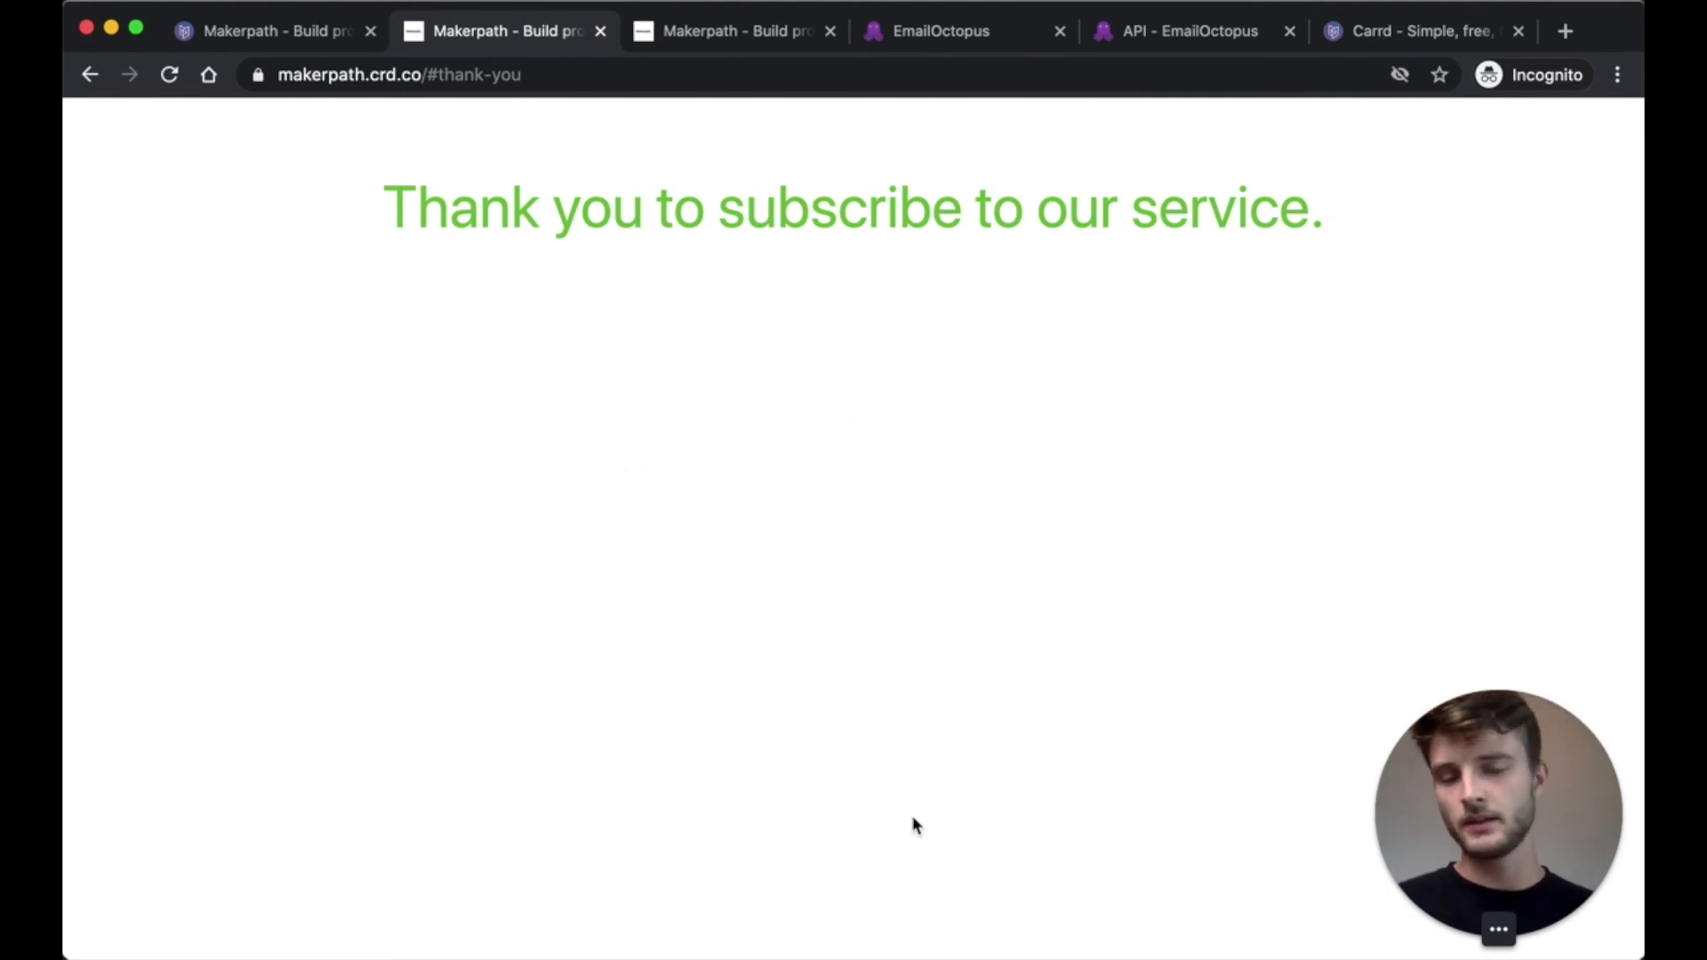